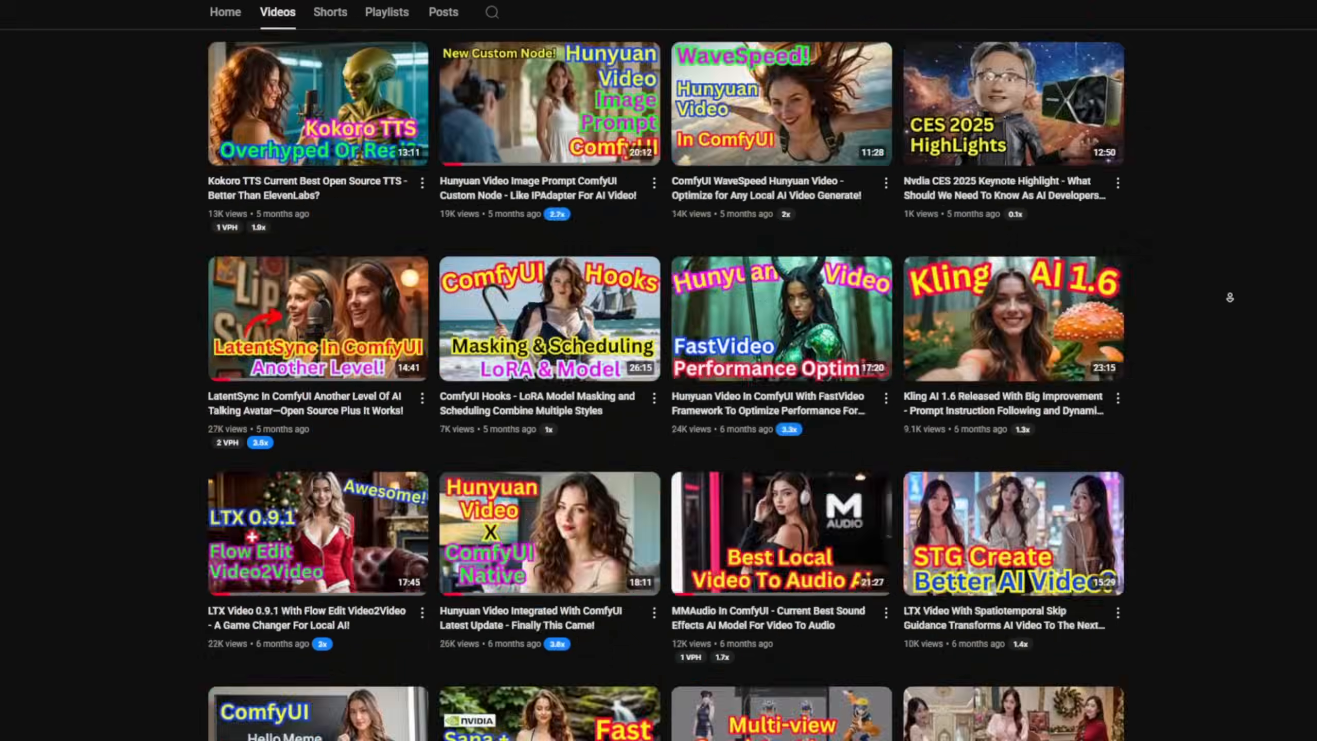
Scroll down through the OmniGen2 native workflow tutorial page in the ComfyUI docs.
scroll("down", 3)
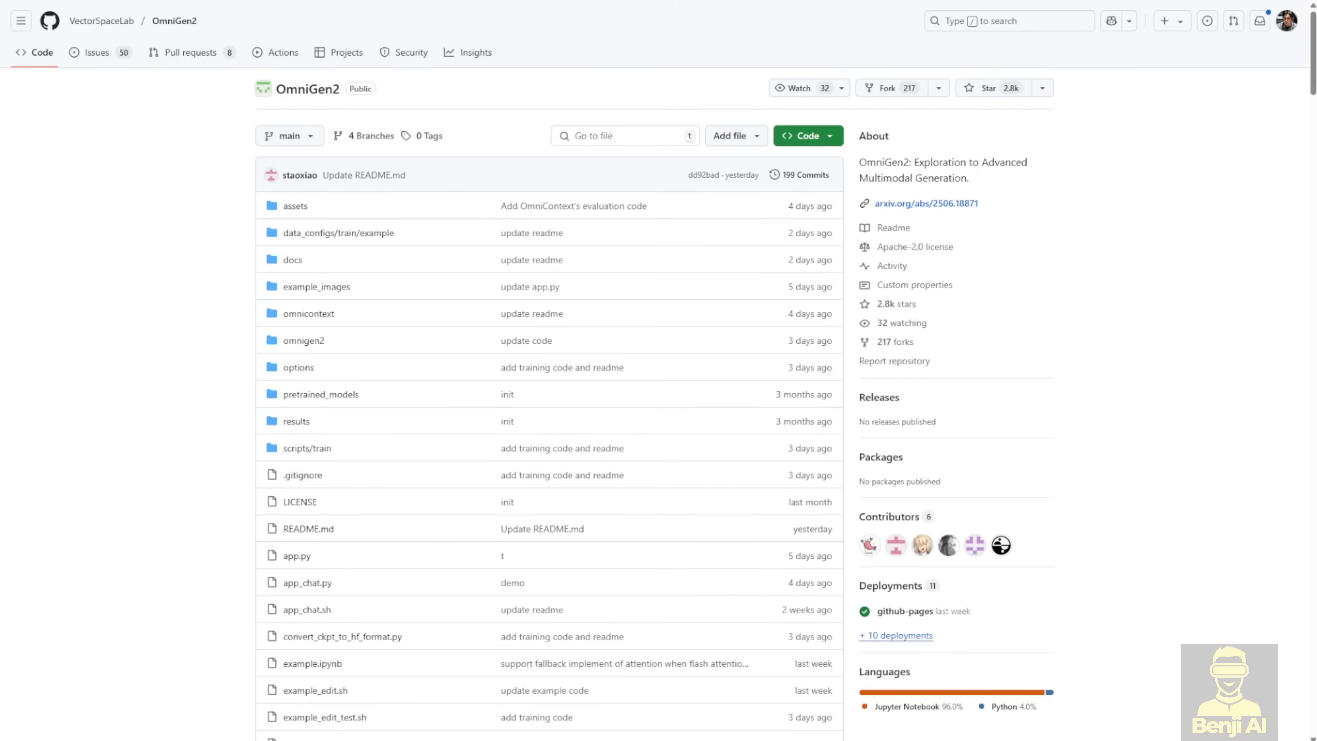
scroll("down", 3)
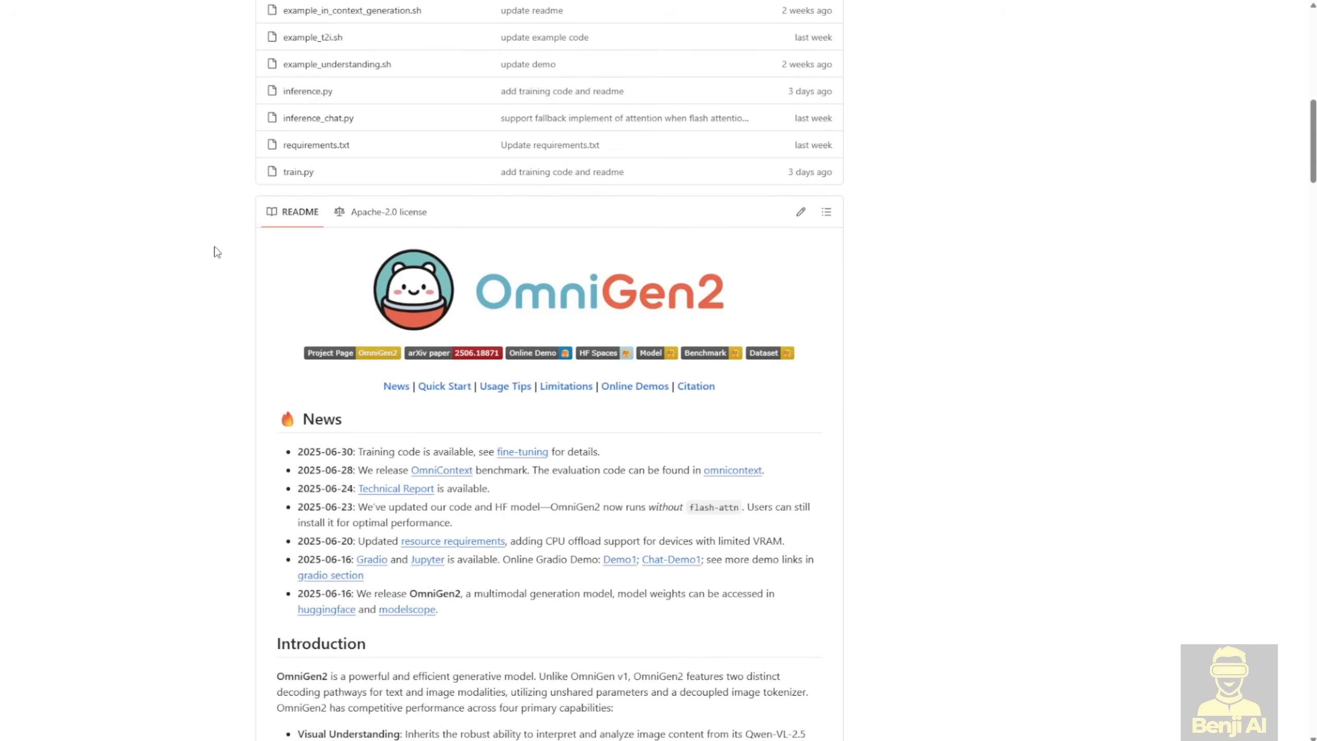
mouse_move(431, 501)
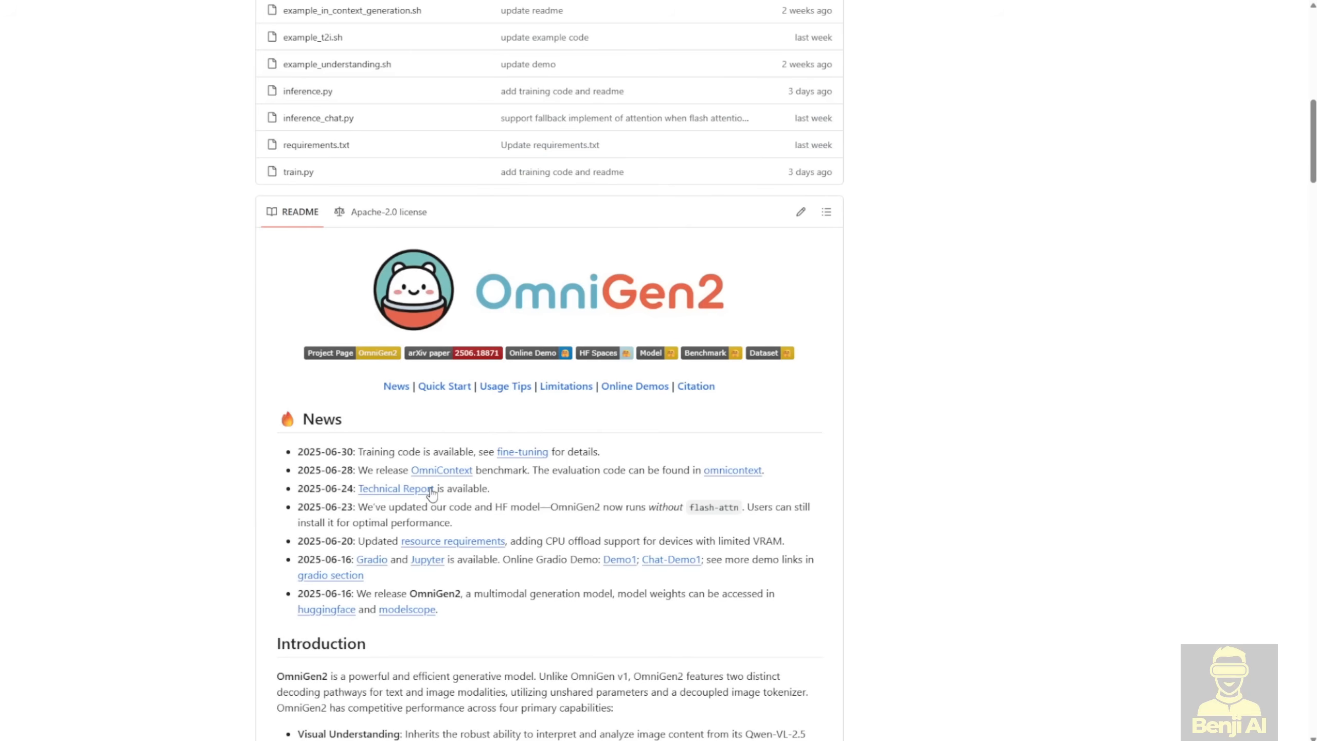
scroll("down", 3)
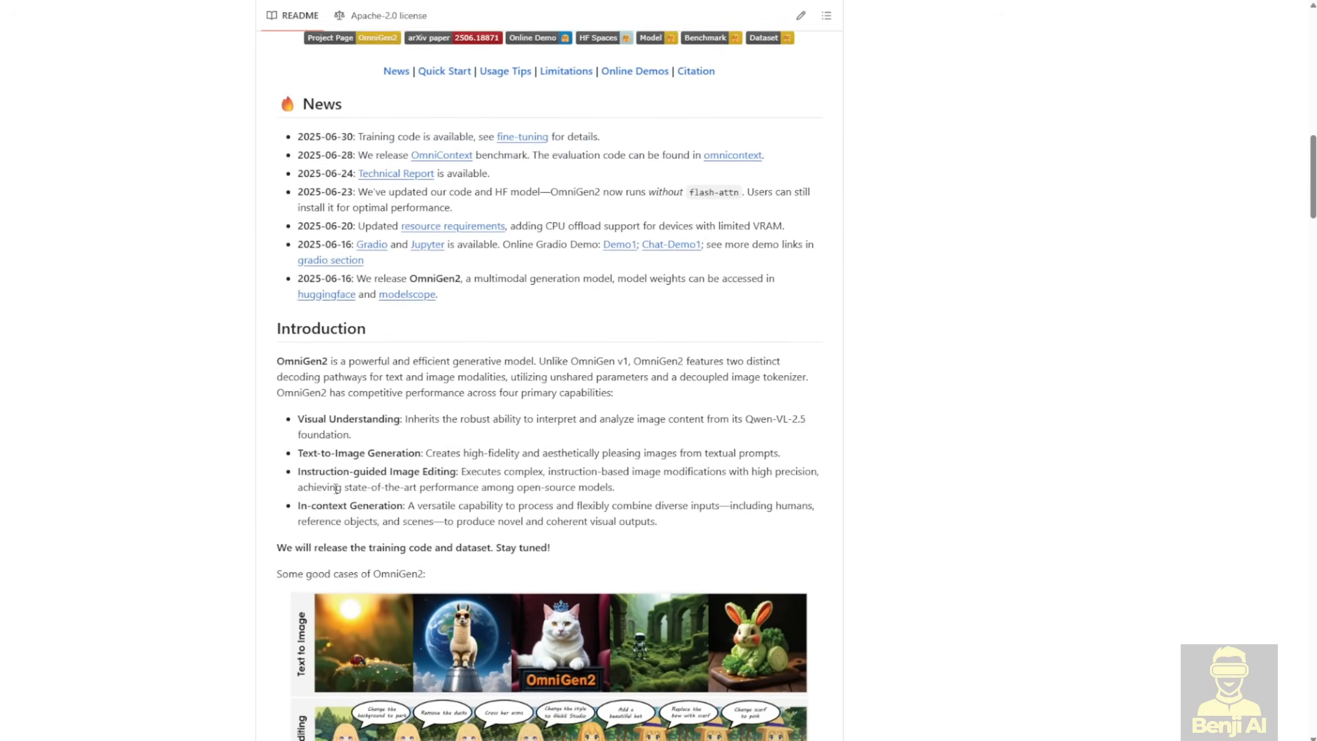
scroll("down", 3)
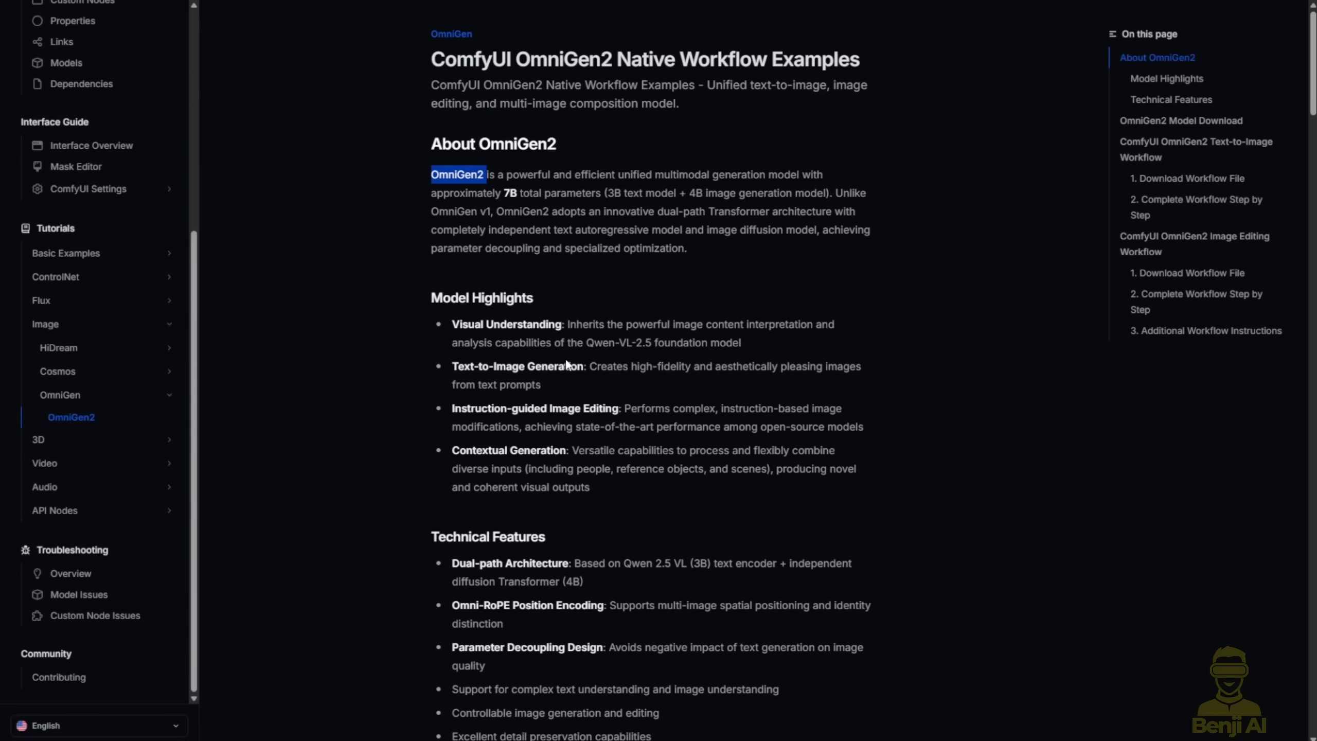
mouse_move(565, 359)
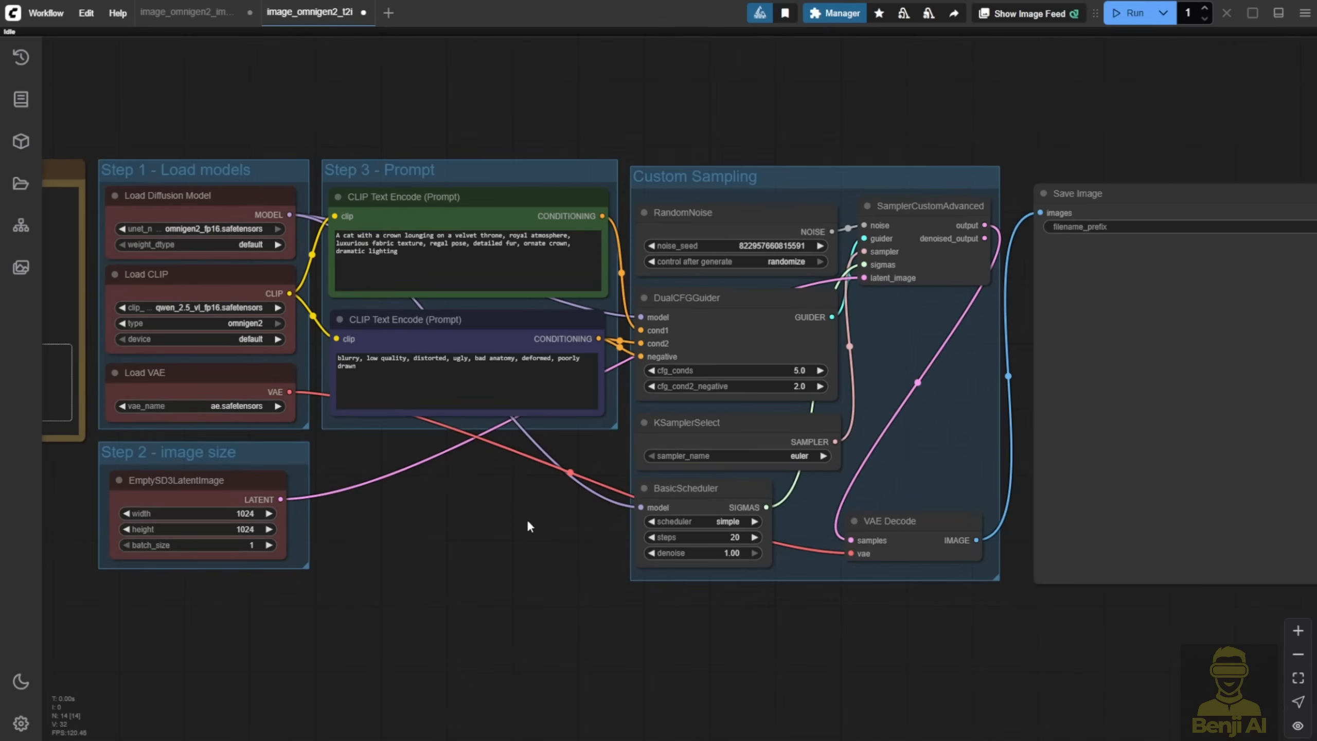
mouse_move(456, 566)
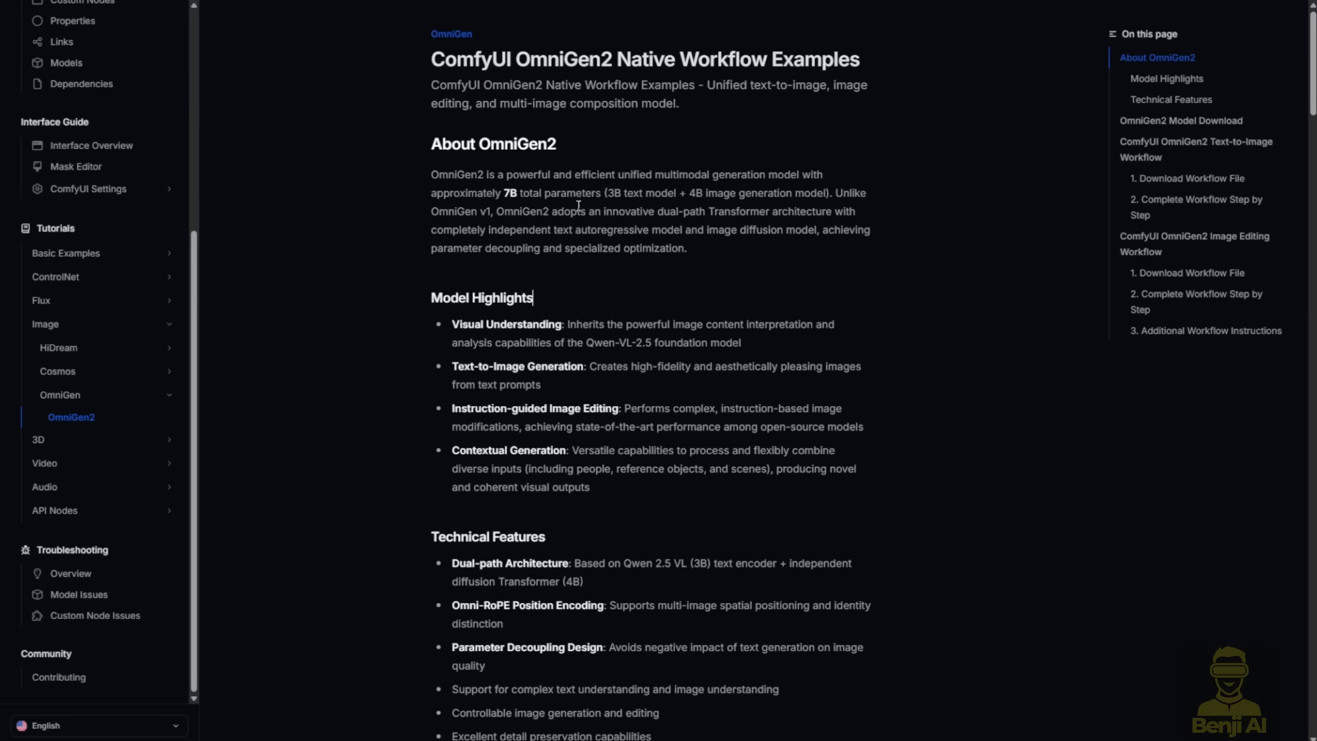
mouse_move(515, 170)
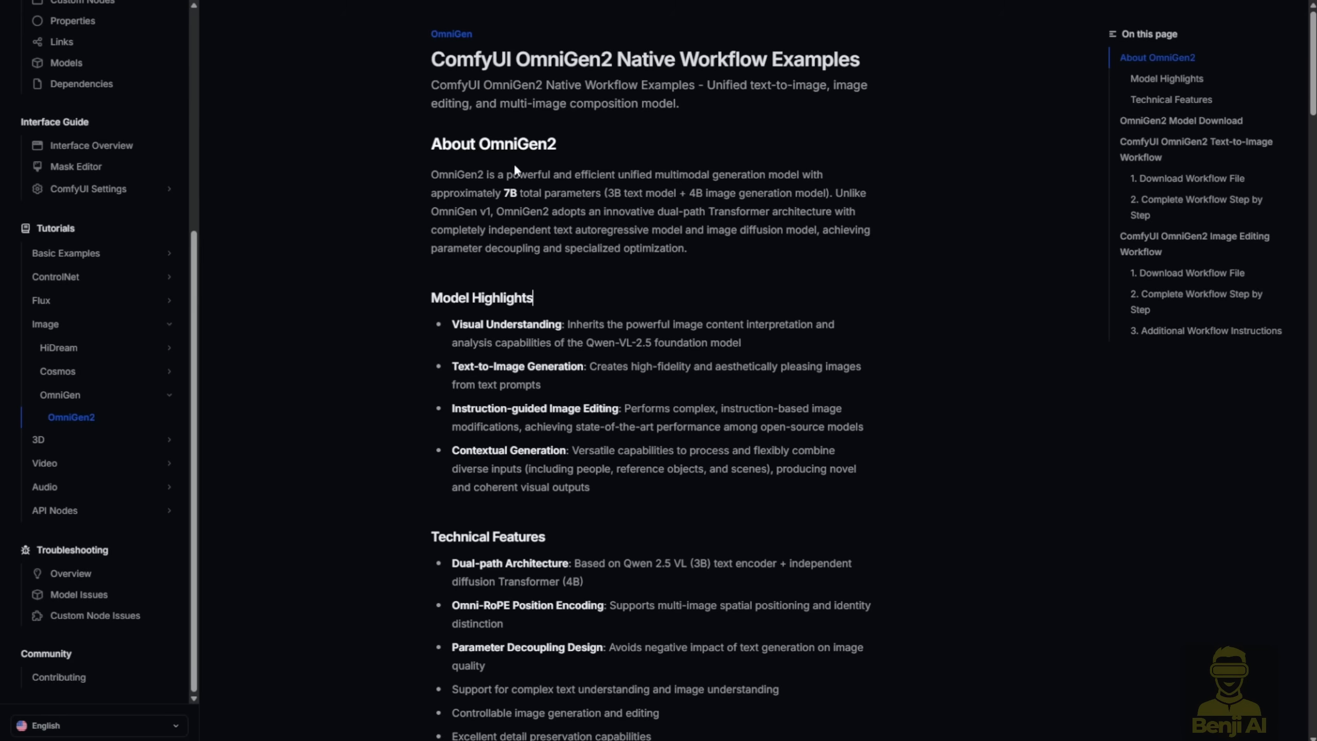
mouse_move(616, 169)
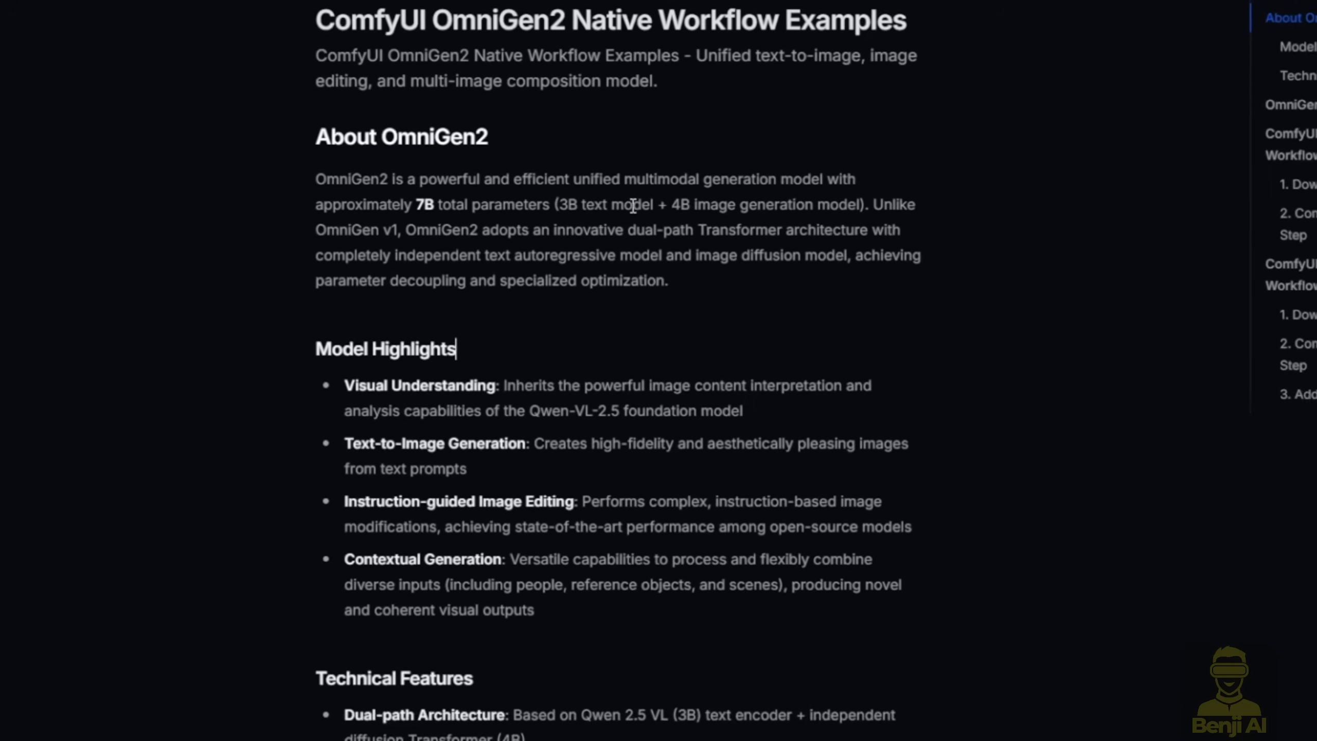
scroll("down", 3)
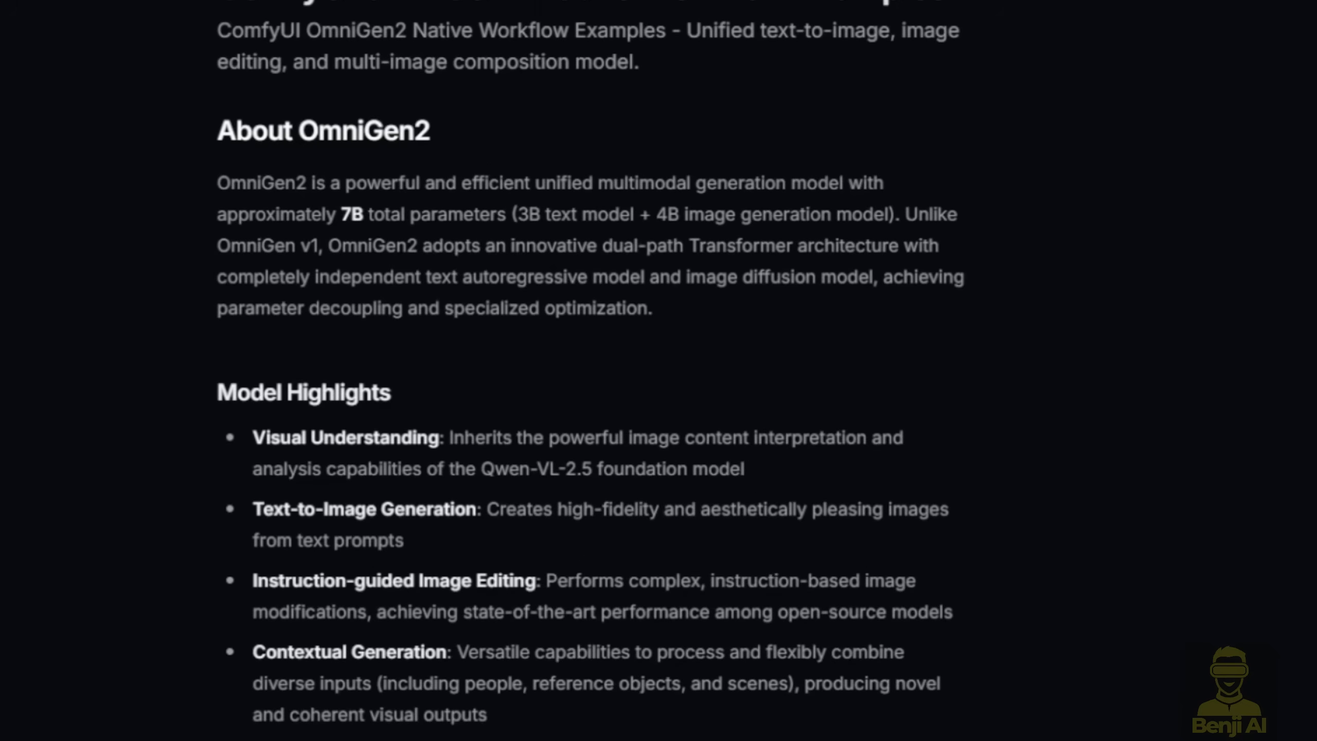
mouse_move(45, 682)
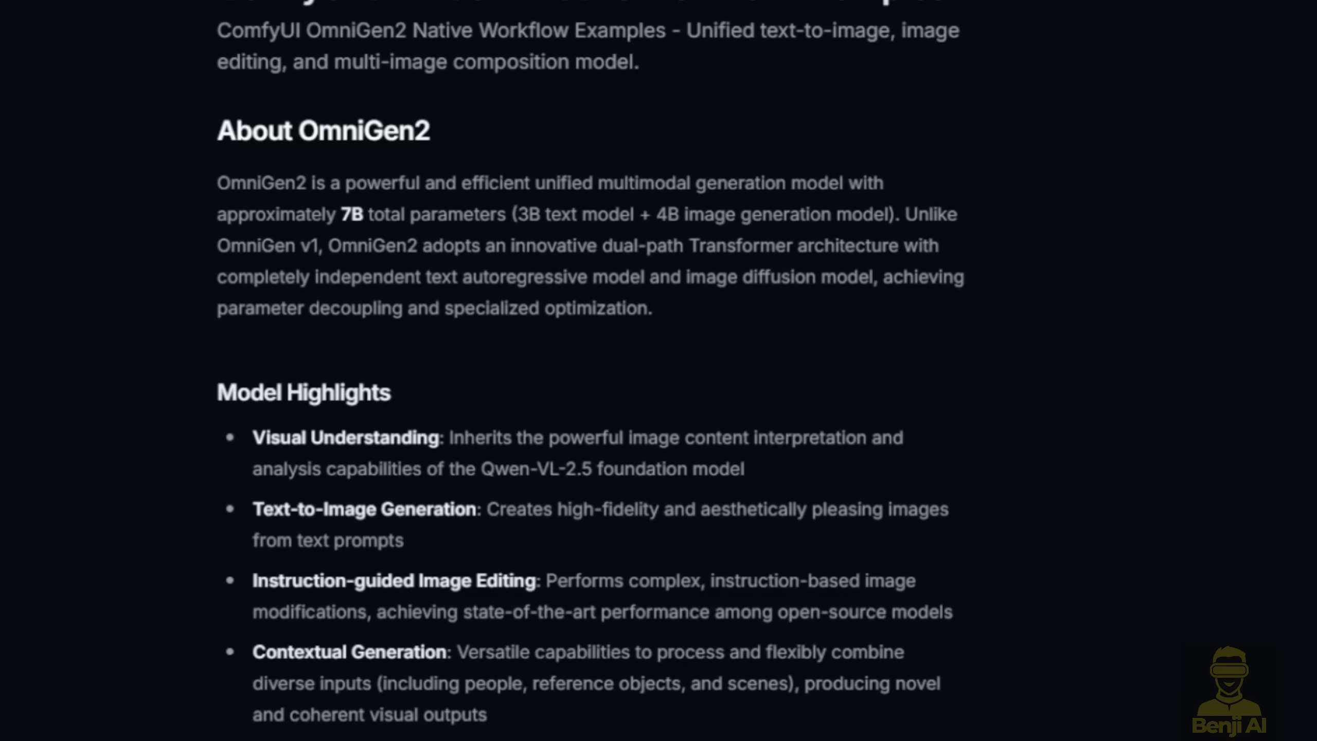
mouse_move(1011, 346)
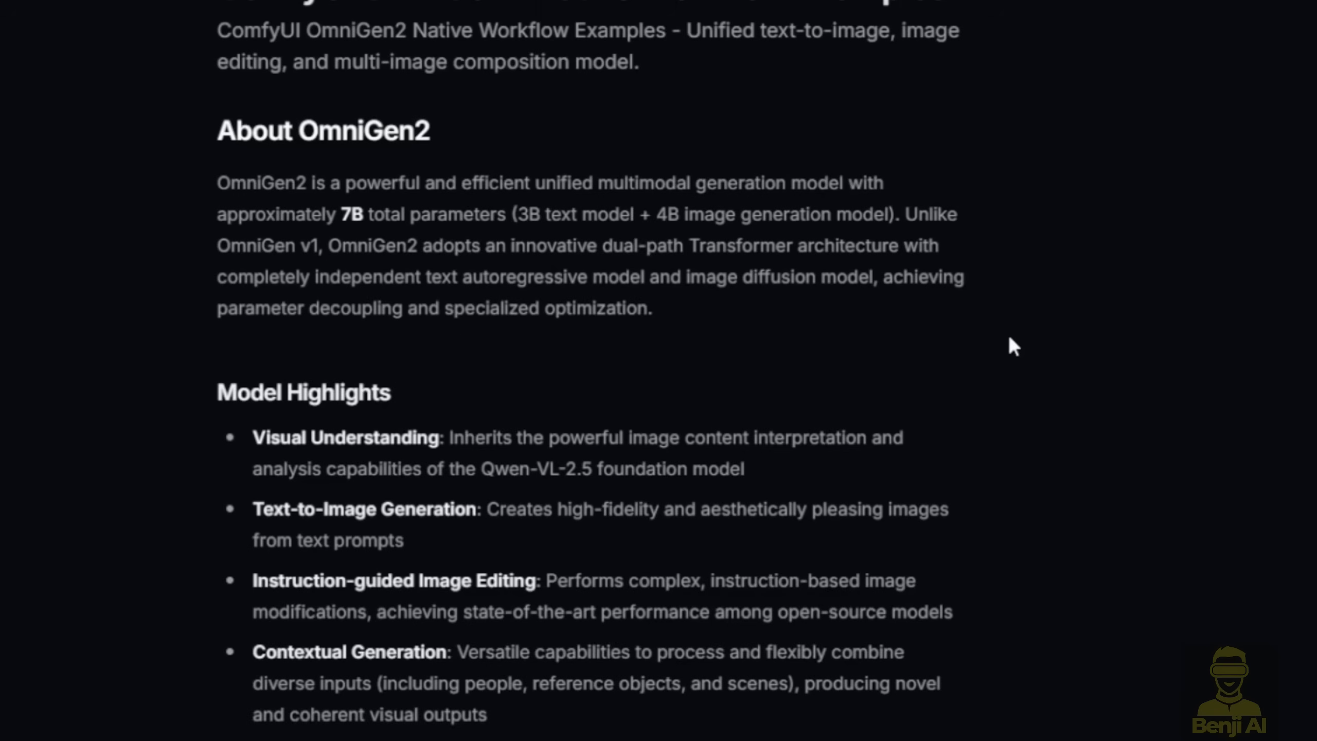
mouse_move(1029, 396)
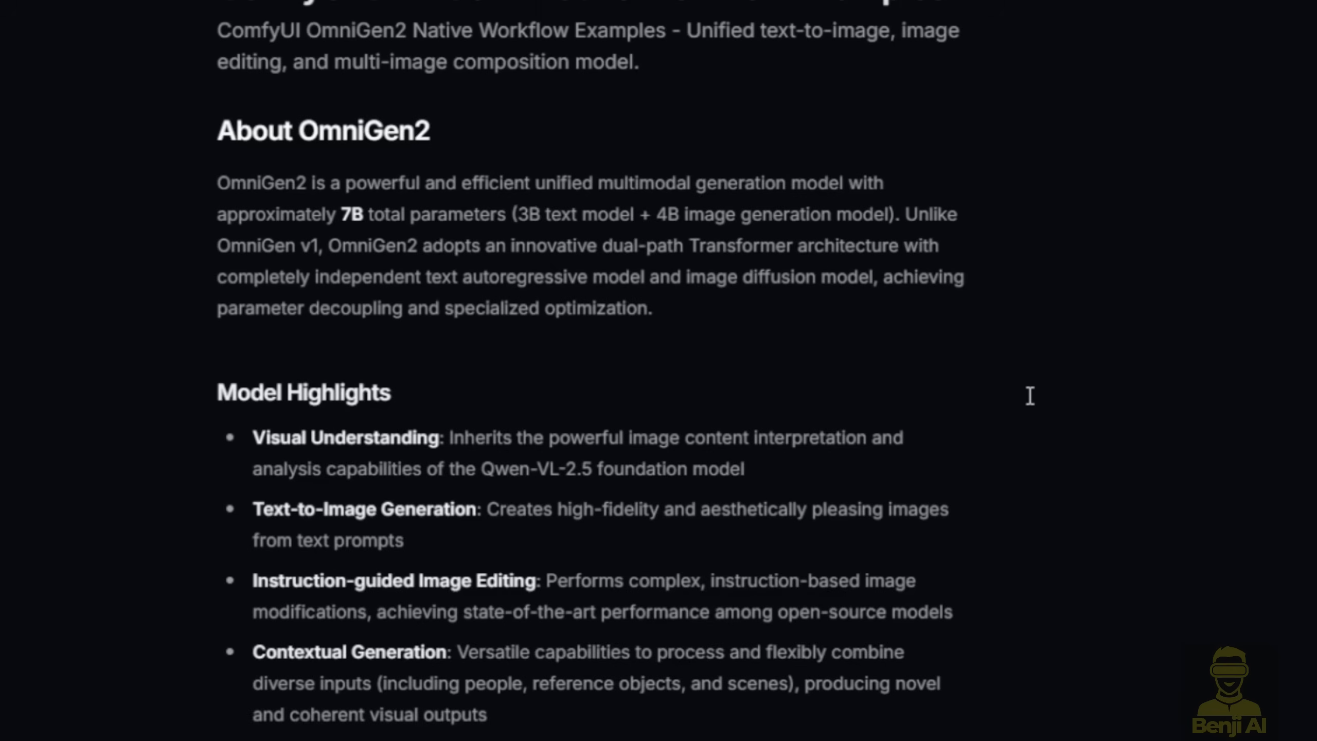
mouse_move(1182, 417)
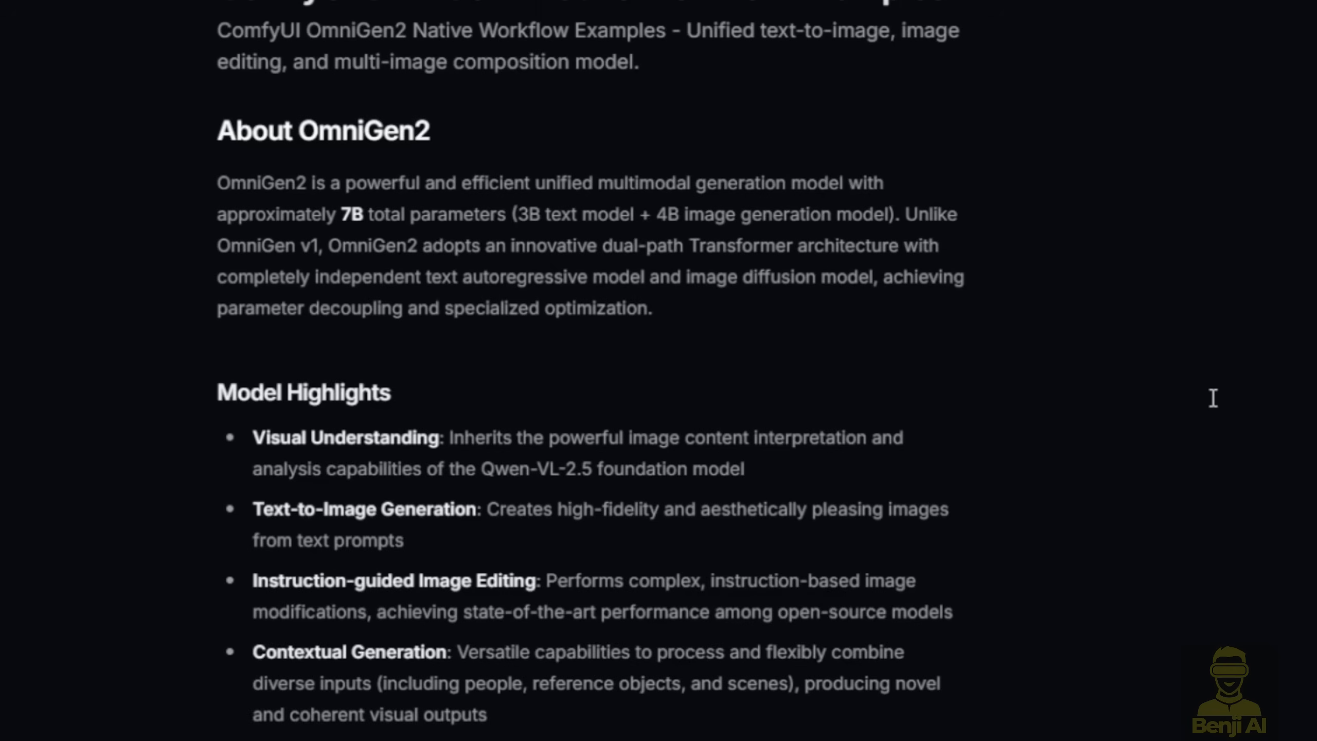
mouse_move(876, 462)
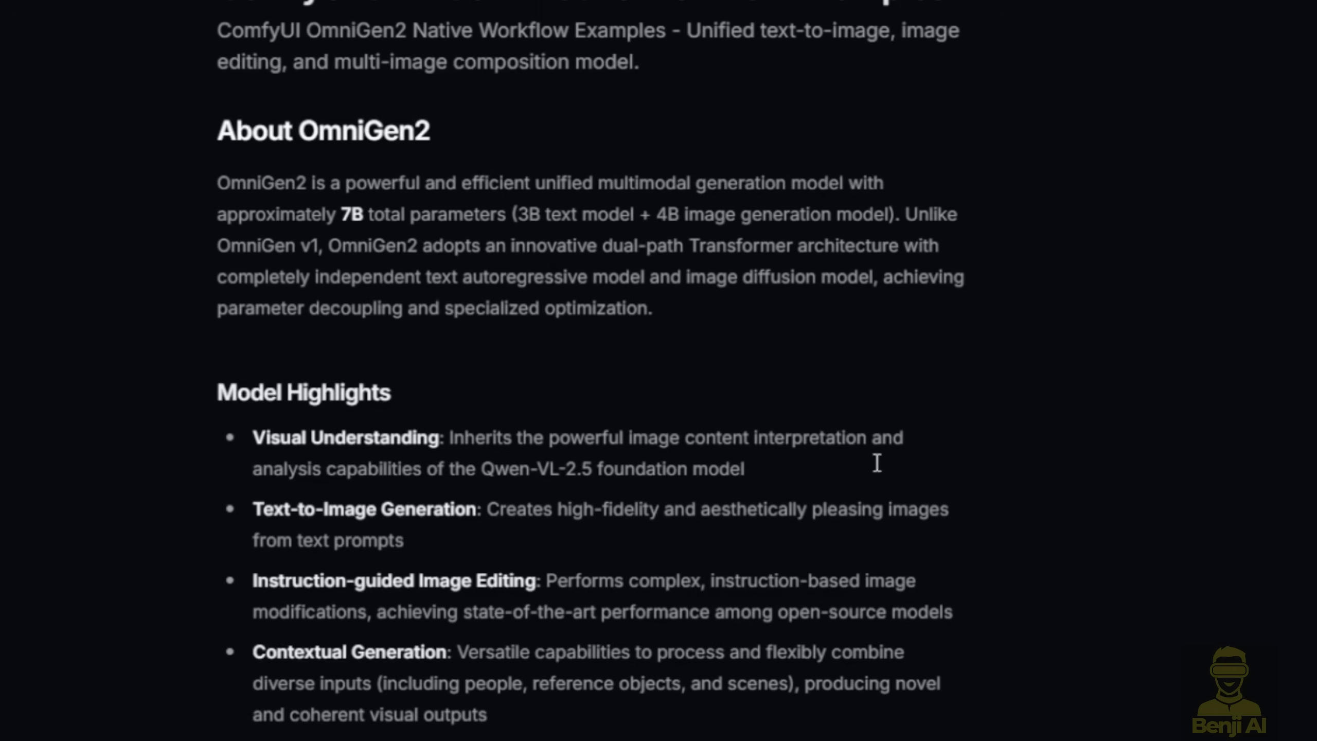
mouse_move(602, 425)
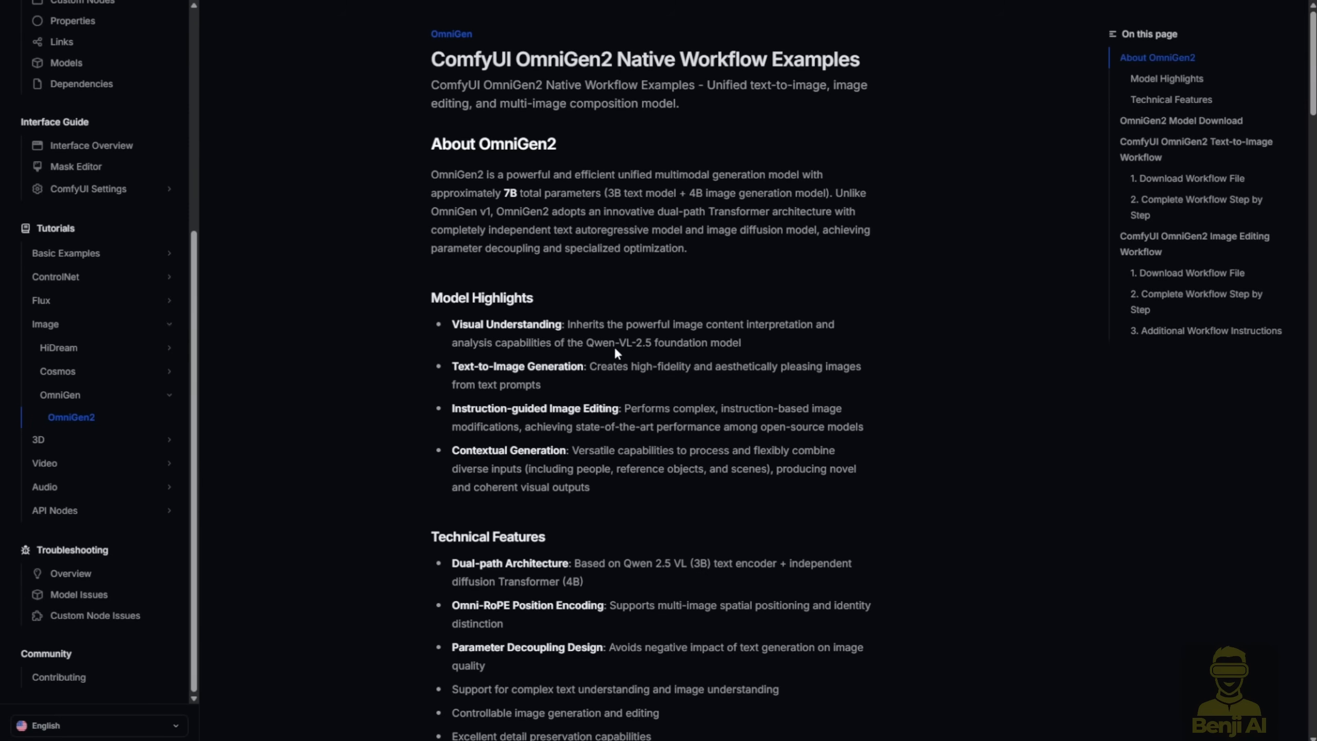
mouse_move(762, 337)
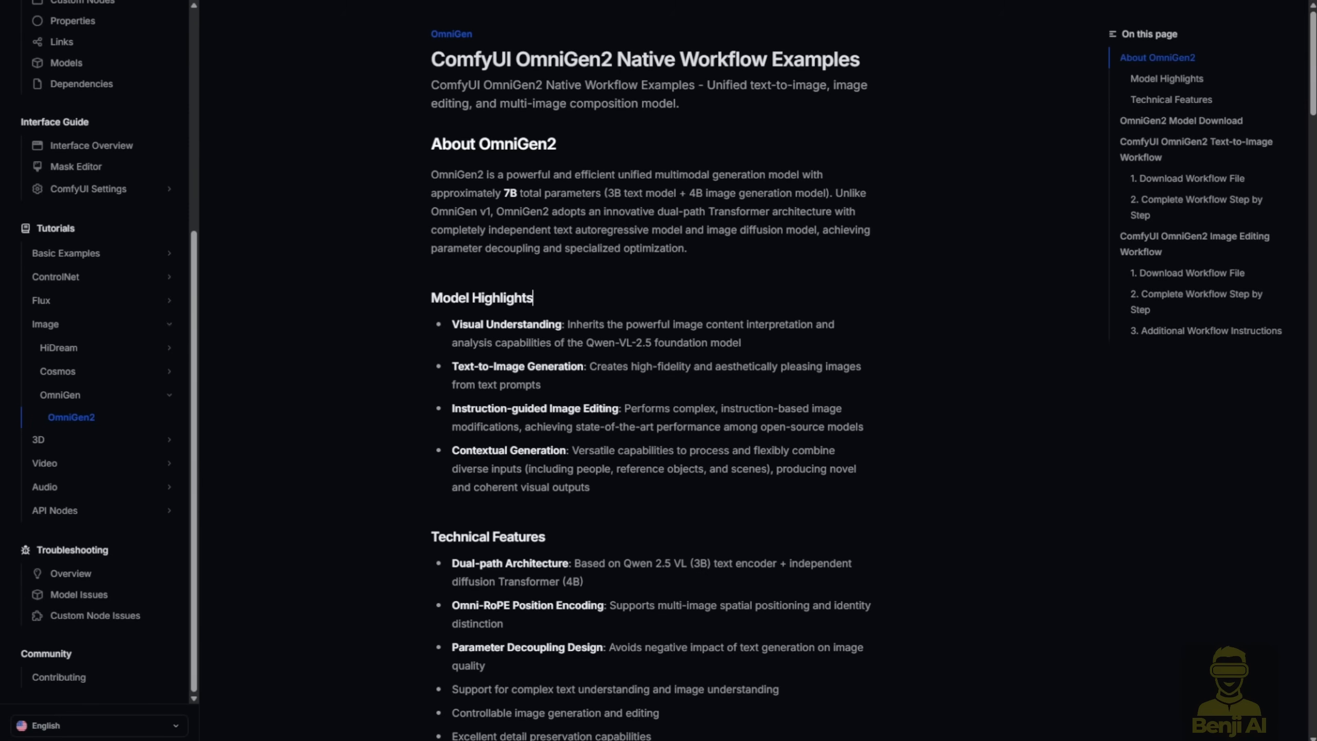
mouse_move(598, 292)
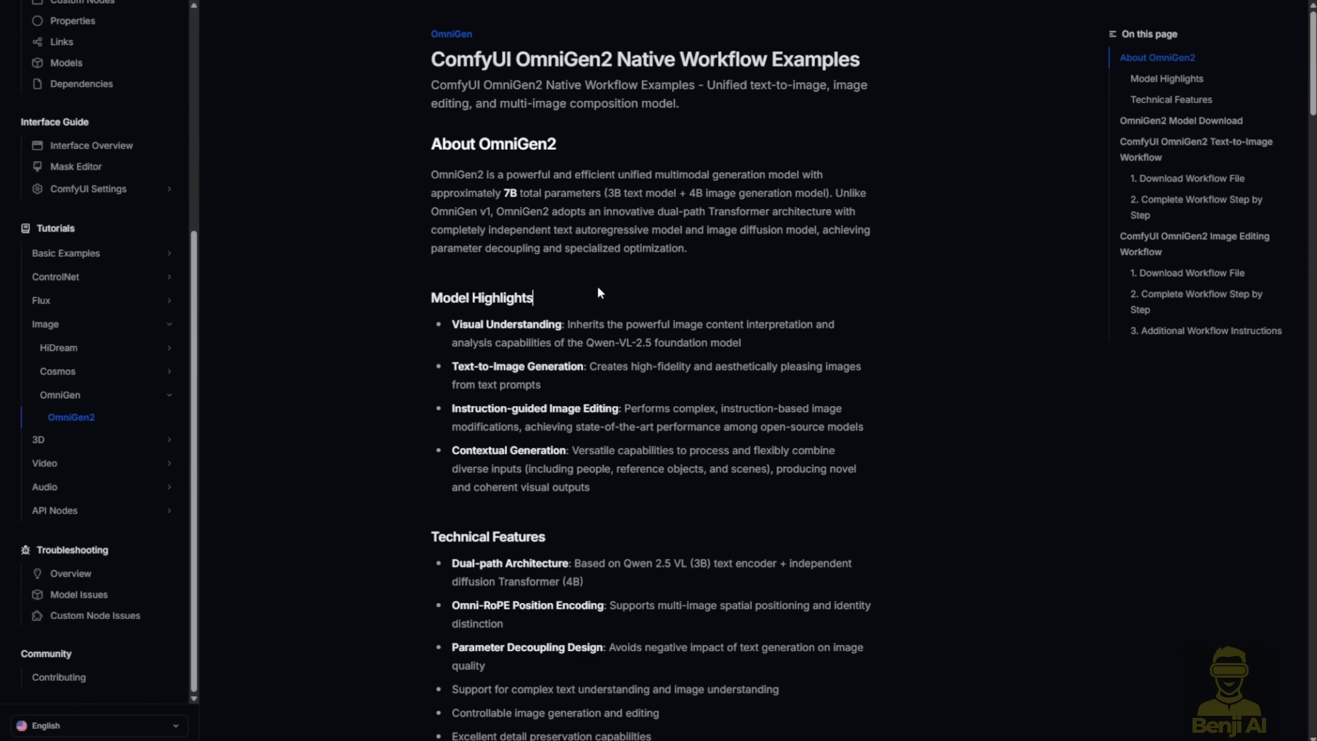
mouse_move(650, 245)
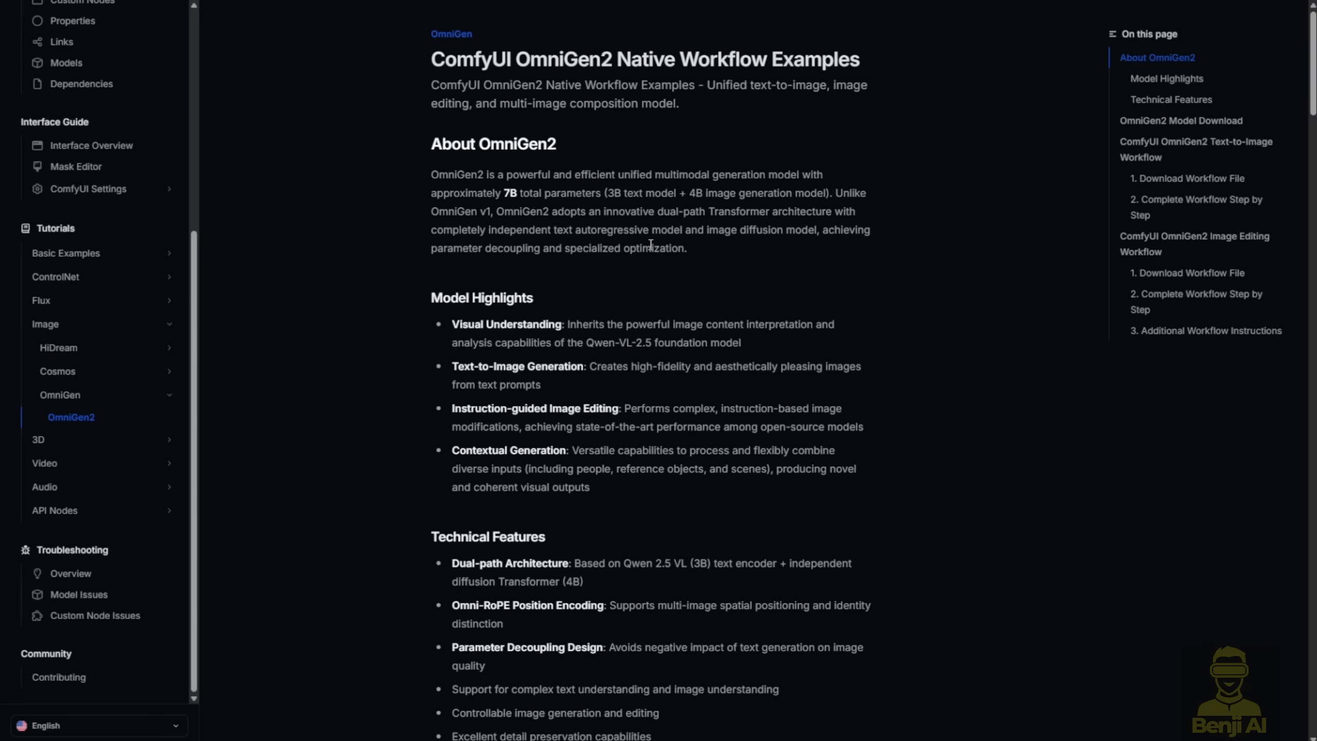
mouse_move(619, 319)
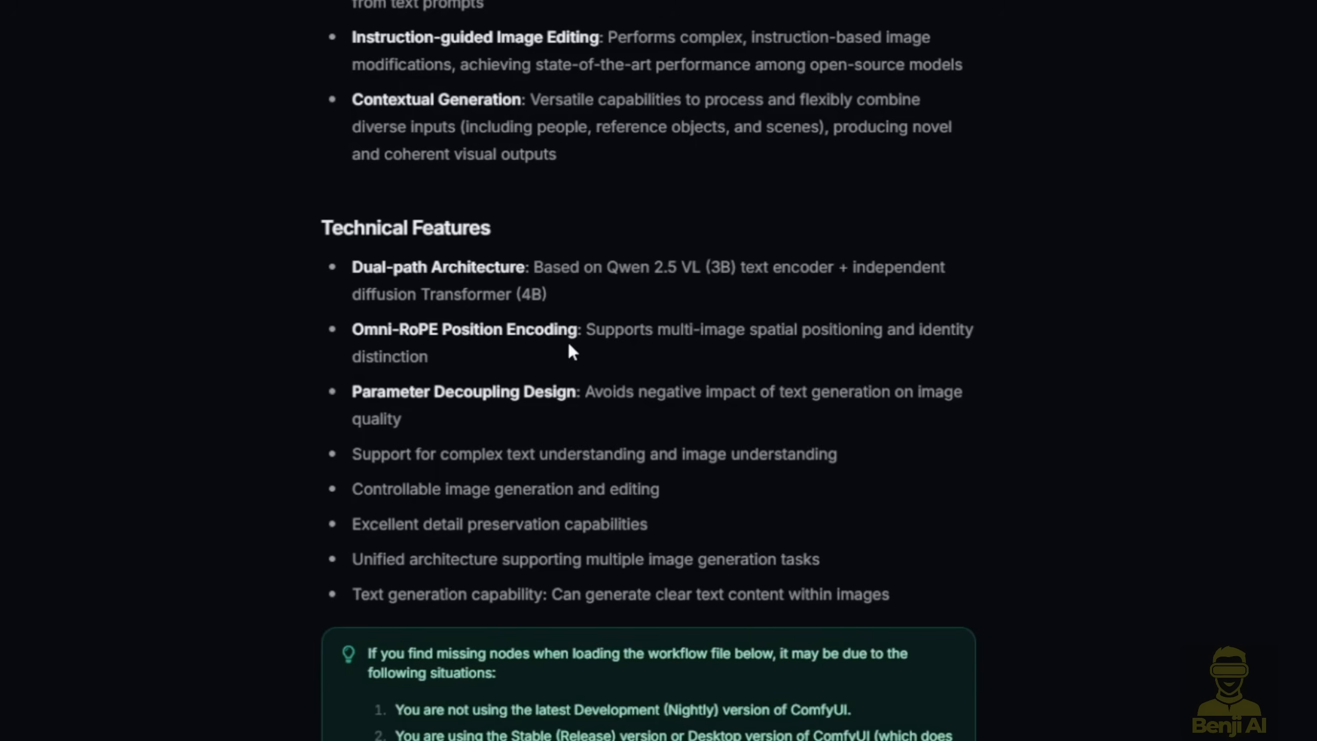
mouse_move(267, 350)
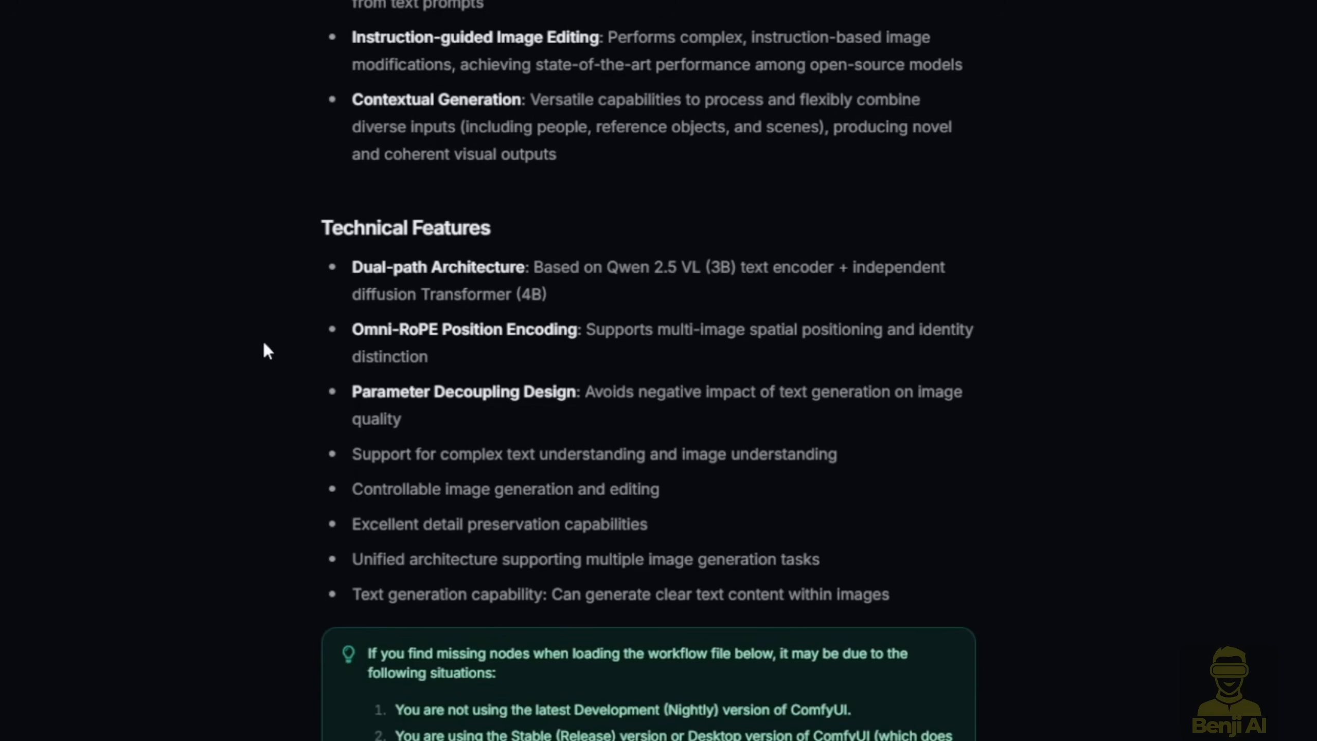
mouse_move(613, 292)
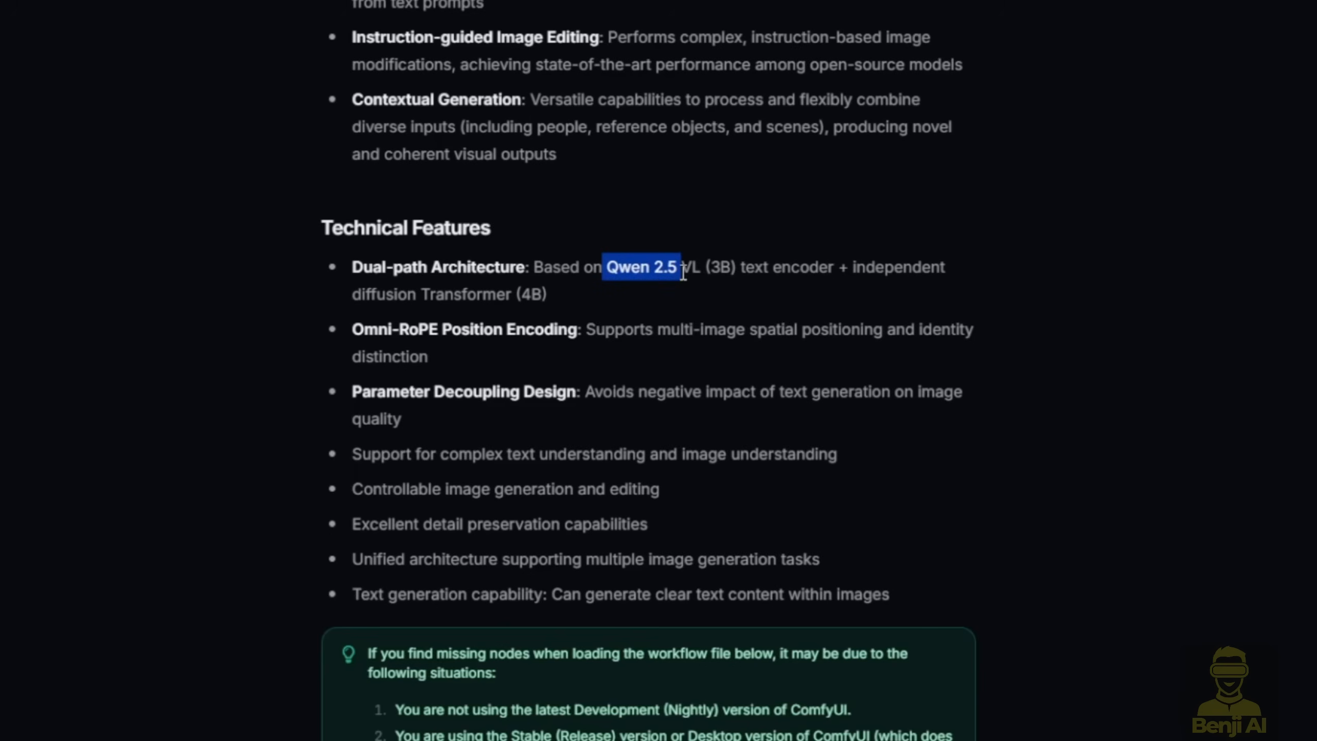
Highlight the Qwen 2.5 VL text encoder name in the Technical Features list.
left_click_drag(679, 266, 699, 266)
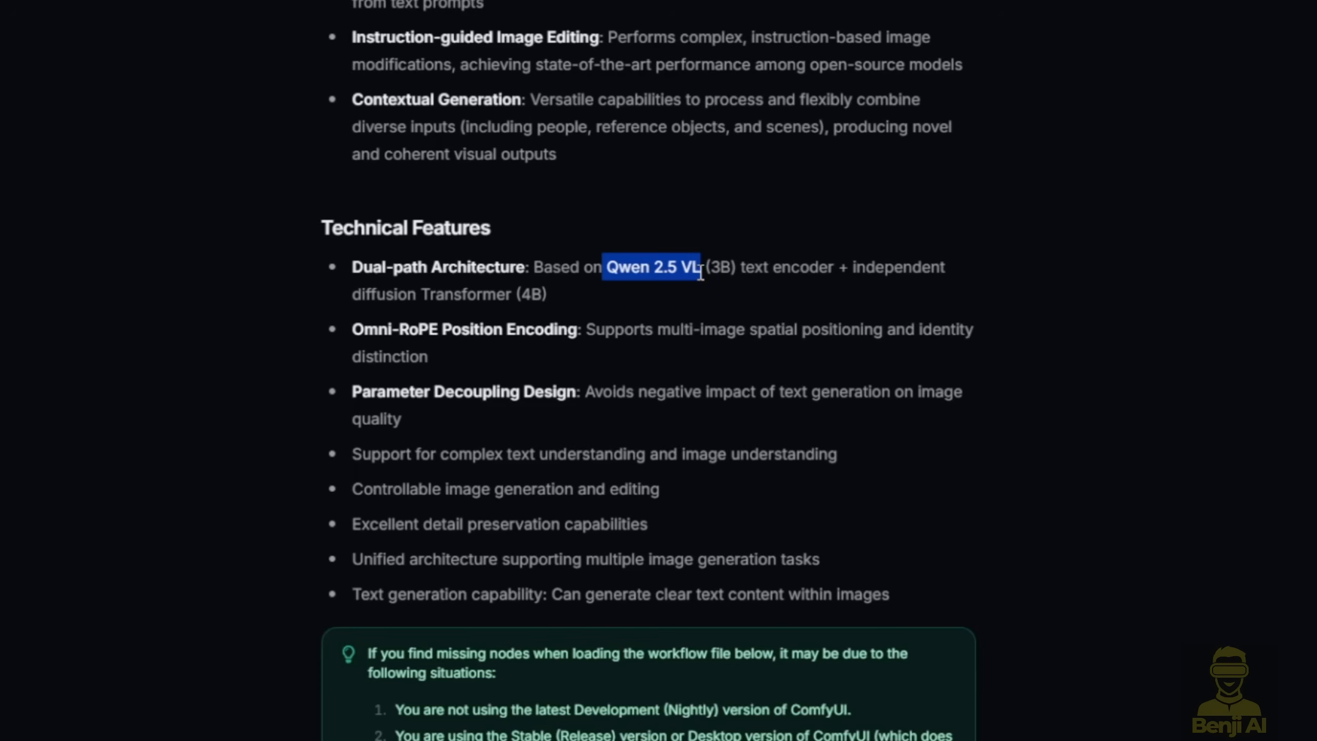
mouse_move(604, 433)
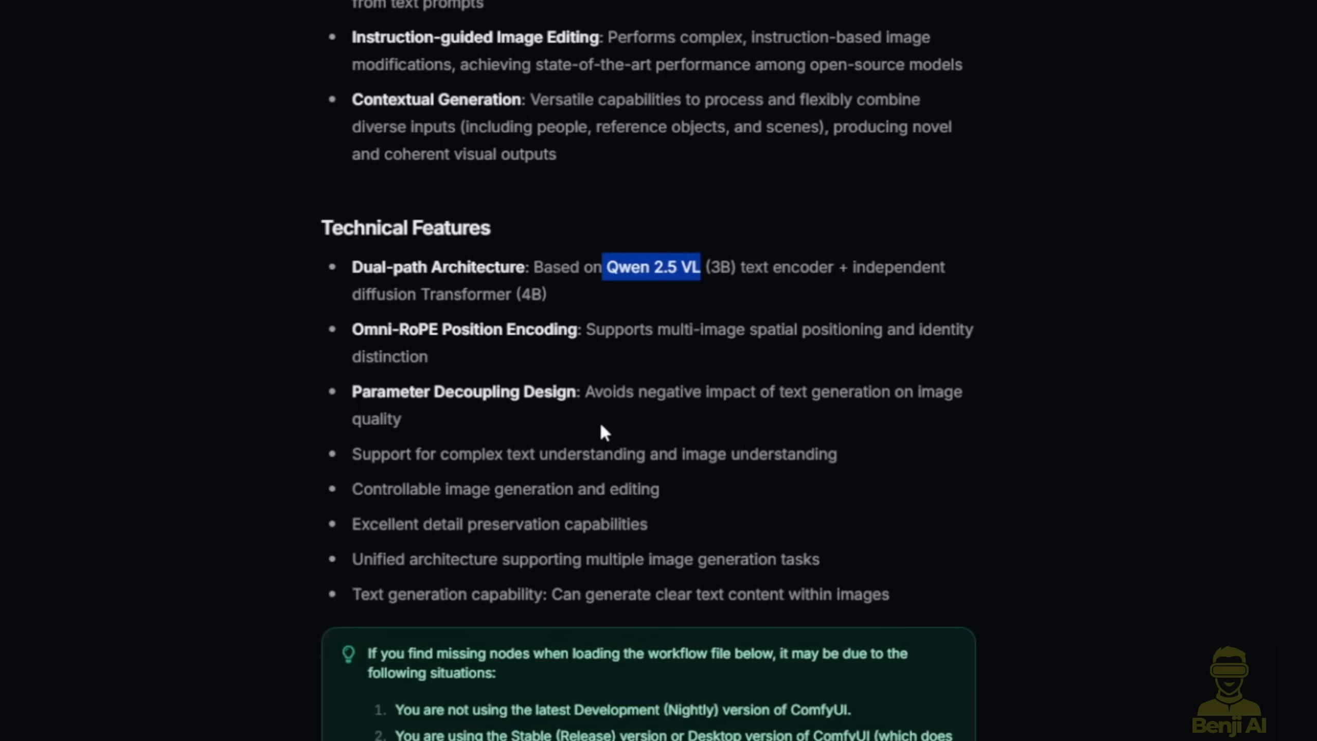
mouse_move(591, 427)
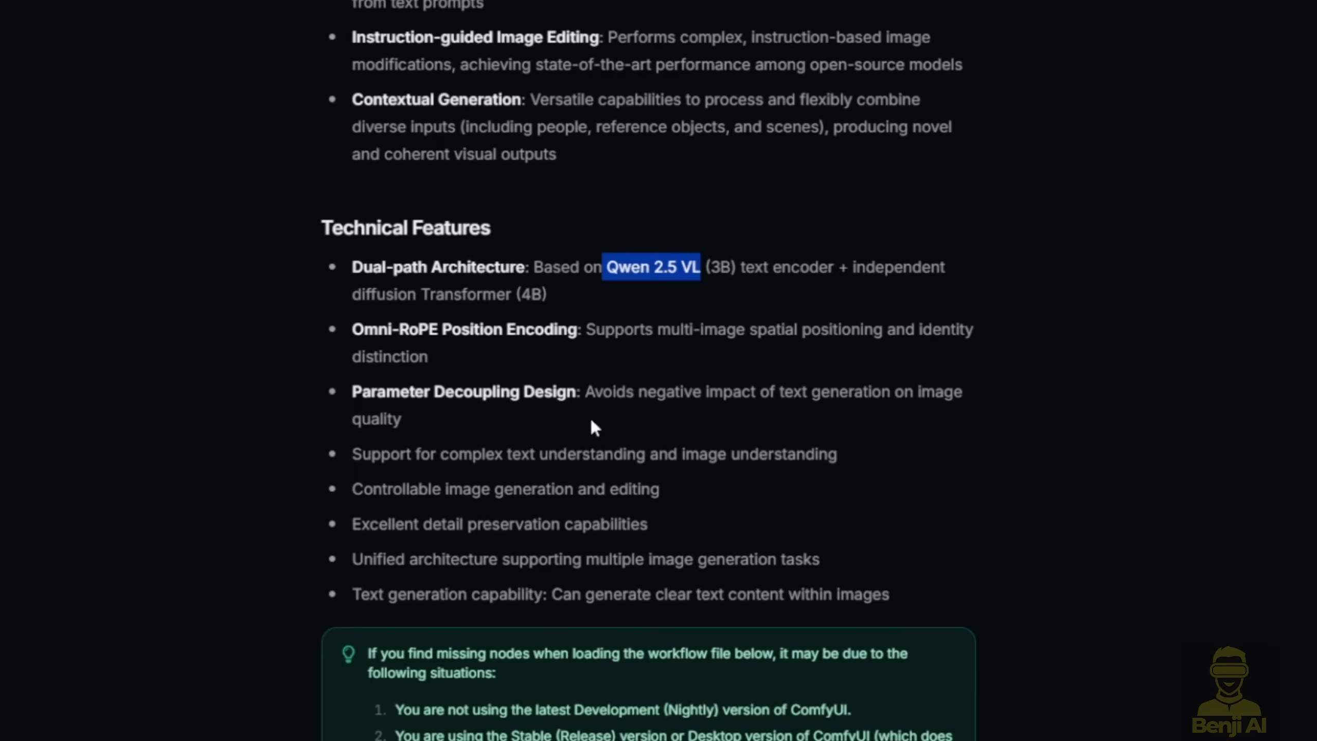
mouse_move(590, 423)
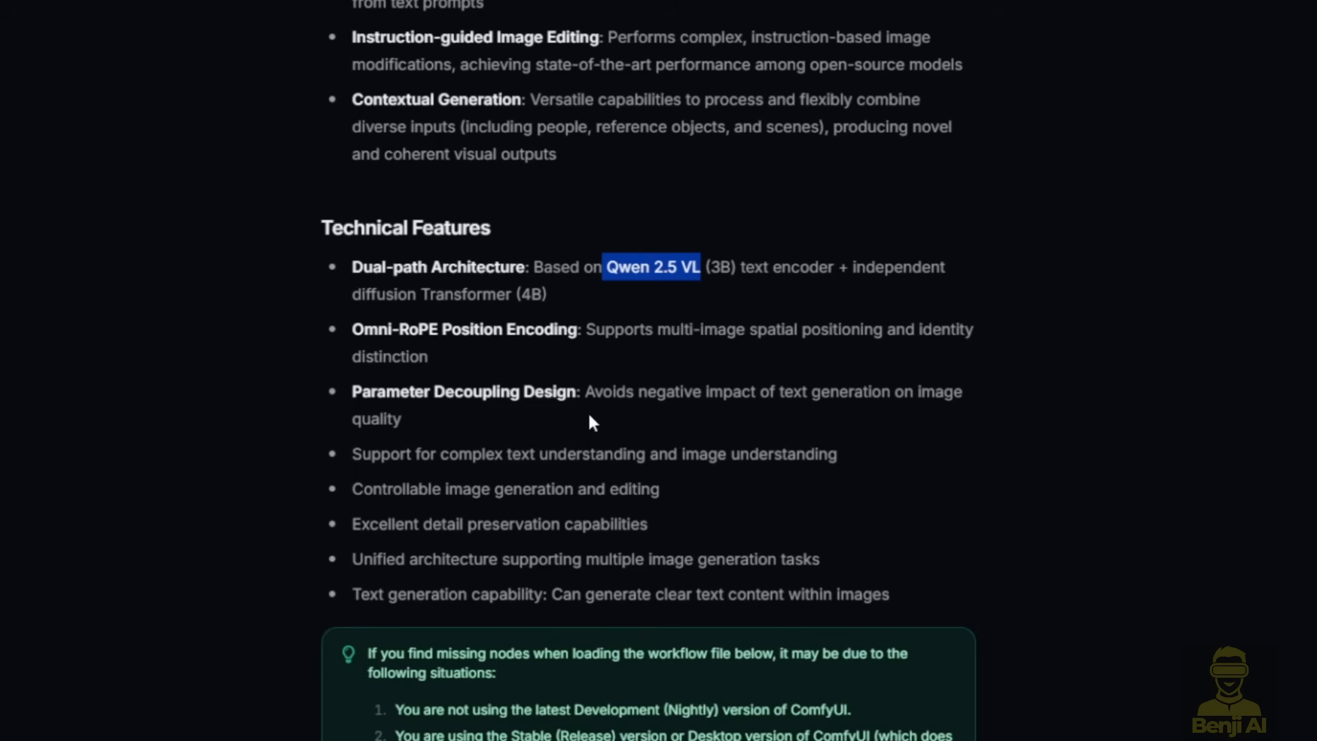
mouse_move(583, 384)
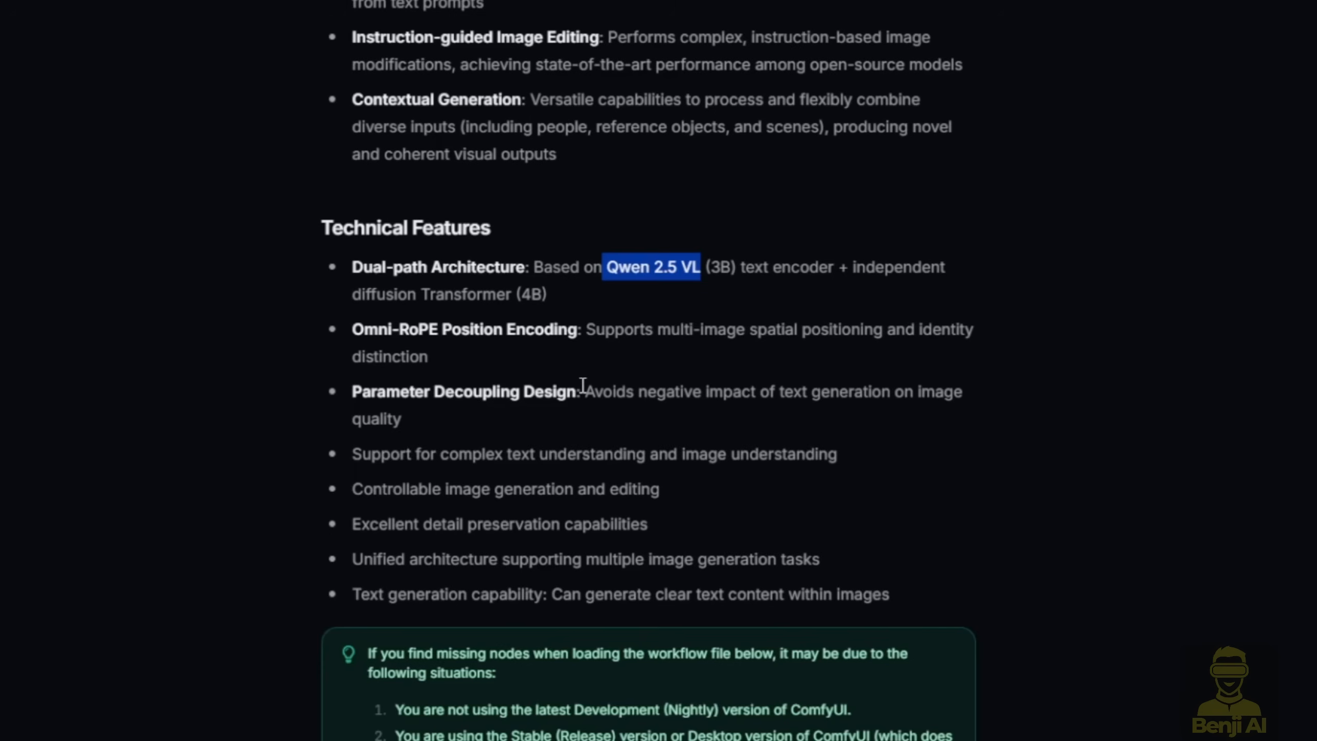
mouse_move(729, 293)
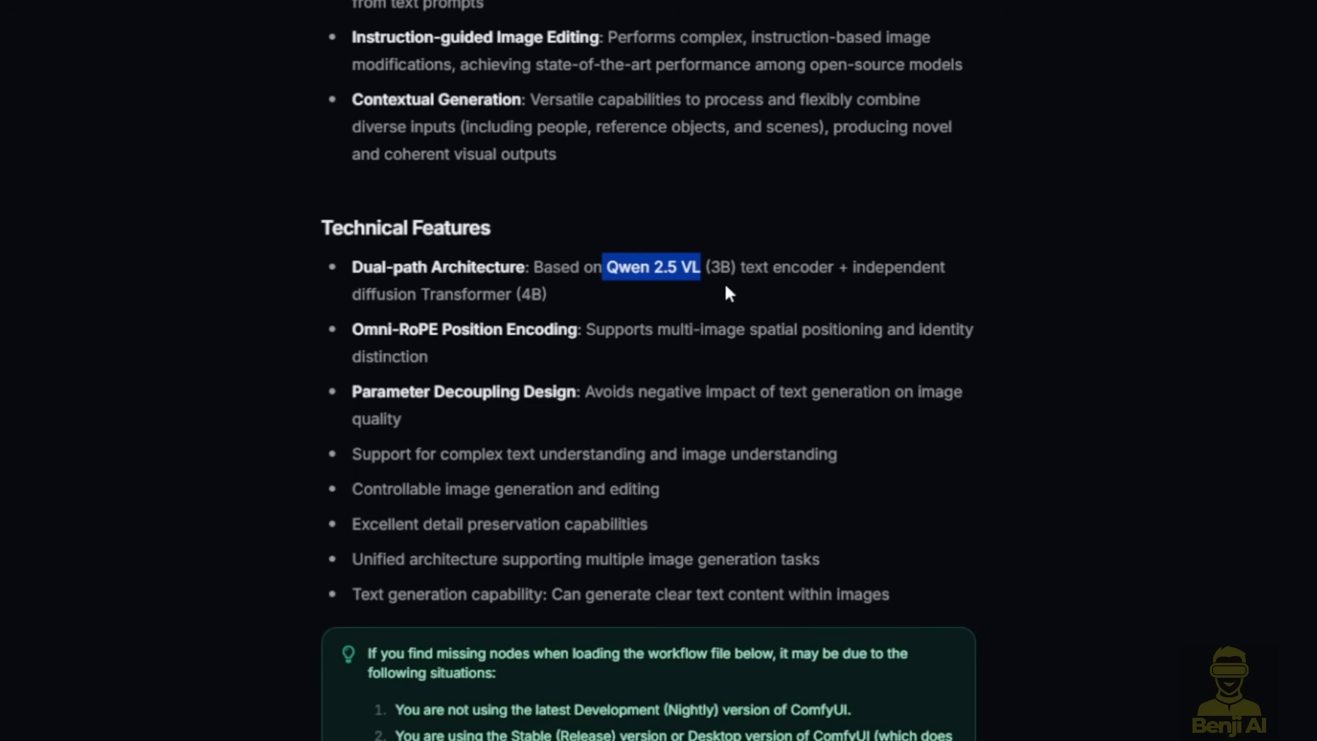
mouse_move(666, 298)
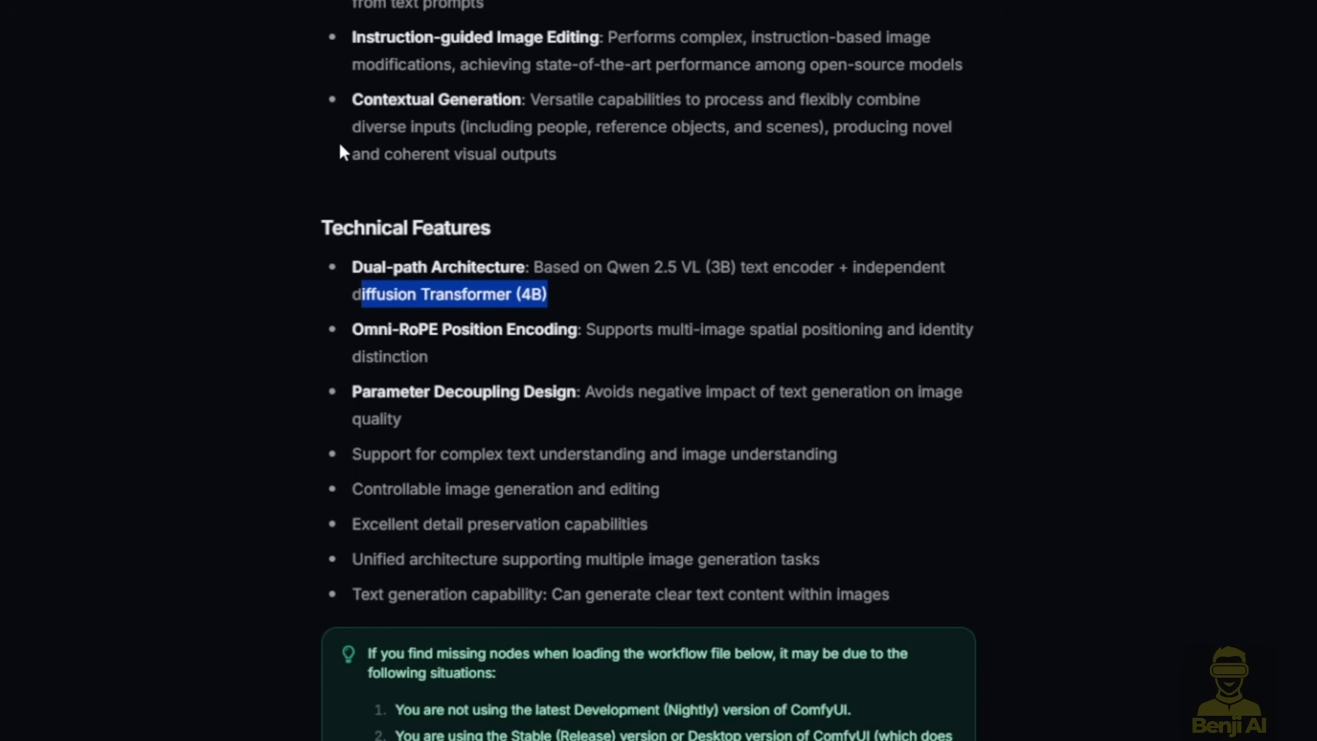
Scroll to the OmniGen2 model file list and save-location tree, highlighting a file entry.
scroll("down", 3)
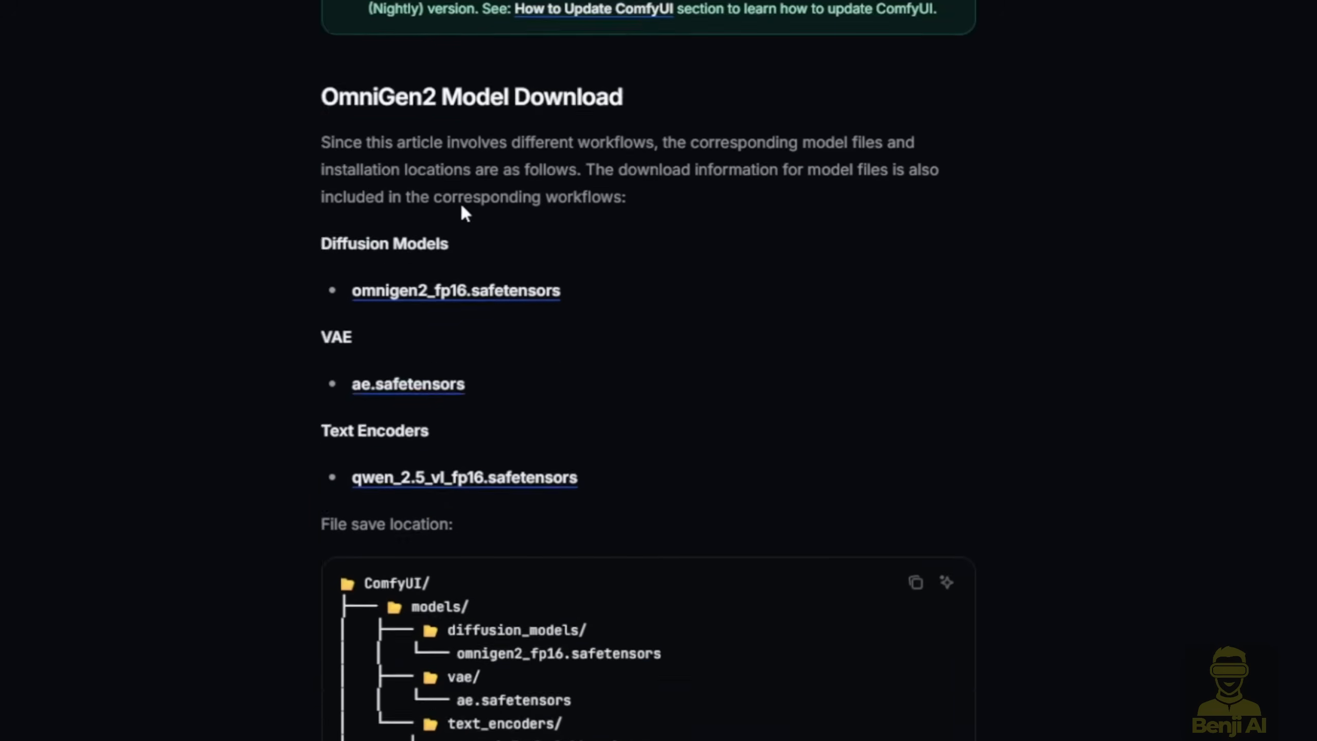
scroll("down", 3)
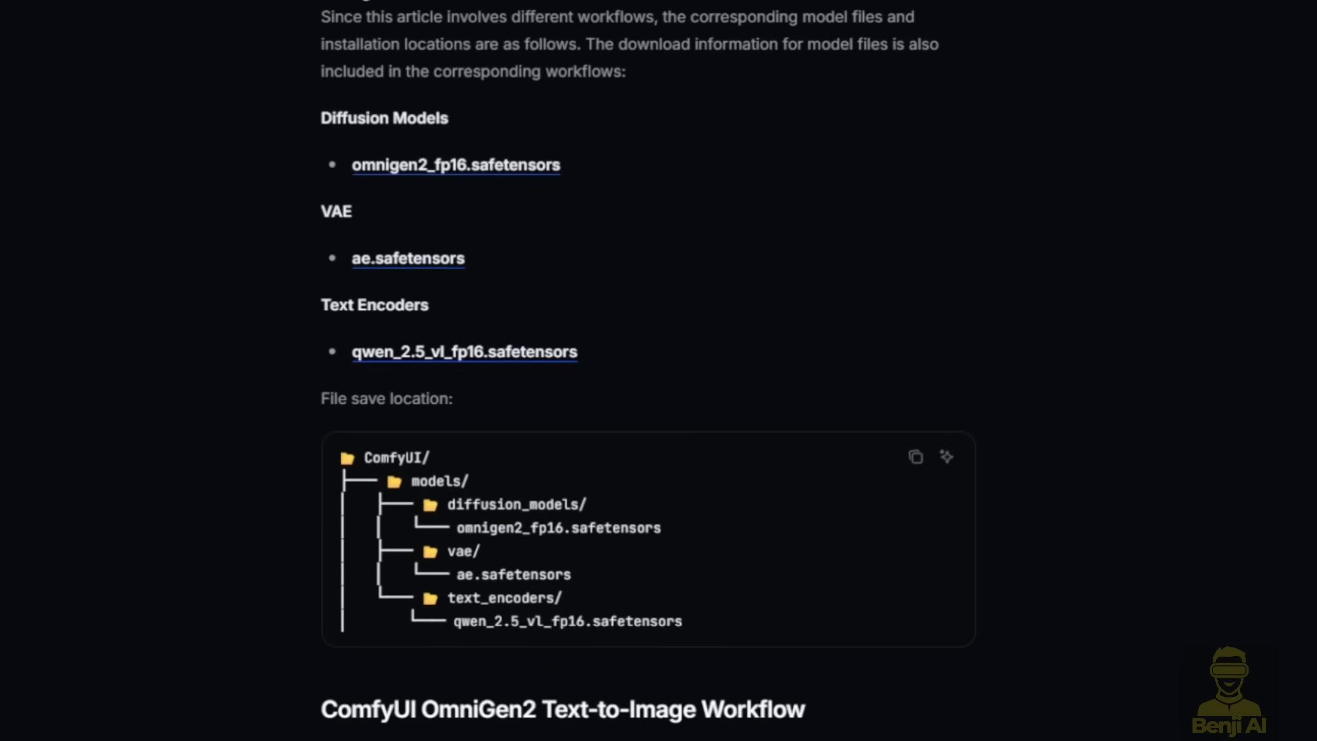
mouse_move(616, 271)
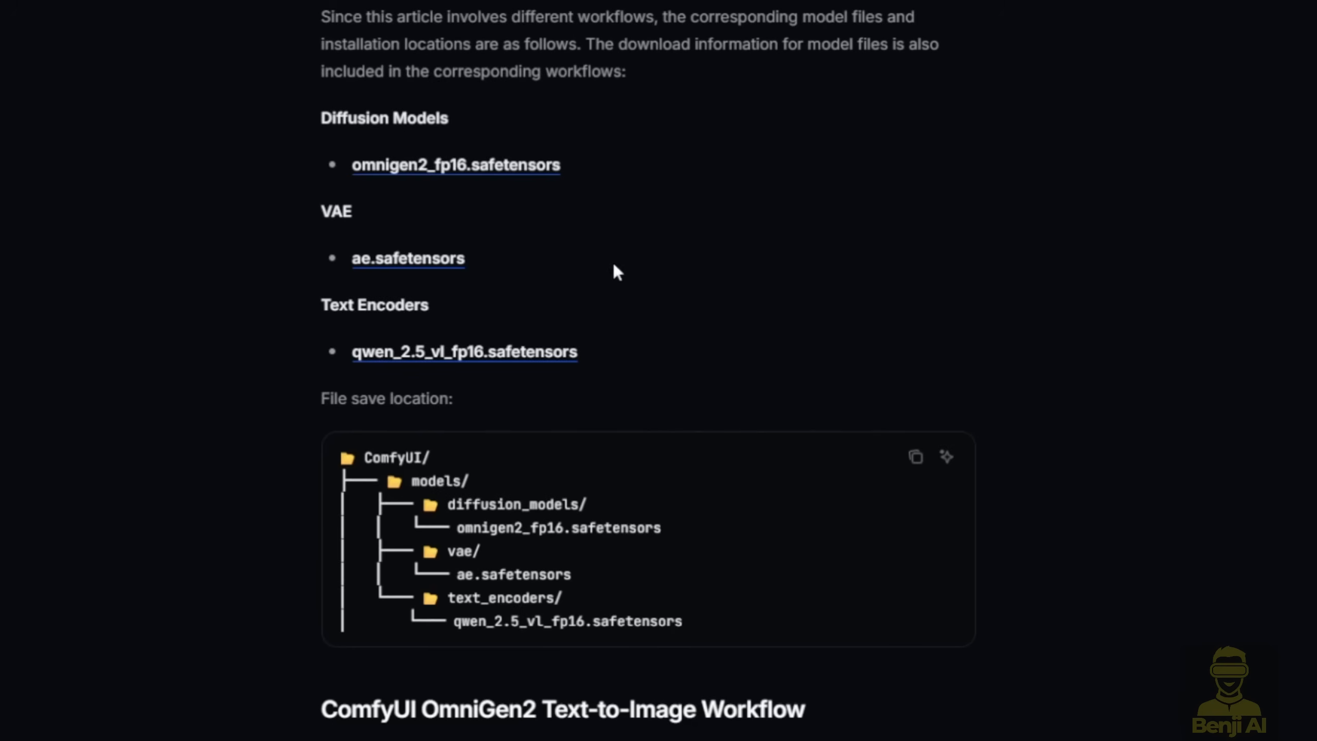
mouse_move(607, 262)
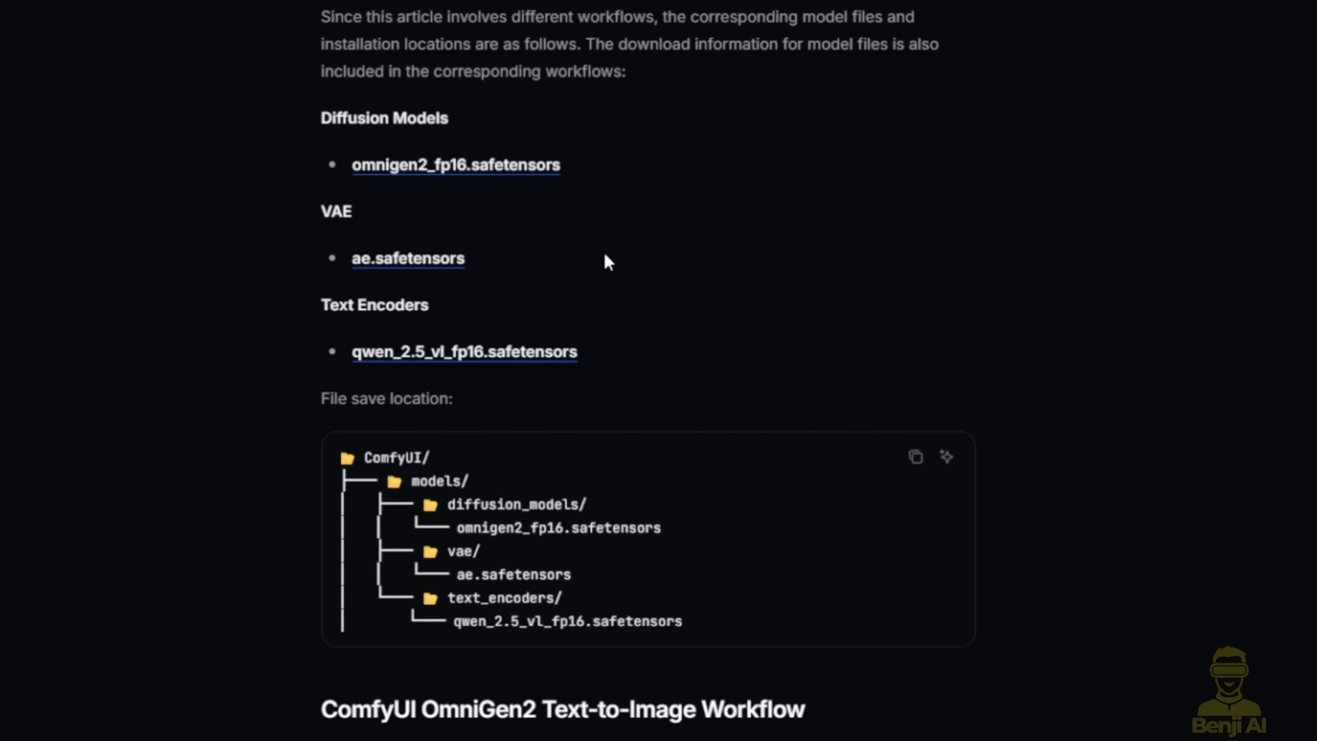
mouse_move(326, 128)
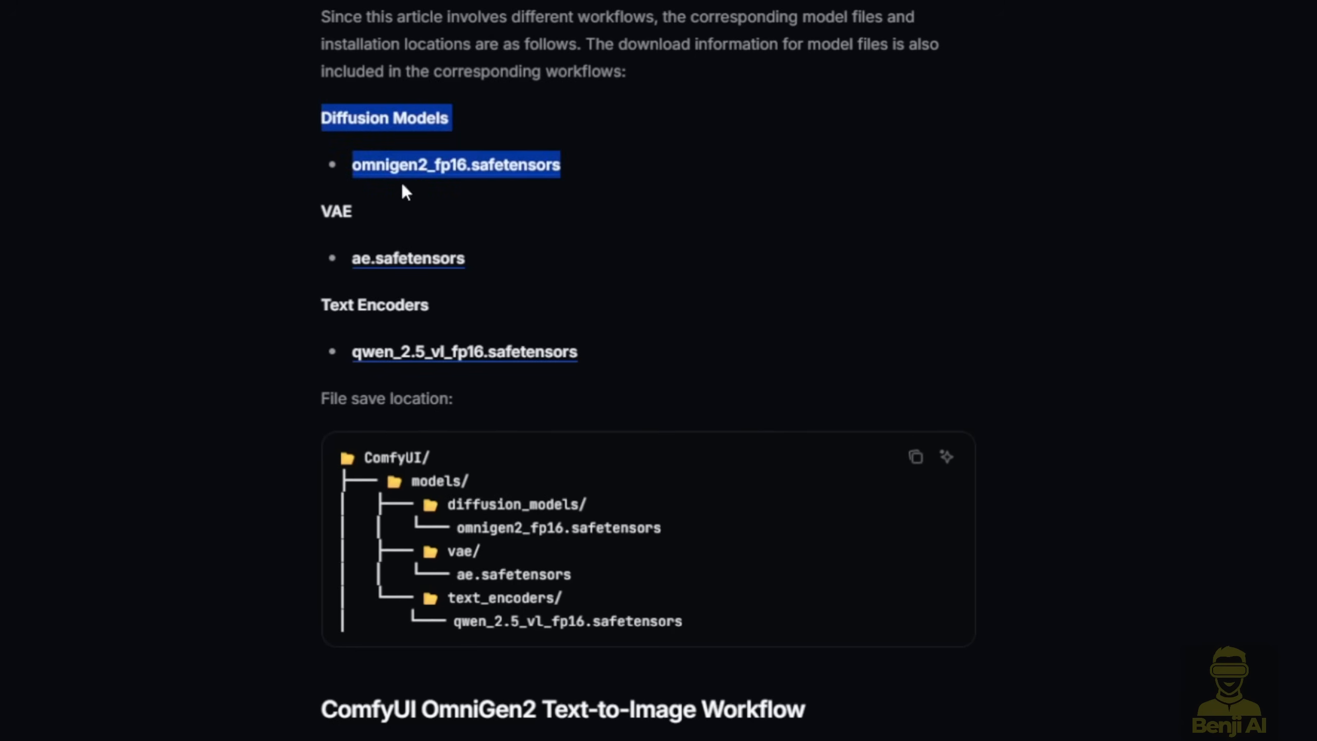
mouse_move(439, 180)
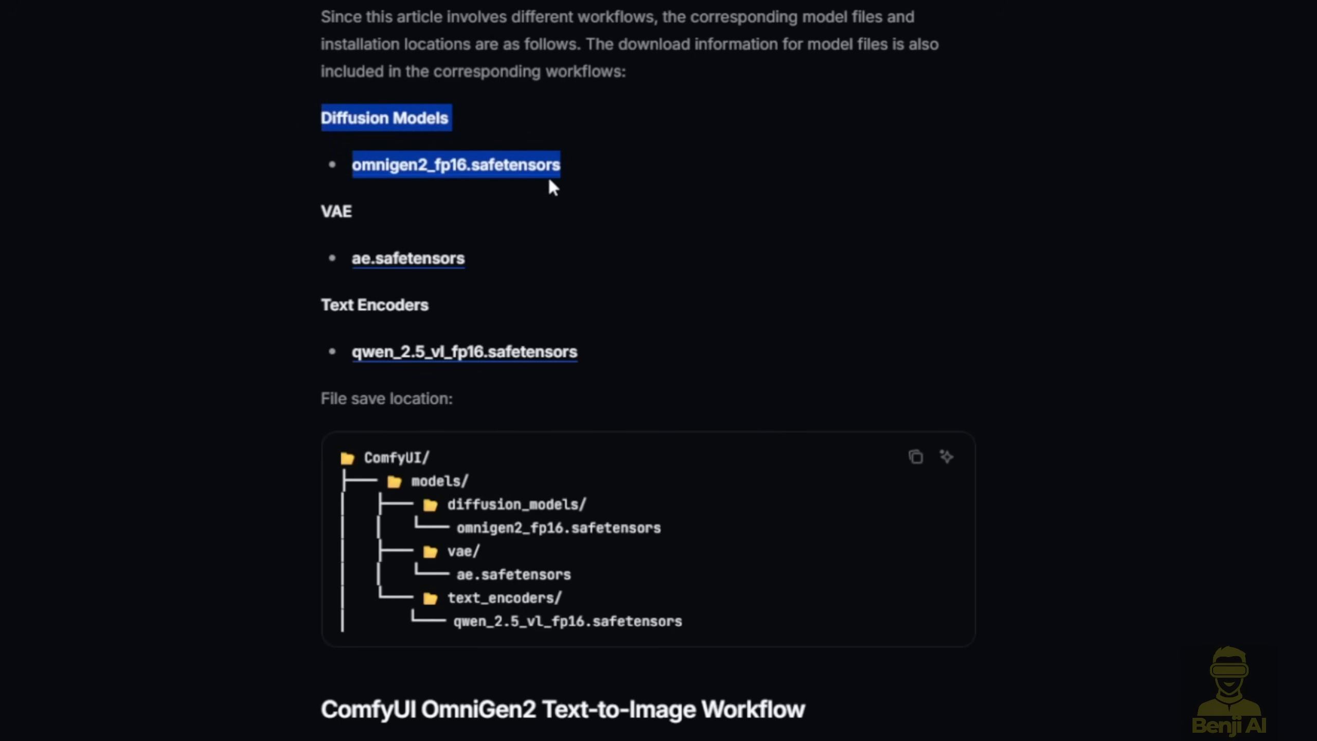
mouse_move(544, 150)
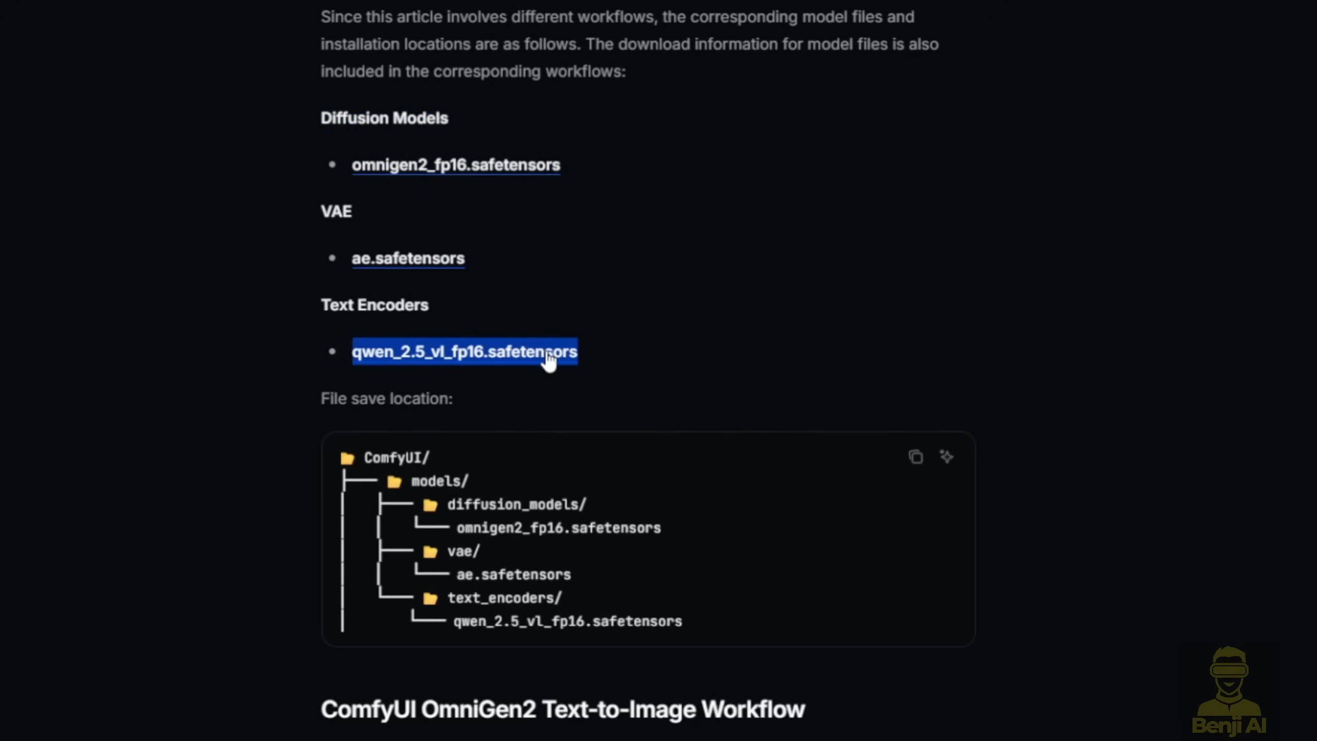
mouse_move(525, 256)
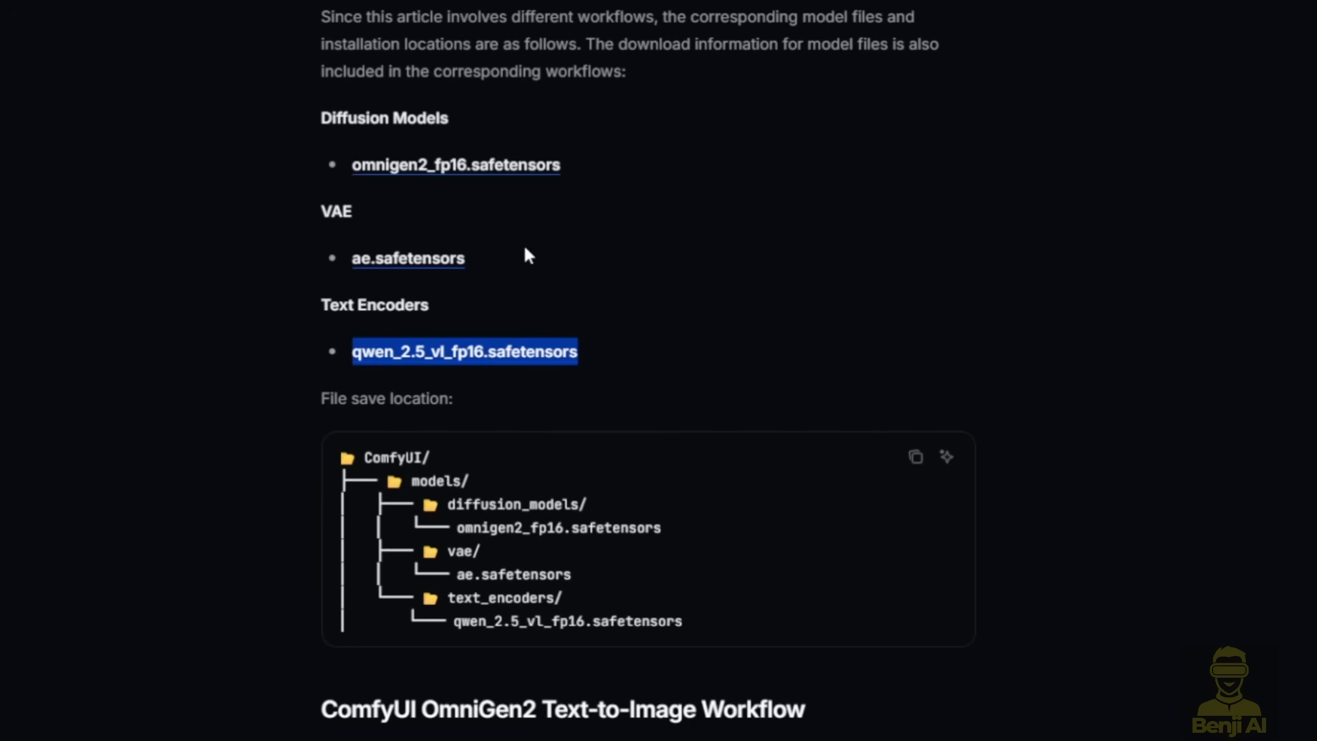
mouse_move(621, 346)
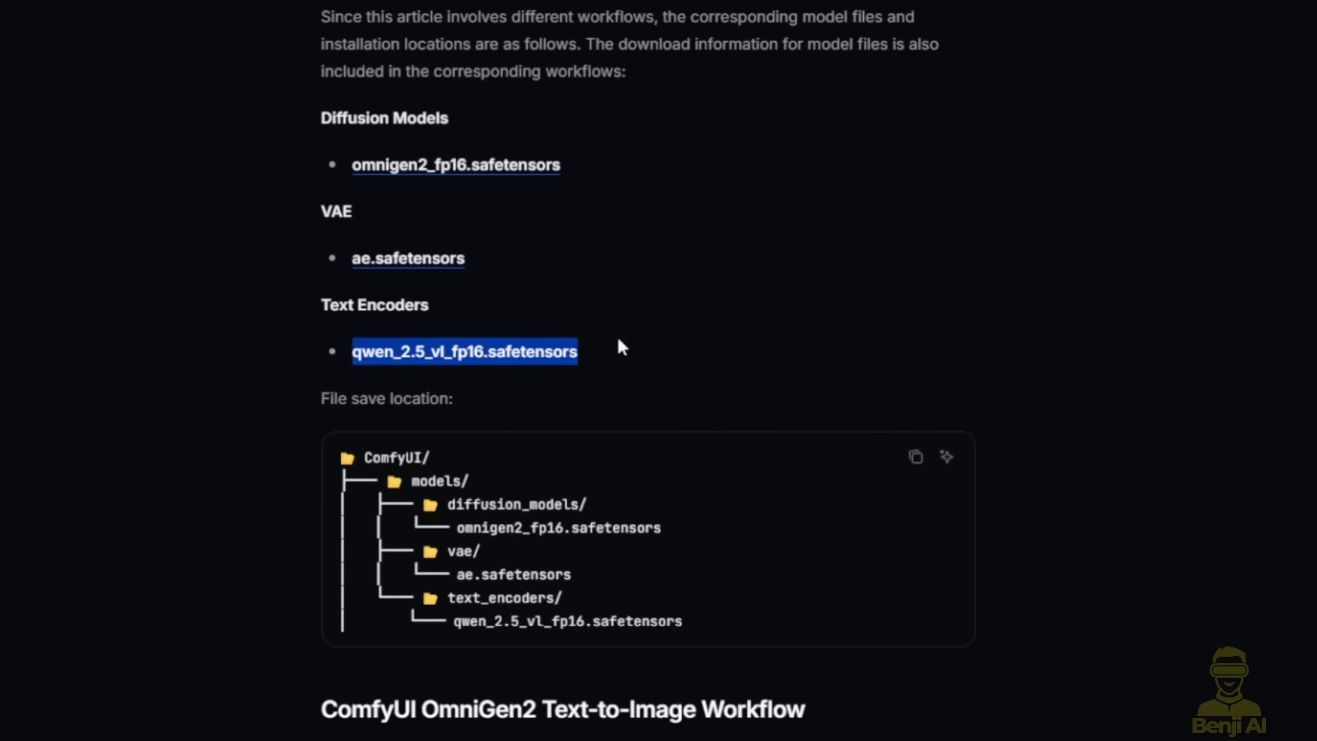
mouse_move(567, 152)
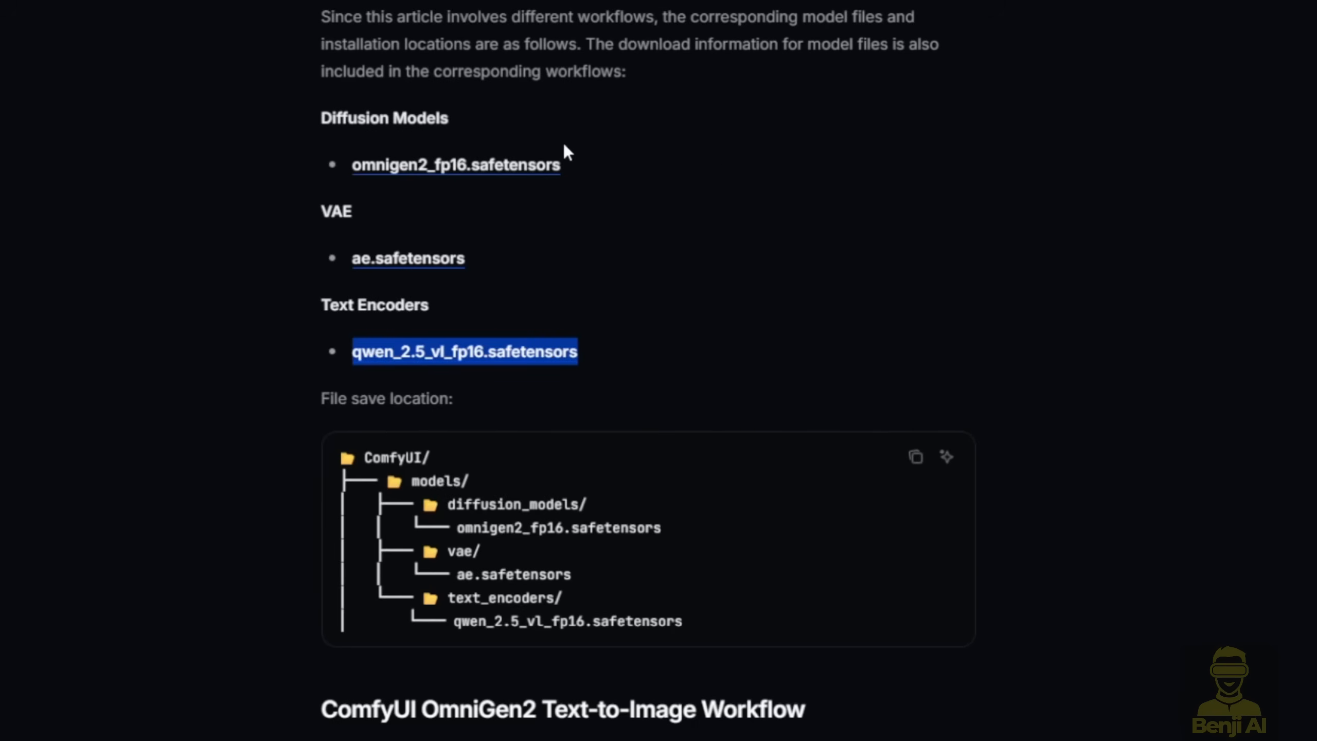
mouse_move(938, 296)
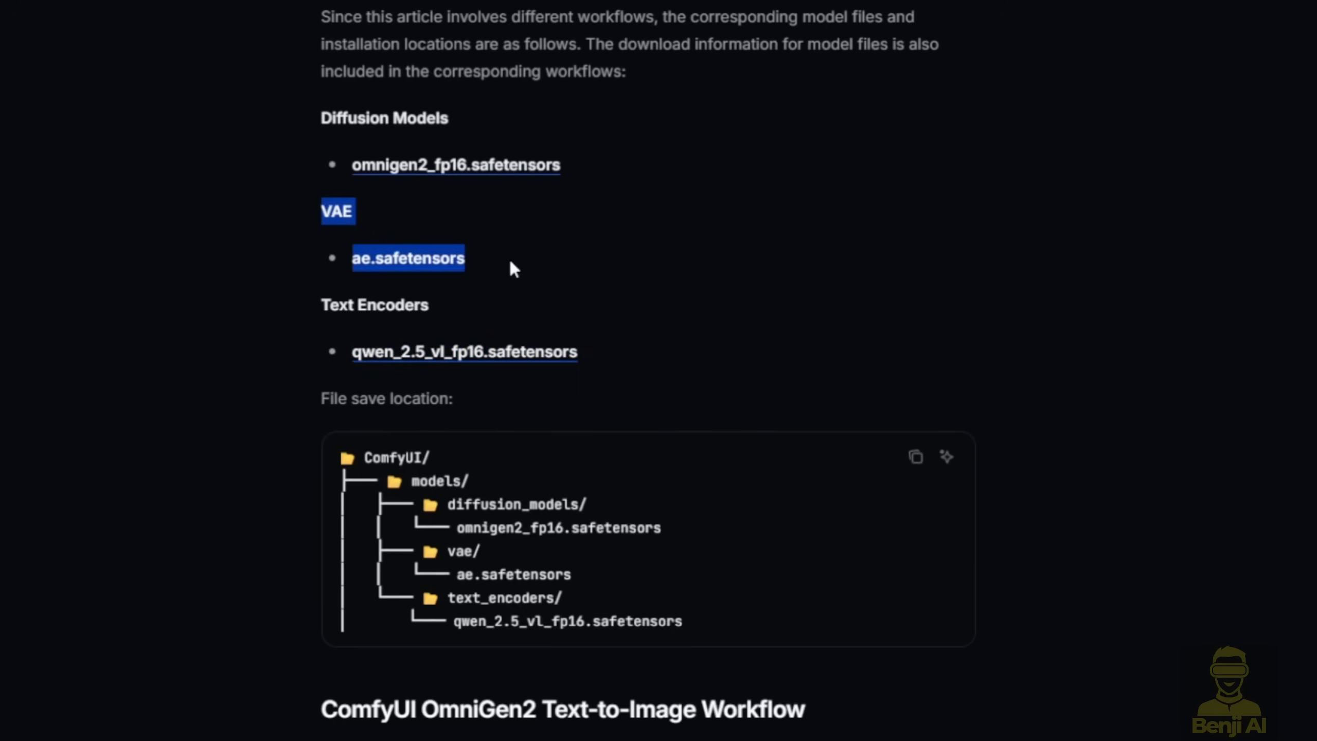
mouse_move(517, 264)
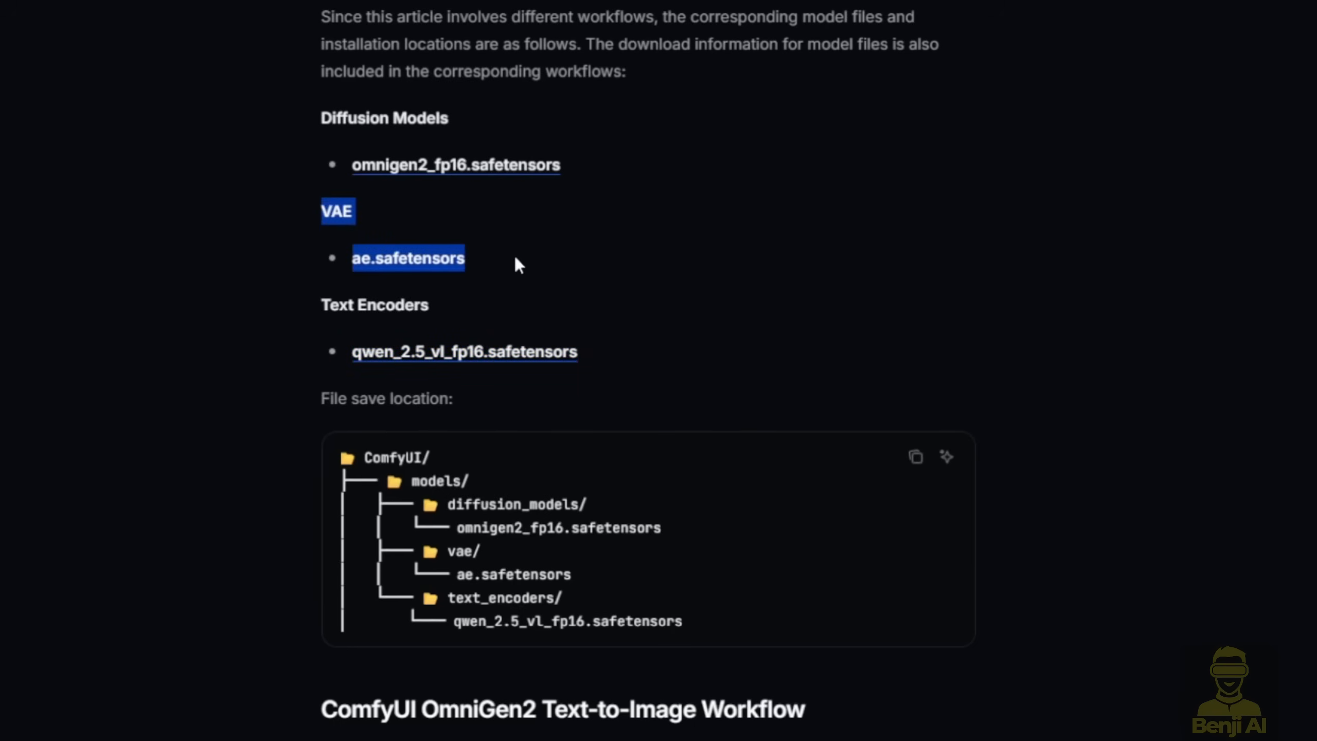
mouse_move(522, 260)
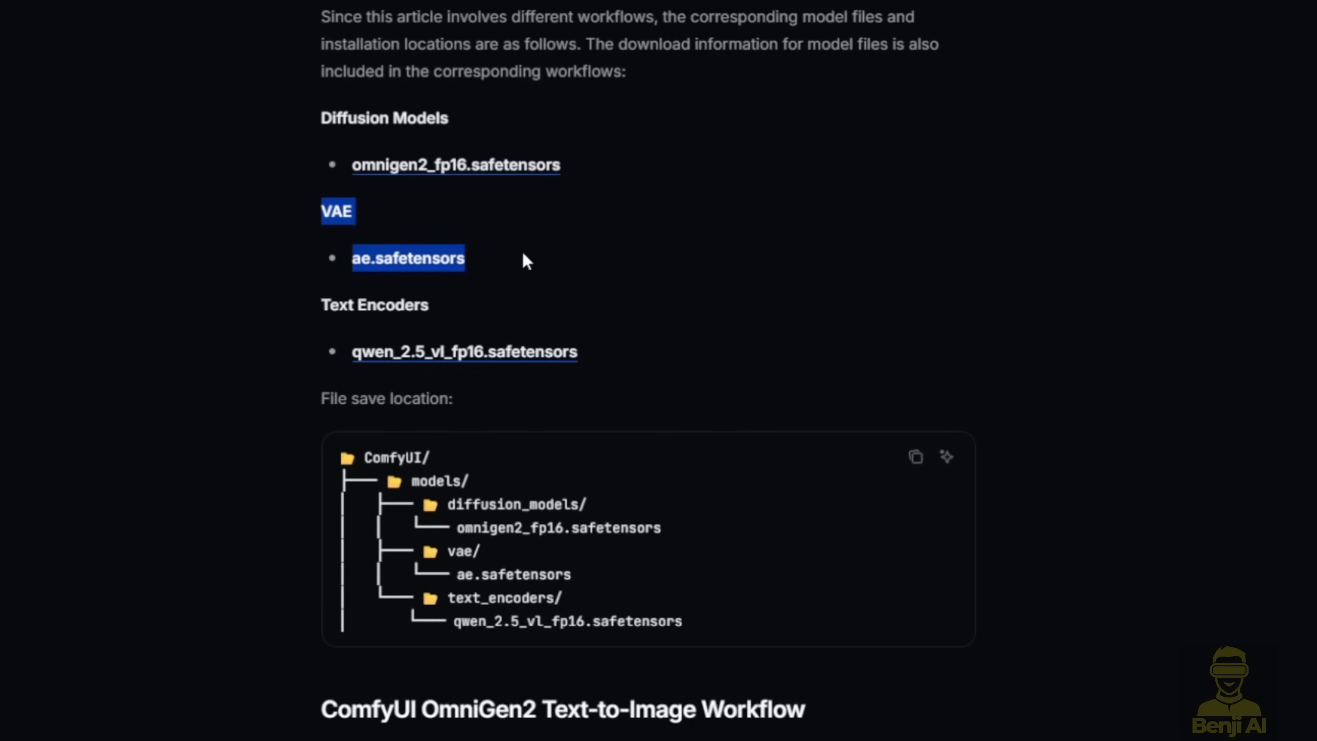
scroll("down", 3)
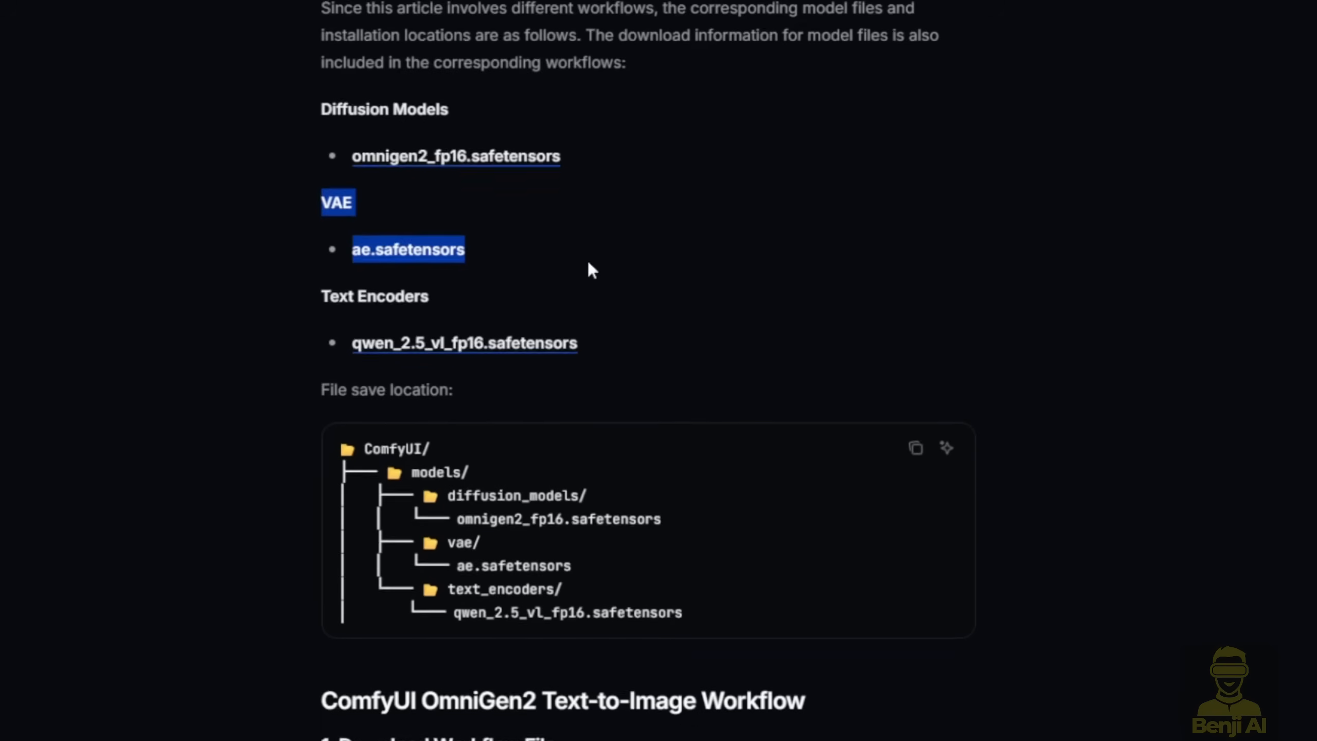
scroll("down", 3)
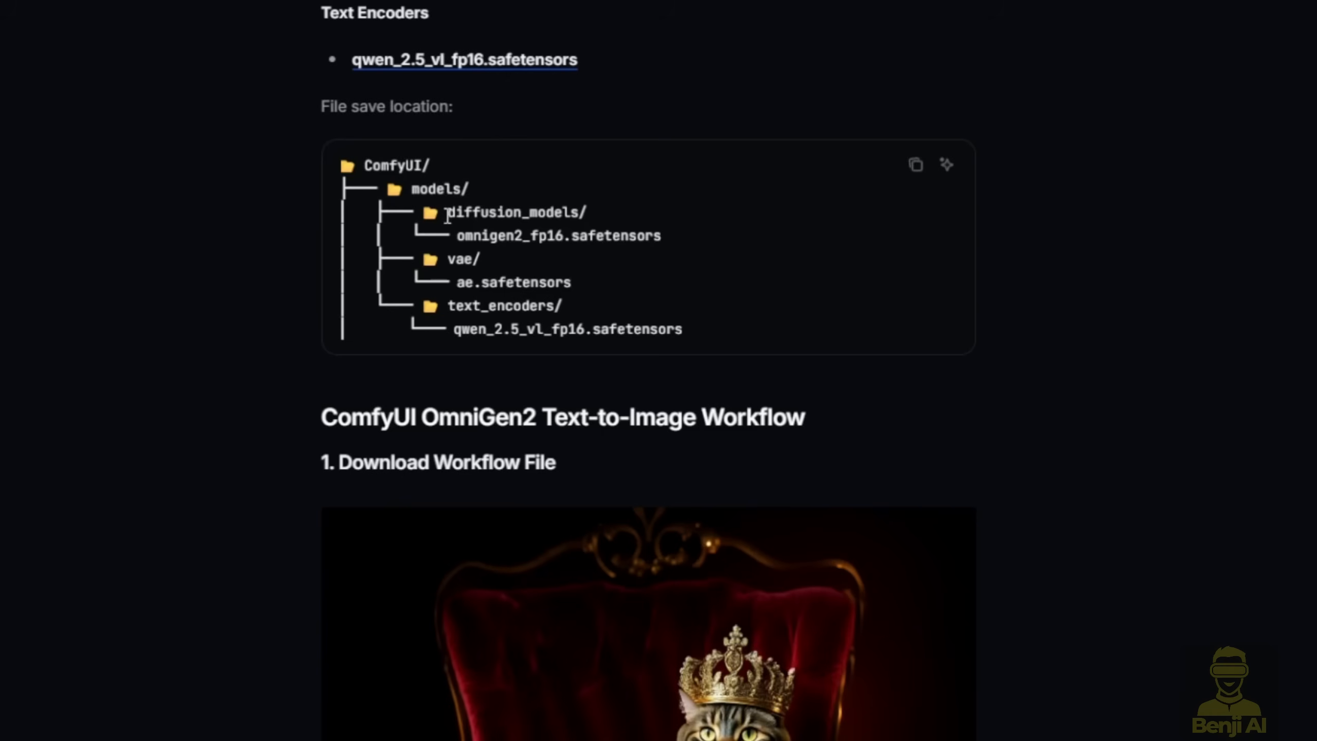
left_click_drag(447, 212, 558, 237)
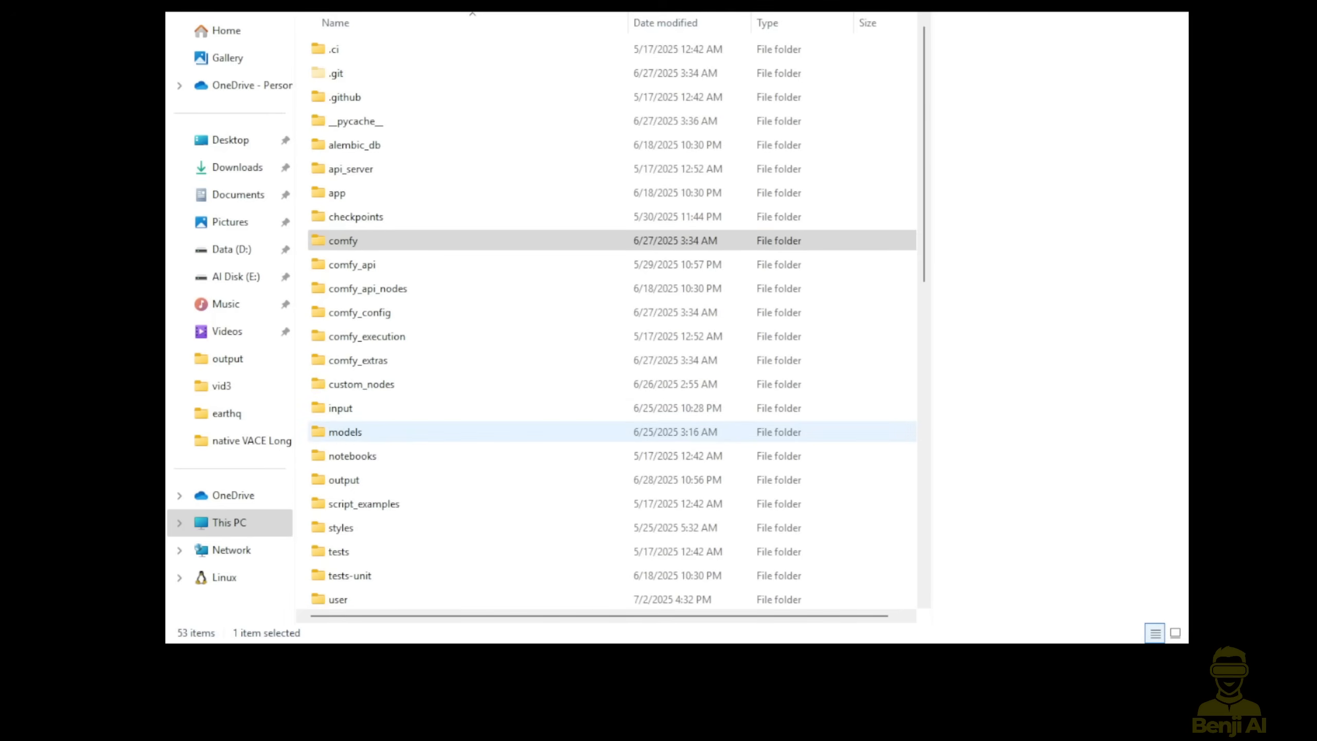
Open models > diffusion_models and locate the omnigen2_fp16.safetensors file.
double_click(345, 431)
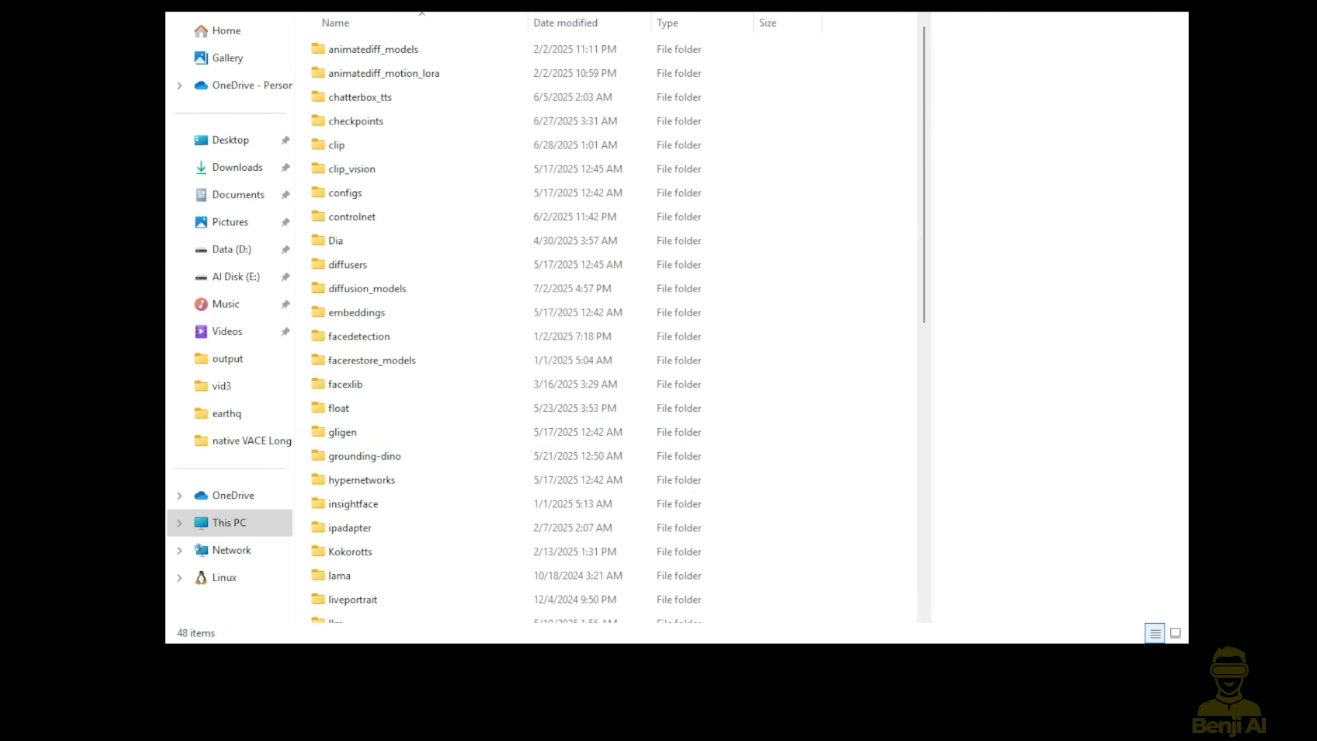
left_click(383, 73)
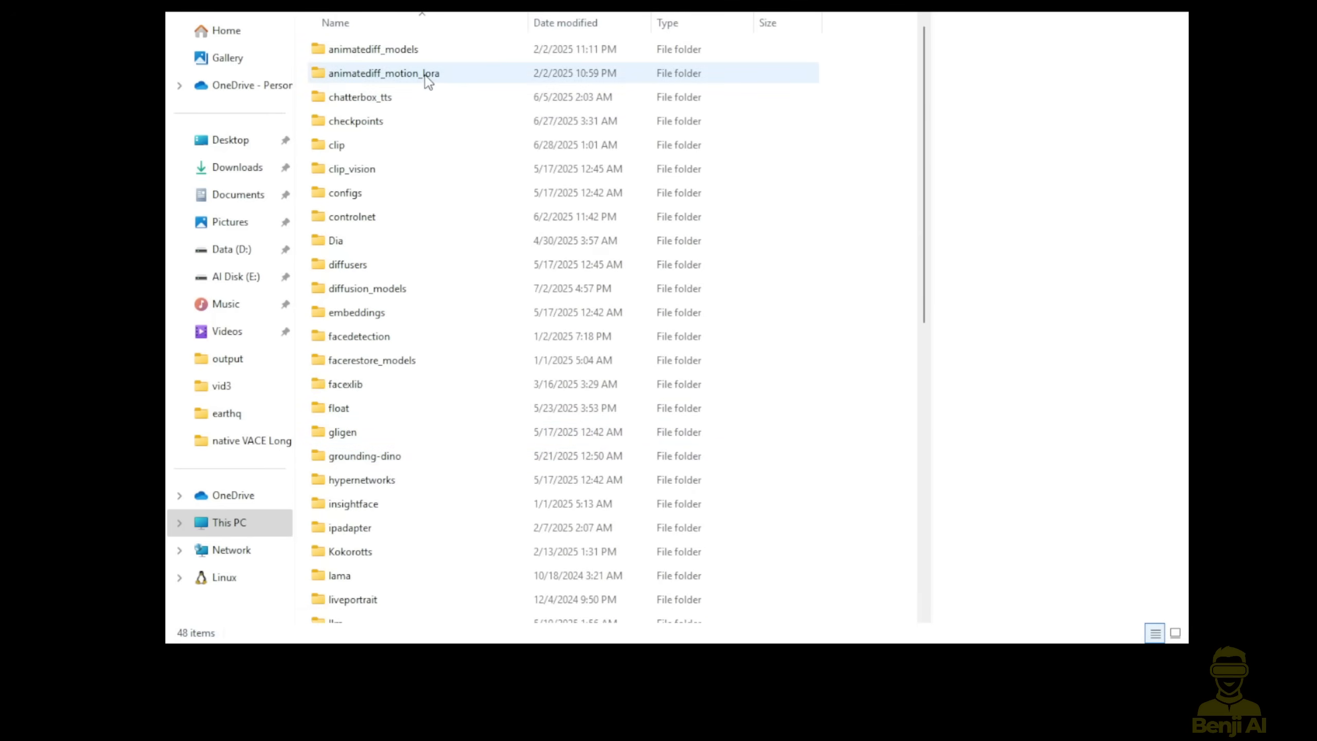
left_click(366, 288)
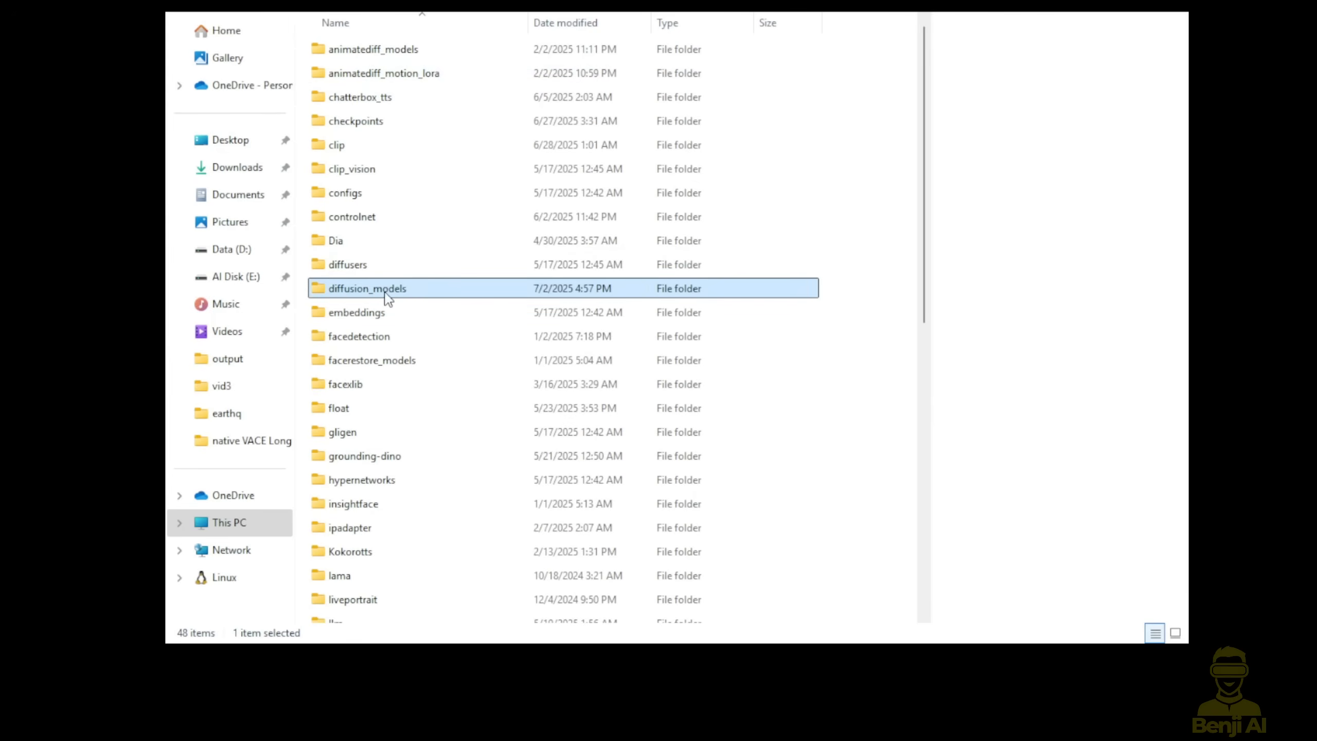
mouse_move(420, 298)
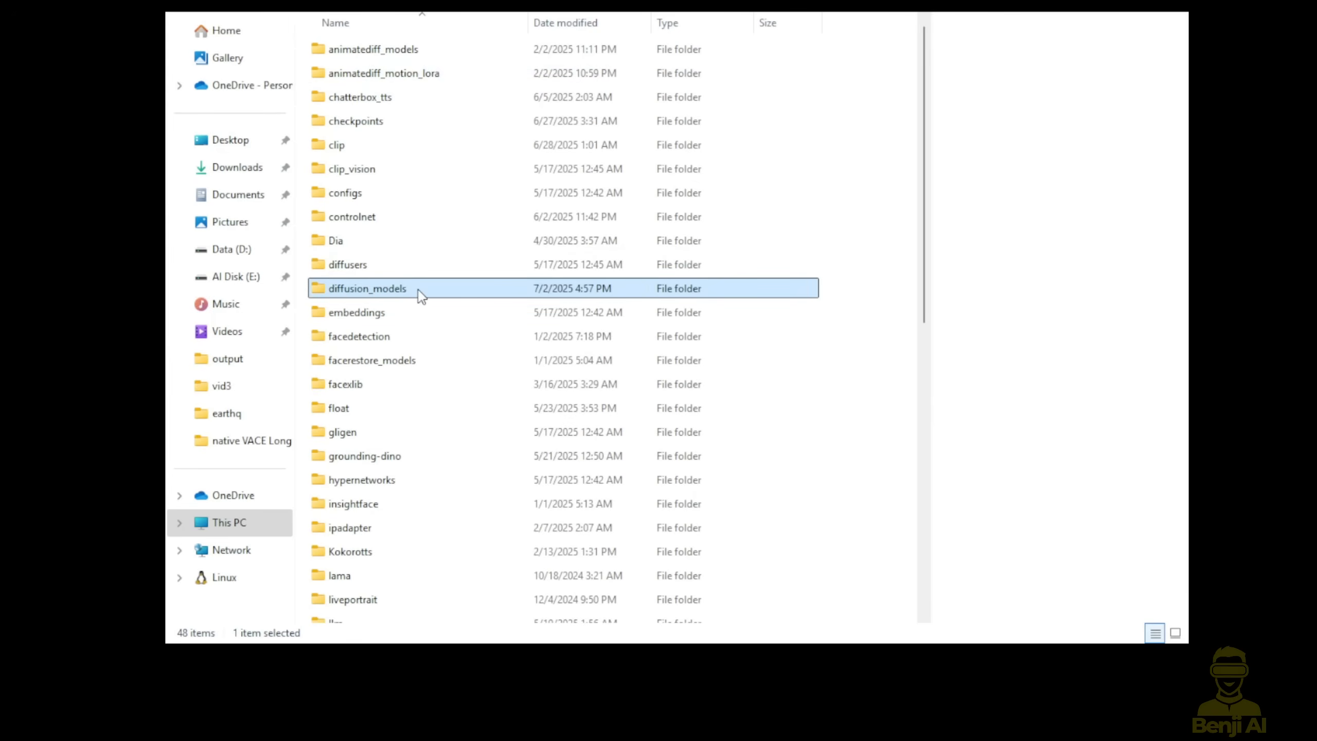
double_click(367, 288)
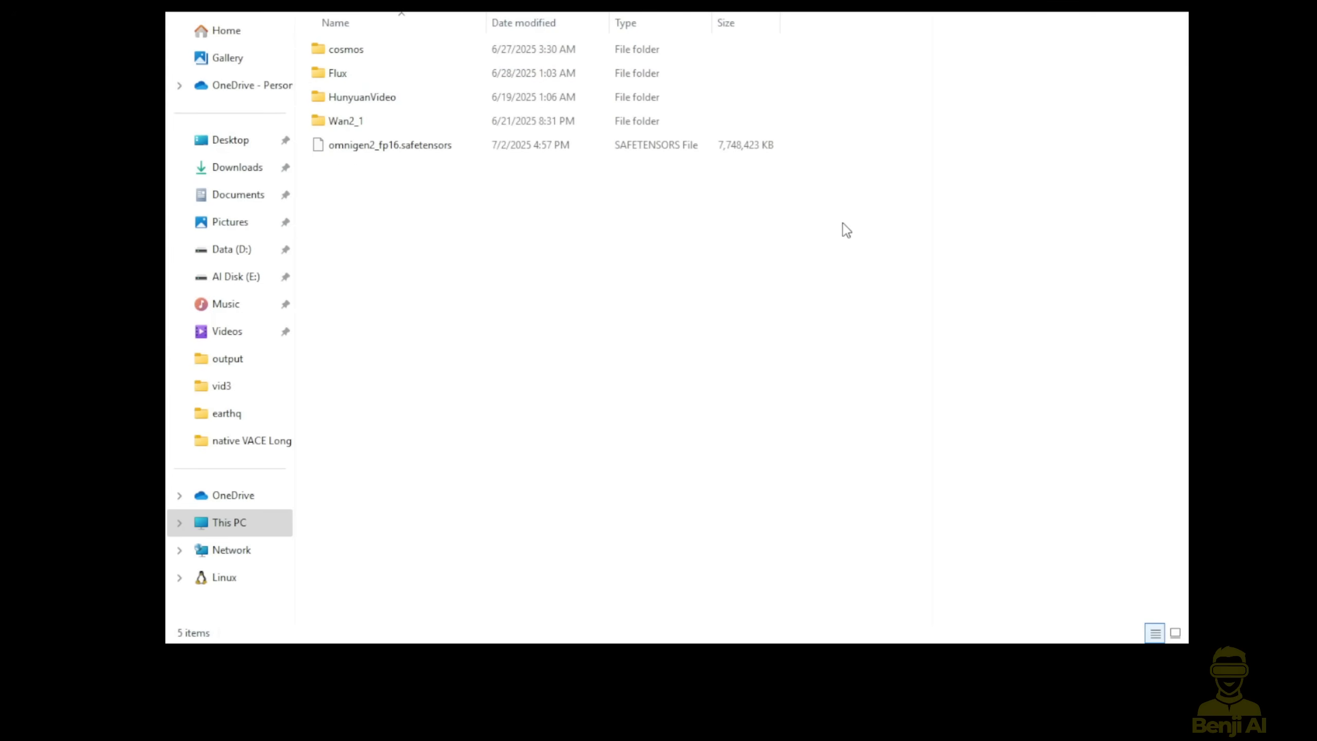
left_click(390, 144)
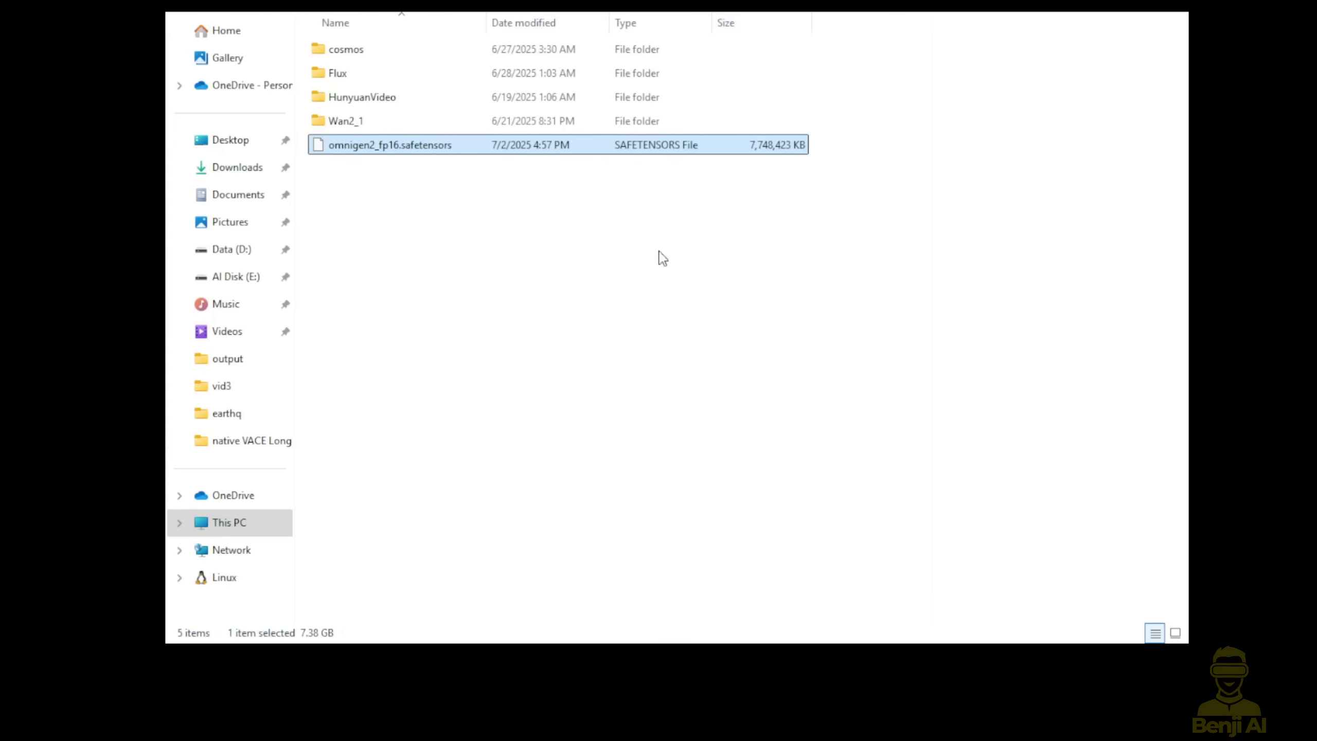
mouse_move(746, 163)
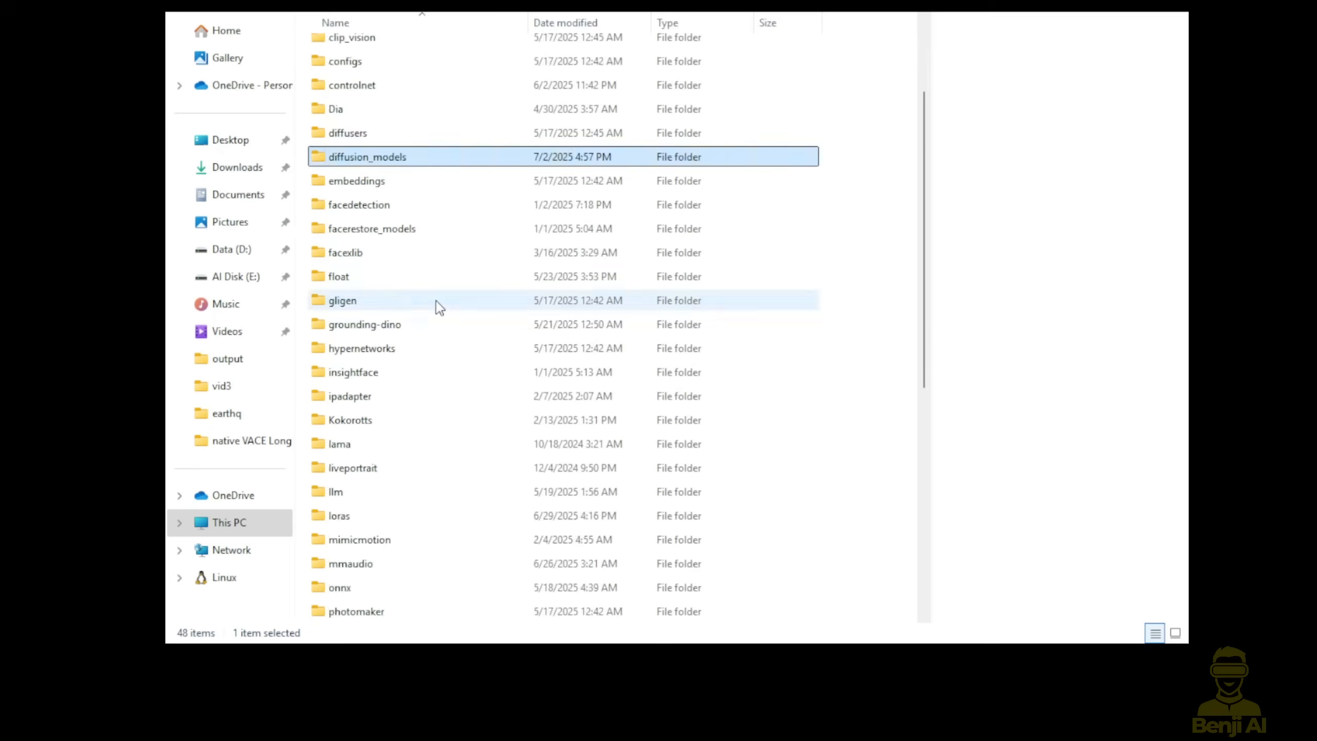
Show ae.sft in the vae folder, then qwen_2.5_vl_fp16.safetensors in text_encoders.
double_click(367, 156)
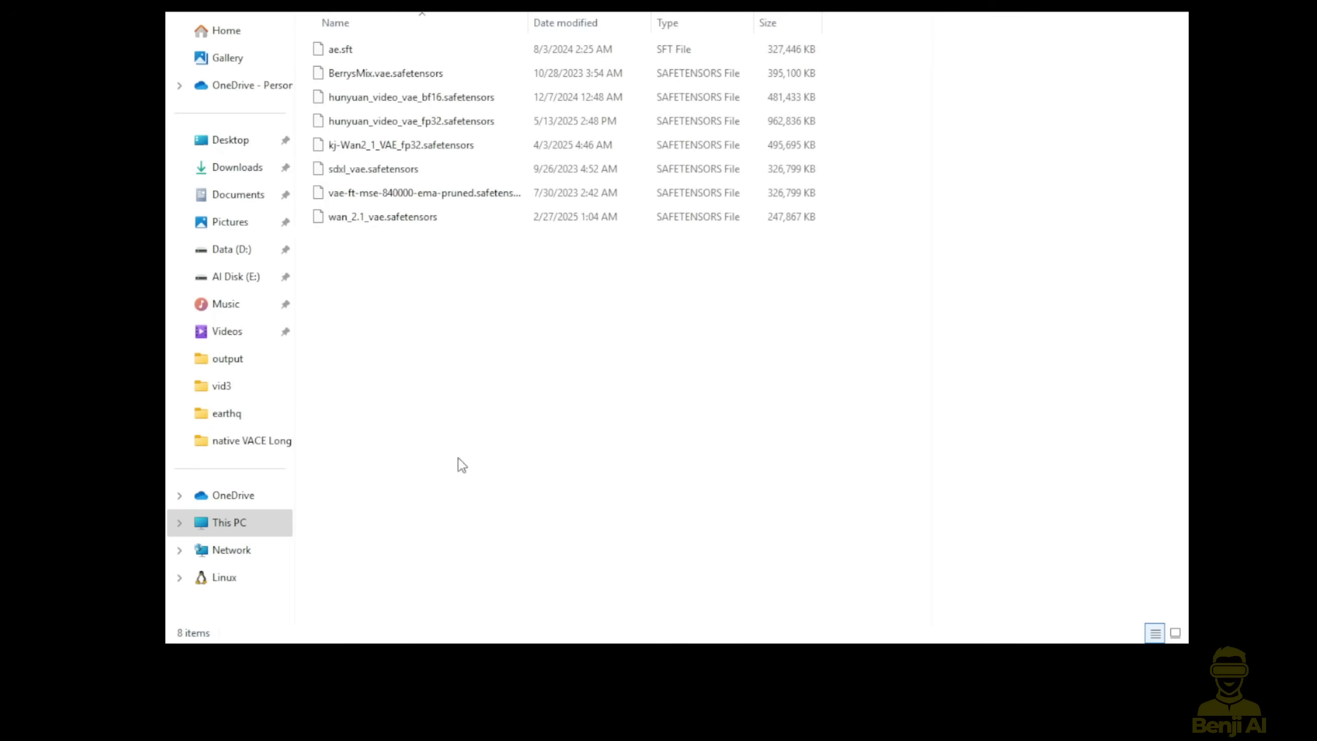
left_click(340, 49)
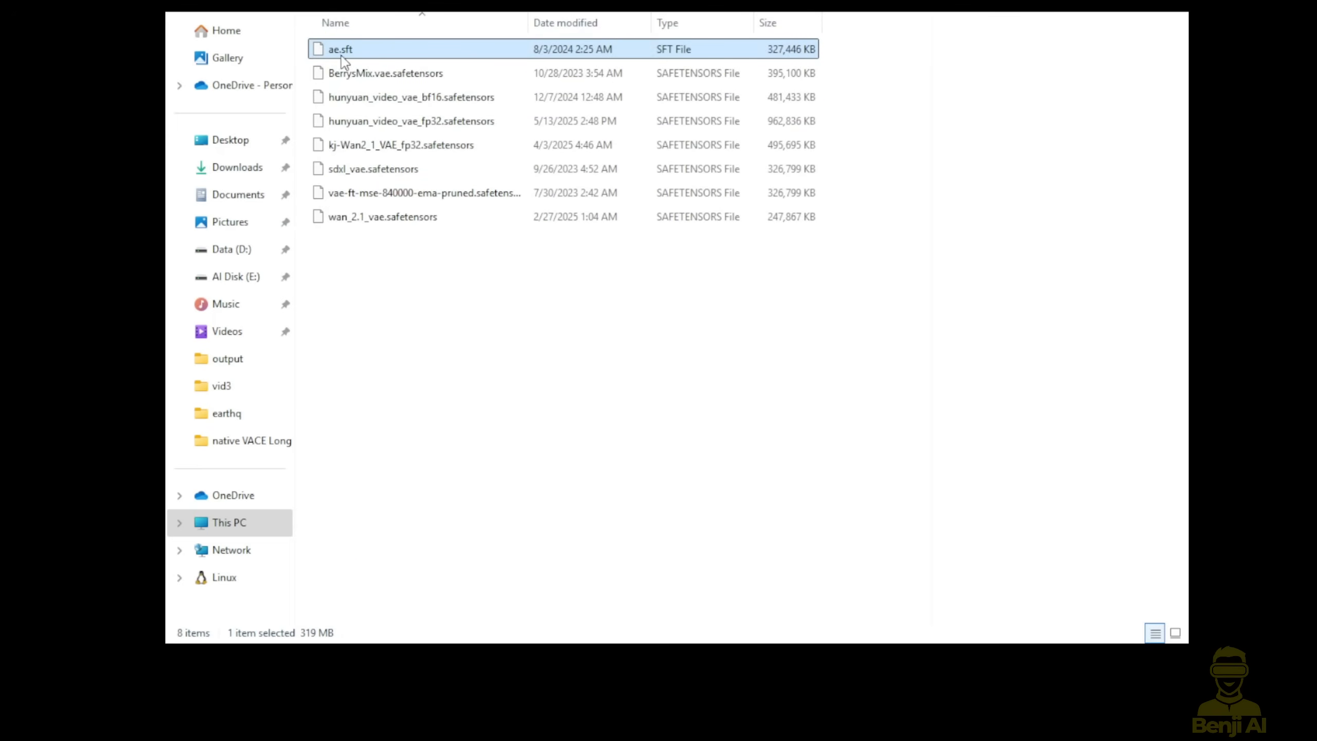
mouse_move(361, 62)
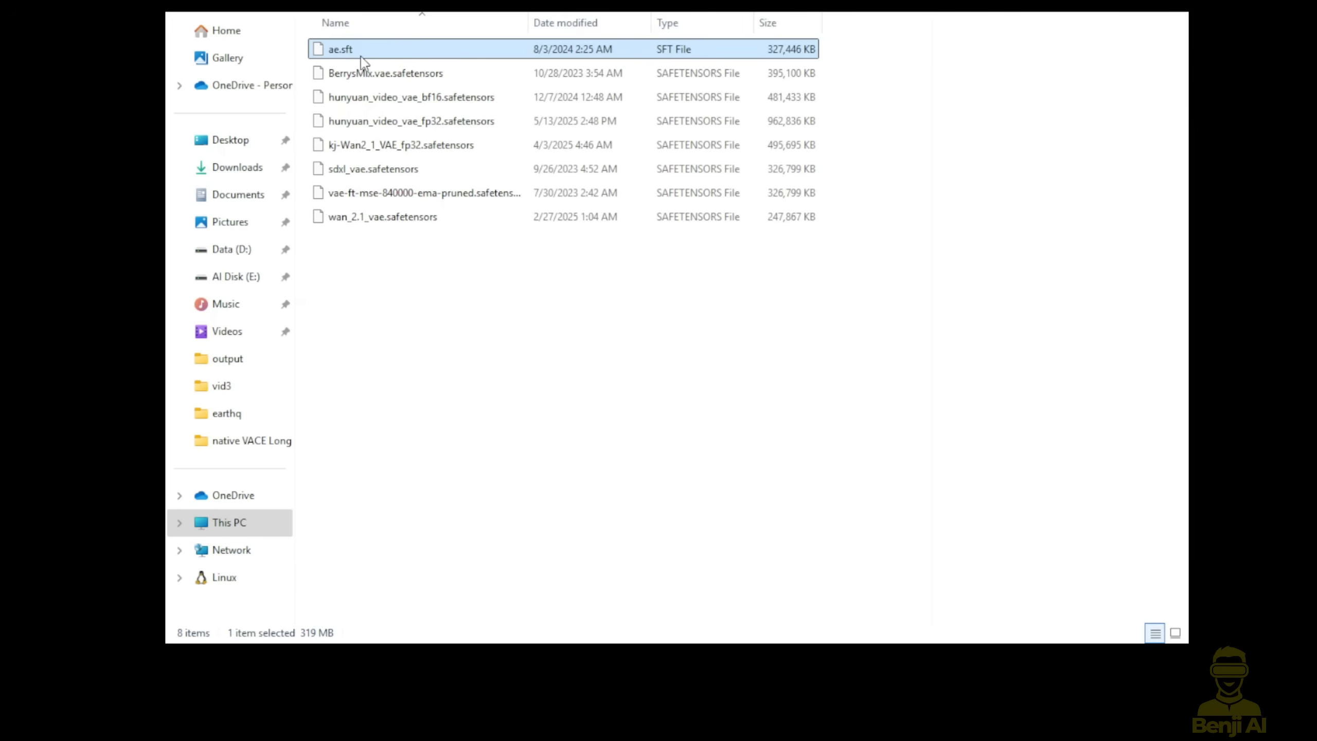
mouse_move(370, 57)
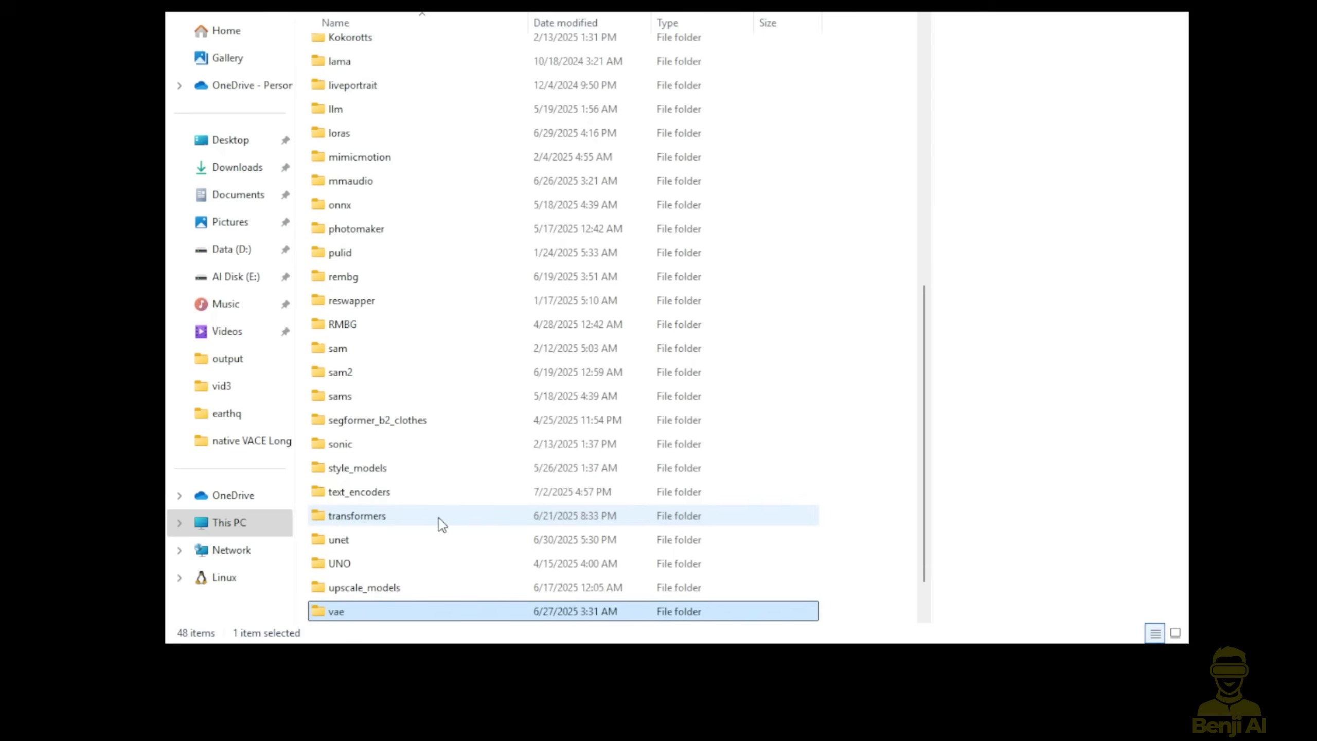
left_click(359, 491)
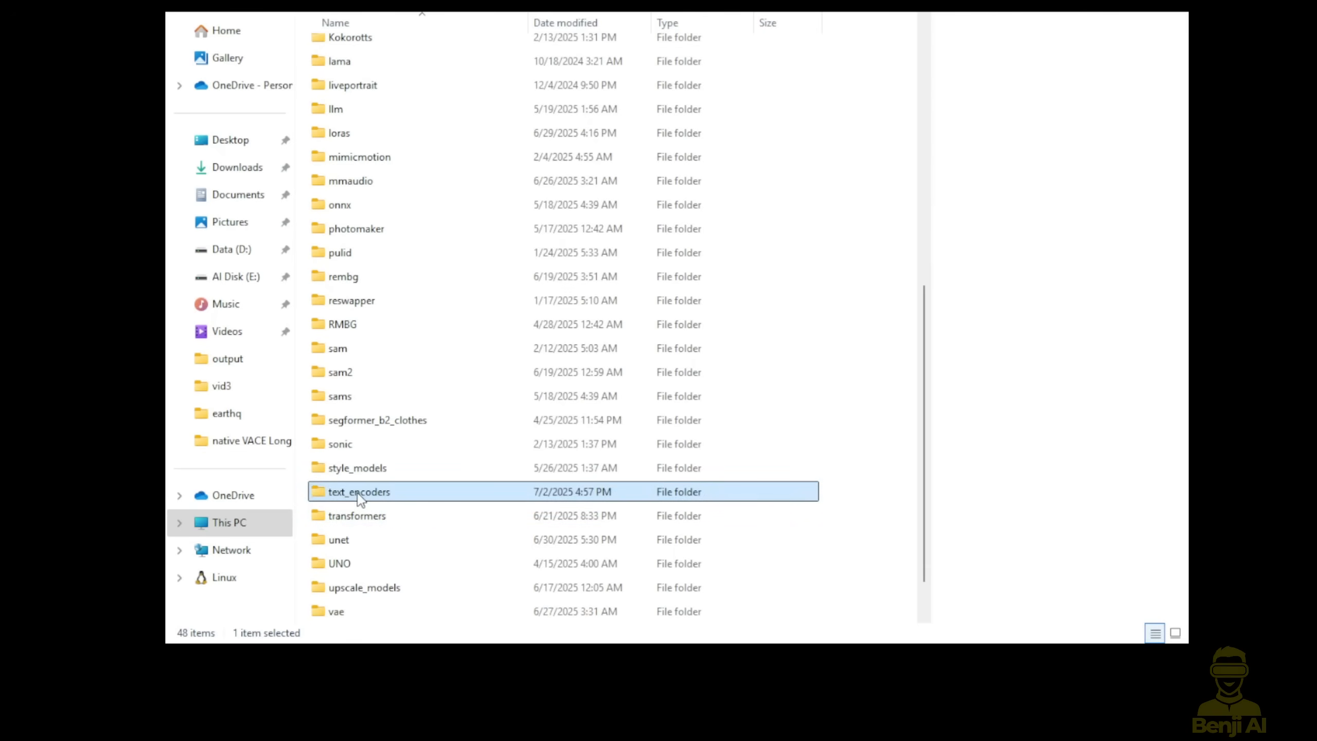
mouse_move(406, 501)
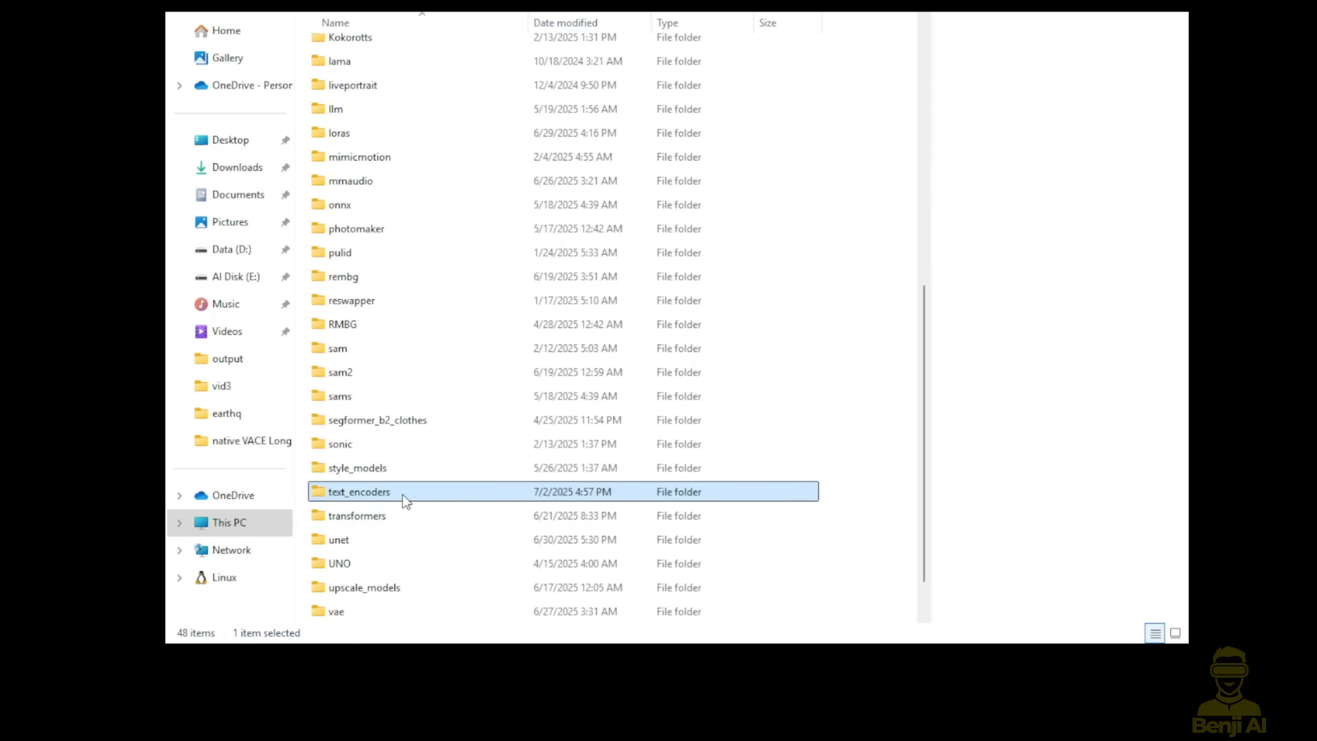
double_click(358, 491)
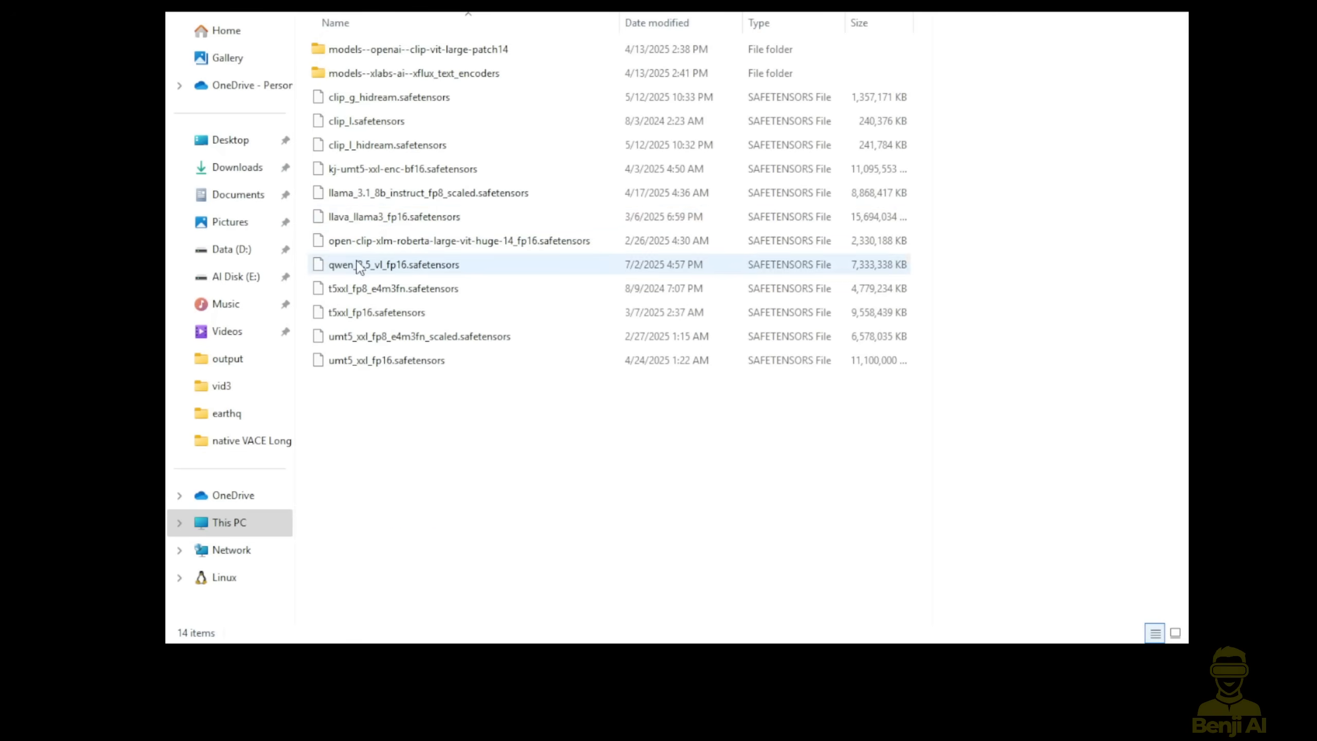
left_click(393, 264)
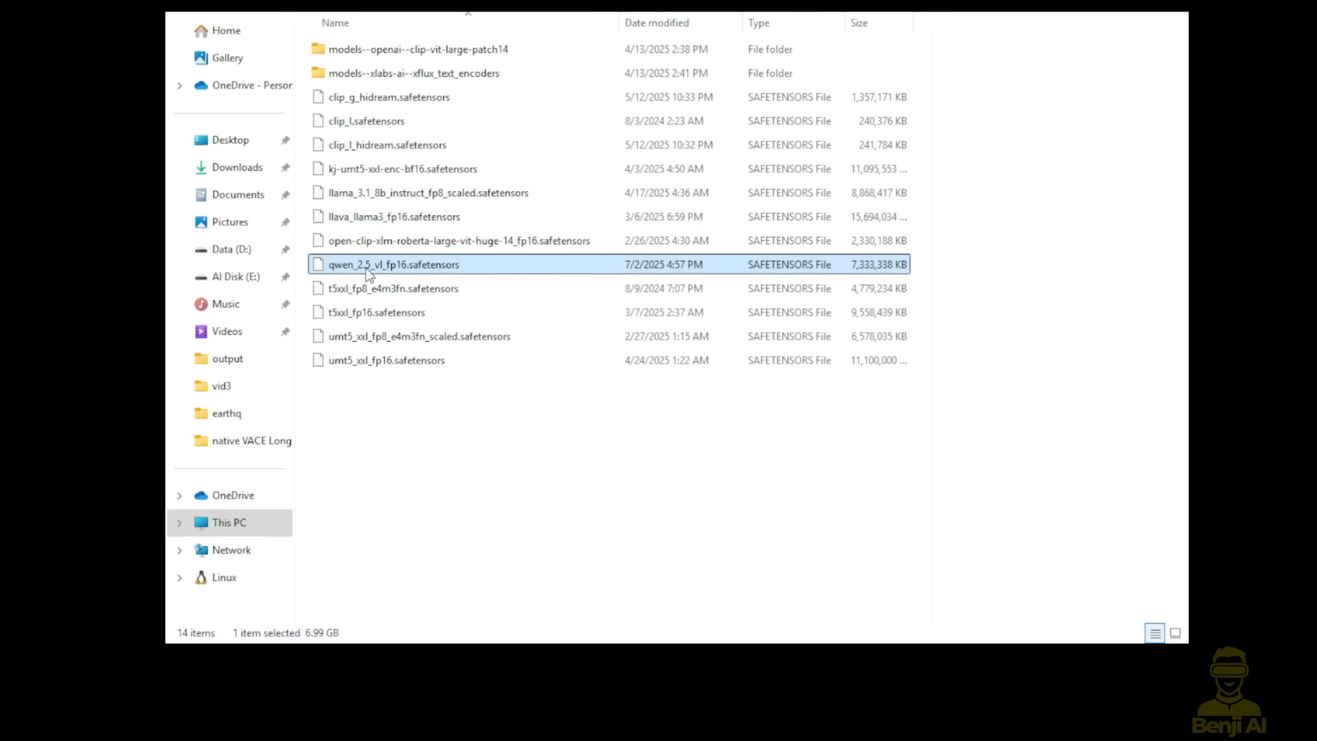
mouse_move(406, 277)
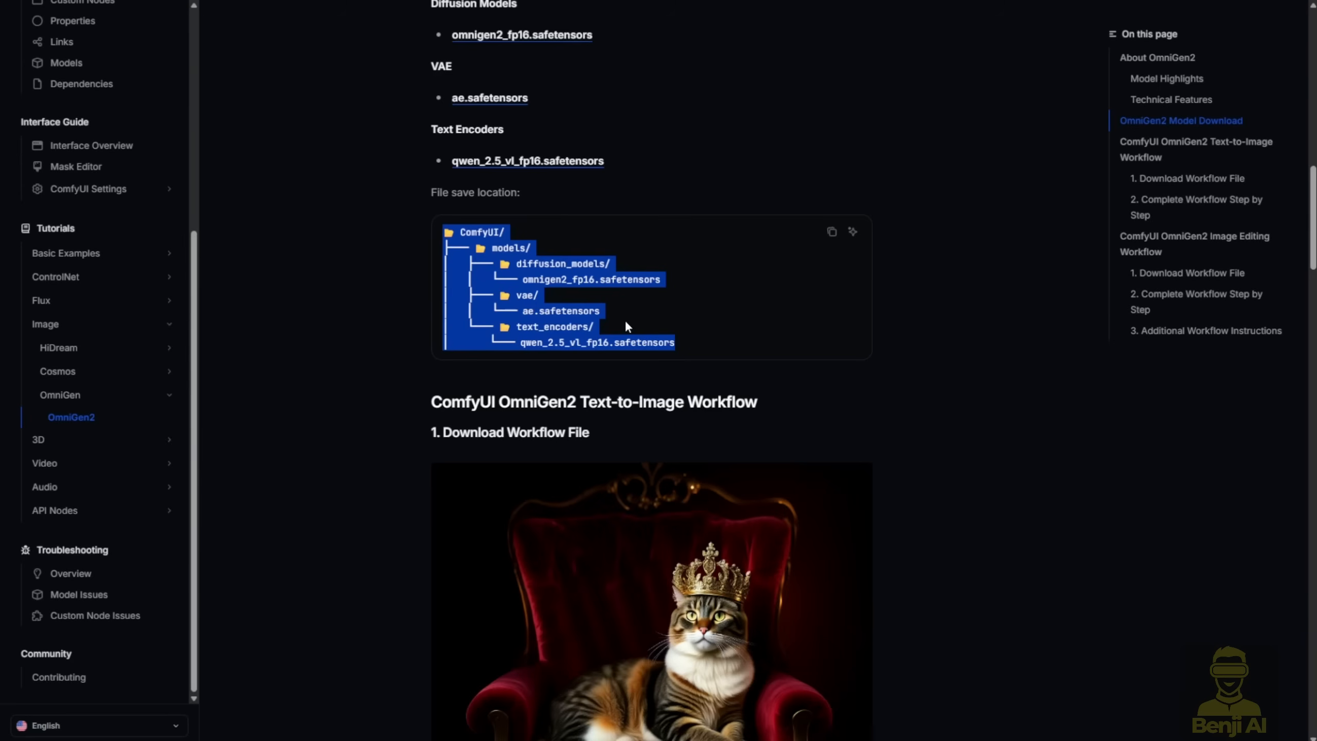
mouse_move(622, 365)
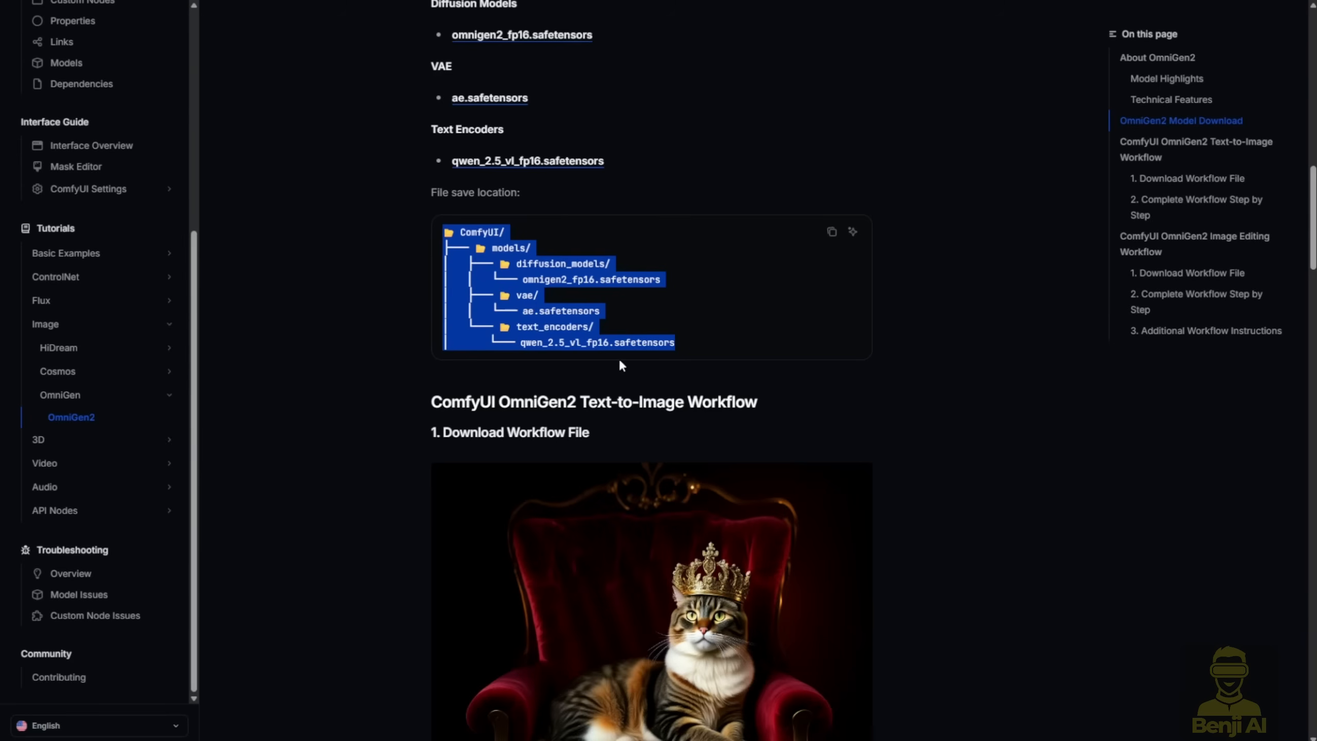
mouse_move(930, 451)
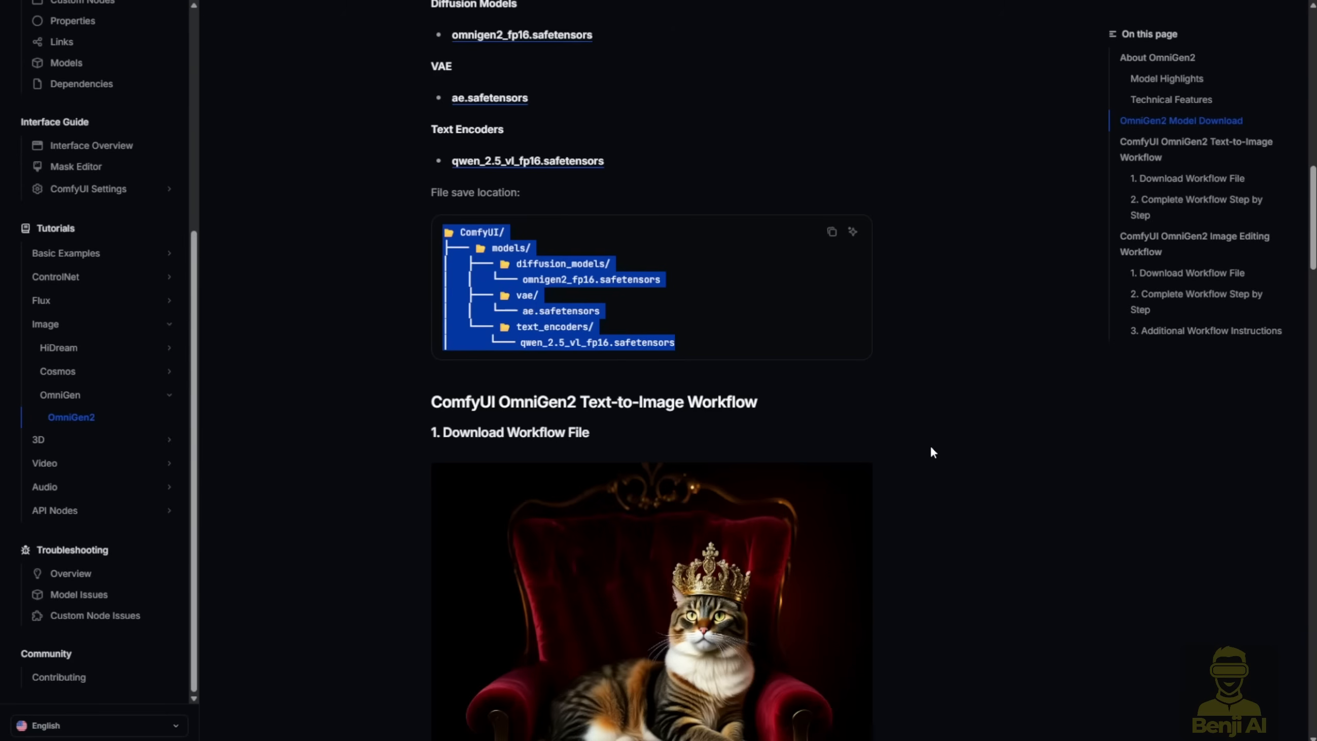
Scroll past the text-to-image step-by-step node list to the Image Editing Workflow section.
scroll("down", 3)
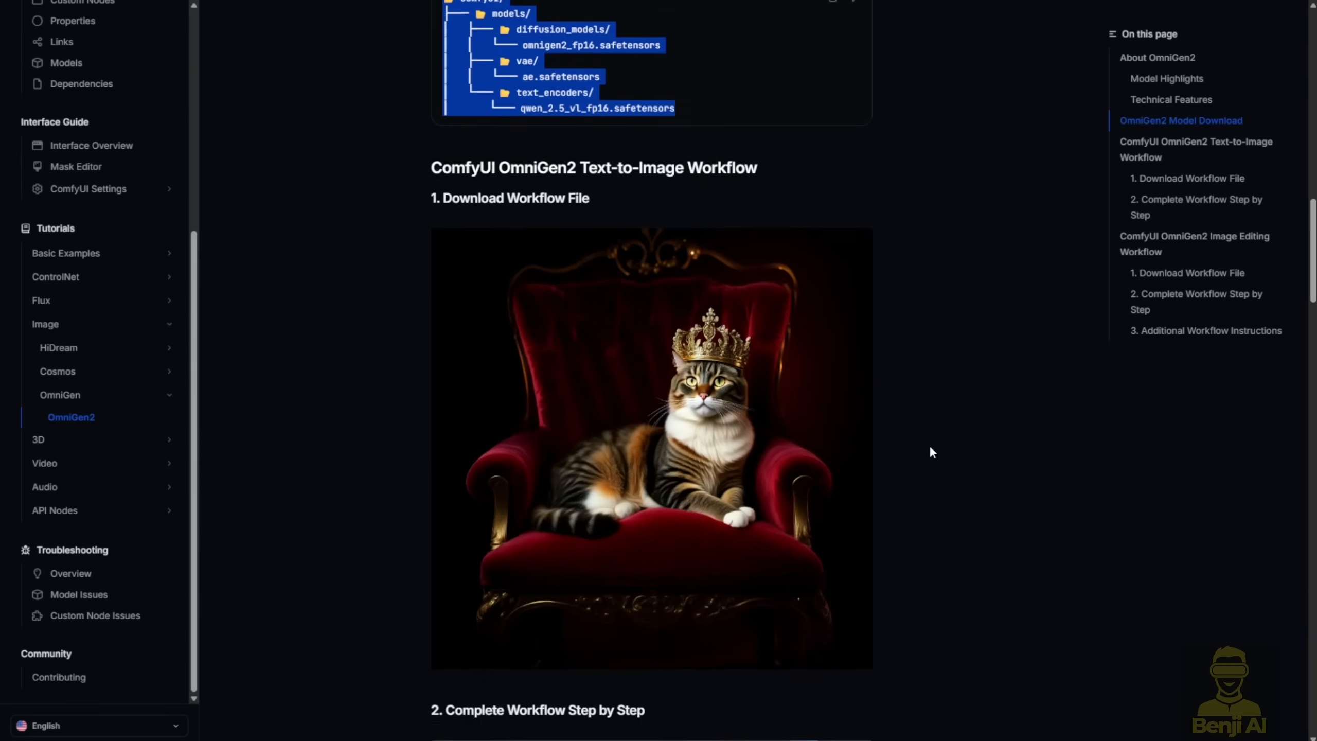
scroll("down", 3)
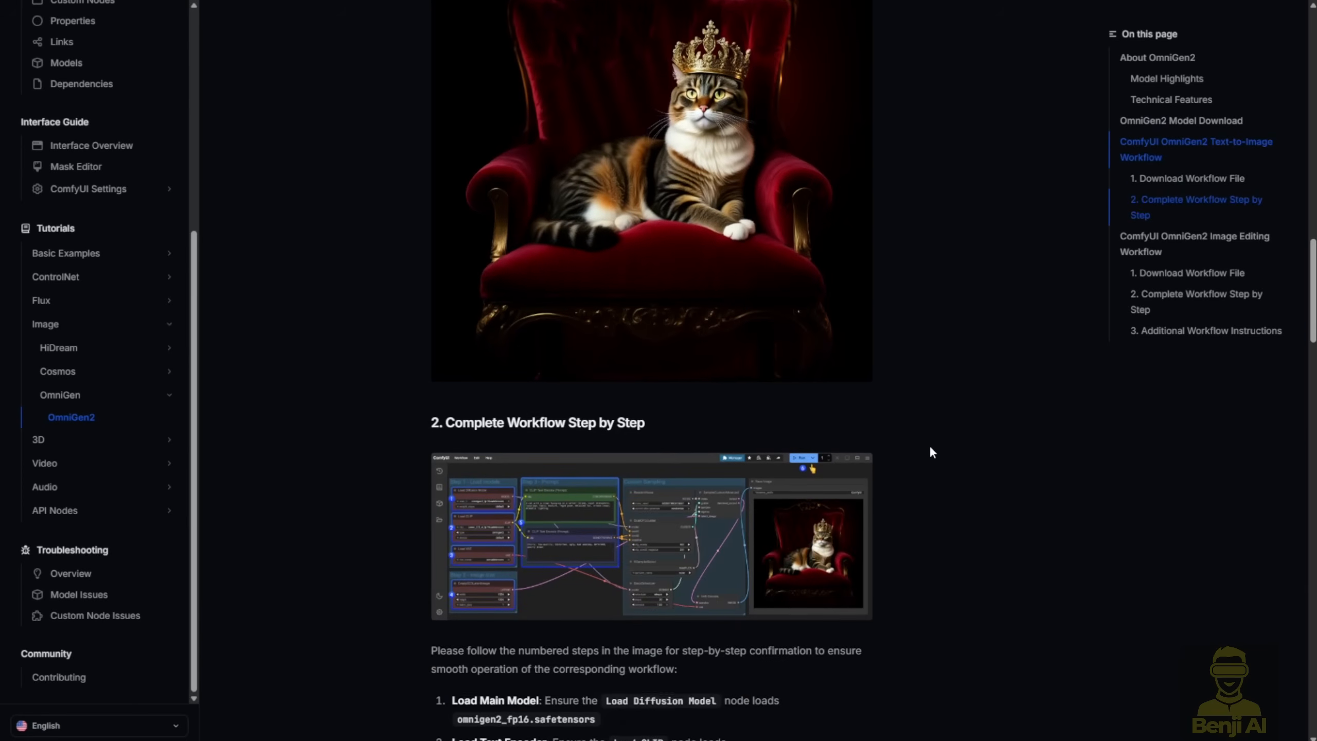
scroll("down", 3)
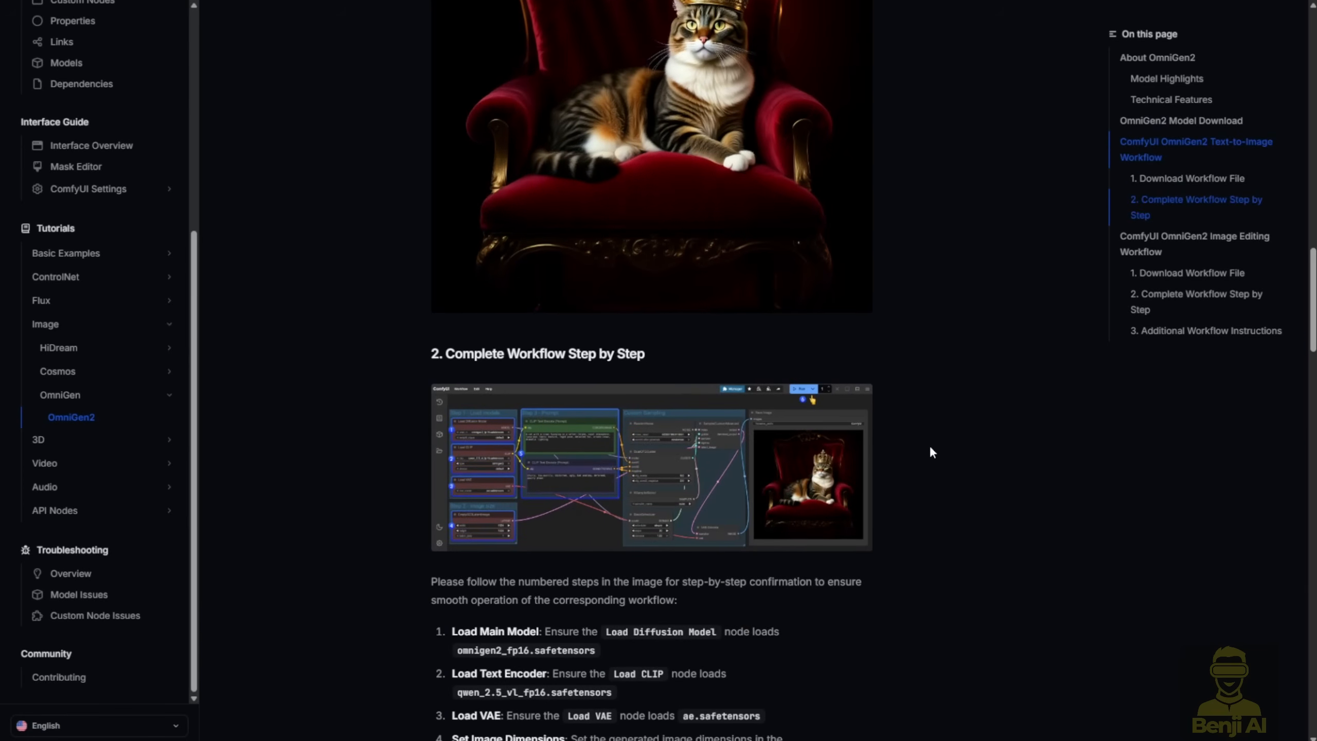
scroll("down", 3)
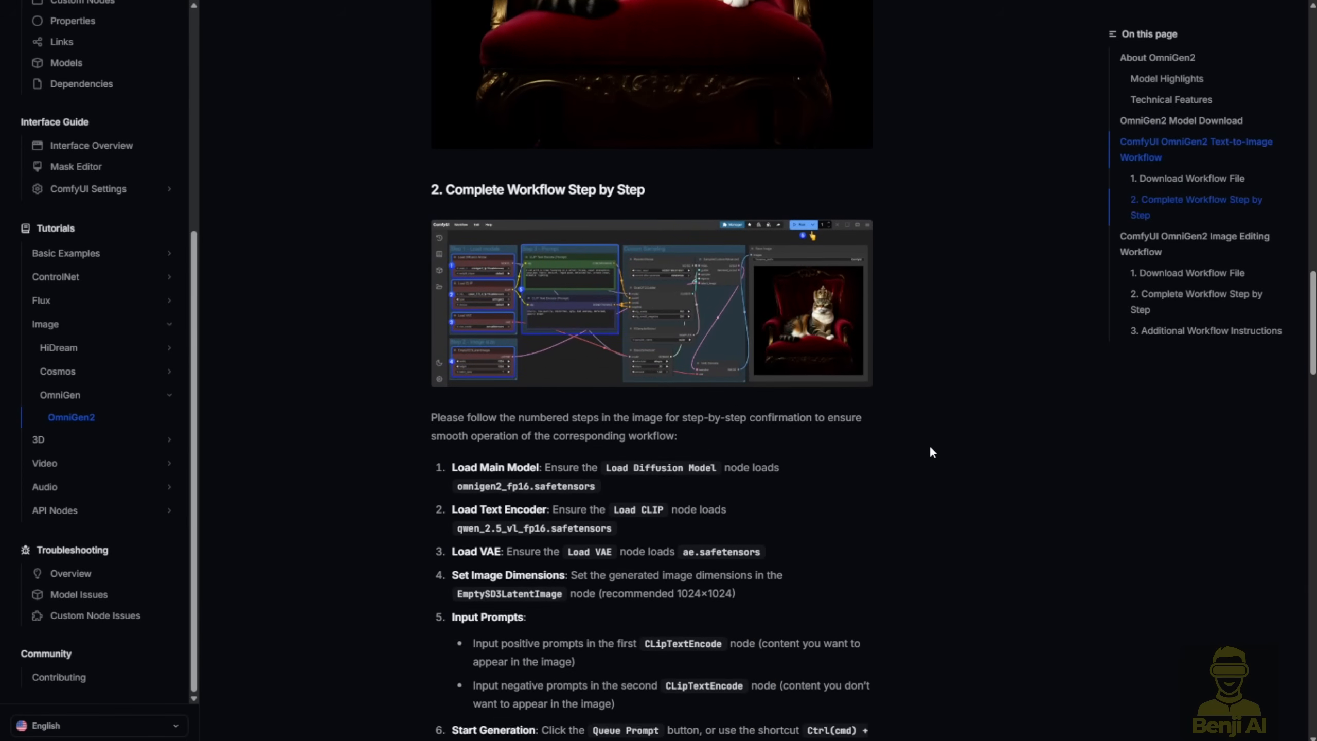
scroll("down", 3)
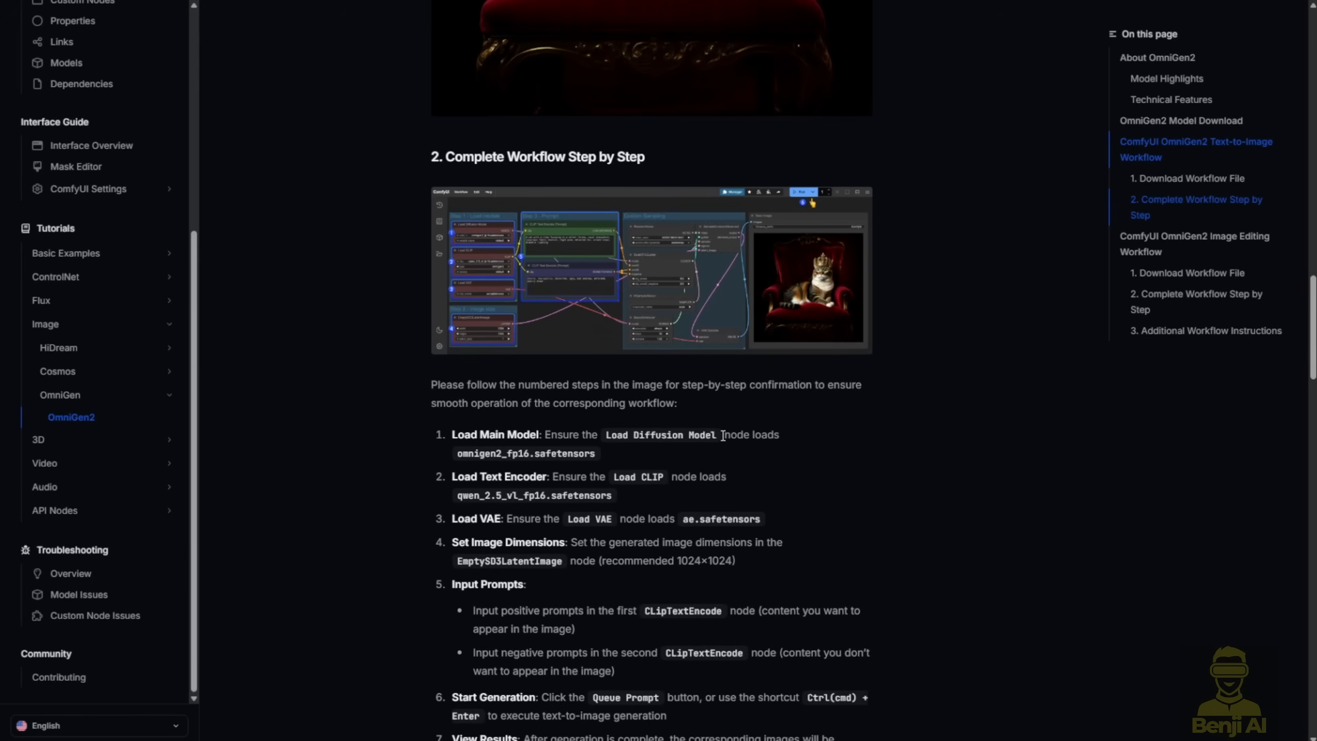
mouse_move(614, 377)
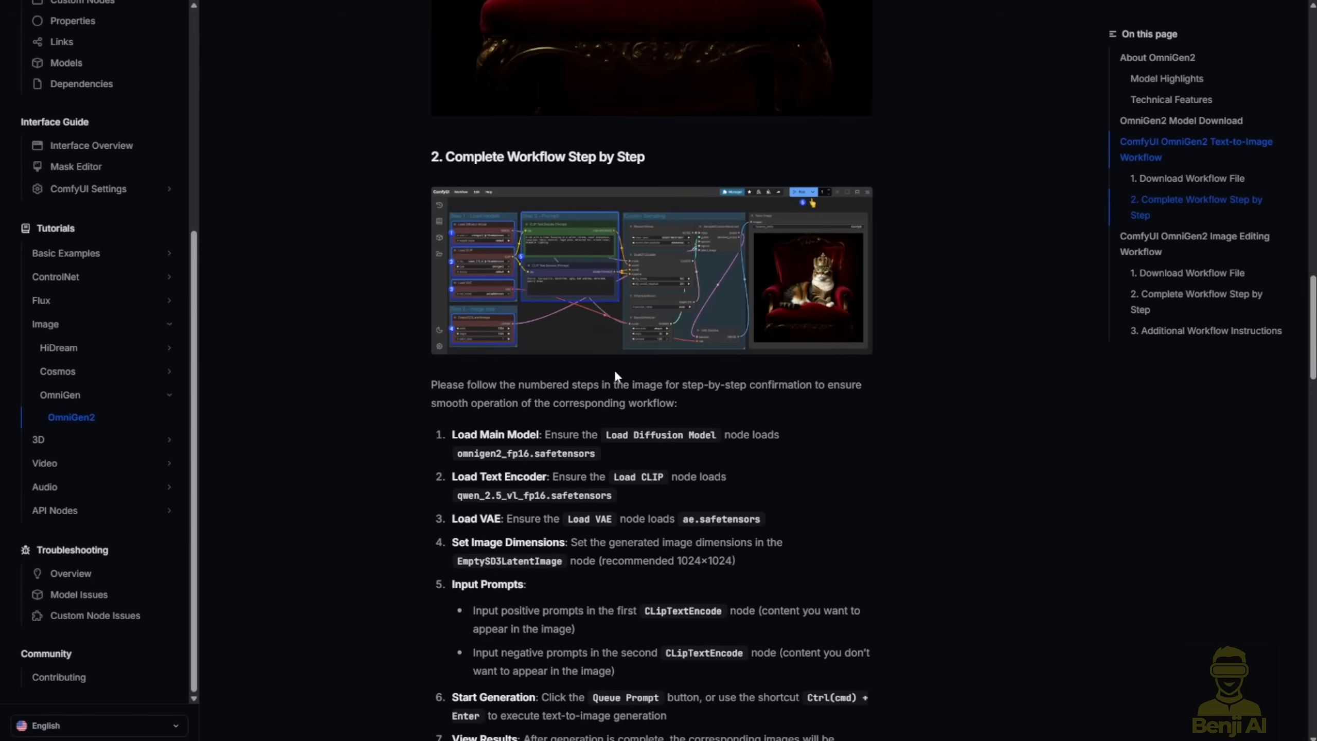
mouse_move(404, 369)
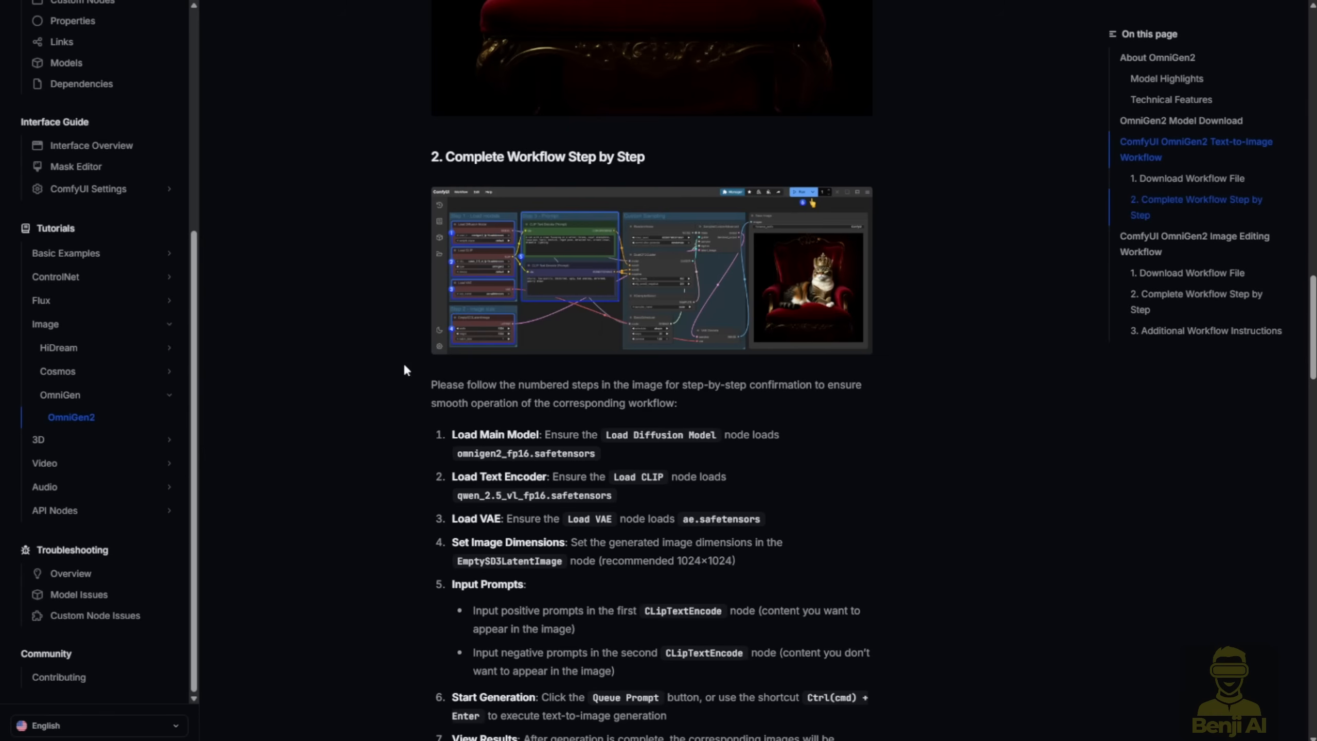
mouse_move(534, 471)
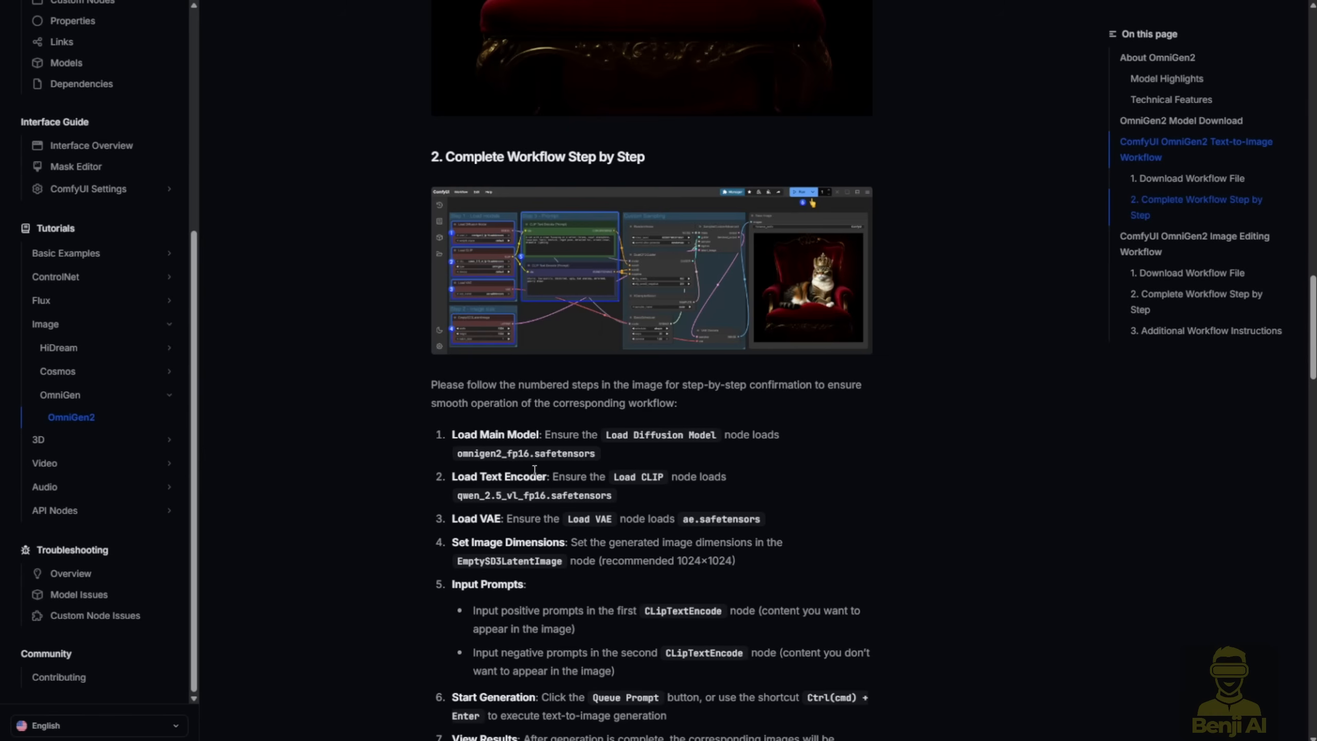
mouse_move(546, 473)
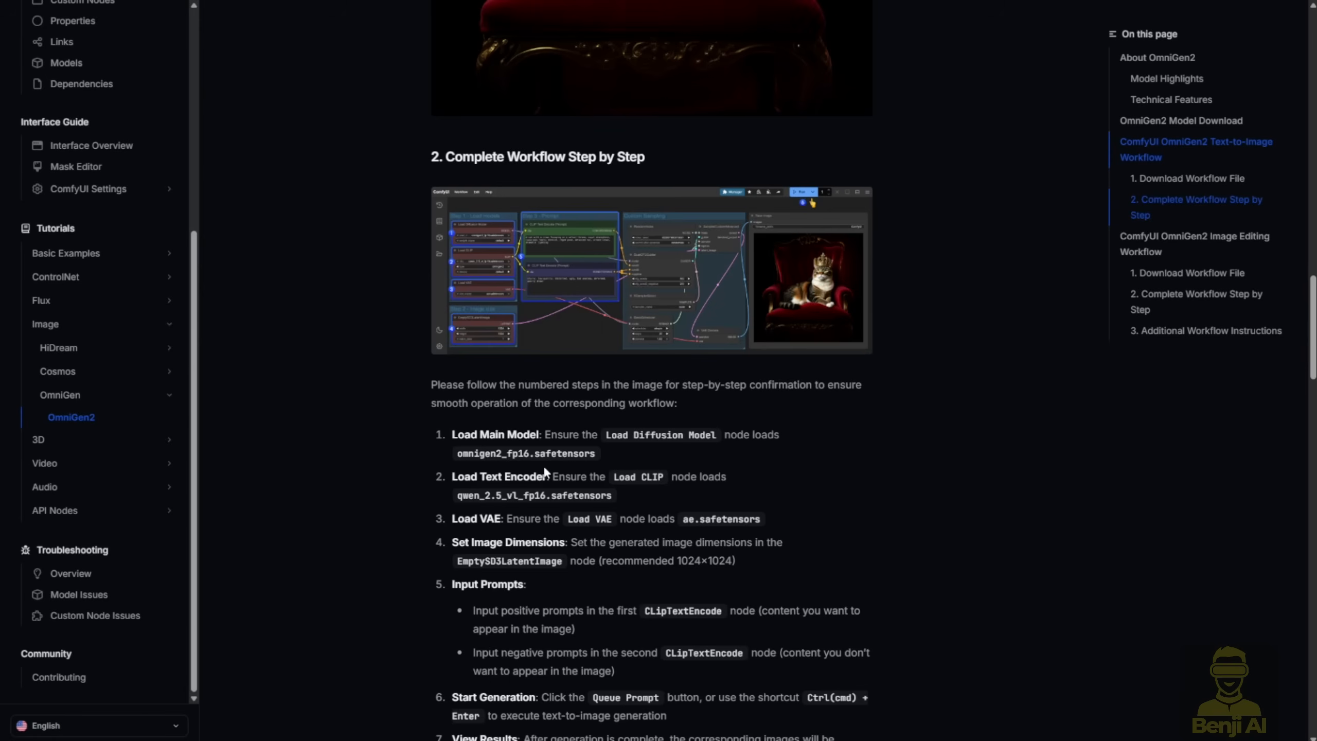
scroll("down", 3)
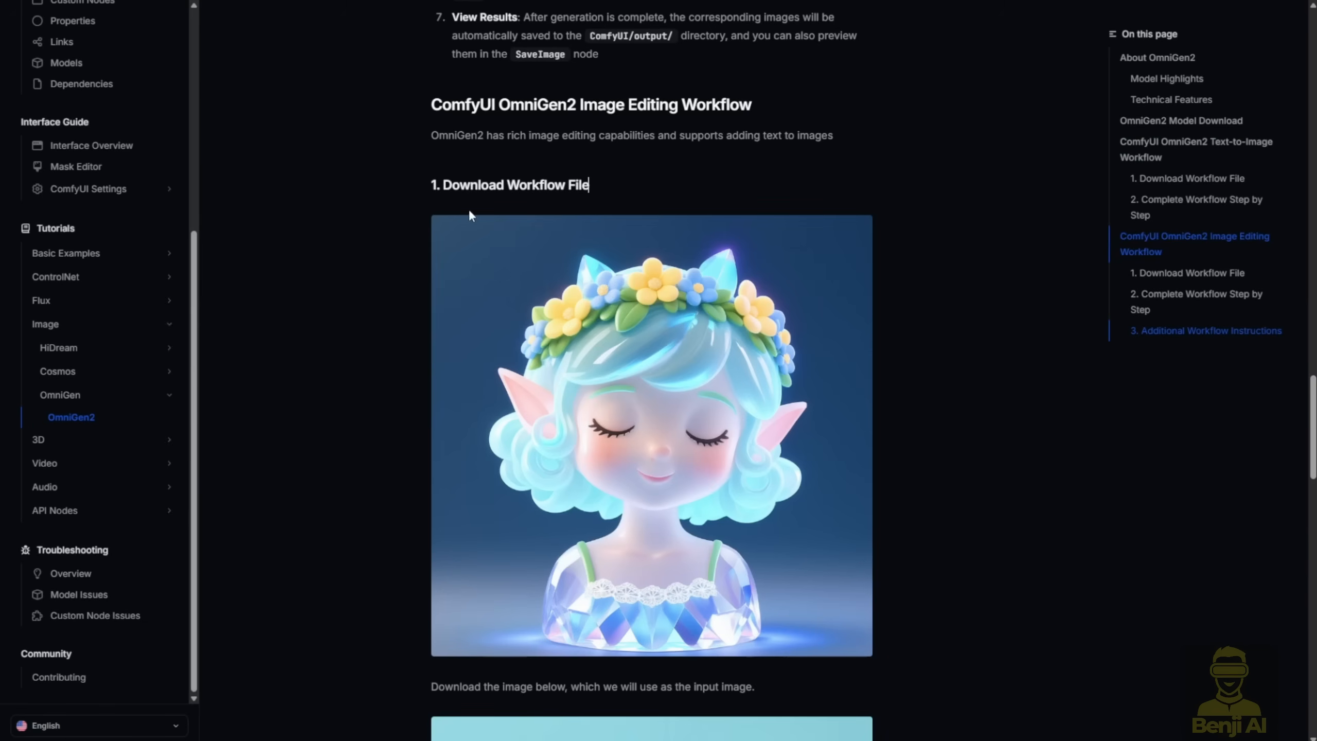
mouse_move(605, 193)
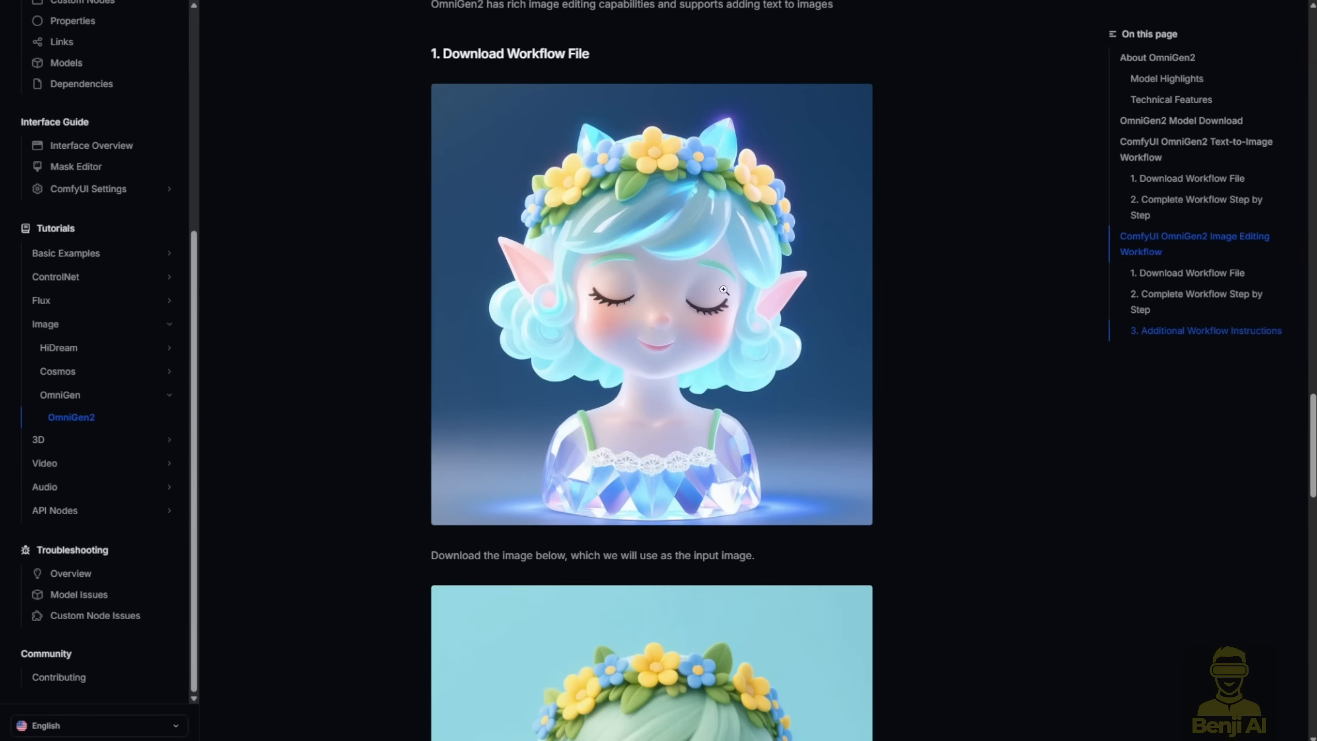
mouse_move(791, 276)
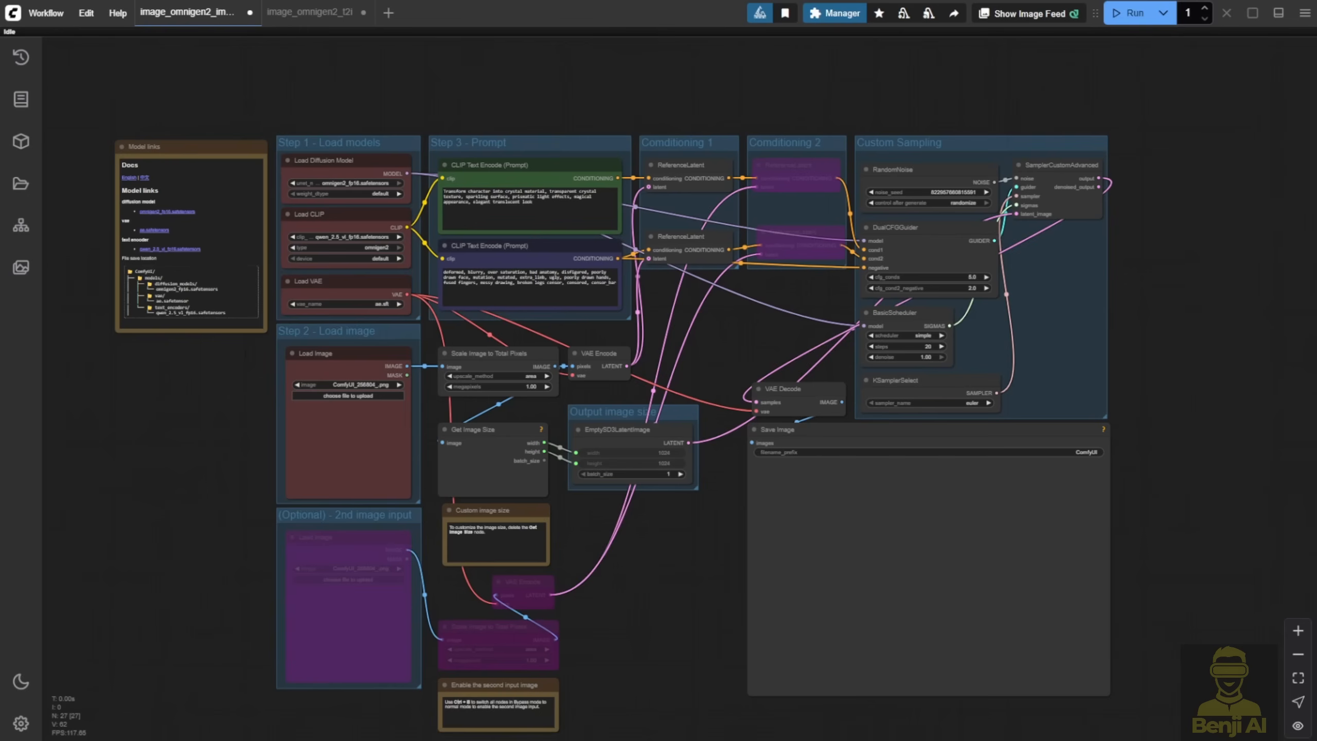
mouse_move(555, 258)
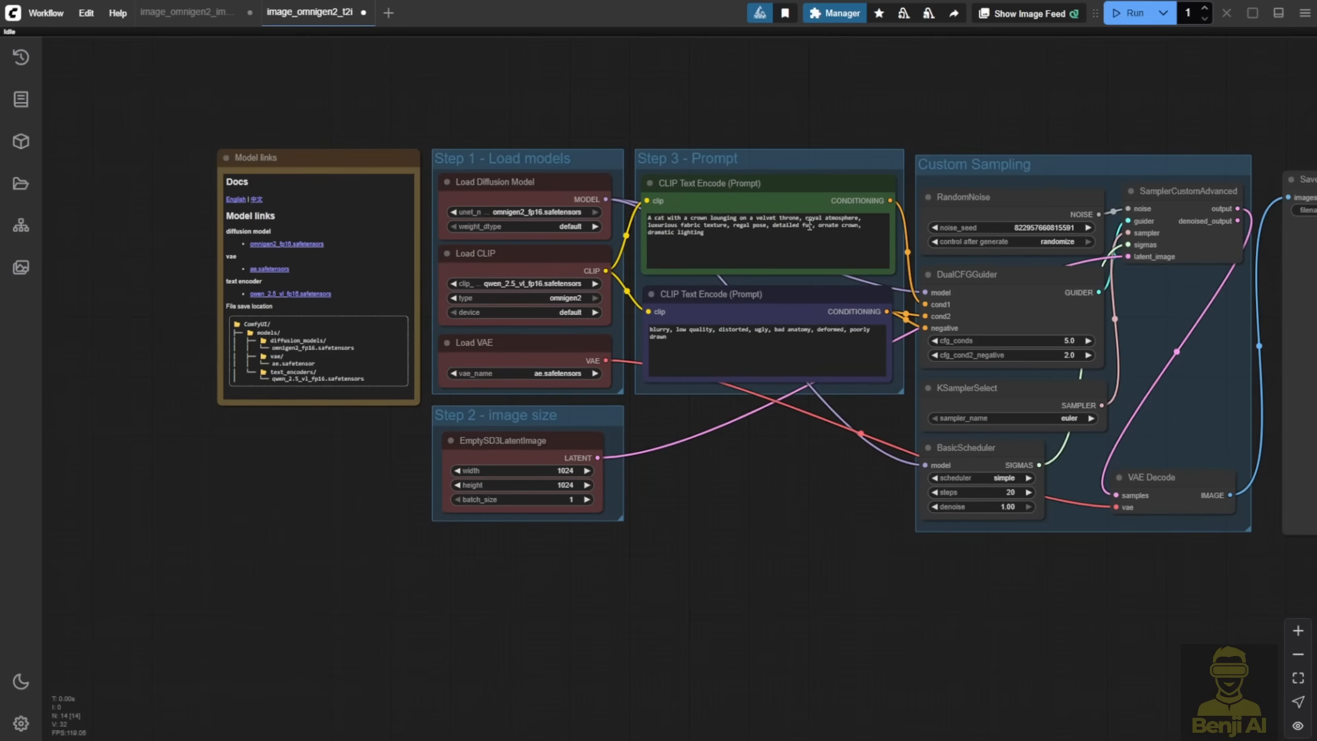
mouse_move(697, 501)
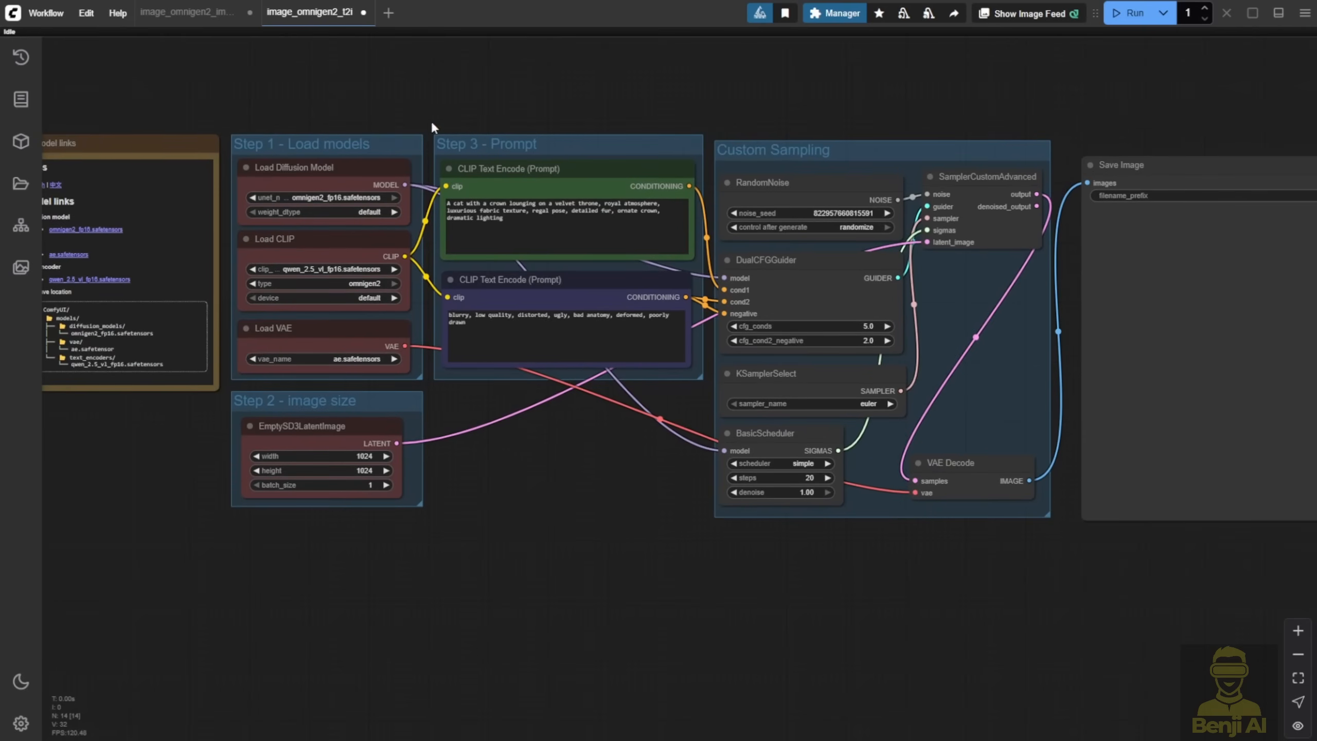
mouse_move(333, 61)
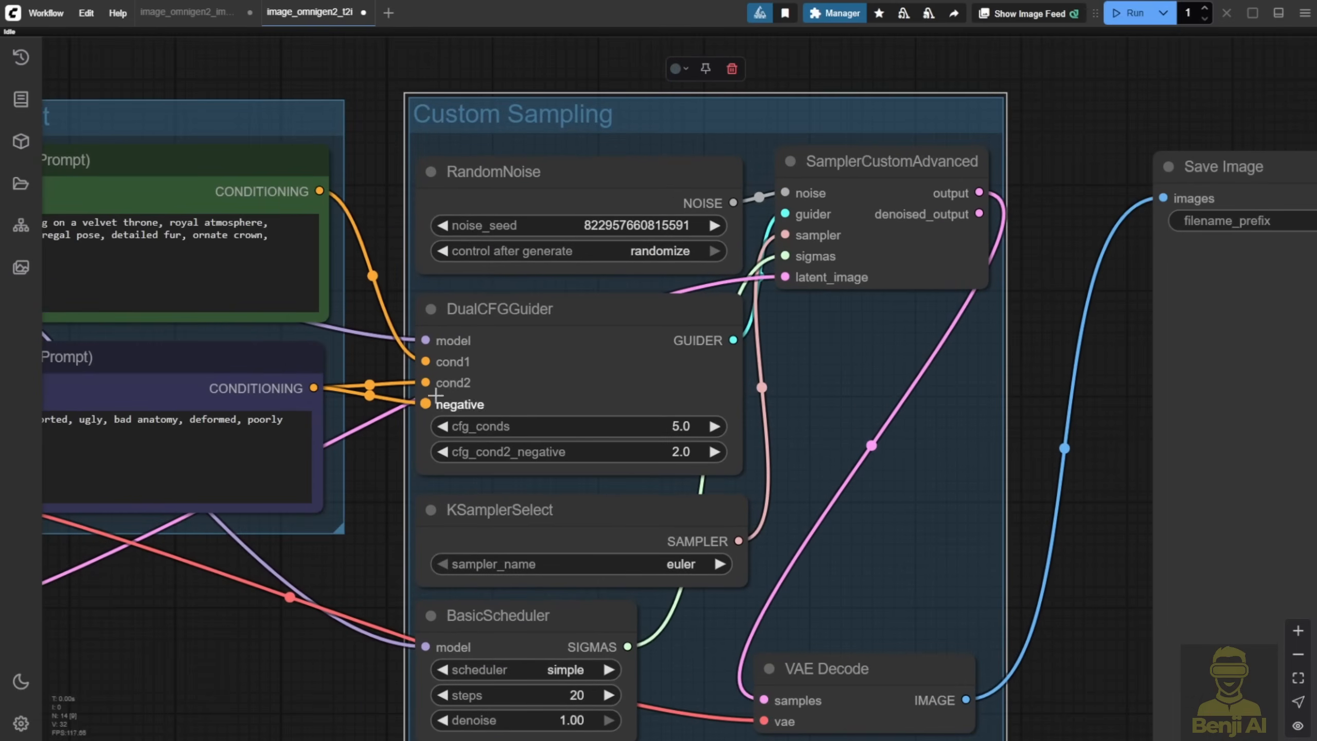
mouse_move(861, 381)
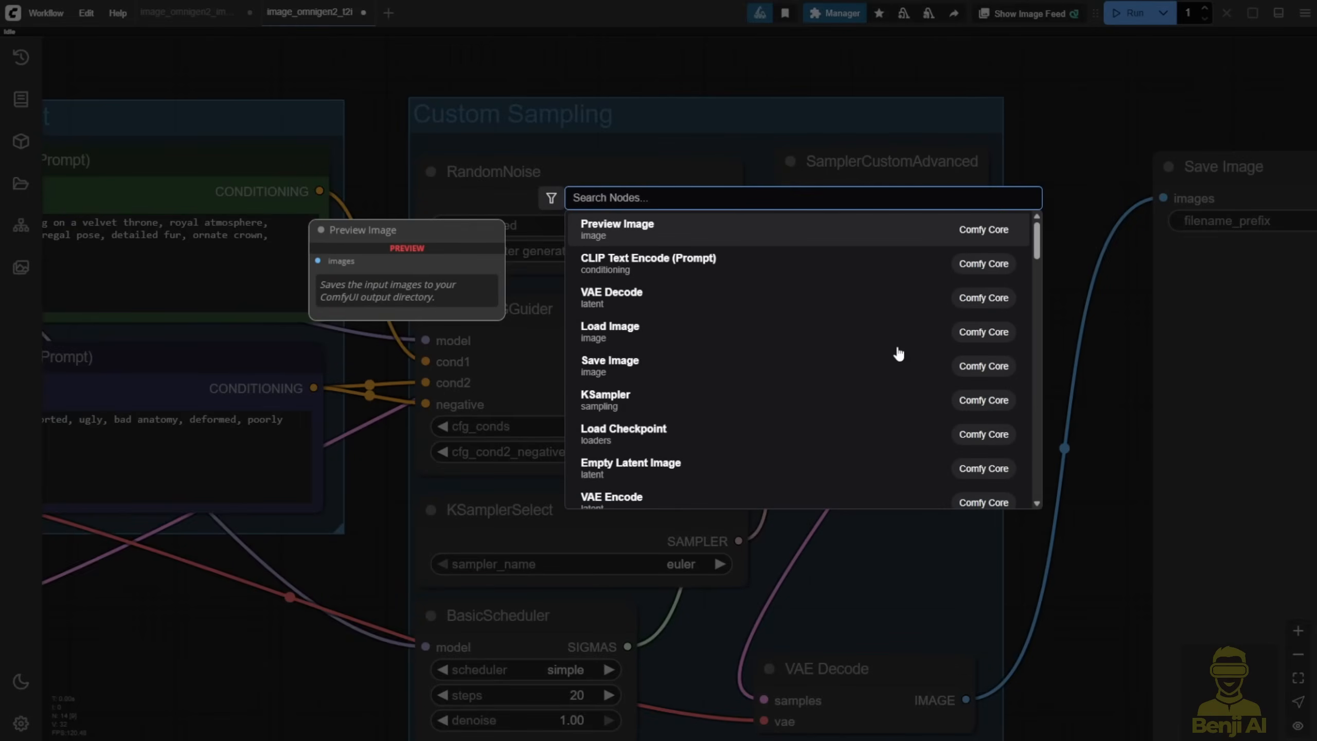
type("ksampl")
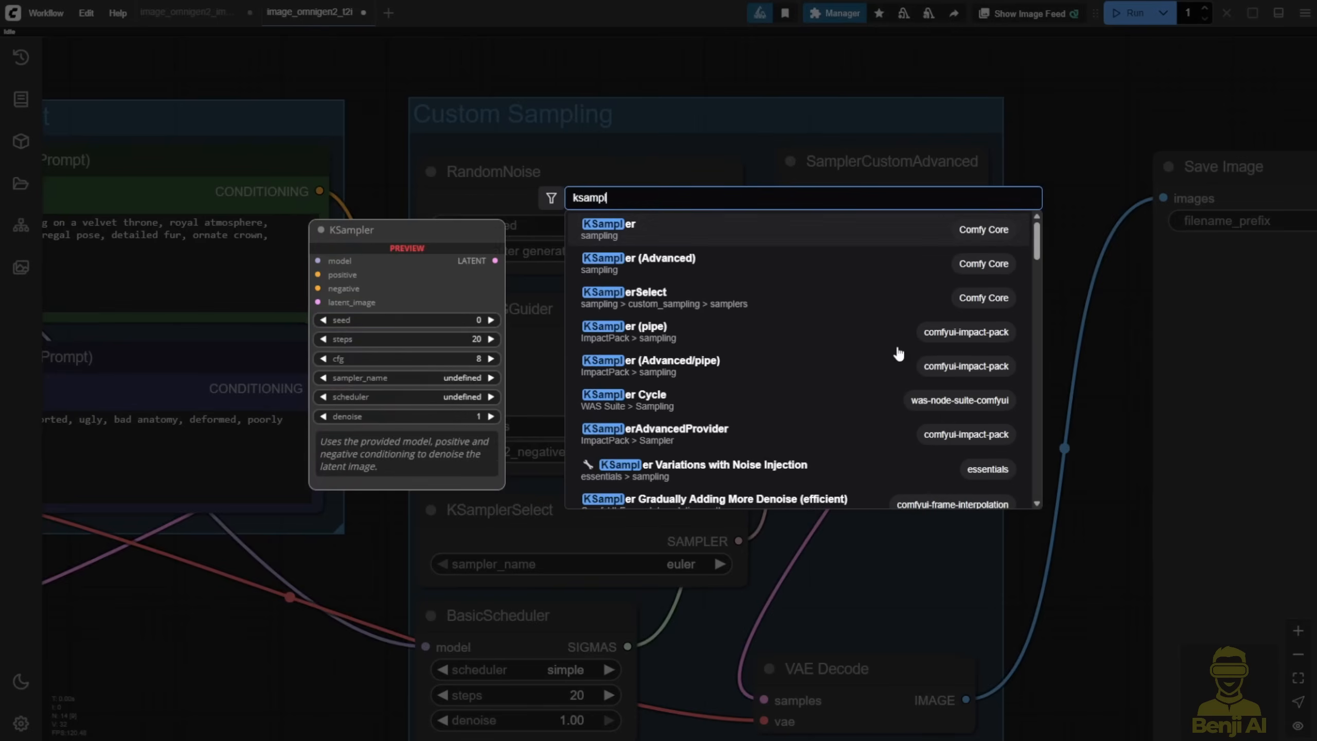
left_click(608, 223)
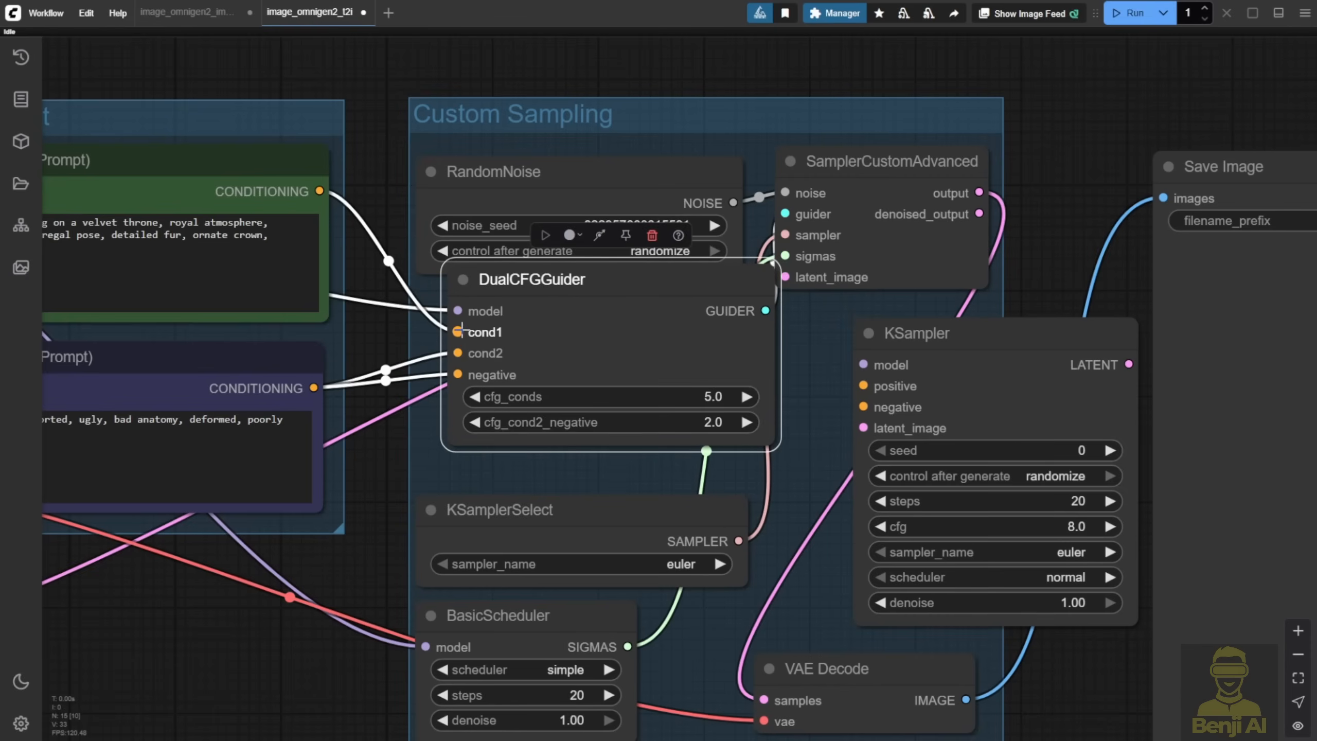
mouse_move(458, 352)
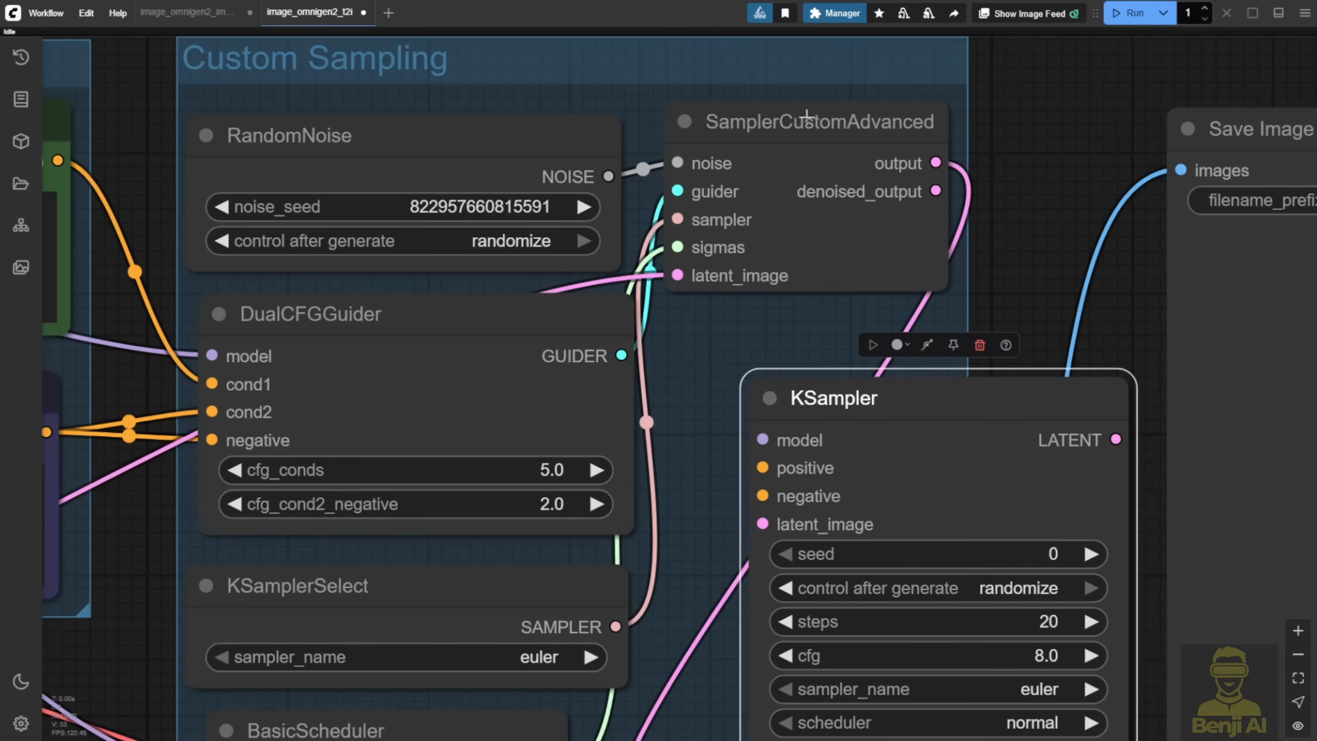
mouse_move(778, 157)
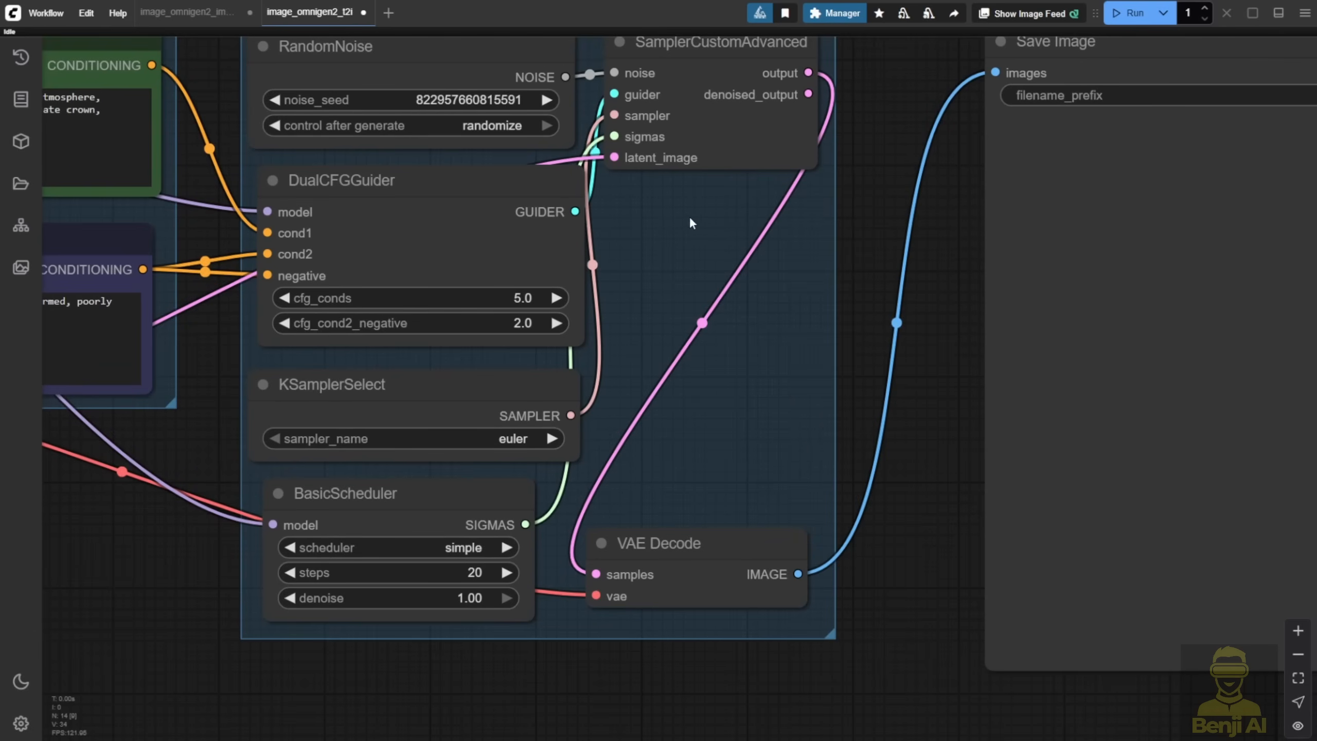
mouse_move(655, 236)
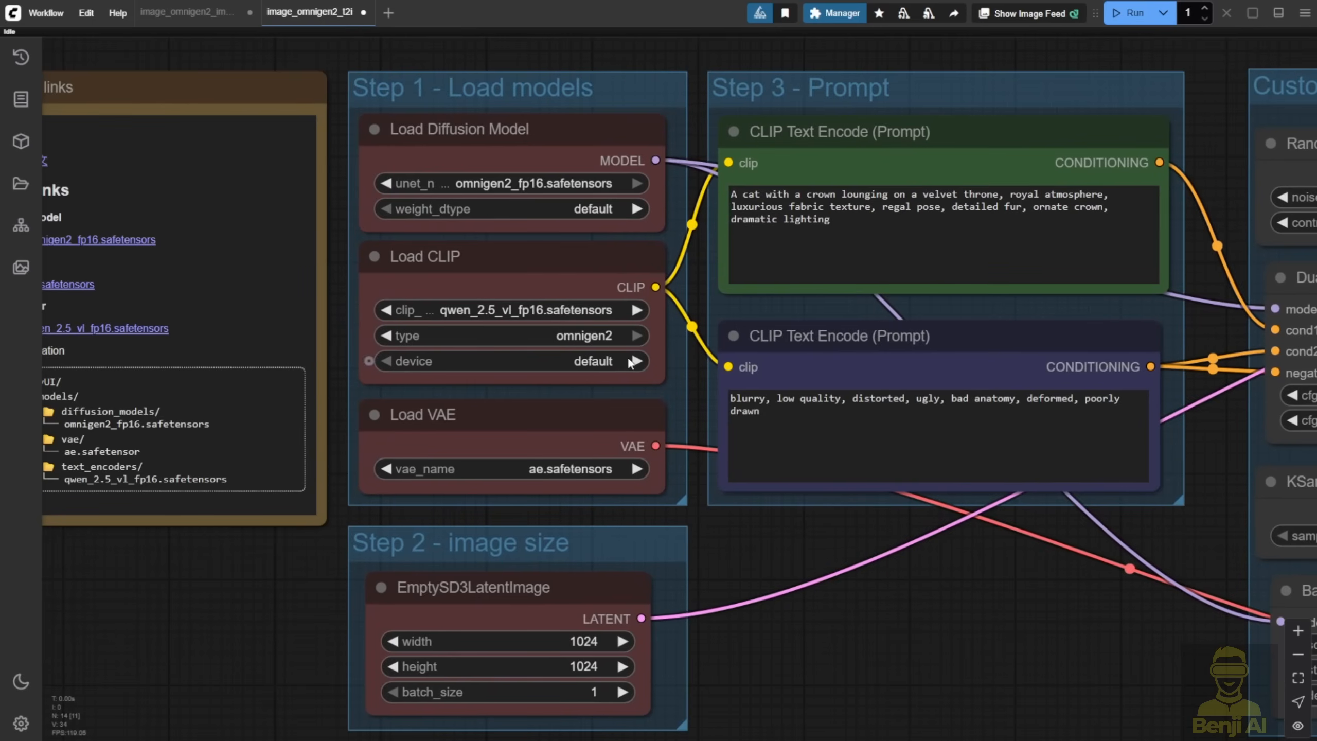
mouse_move(730, 584)
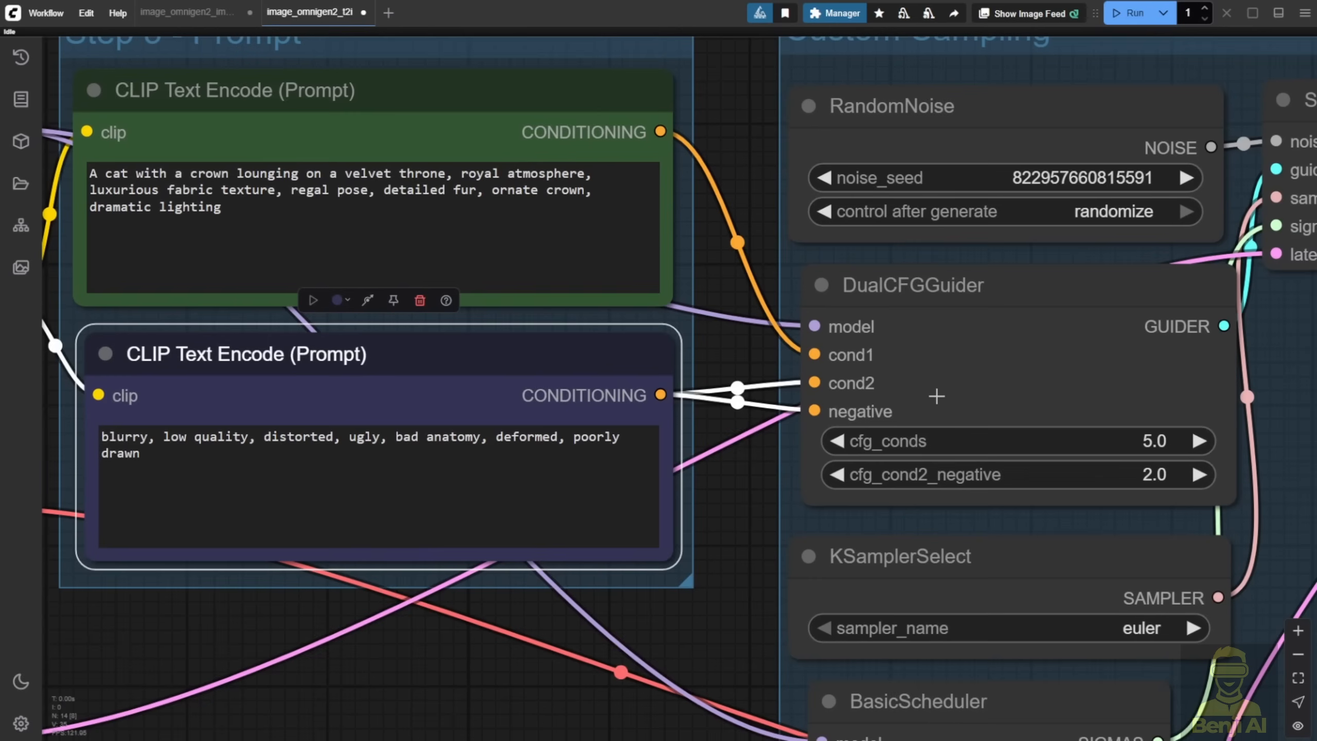
mouse_move(892, 401)
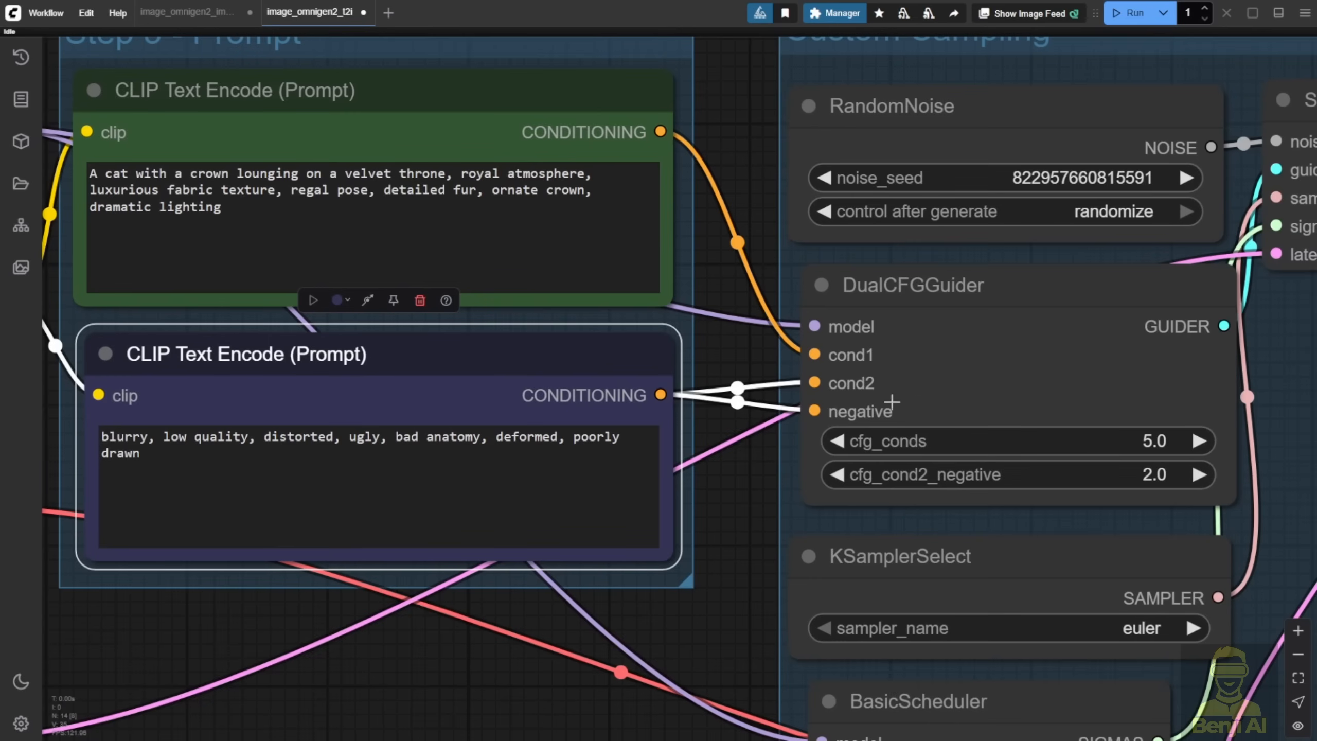
mouse_move(911, 359)
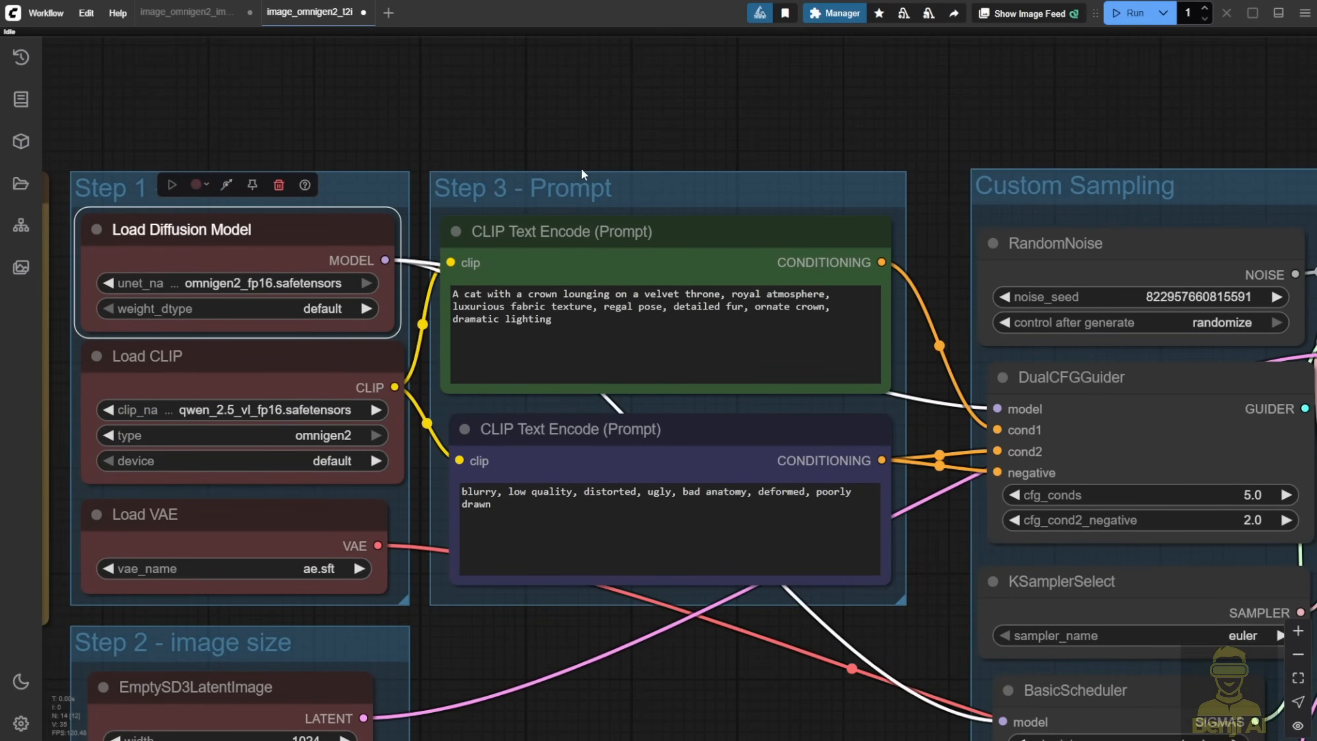
mouse_move(600, 153)
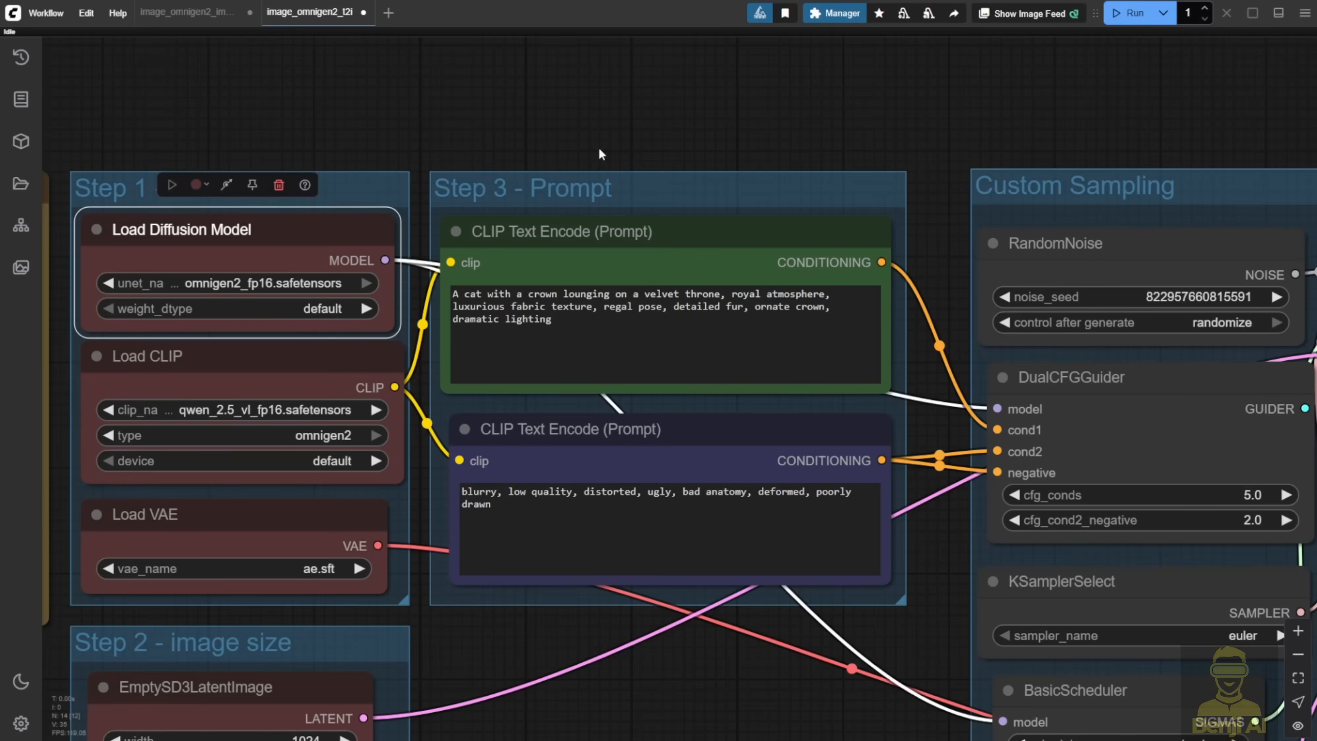
mouse_move(908, 260)
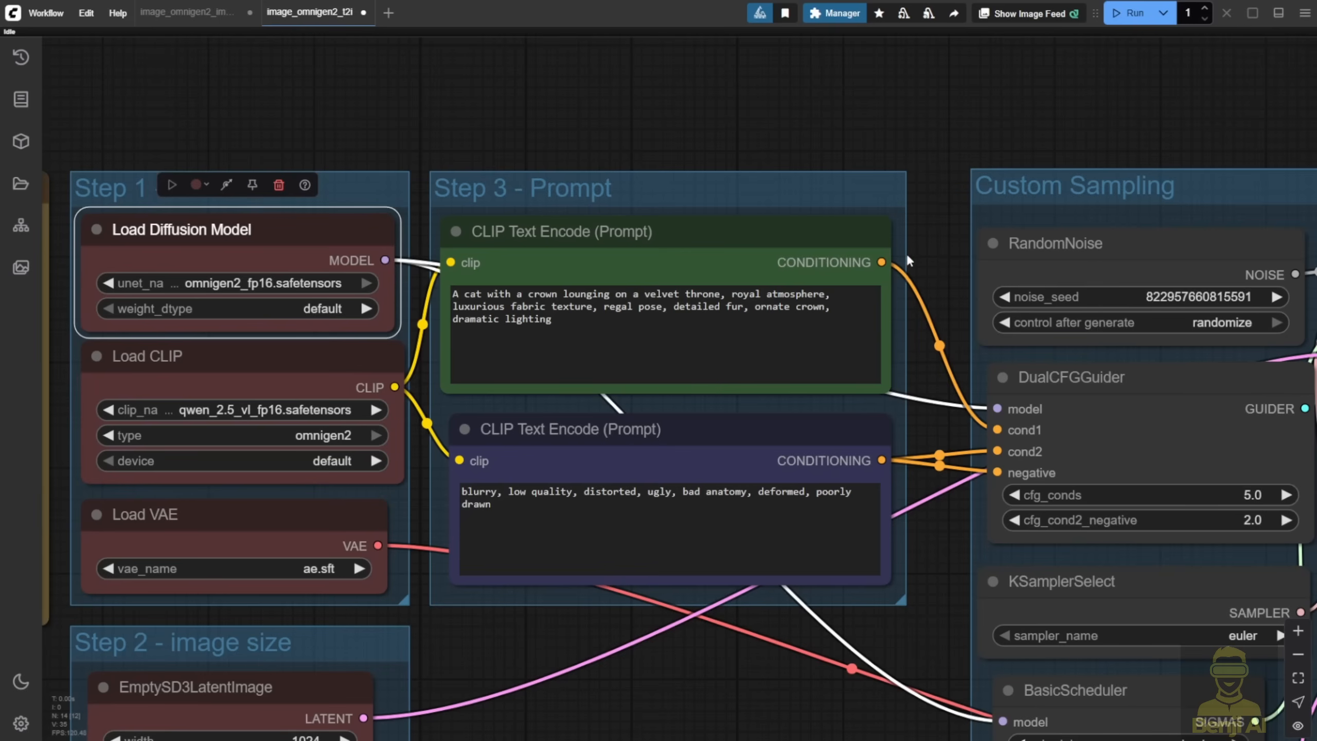
mouse_move(929, 257)
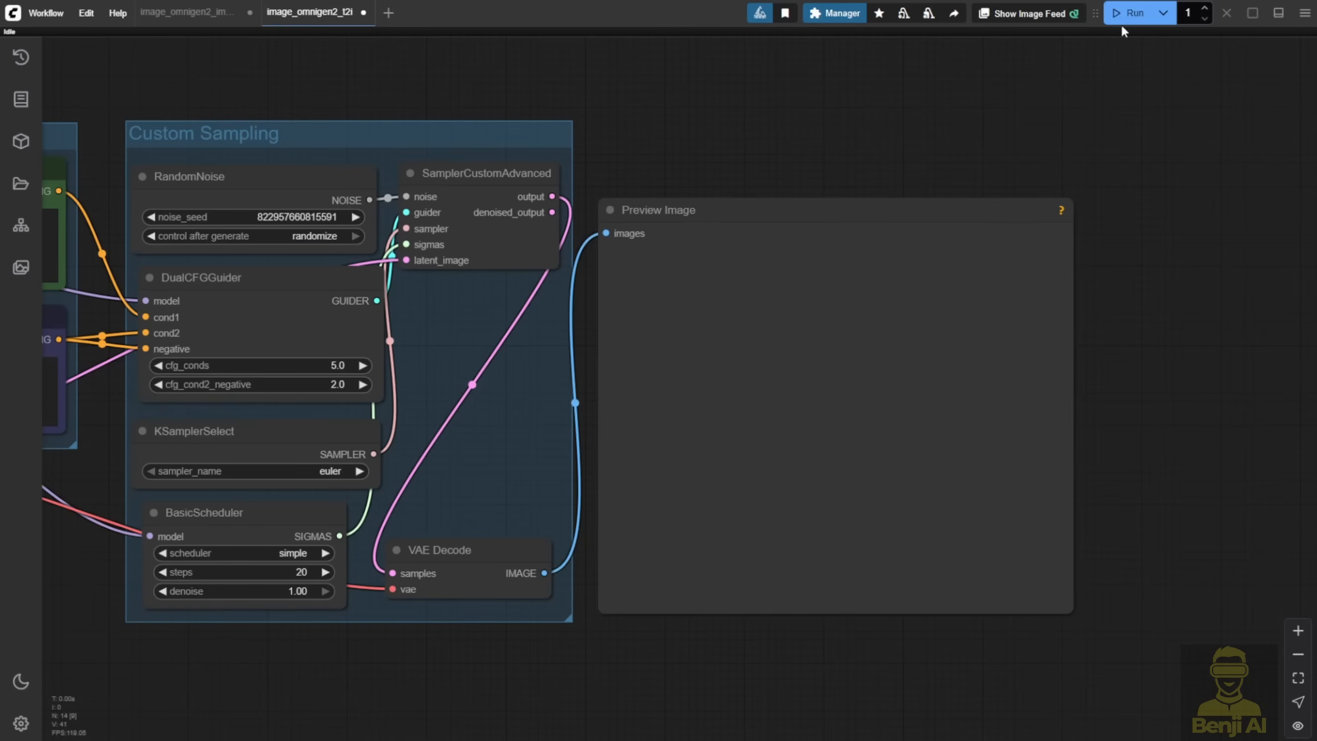
Run the OmniGen2 workflow to produce the 1024×1024 crowned cat on a velvet throne.
left_click(1133, 13)
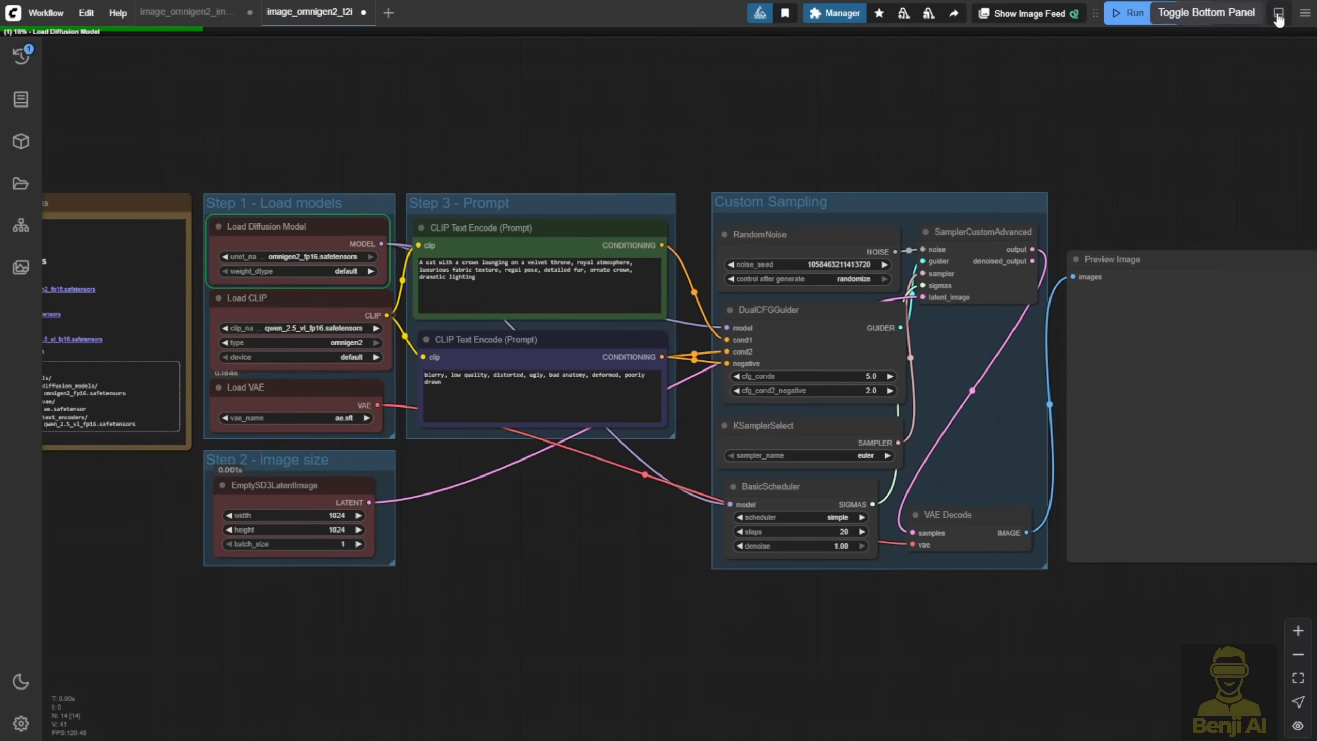
left_click(1131, 12)
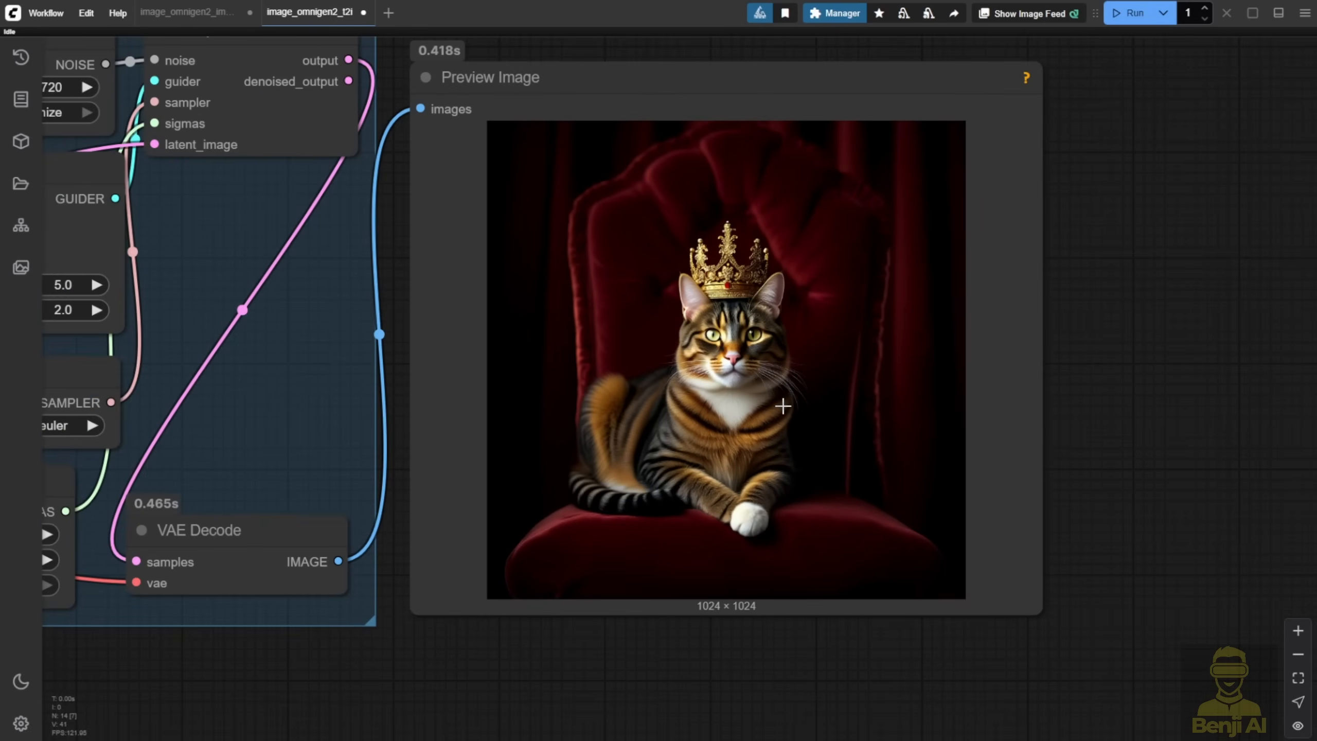
mouse_move(702, 622)
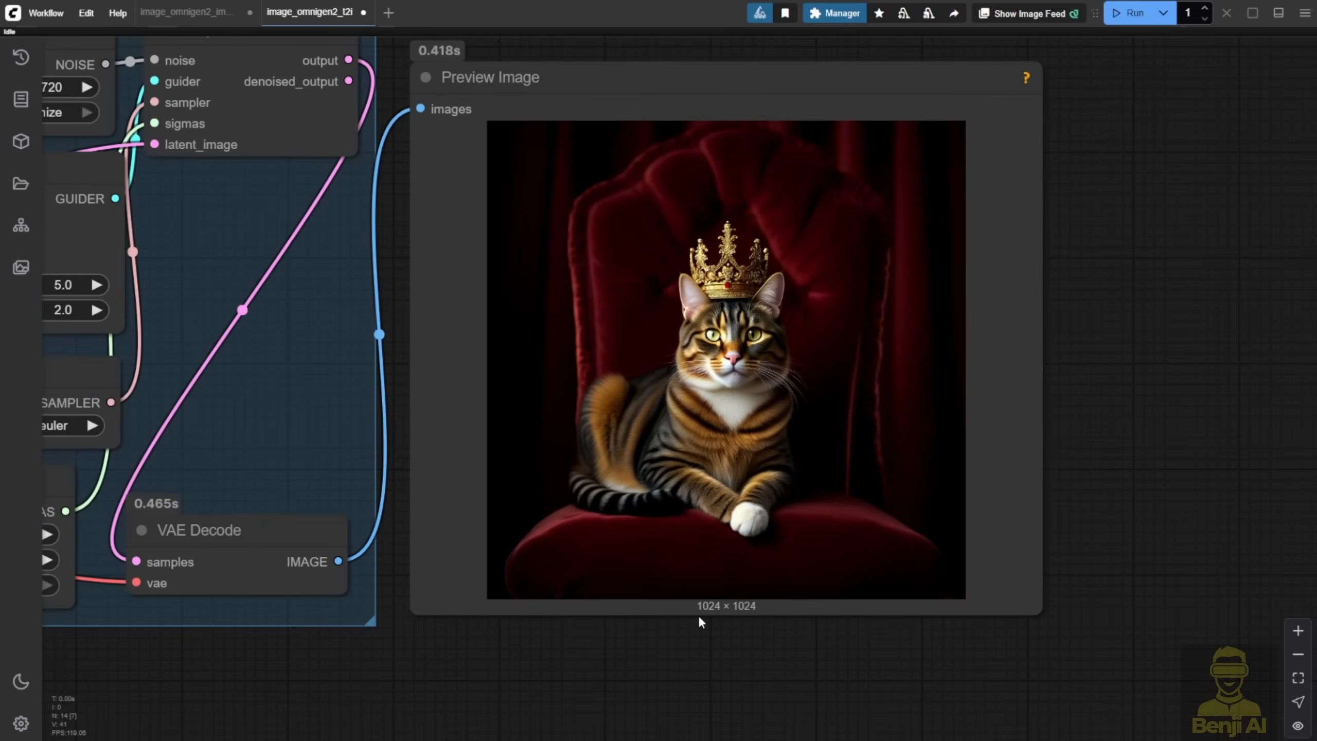
mouse_move(697, 621)
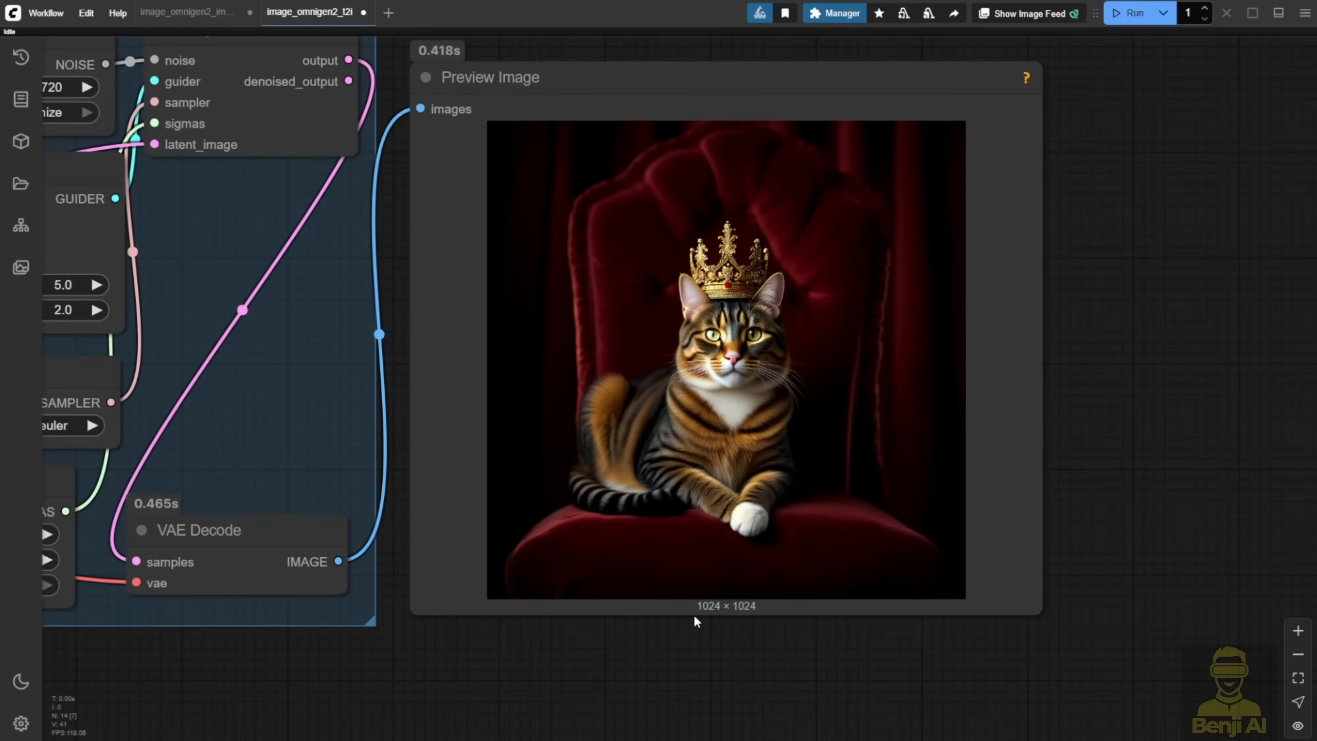
mouse_move(740, 518)
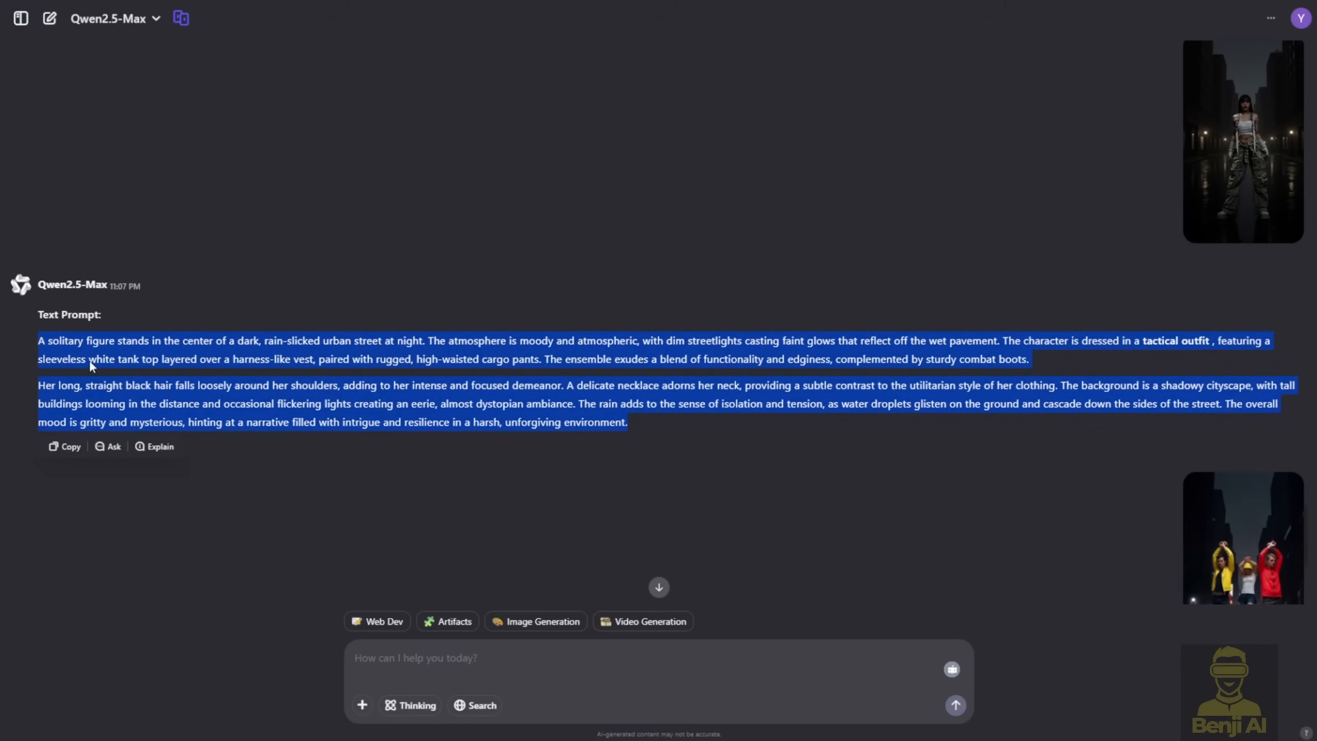
mouse_move(527, 401)
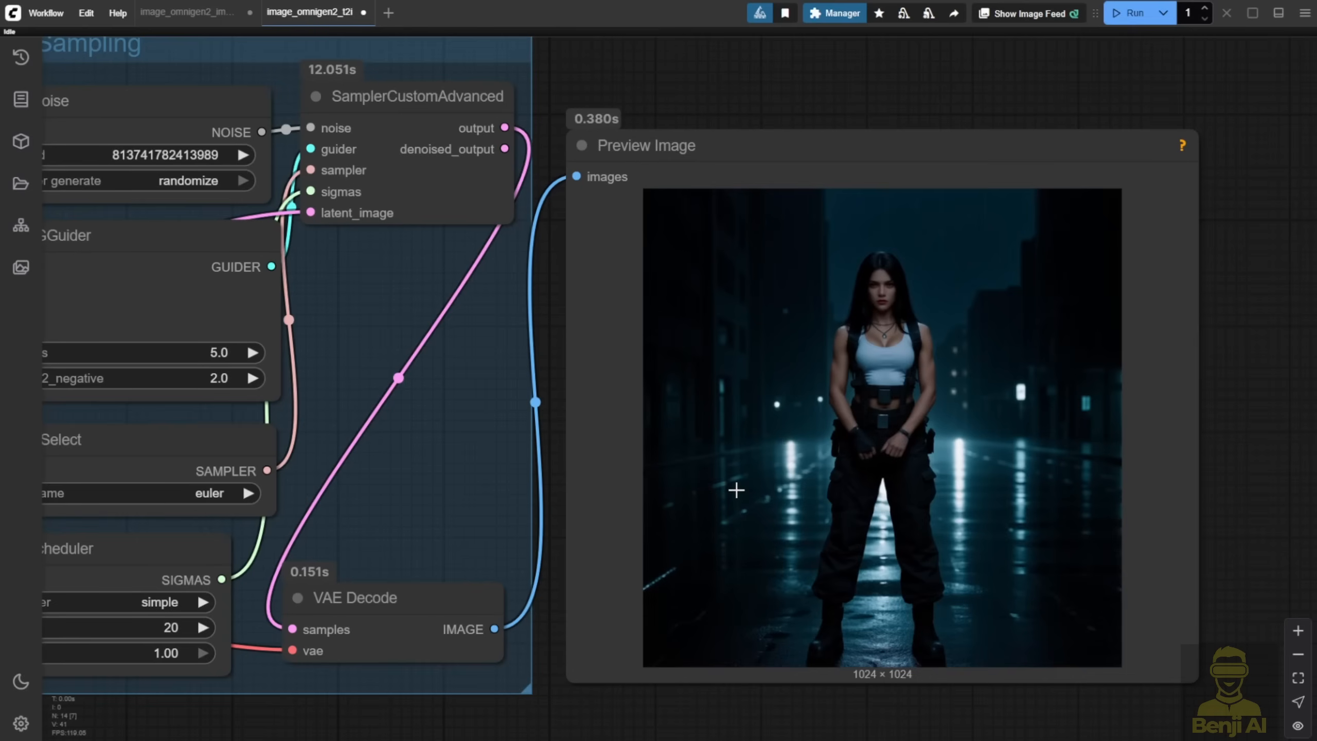
mouse_move(714, 321)
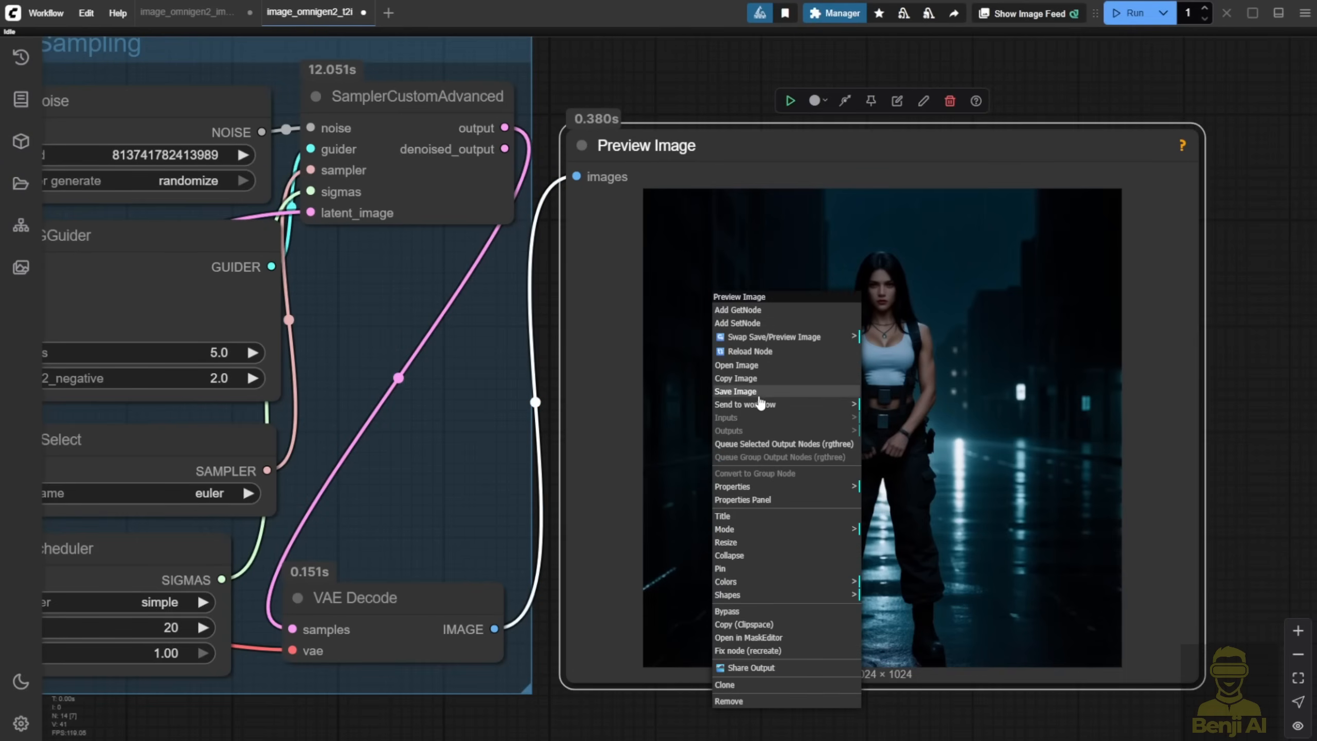
mouse_move(770, 370)
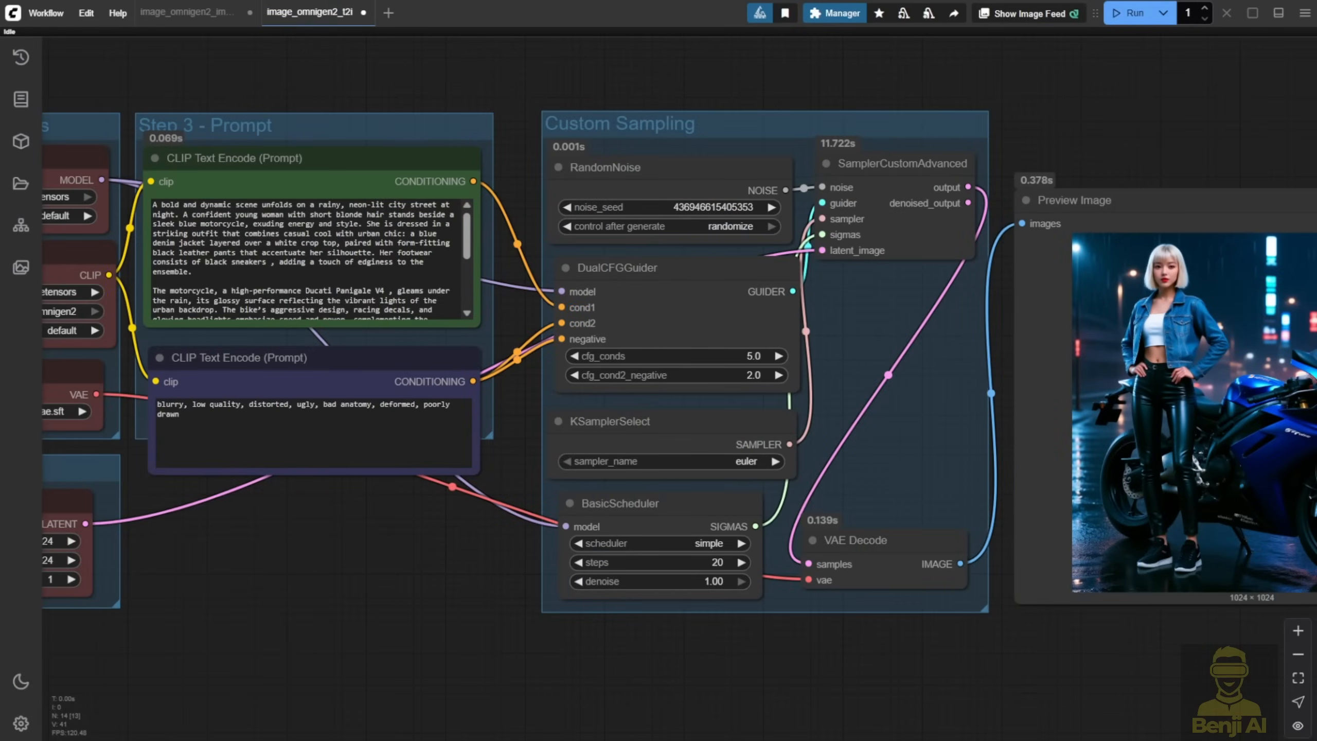
left_click(187, 12)
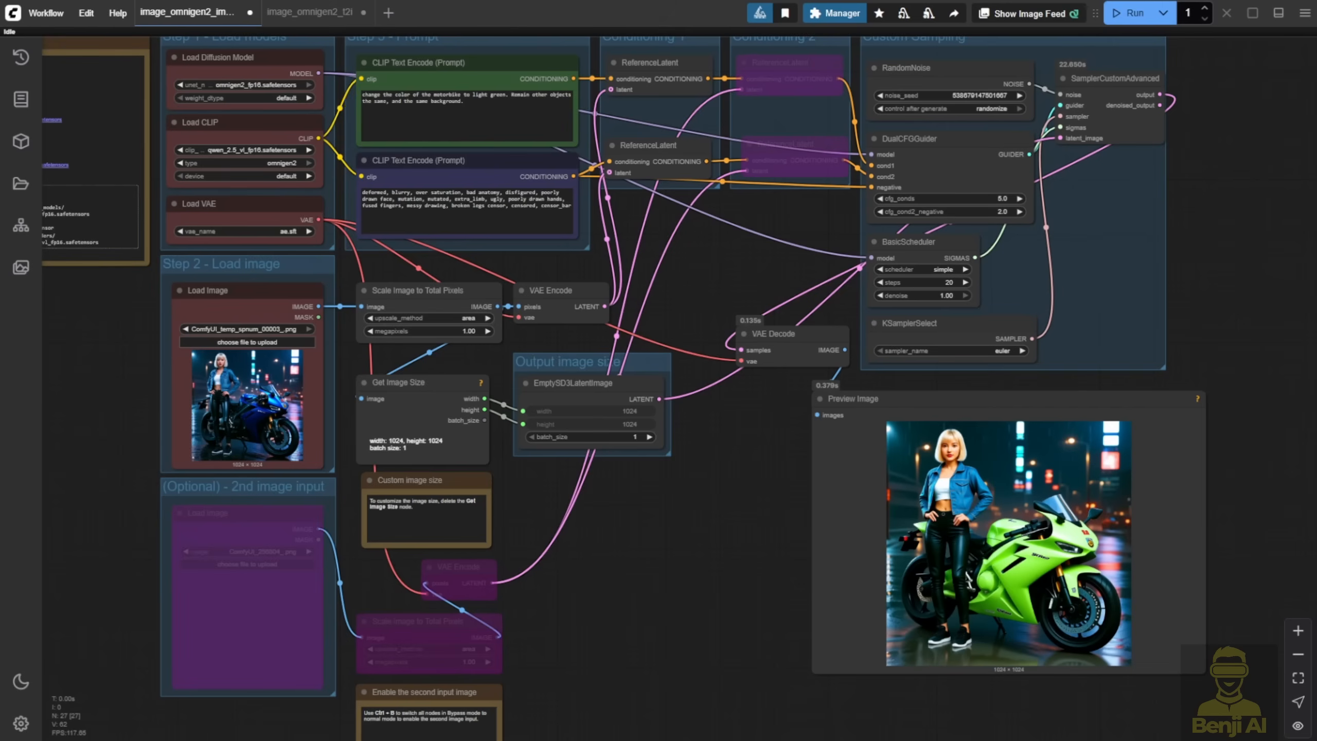
mouse_move(717, 556)
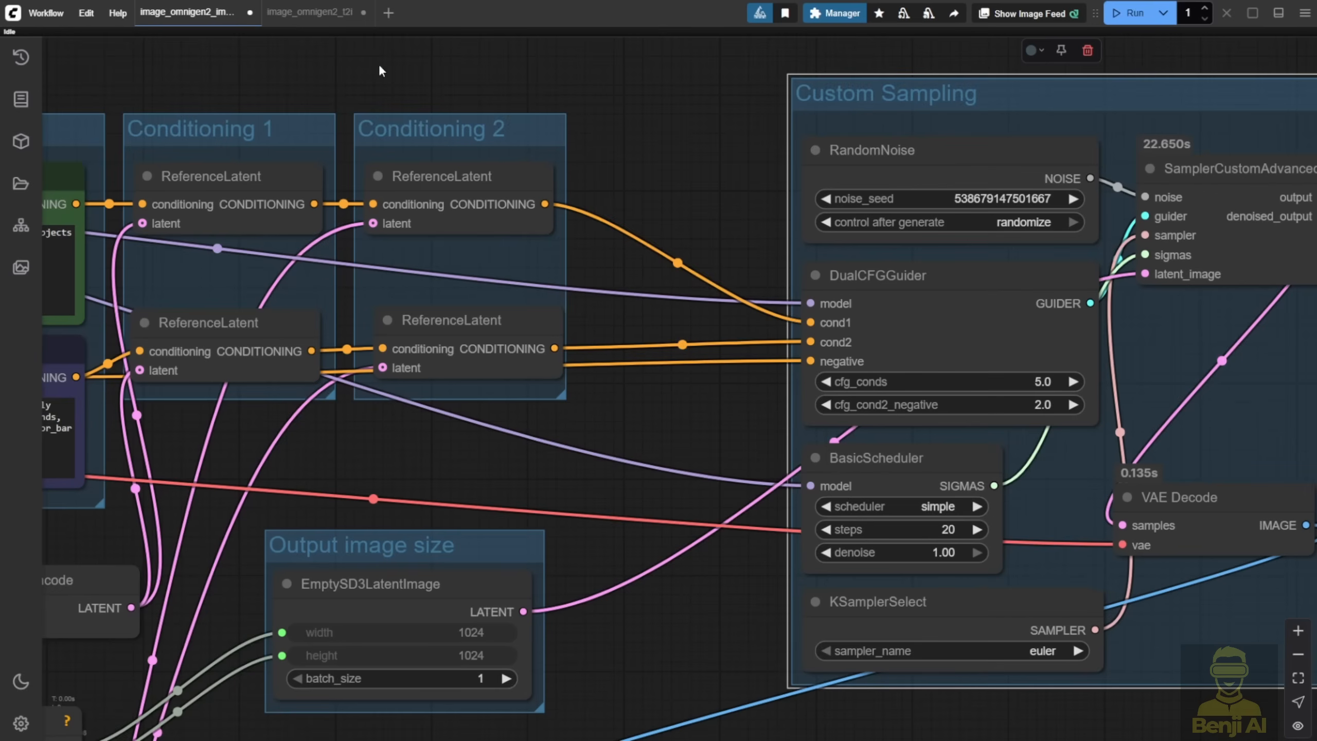
Select Conditioning 2 and drag the Custom Sampling group leftward next to it.
left_click(443, 129)
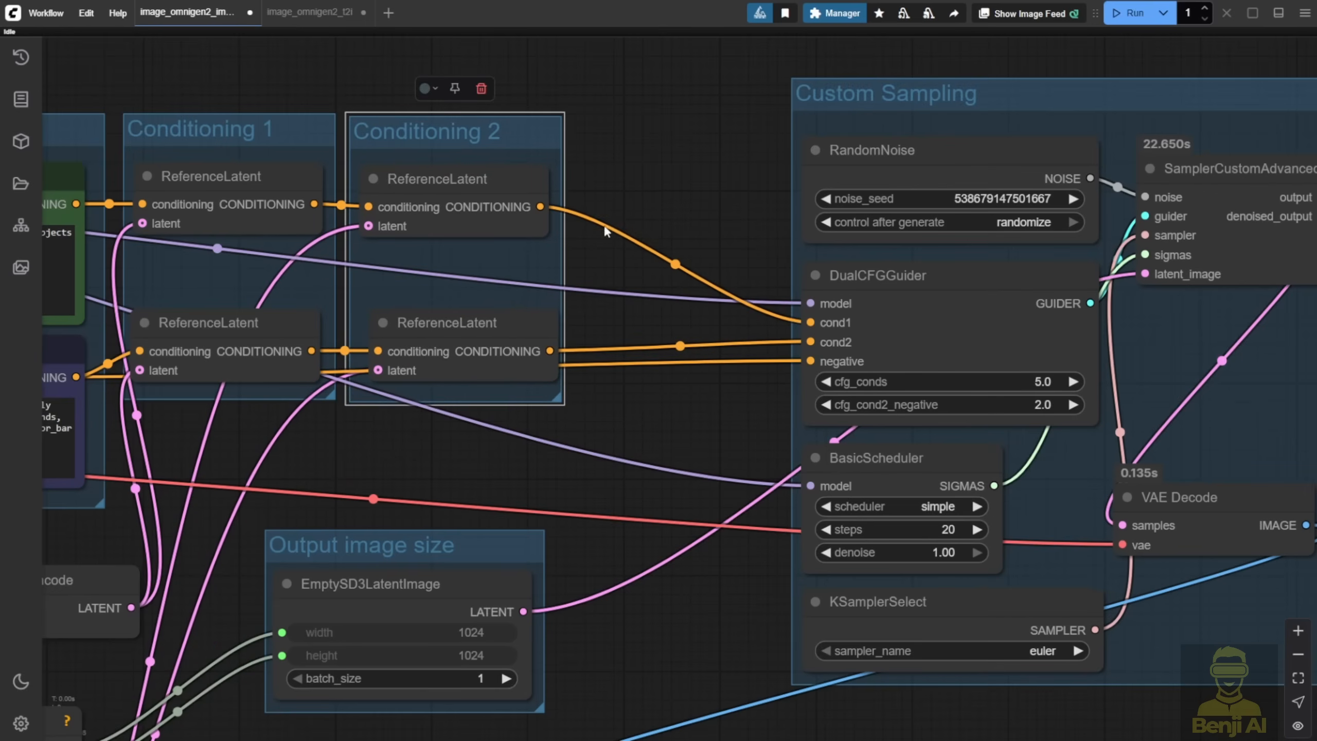
mouse_move(640, 379)
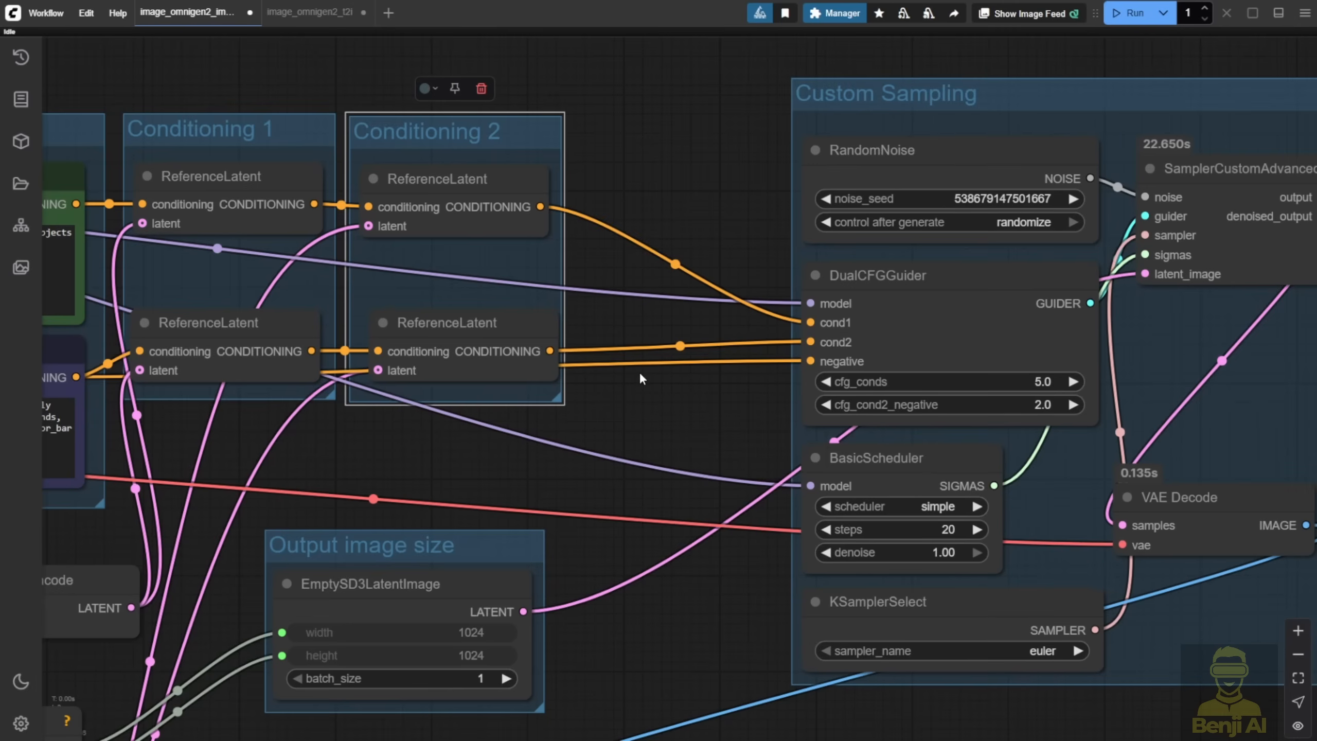
mouse_move(785, 340)
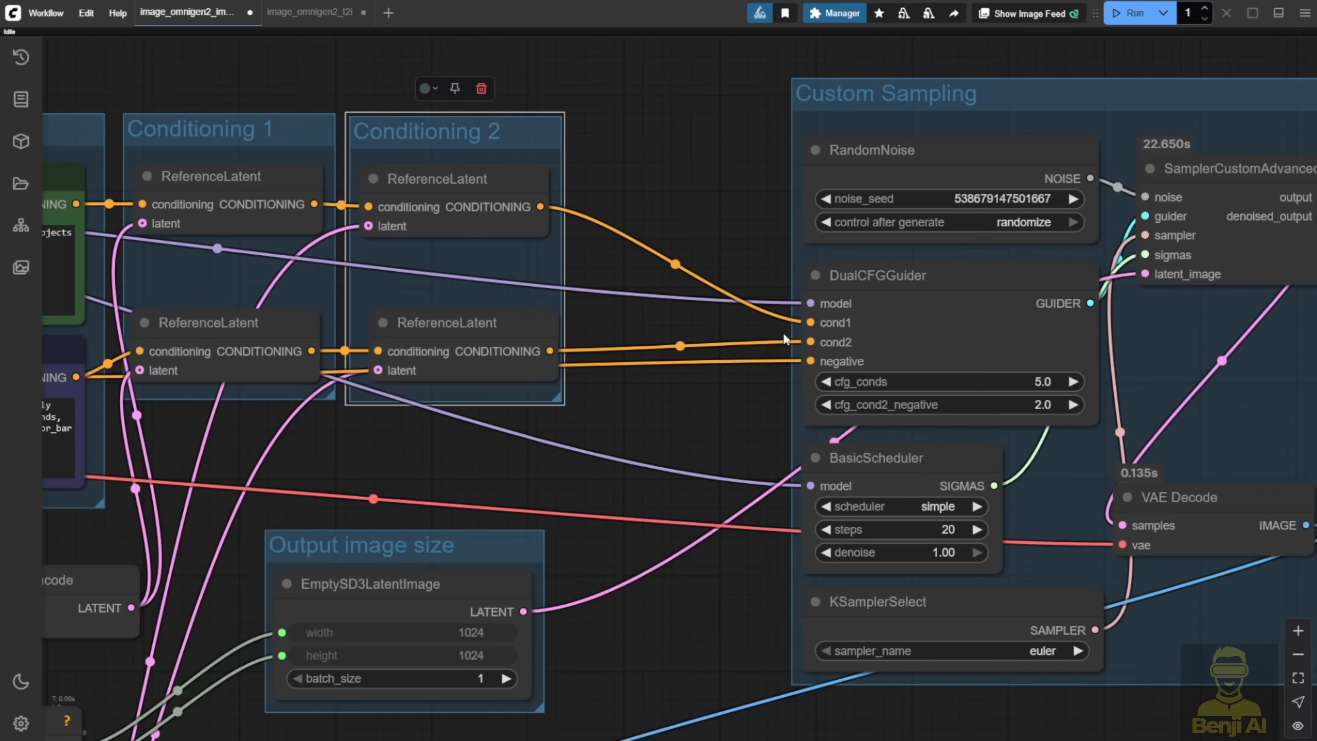
left_click_drag(541, 206, 809, 321)
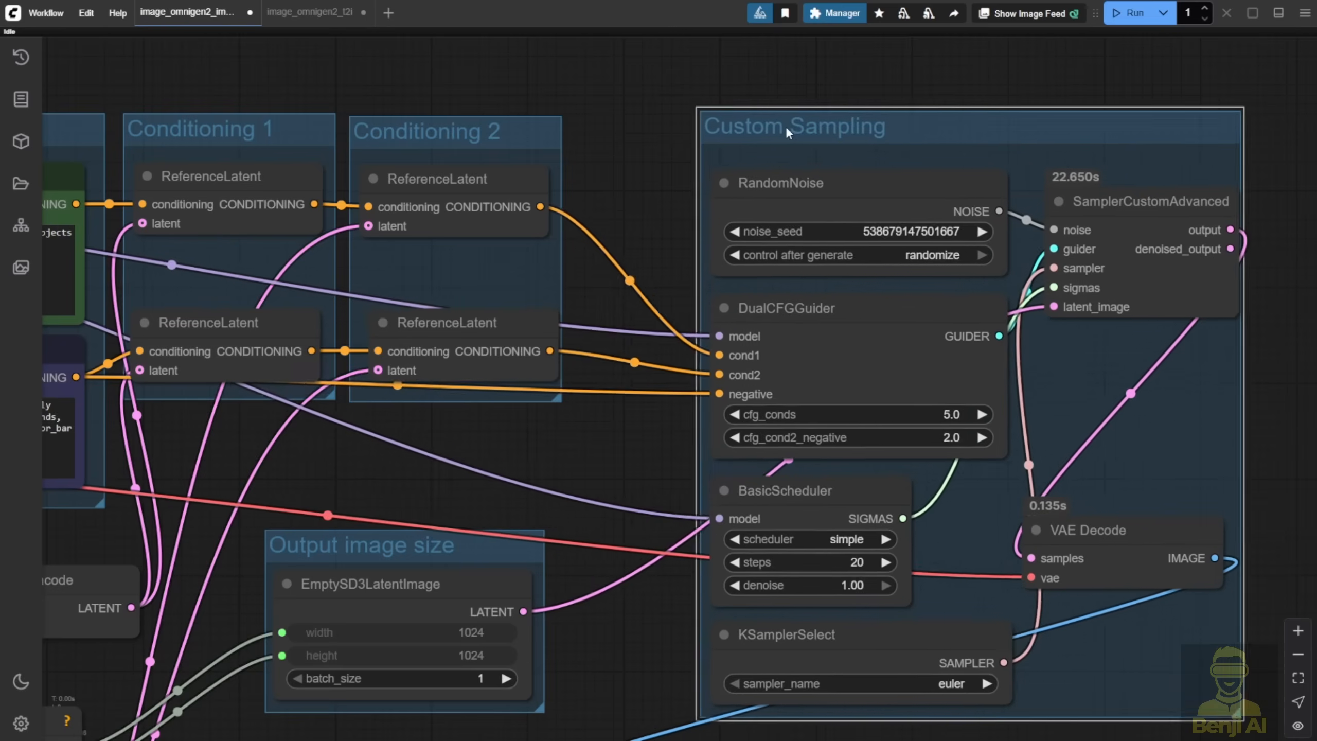
left_click_drag(794, 126, 678, 135)
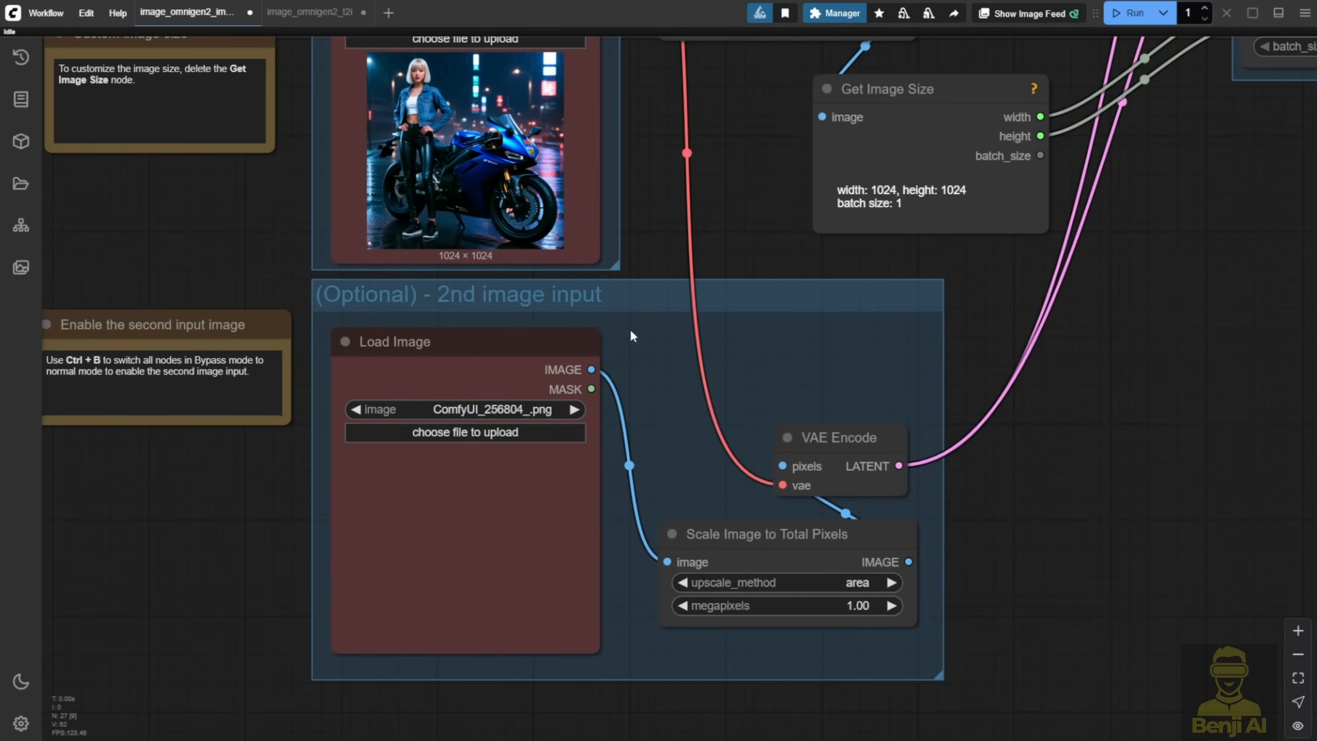
mouse_move(435, 290)
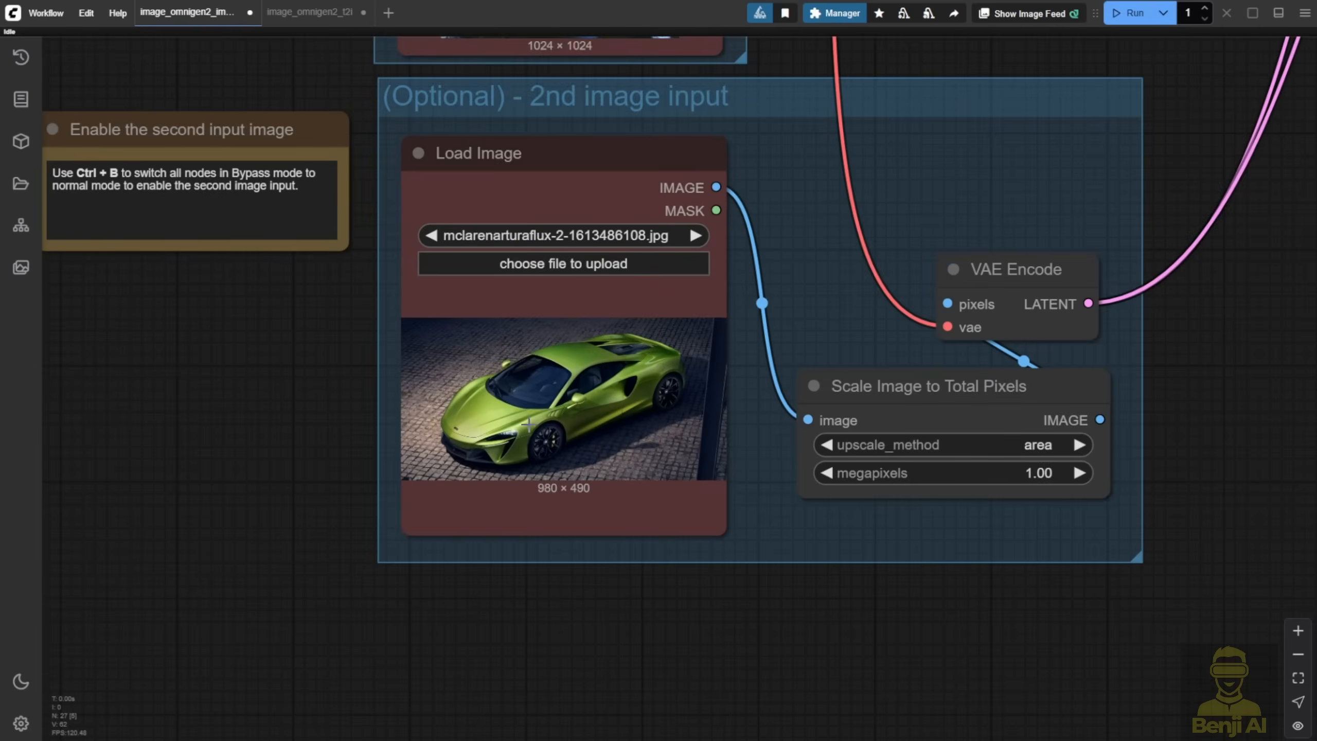
mouse_move(1259, 319)
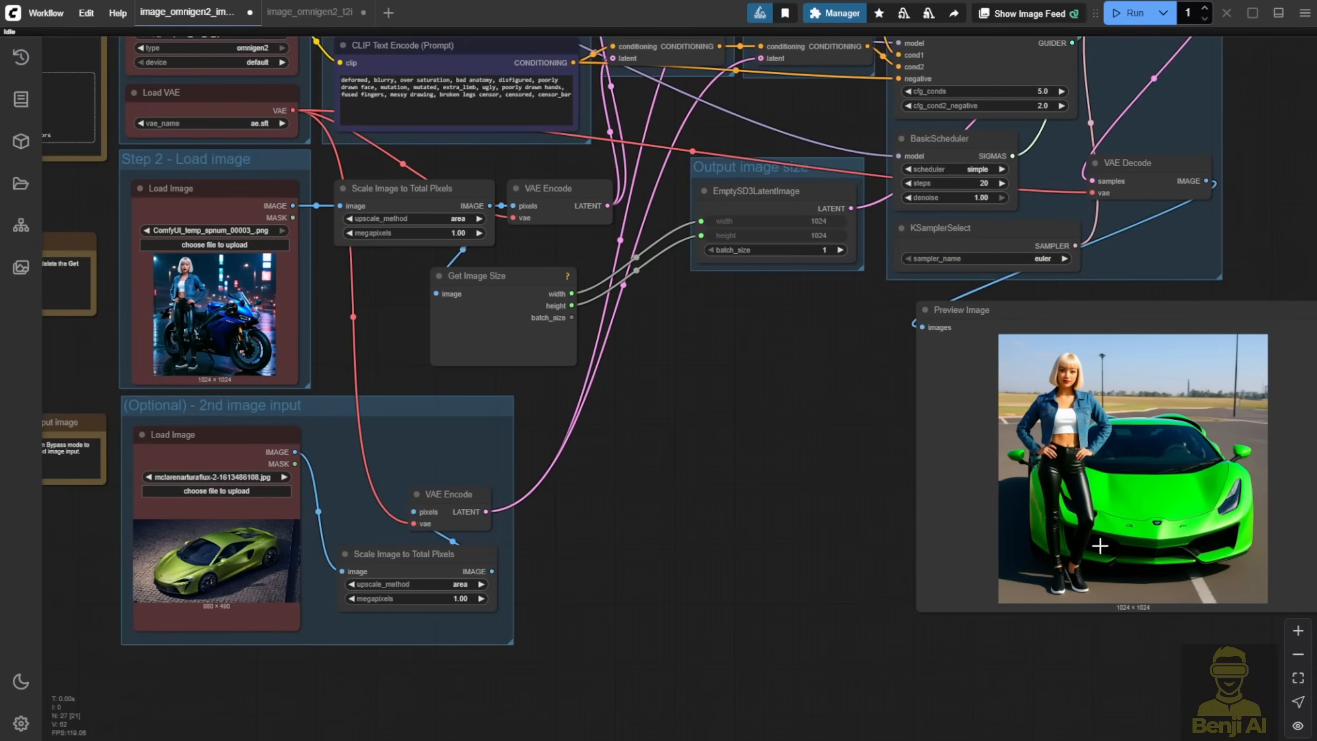
Scroll the canvas to examine the woman posing before the green sports car.
scroll("down", 3)
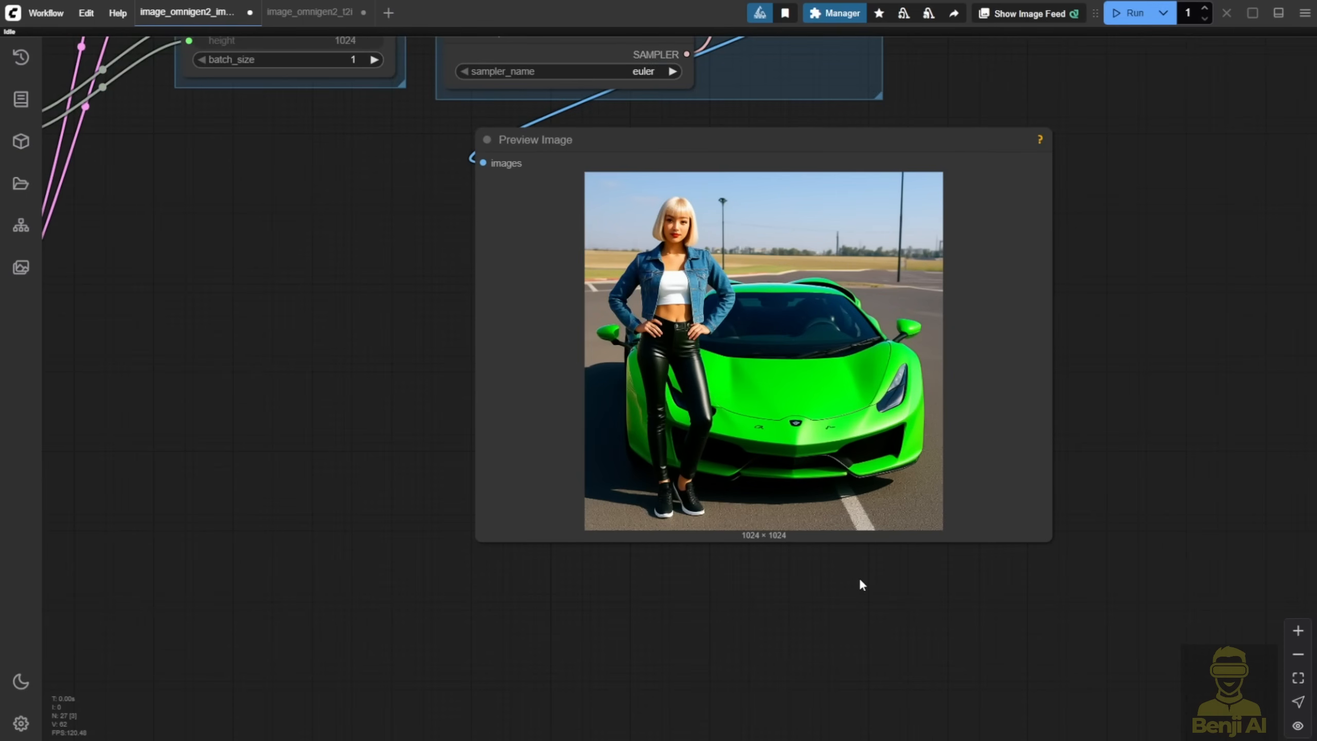
mouse_move(858, 581)
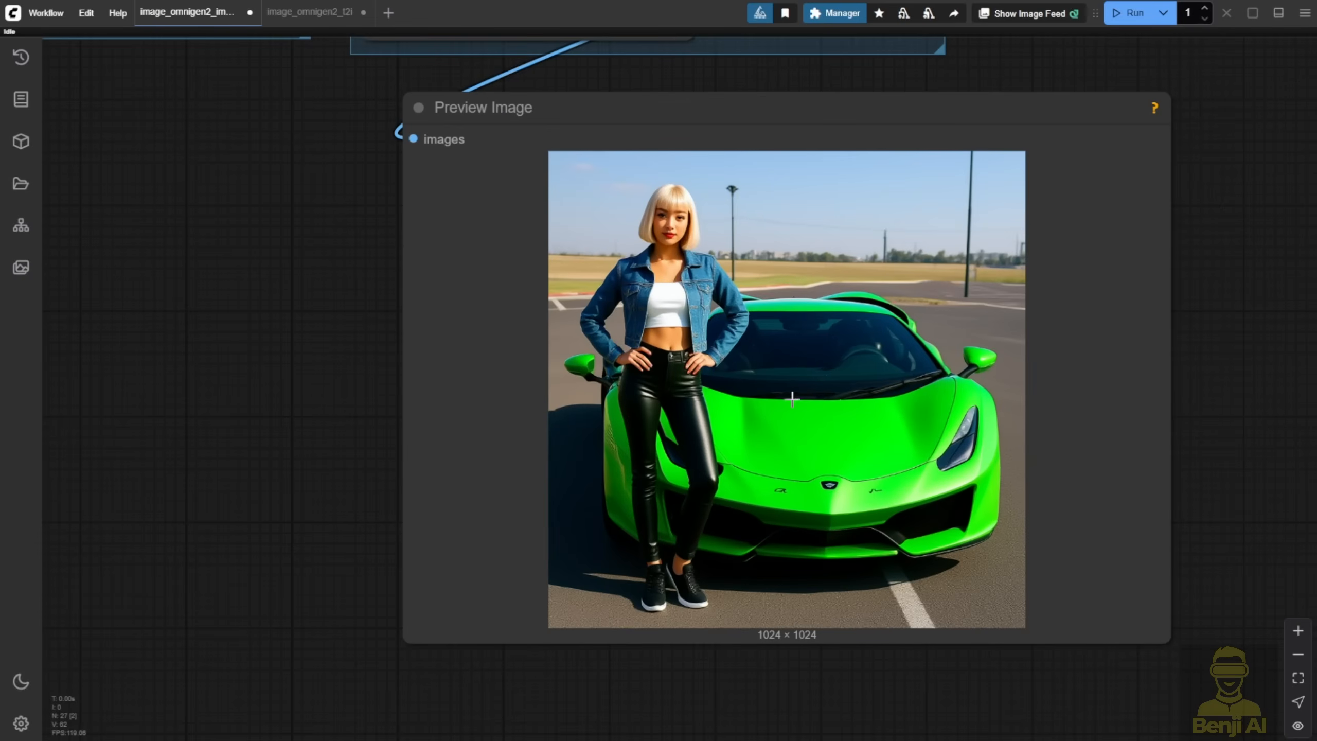
mouse_move(747, 274)
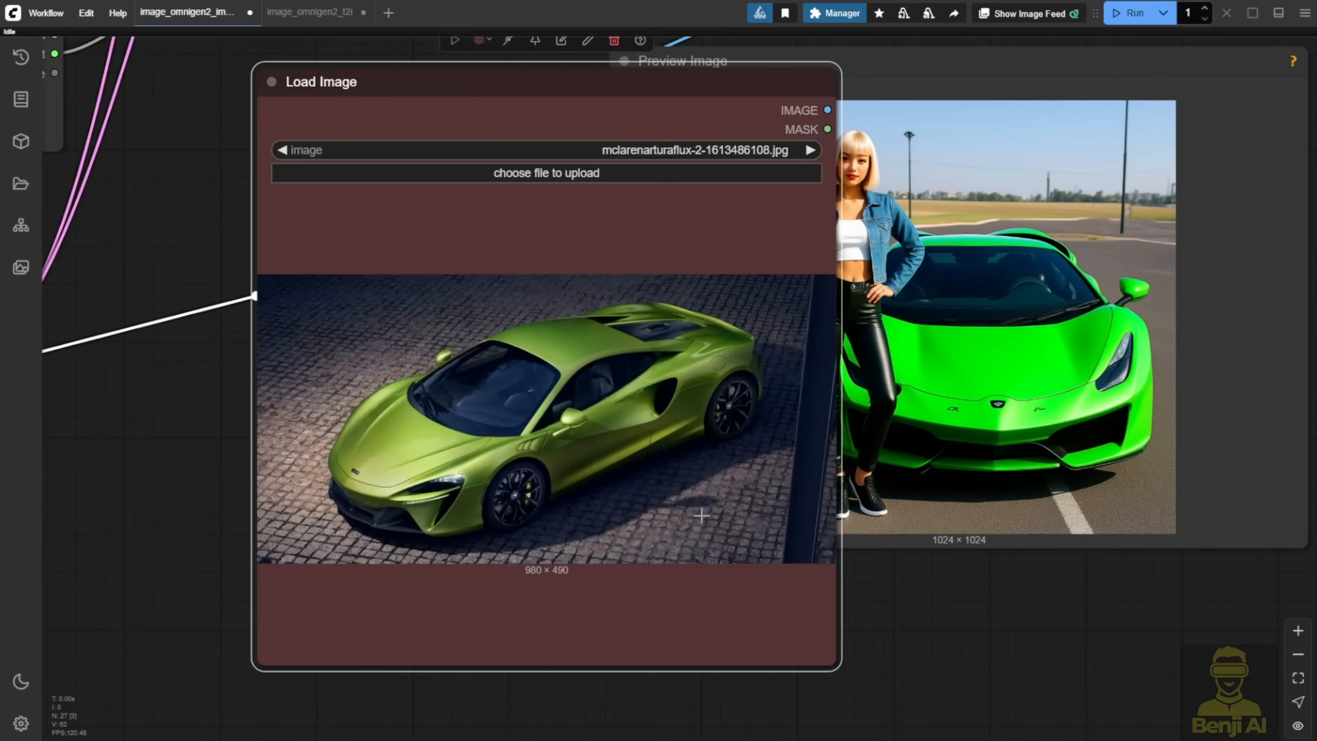
mouse_move(621, 401)
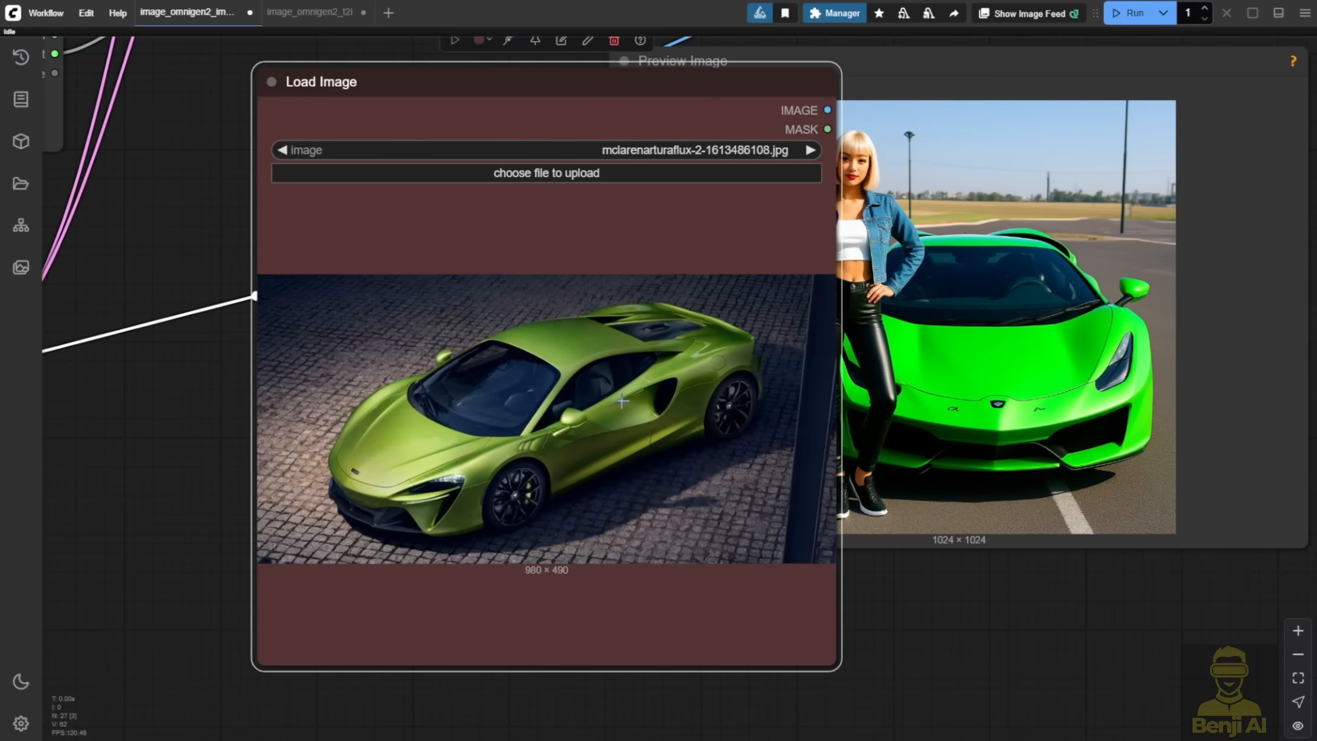
mouse_move(461, 735)
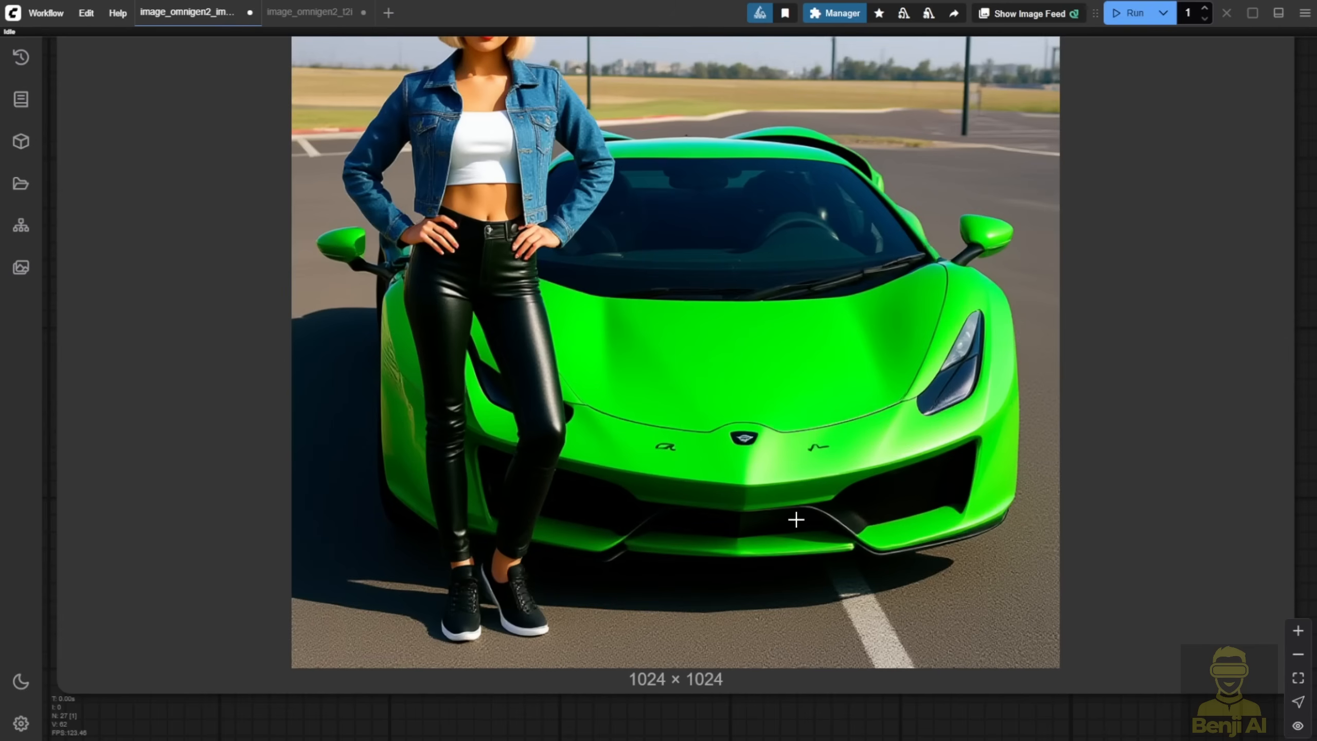
mouse_move(893, 473)
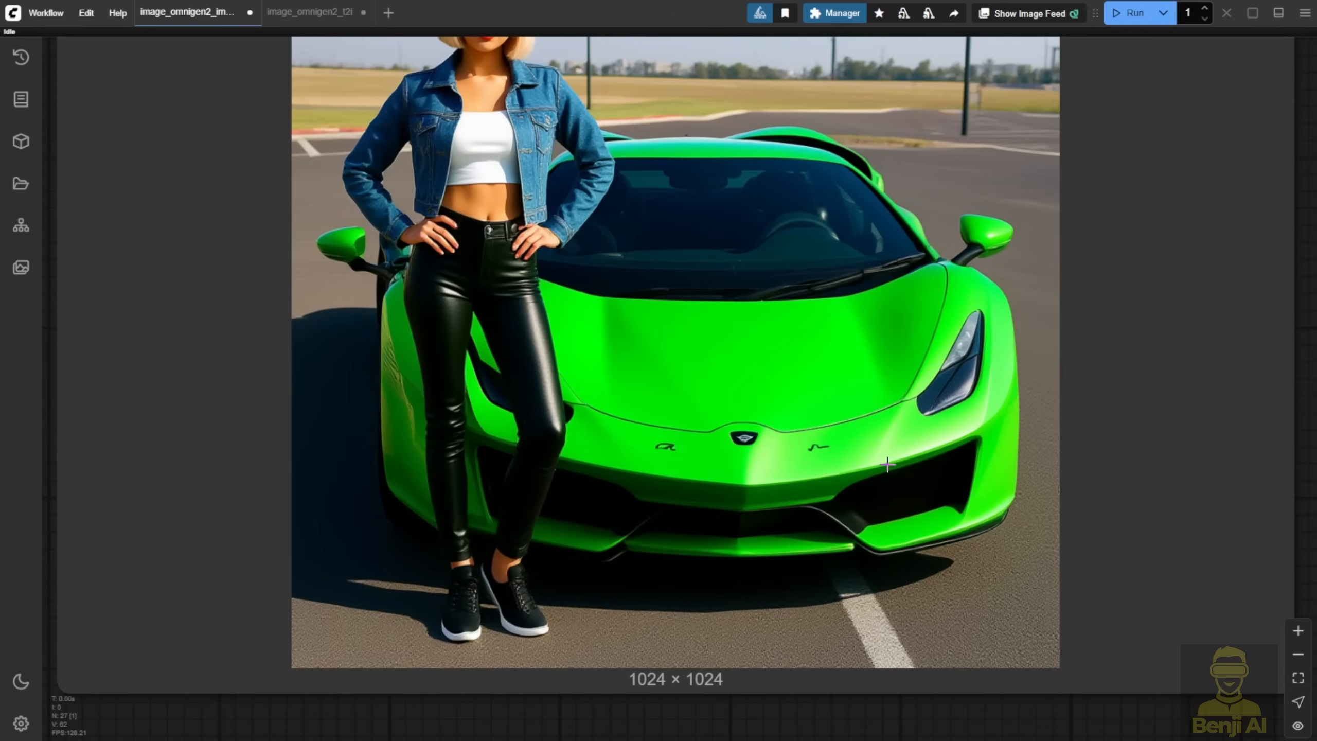
mouse_move(882, 449)
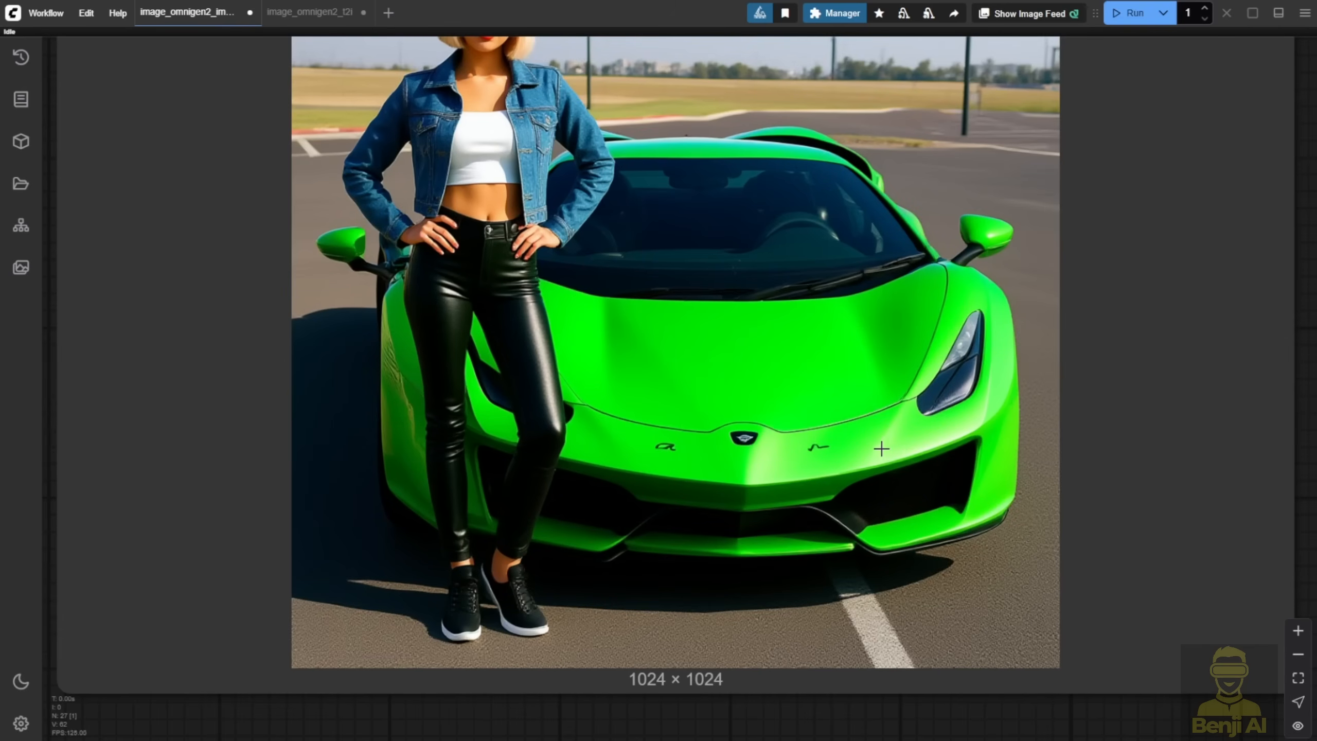
mouse_move(852, 462)
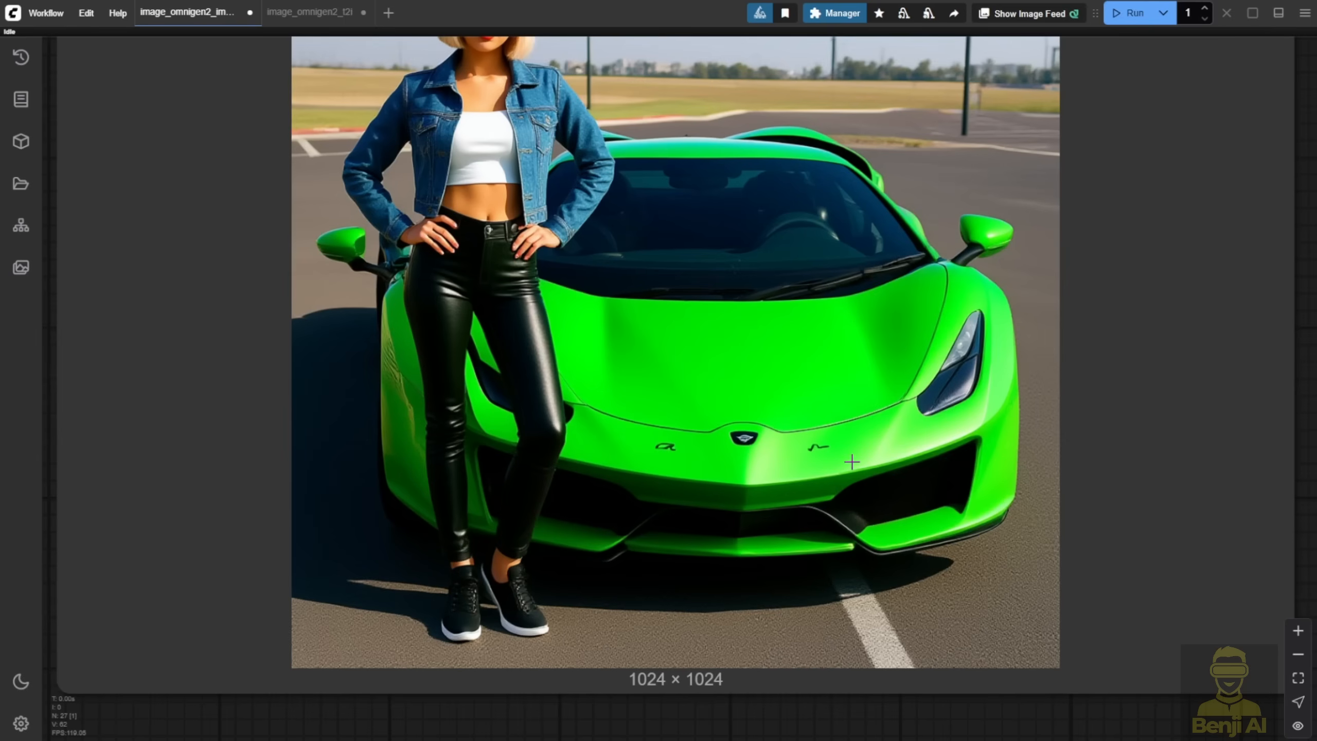
mouse_move(735, 365)
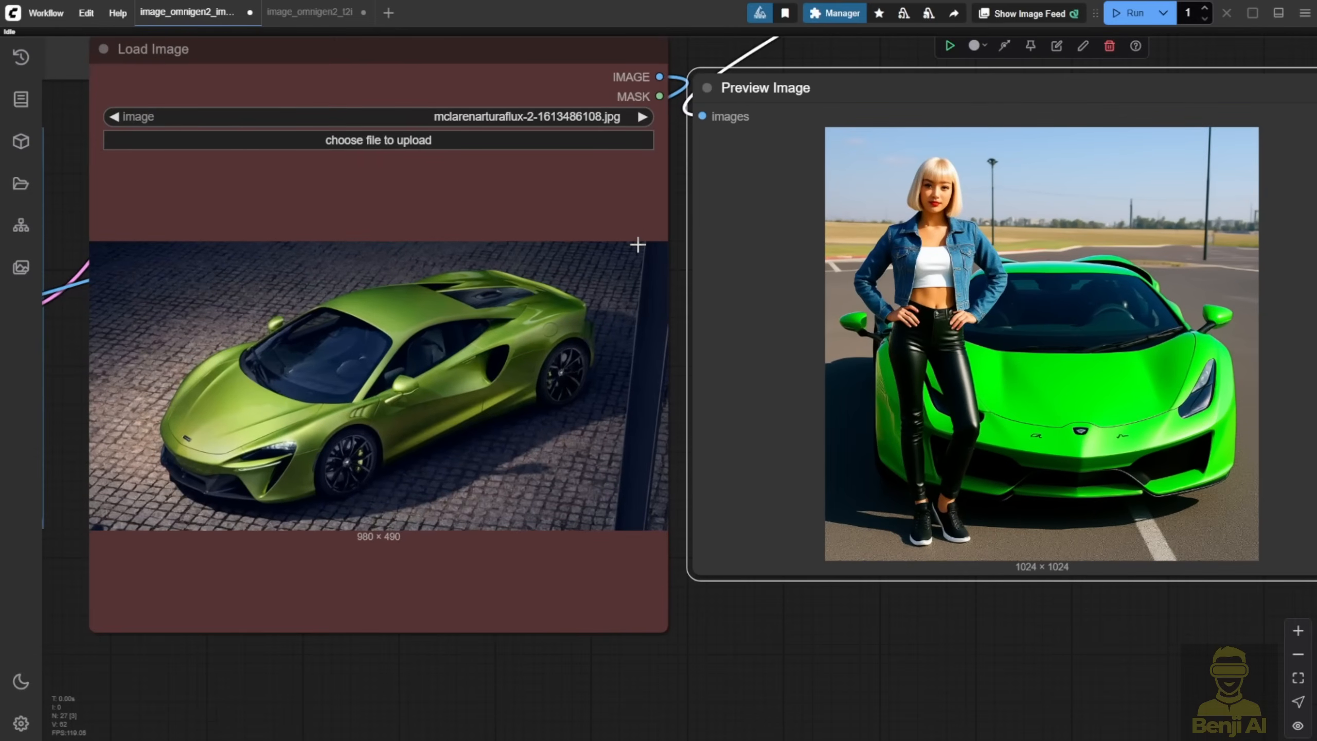
mouse_move(894, 676)
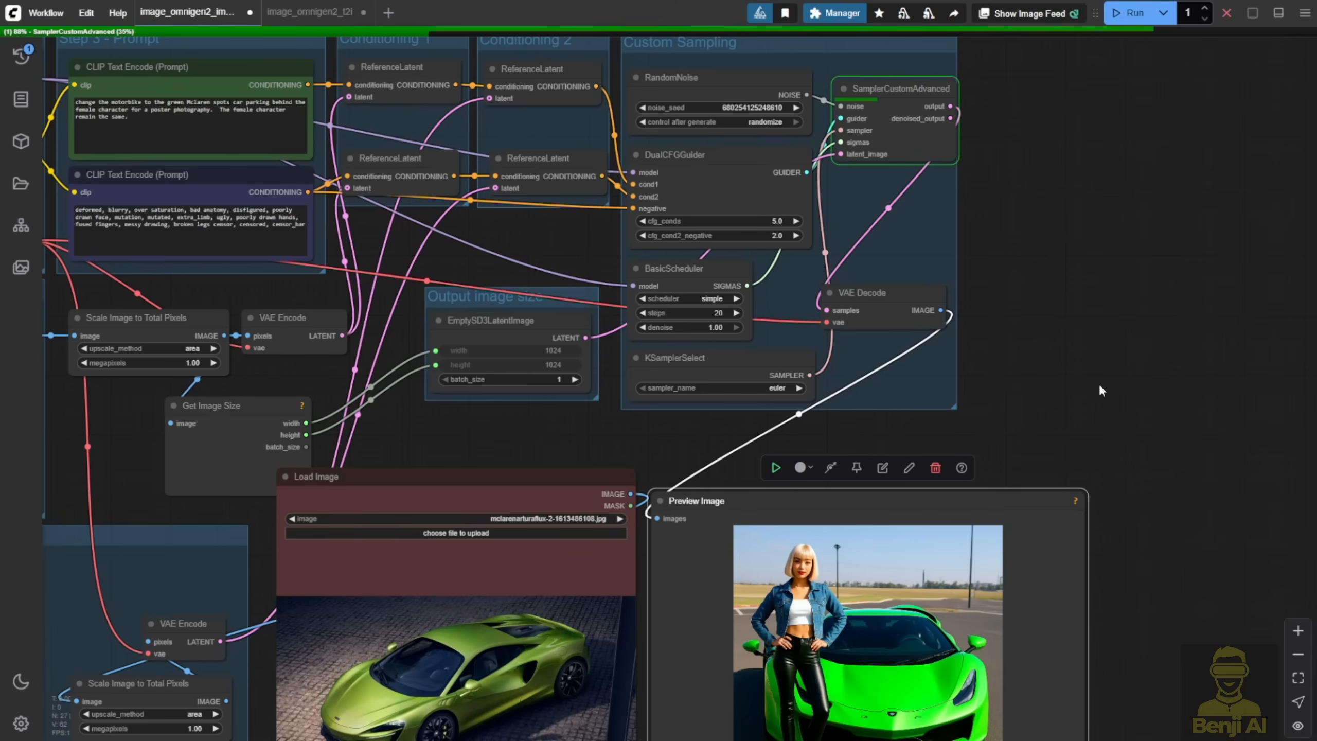
mouse_move(1084, 186)
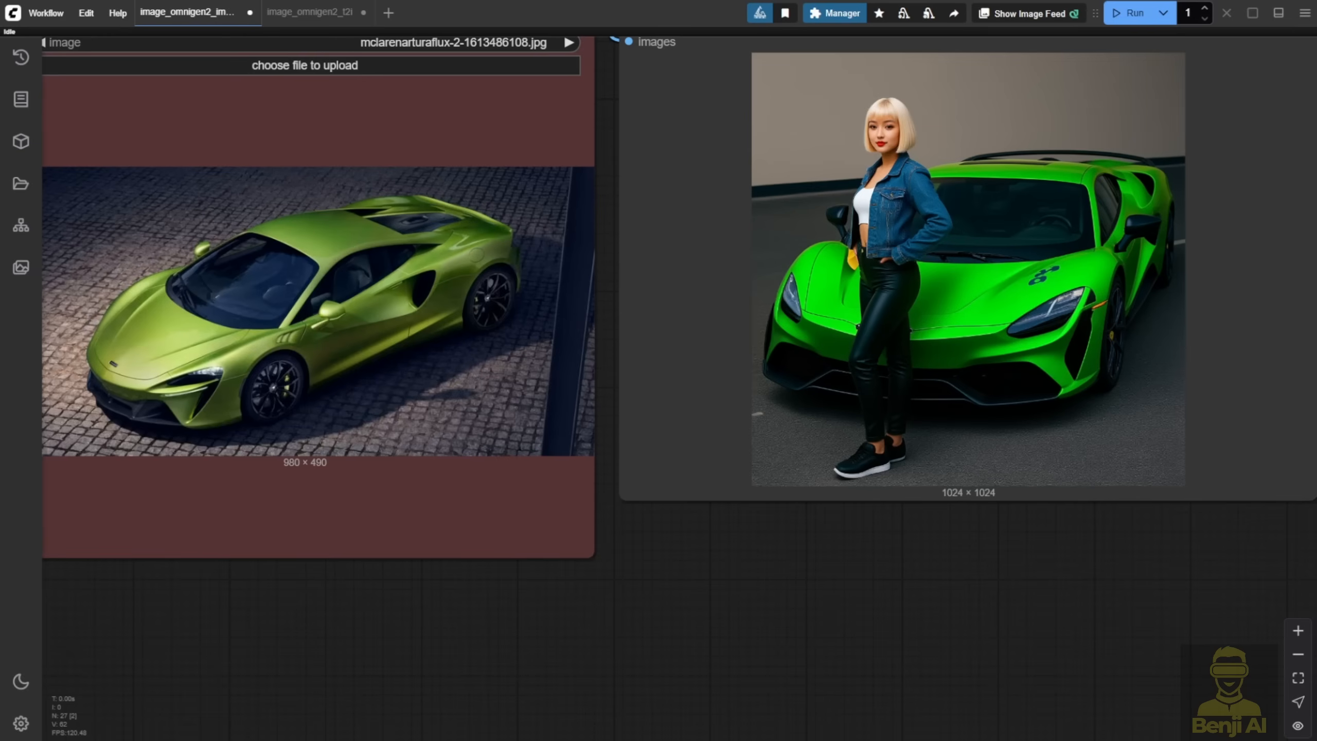
mouse_move(964, 541)
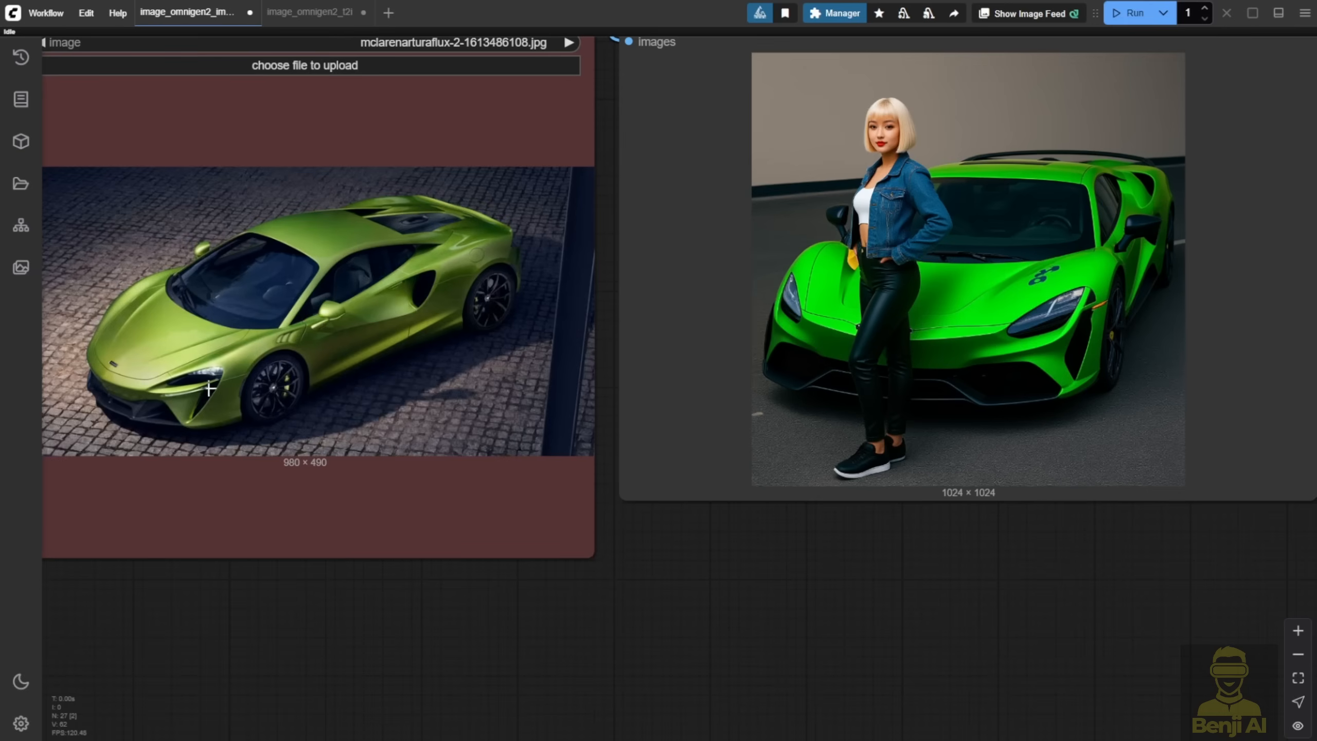
mouse_move(1073, 321)
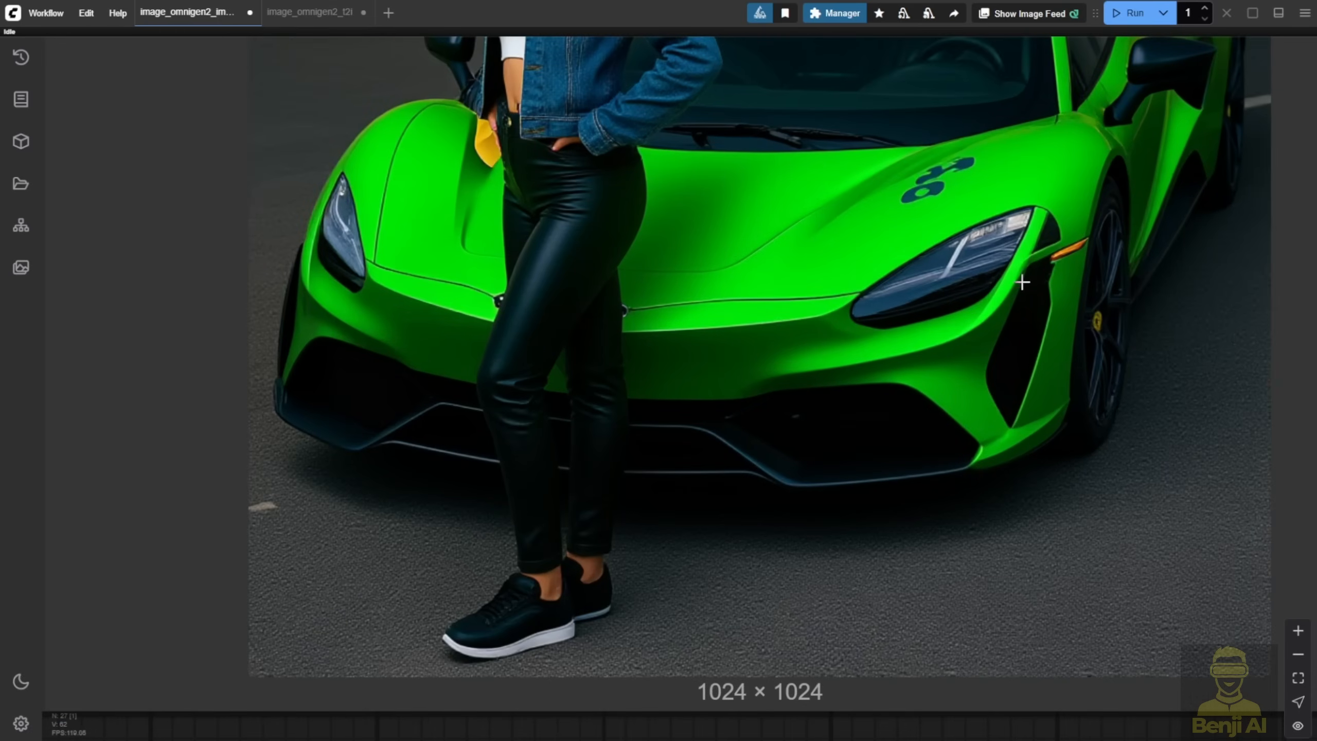
mouse_move(1034, 270)
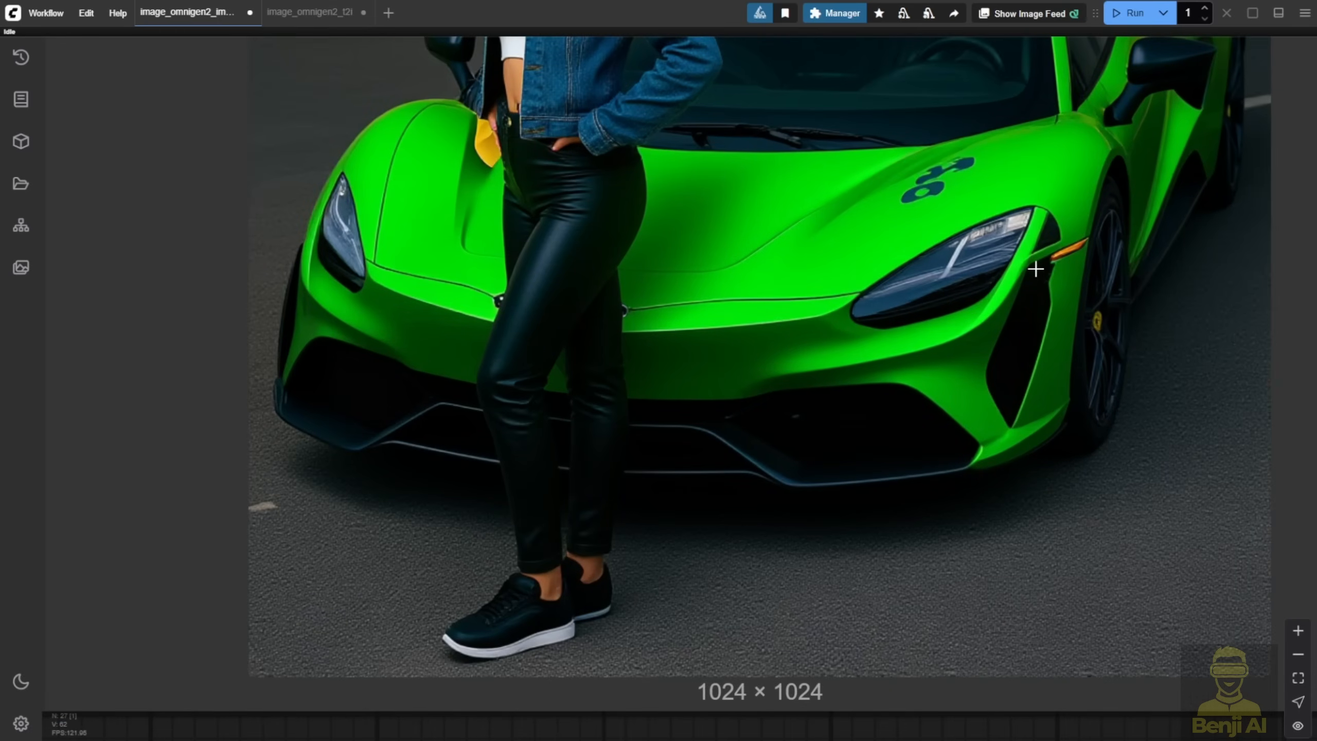
mouse_move(1059, 289)
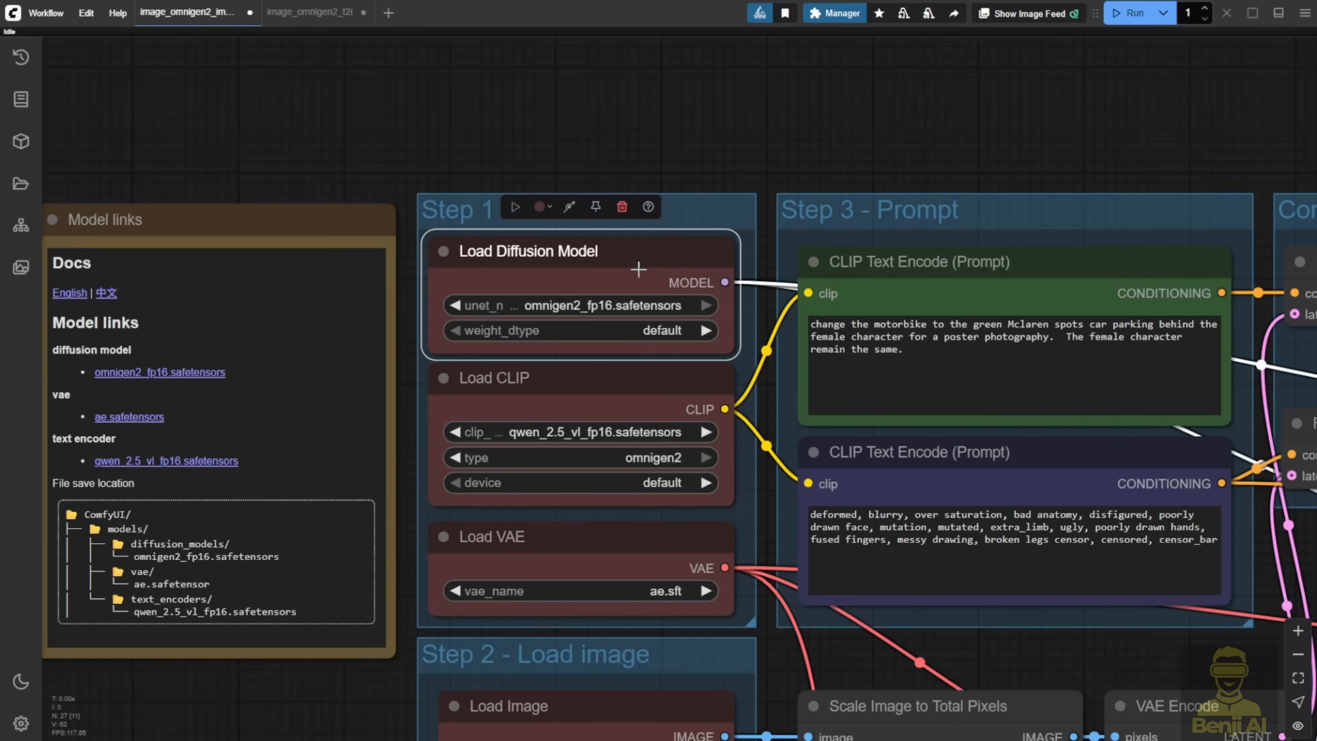
Switch to the flux_kontext_dev_basic tab with the blue motorcycle image loaded.
left_click(433, 12)
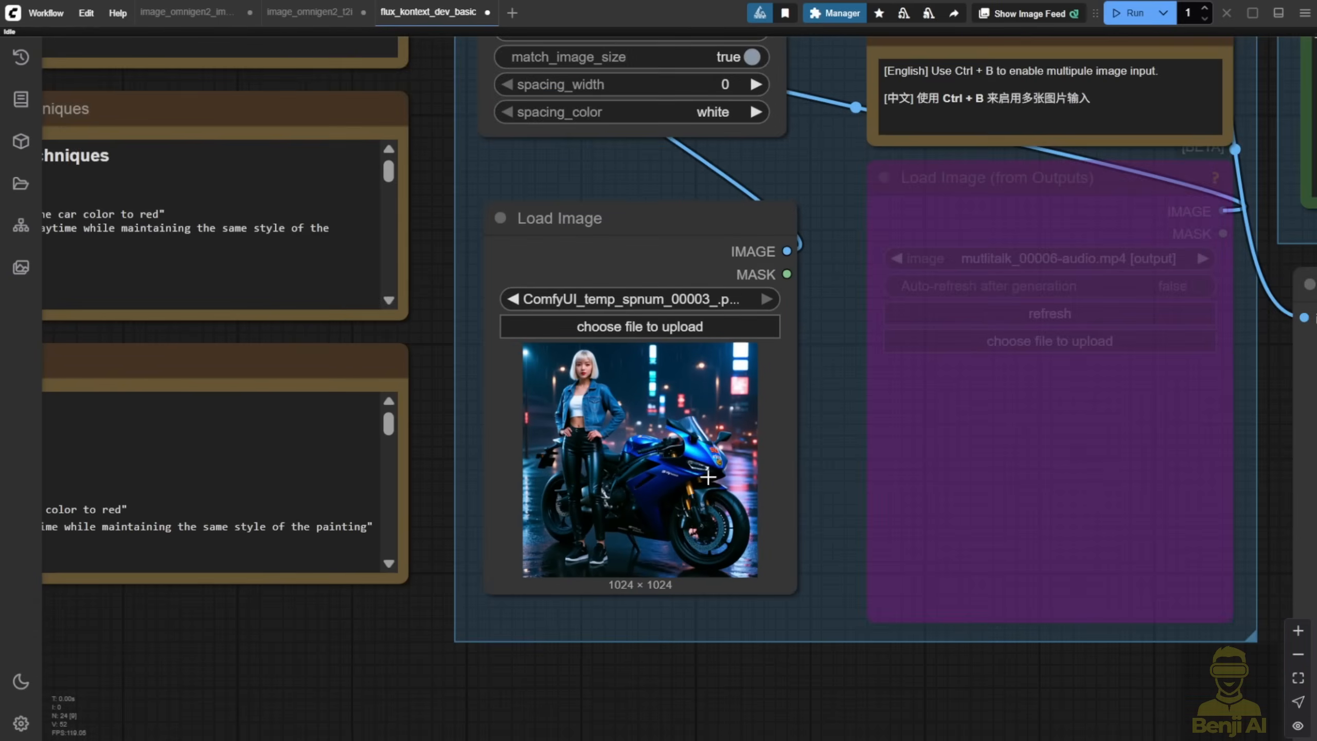
View the light green motorbike output, then return to the image_omnigen2 tab.
scroll("down", 3)
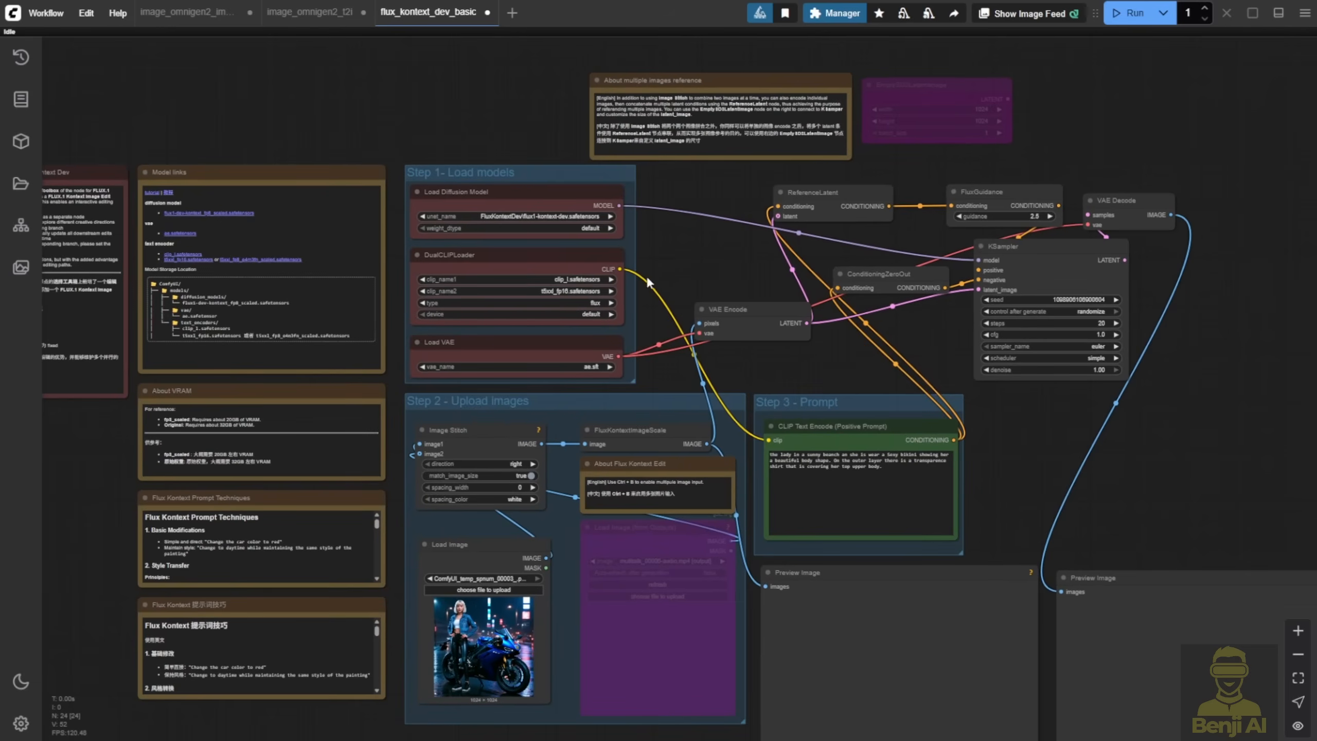
mouse_move(639, 371)
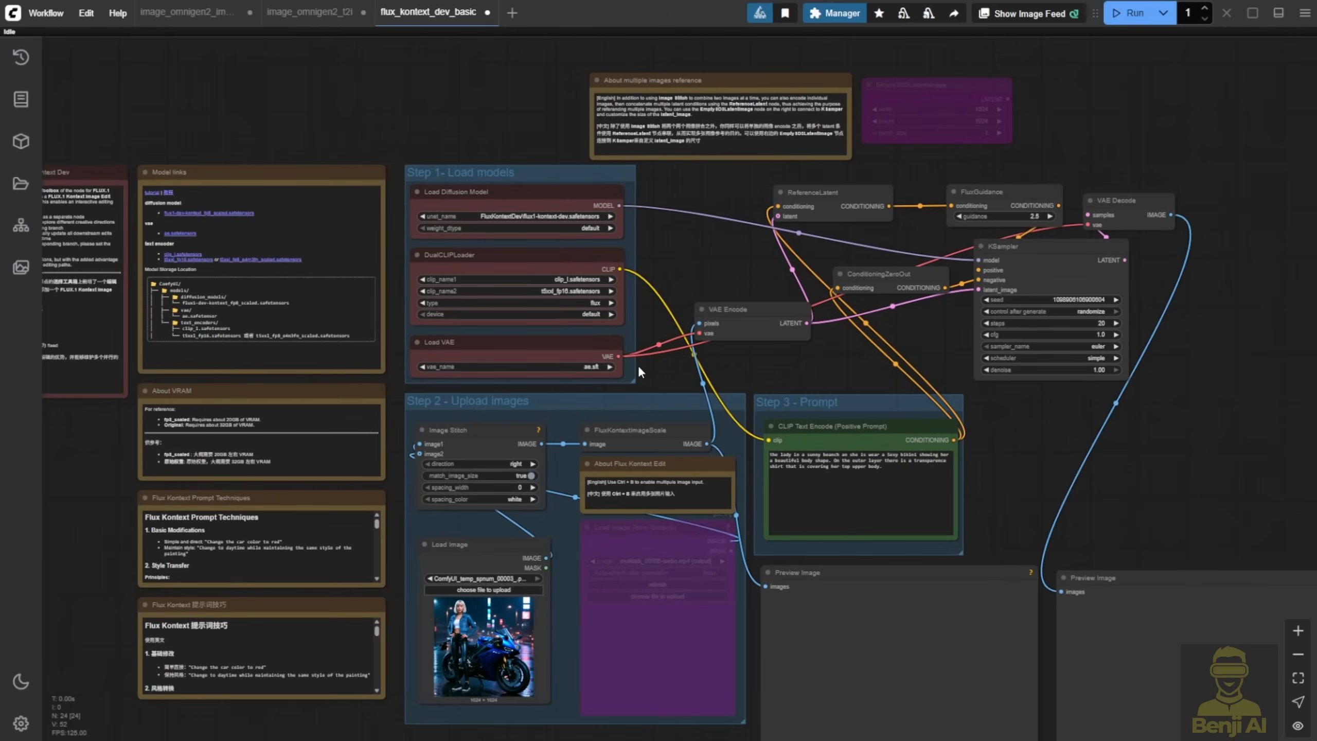
mouse_move(655, 370)
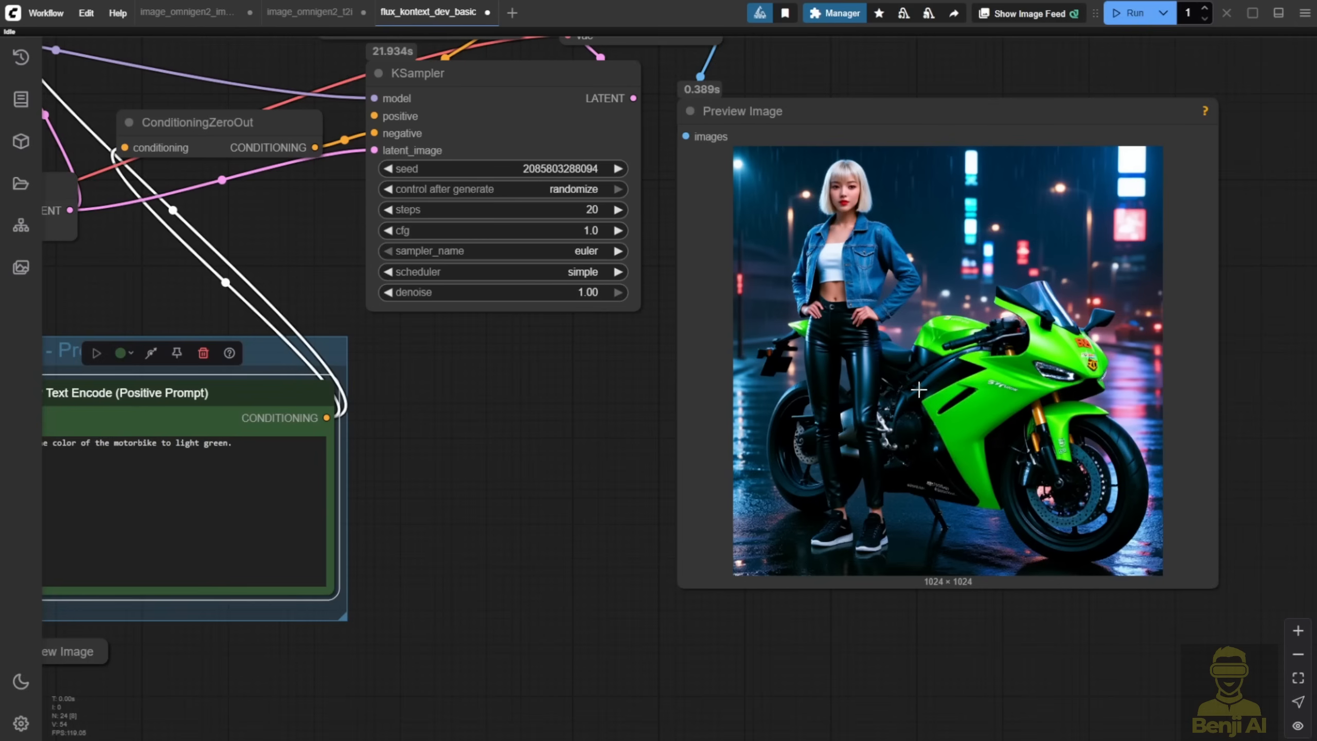
mouse_move(955, 369)
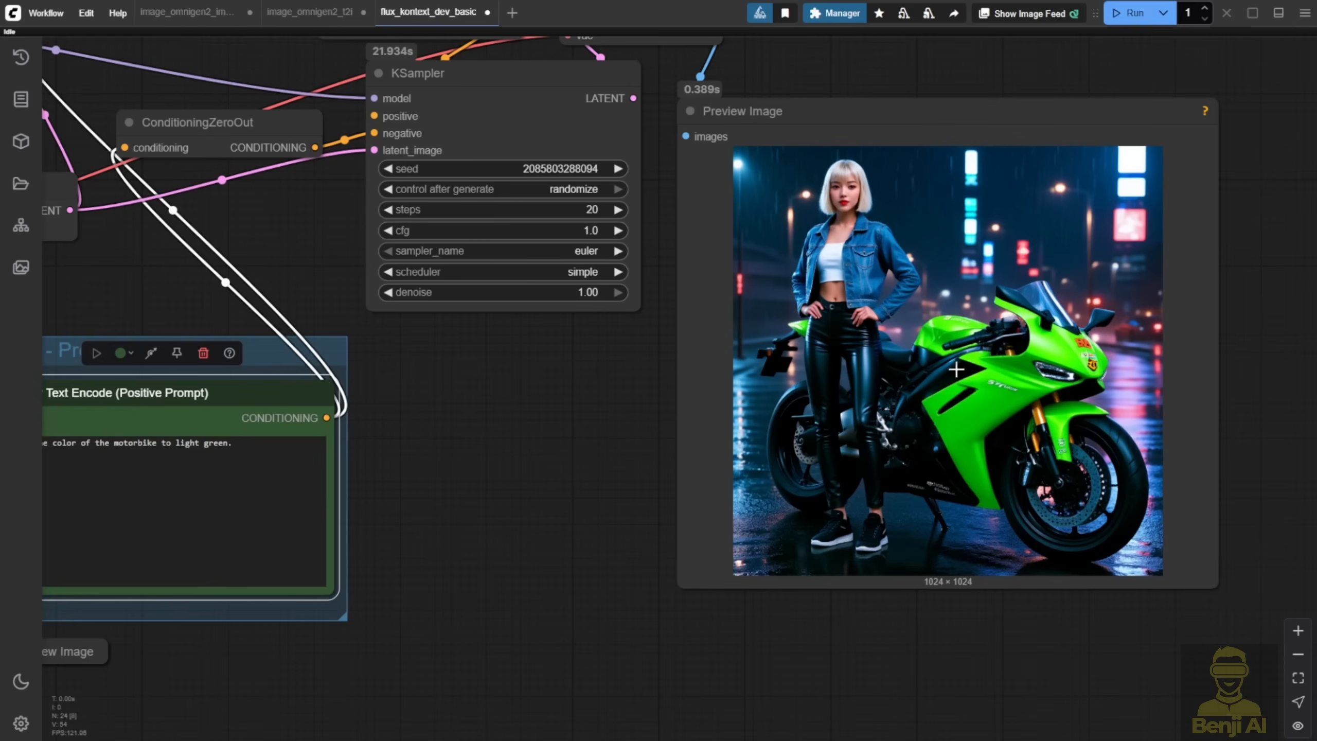
mouse_move(889, 284)
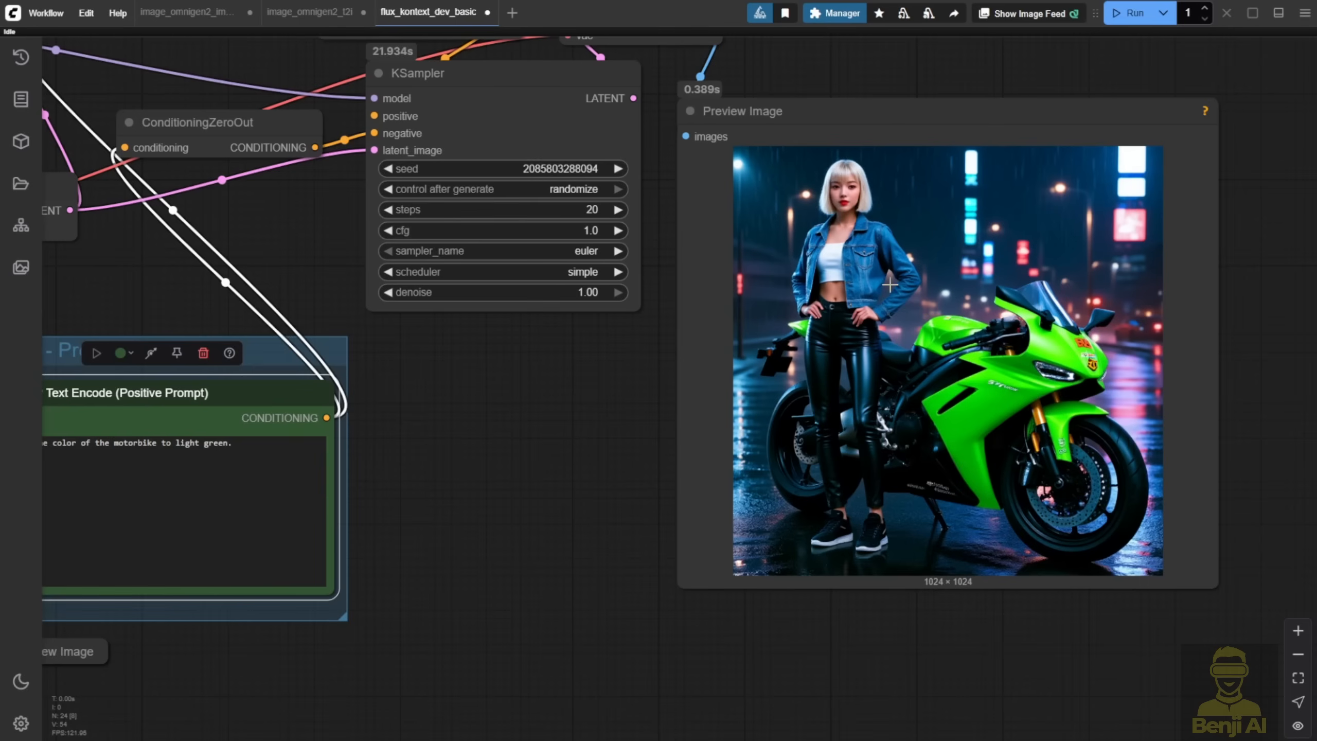
left_click(187, 12)
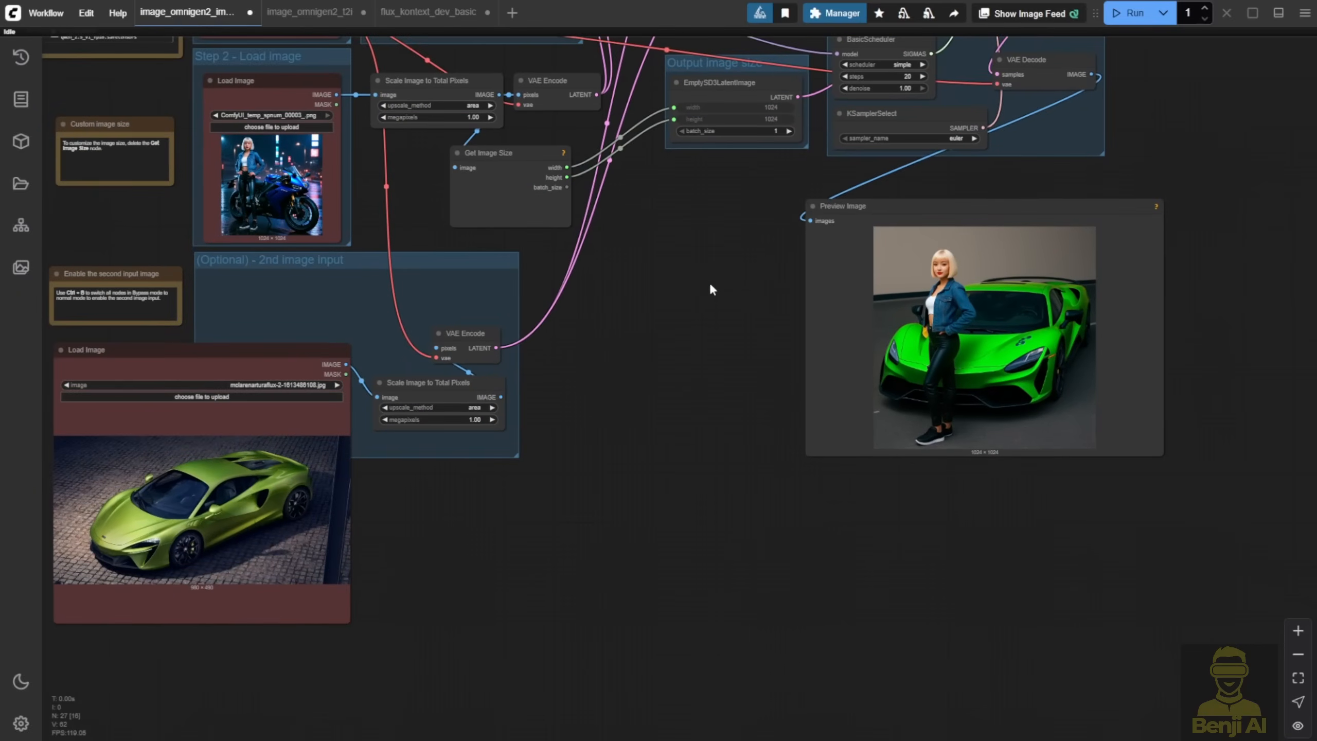
Switch to the flux_kontext_dev_basic workflow tab.
left_click(427, 12)
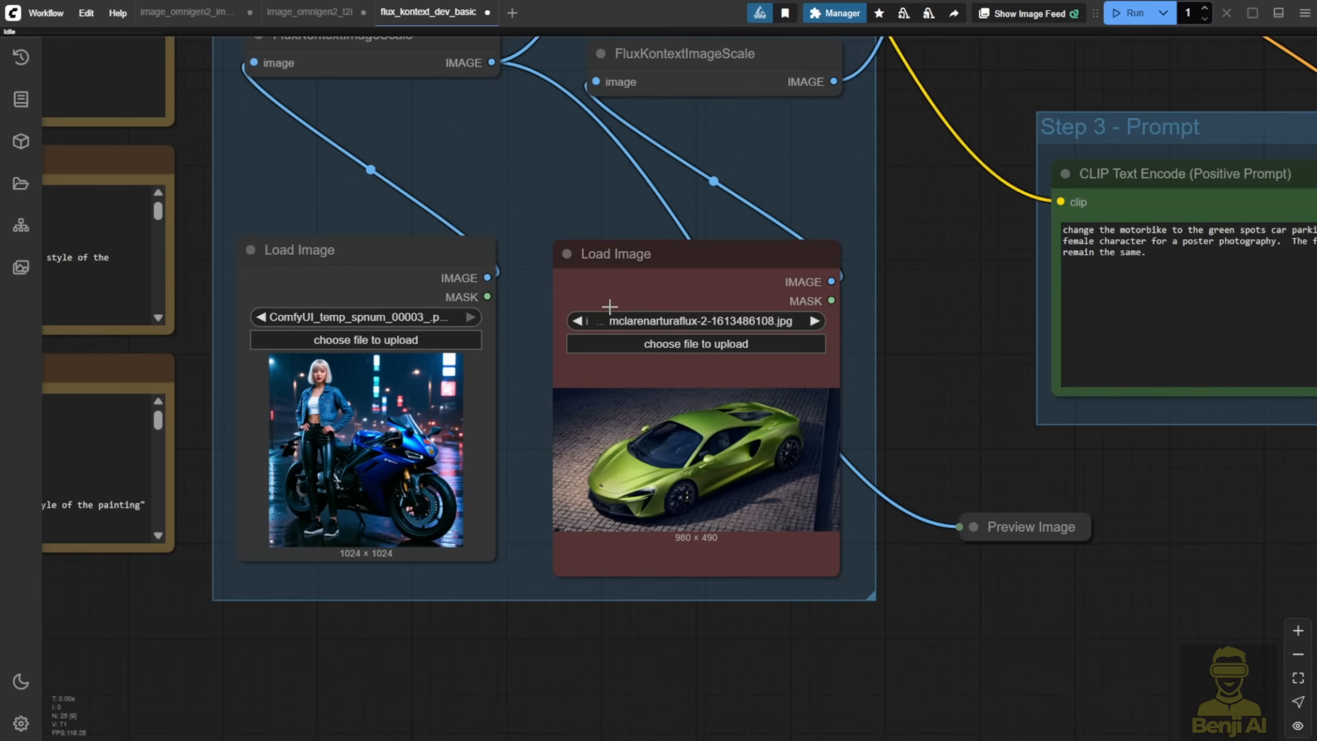
mouse_move(657, 249)
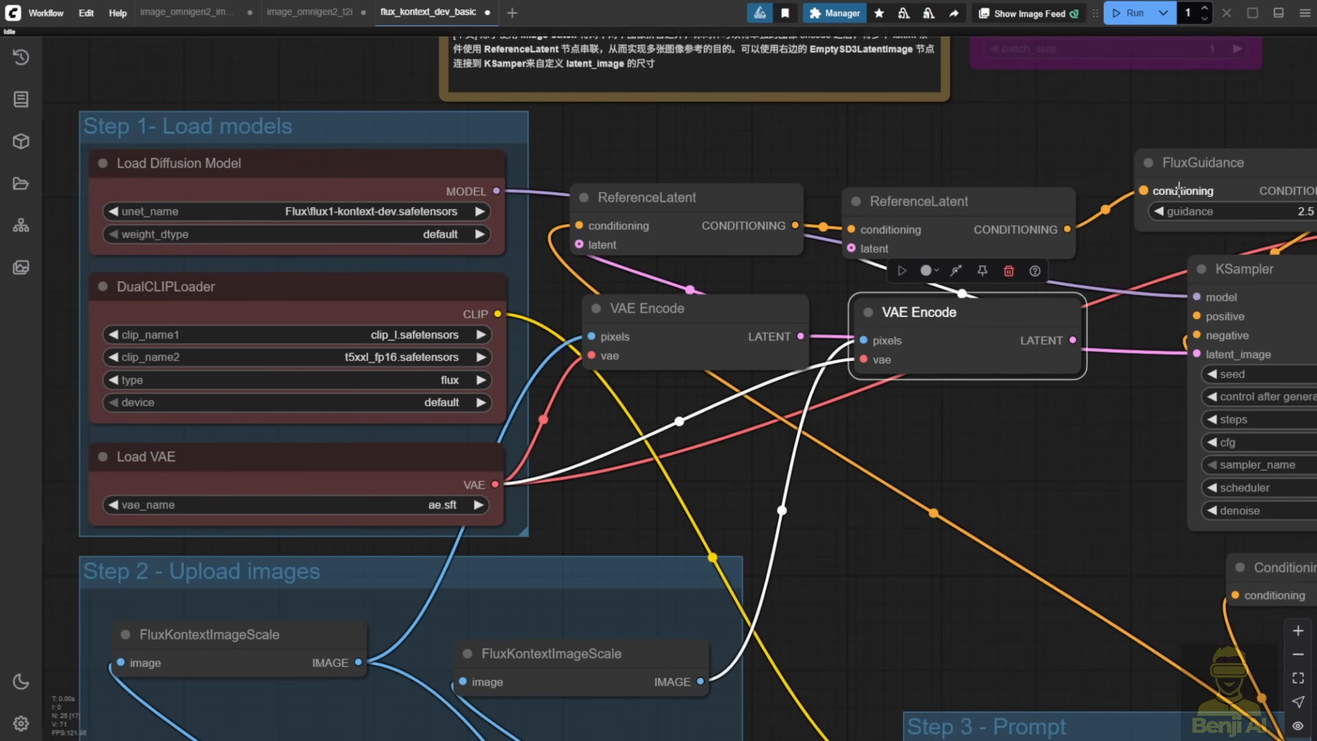
mouse_move(993, 420)
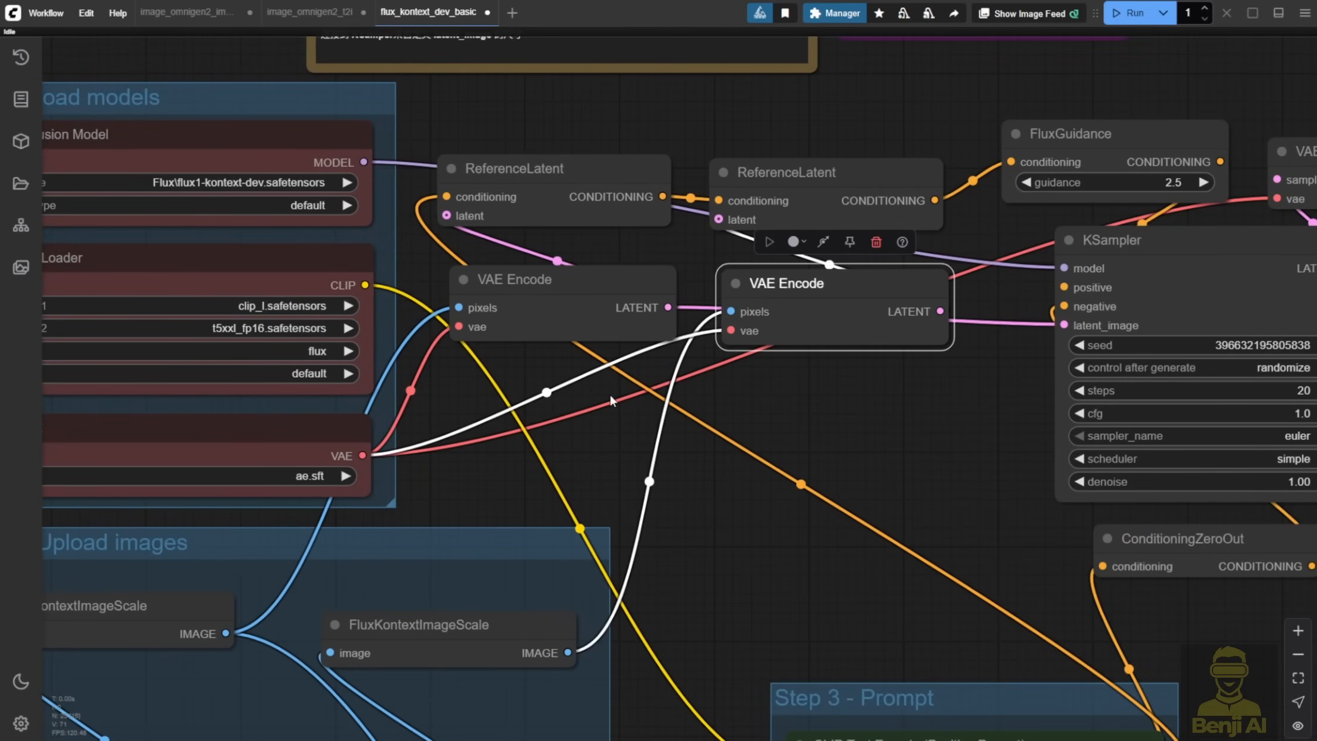
mouse_move(699, 500)
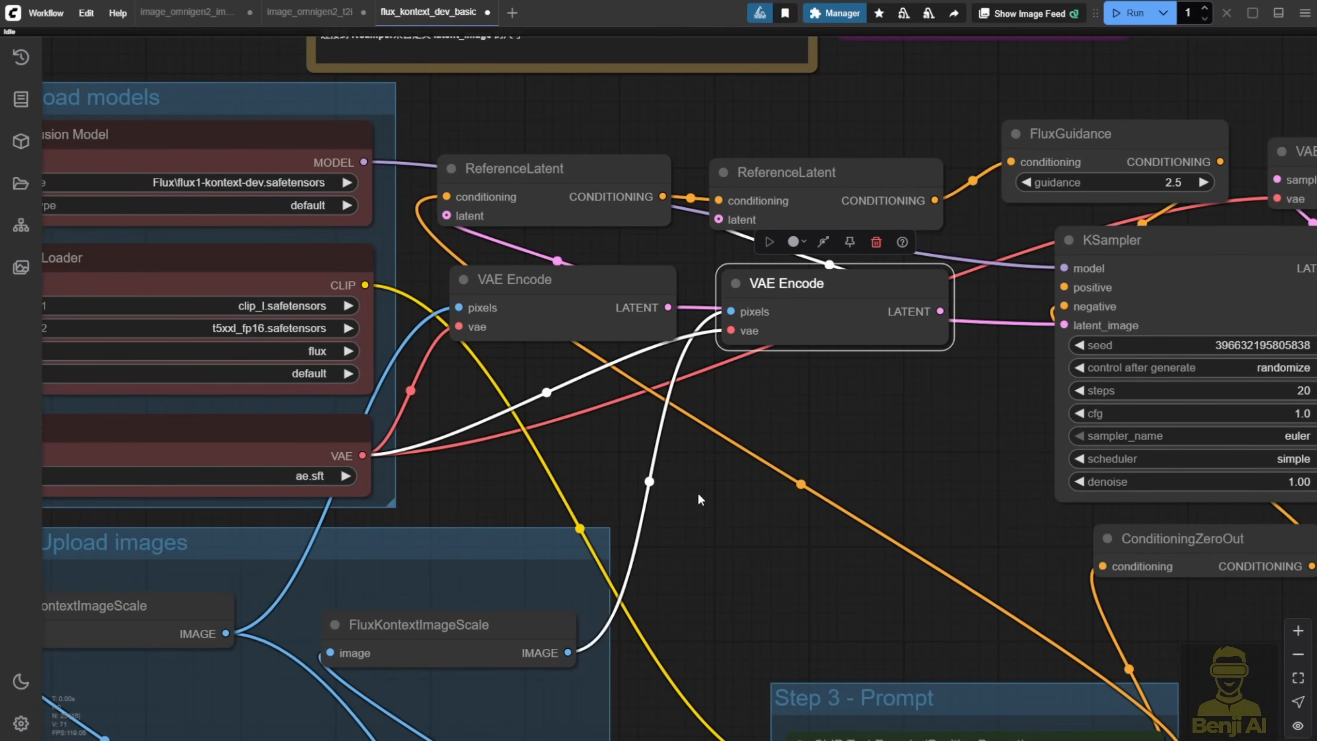
mouse_move(692, 472)
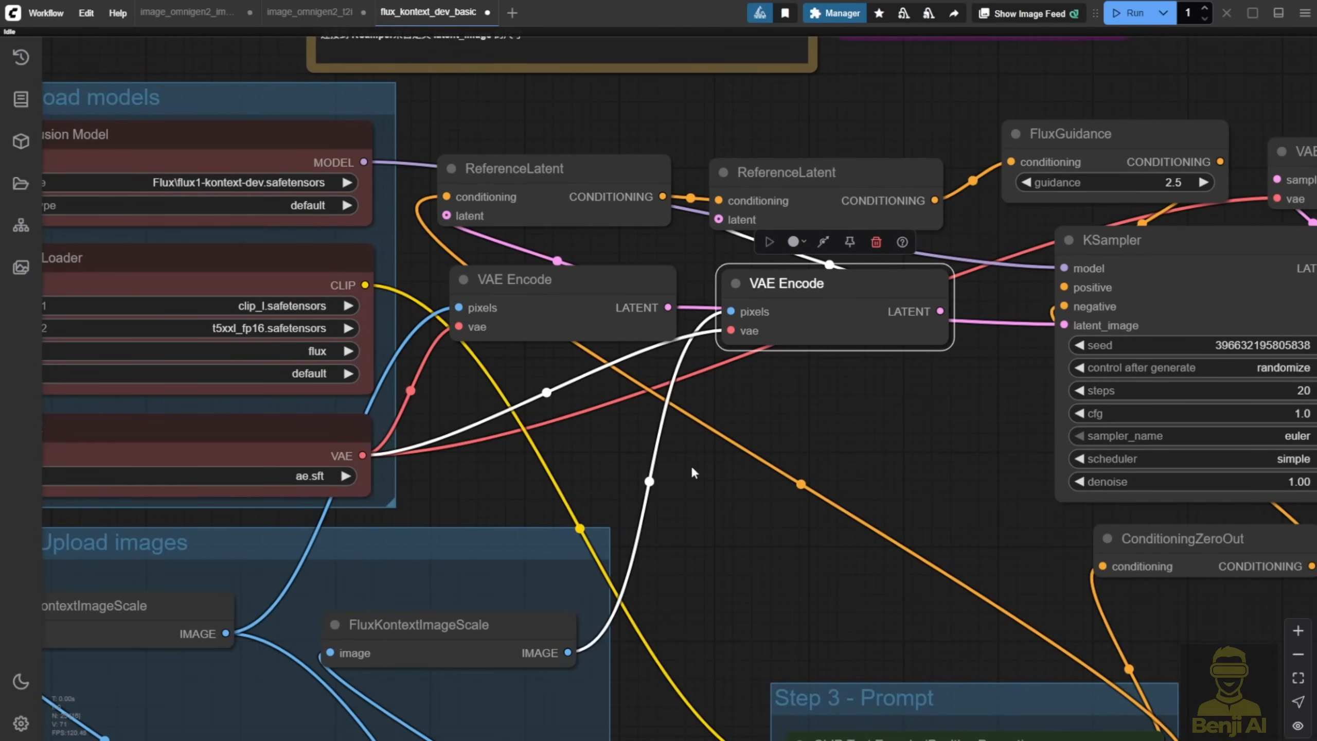
mouse_move(673, 228)
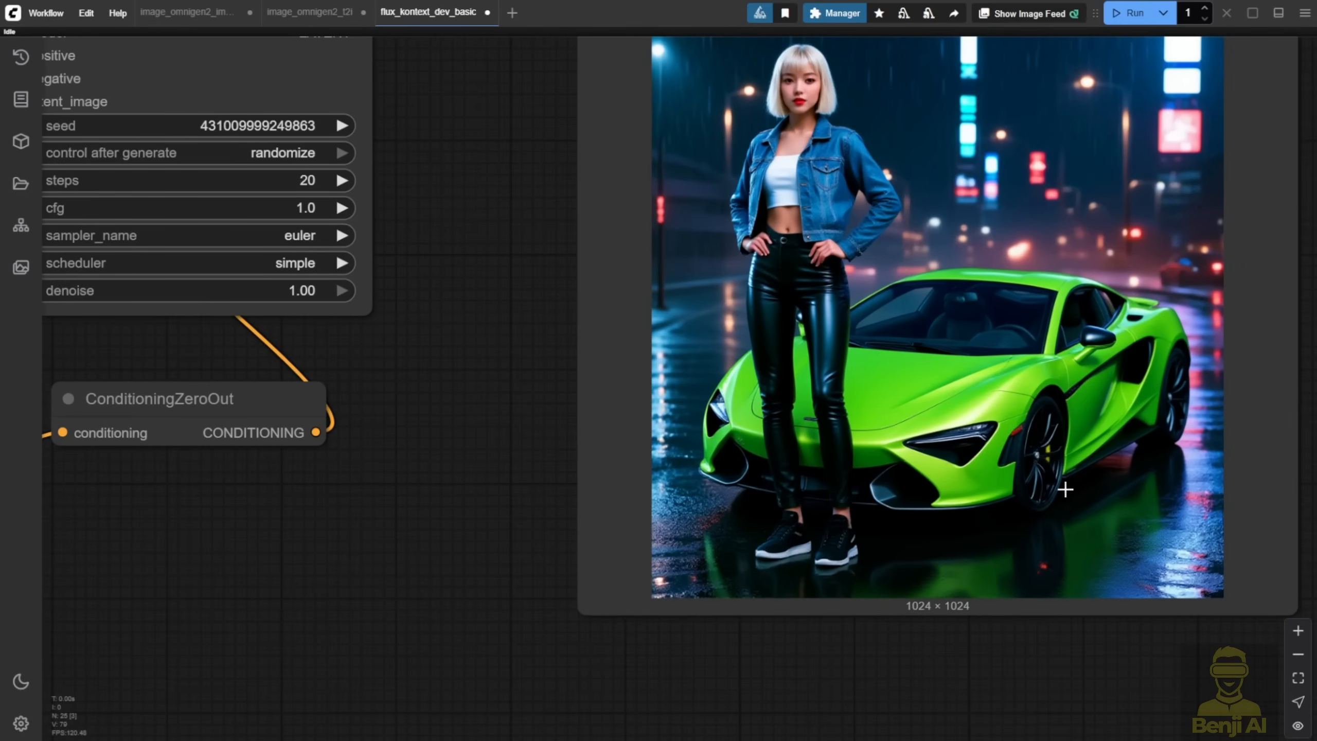
mouse_move(973, 591)
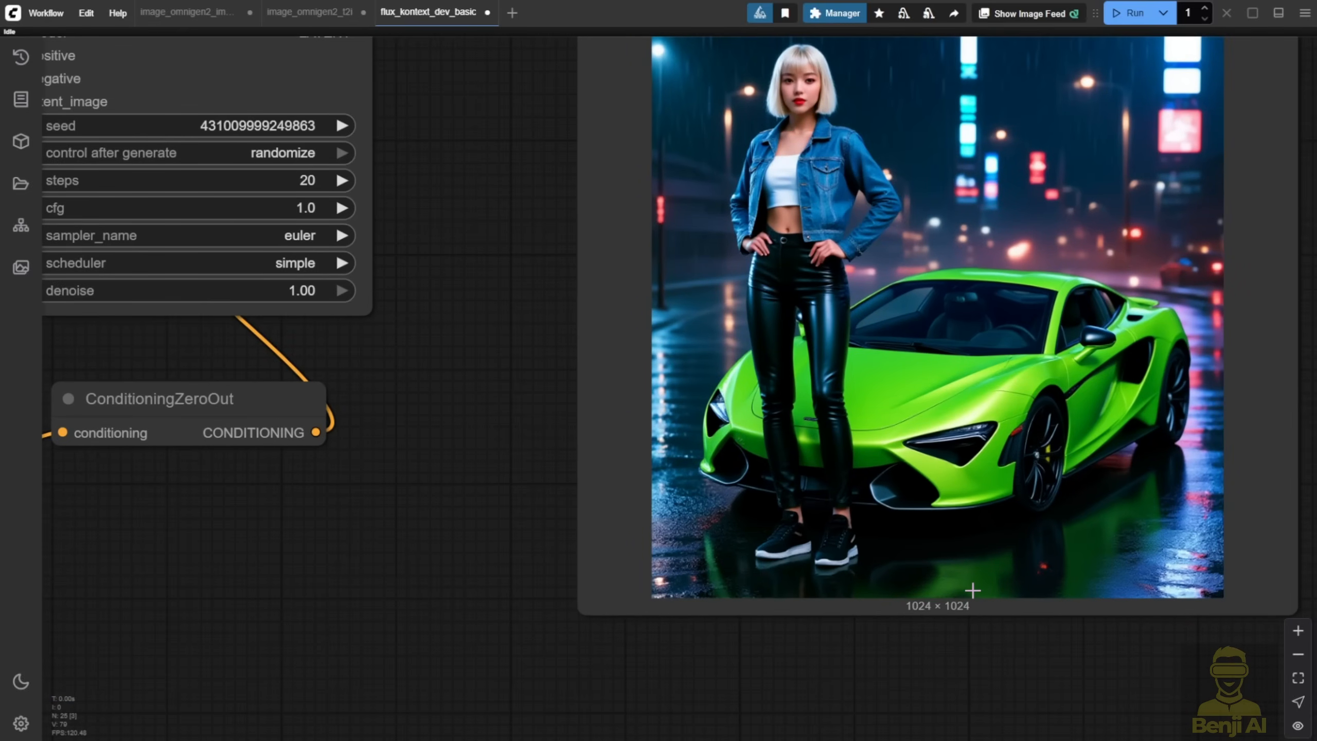
mouse_move(1159, 395)
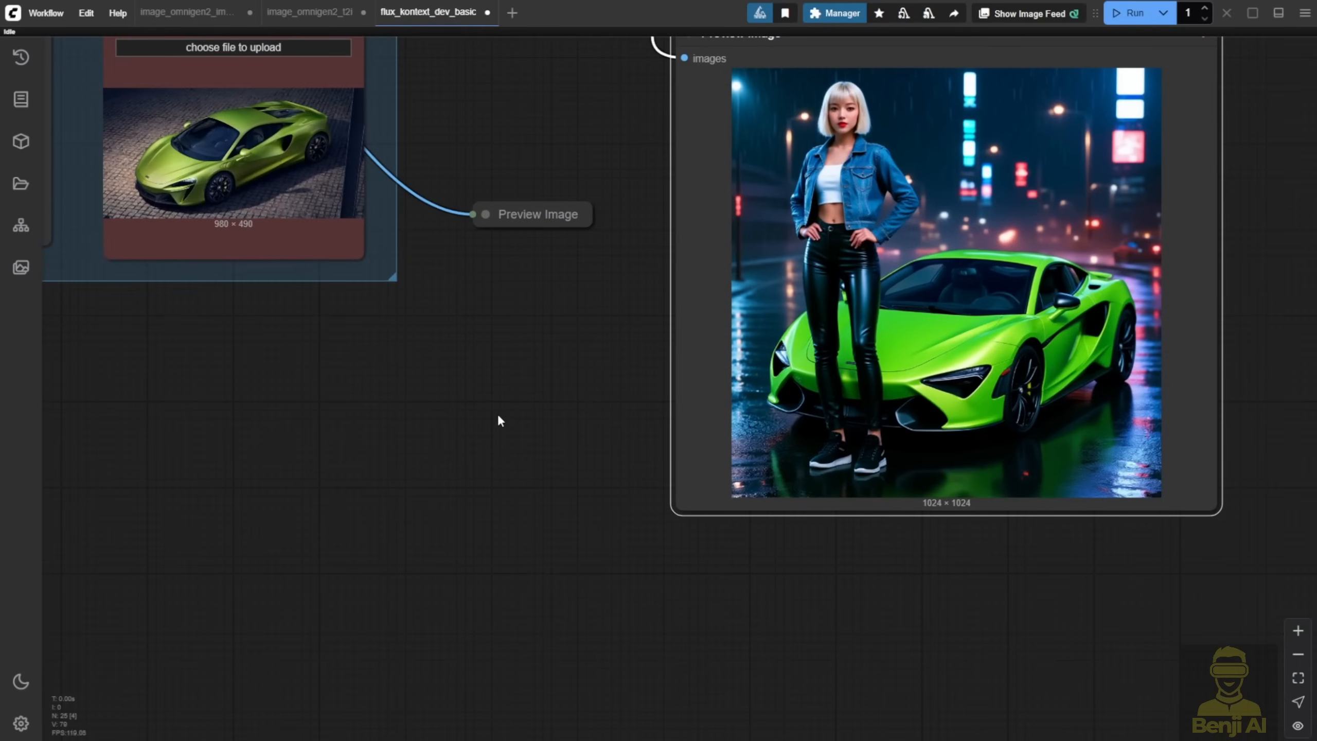
mouse_move(1162, 382)
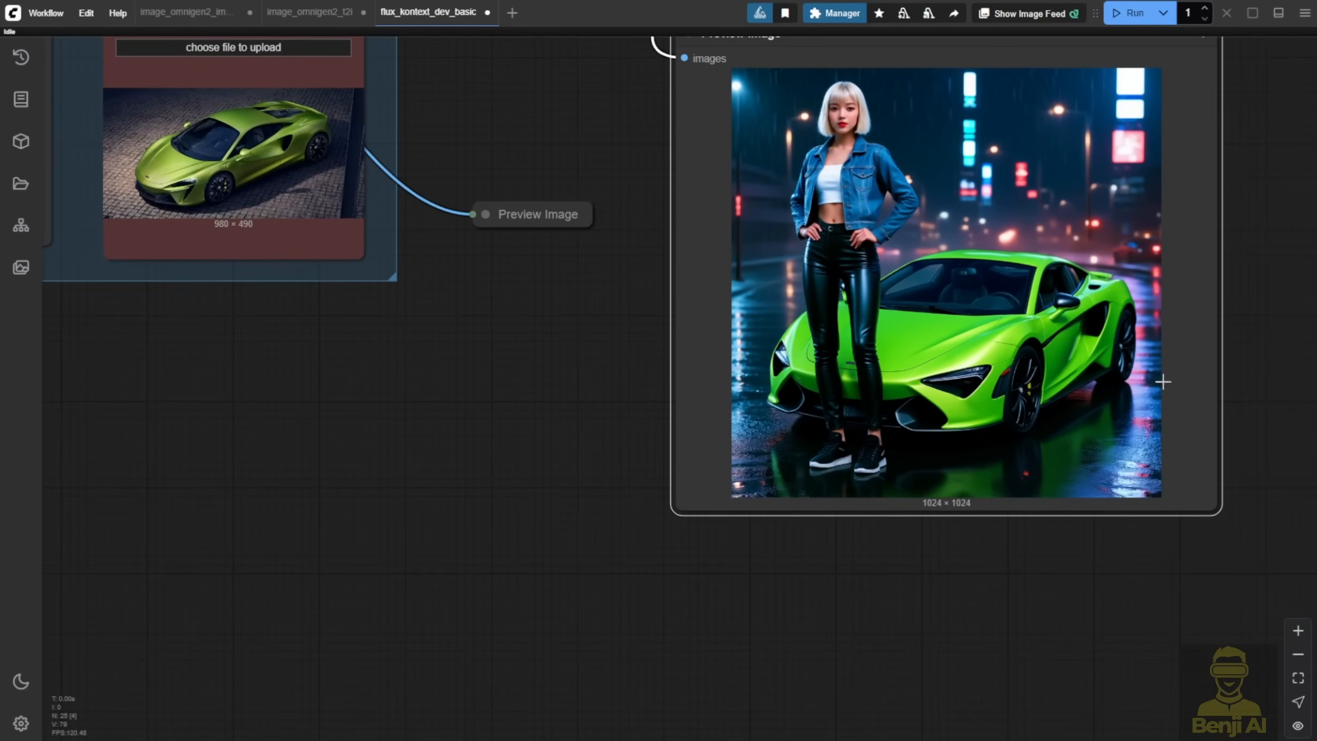
mouse_move(790, 371)
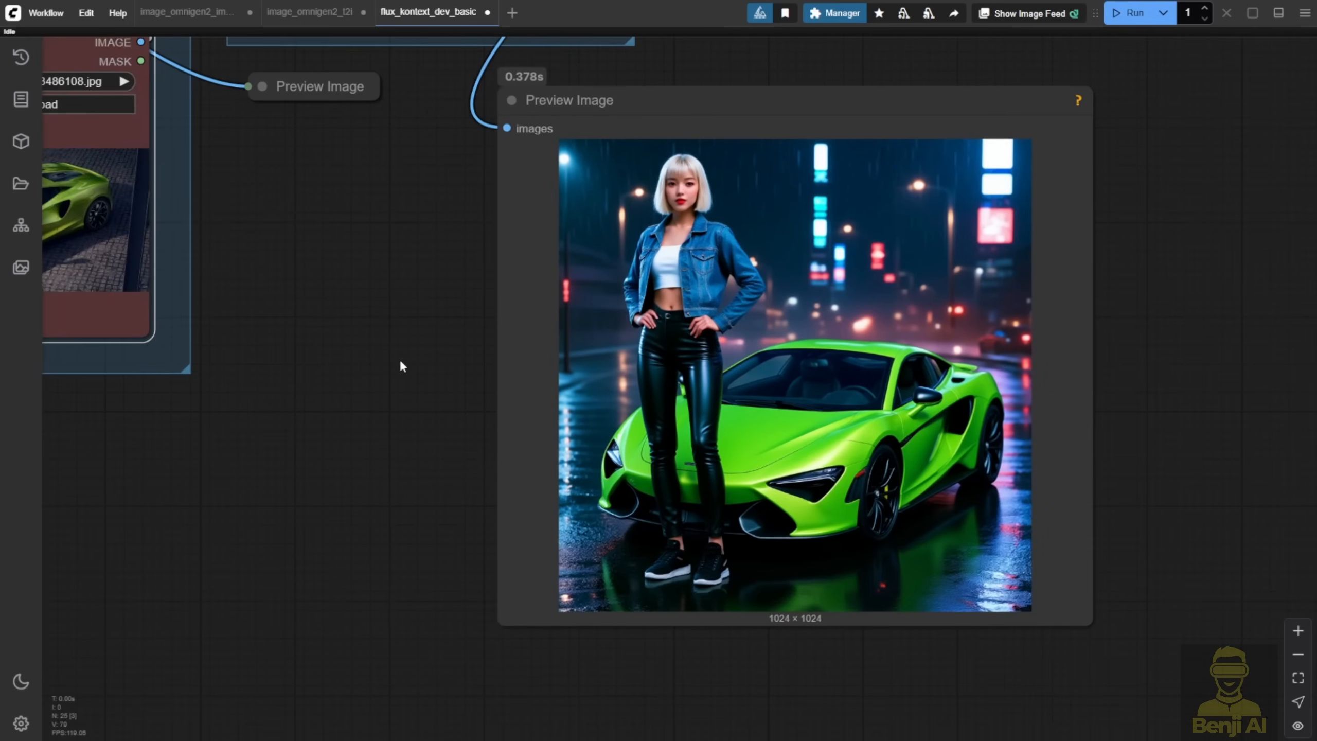
left_click_drag(400, 365, 556, 382)
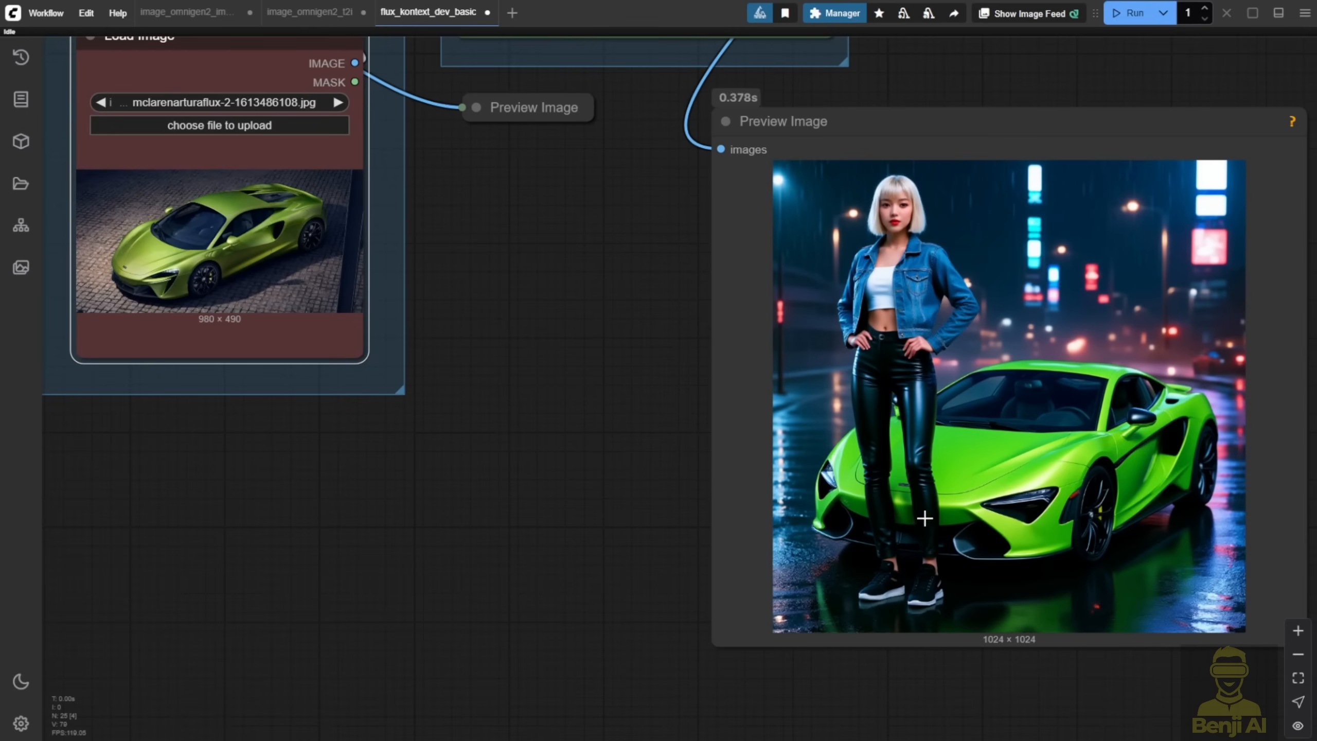
mouse_move(1130, 597)
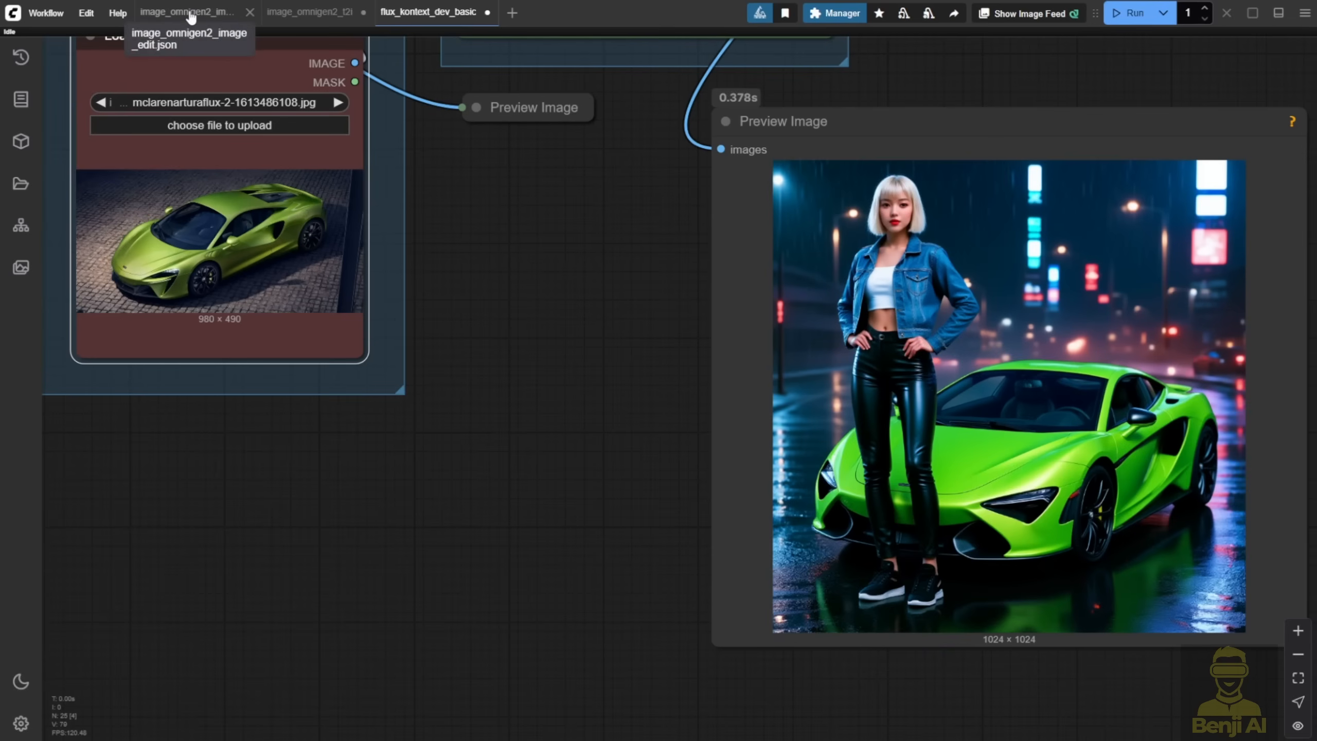
left_click(185, 12)
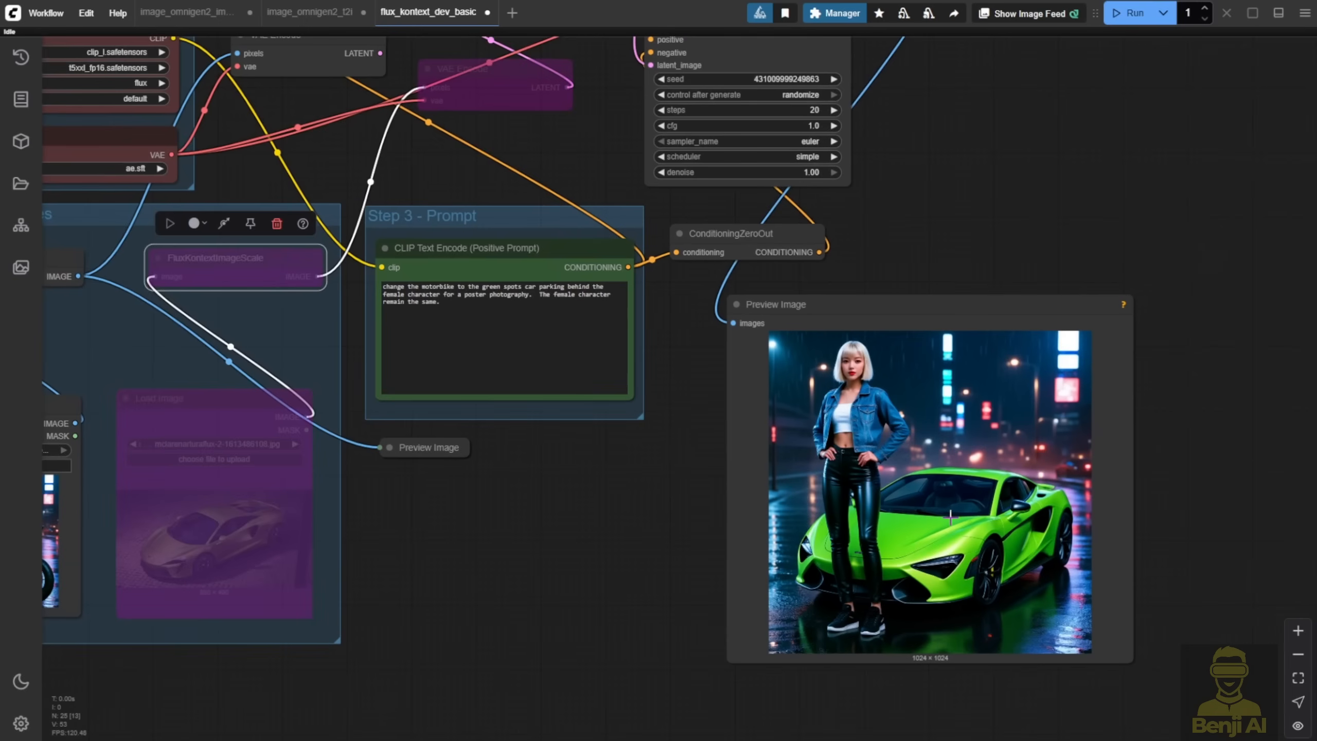
mouse_move(984, 603)
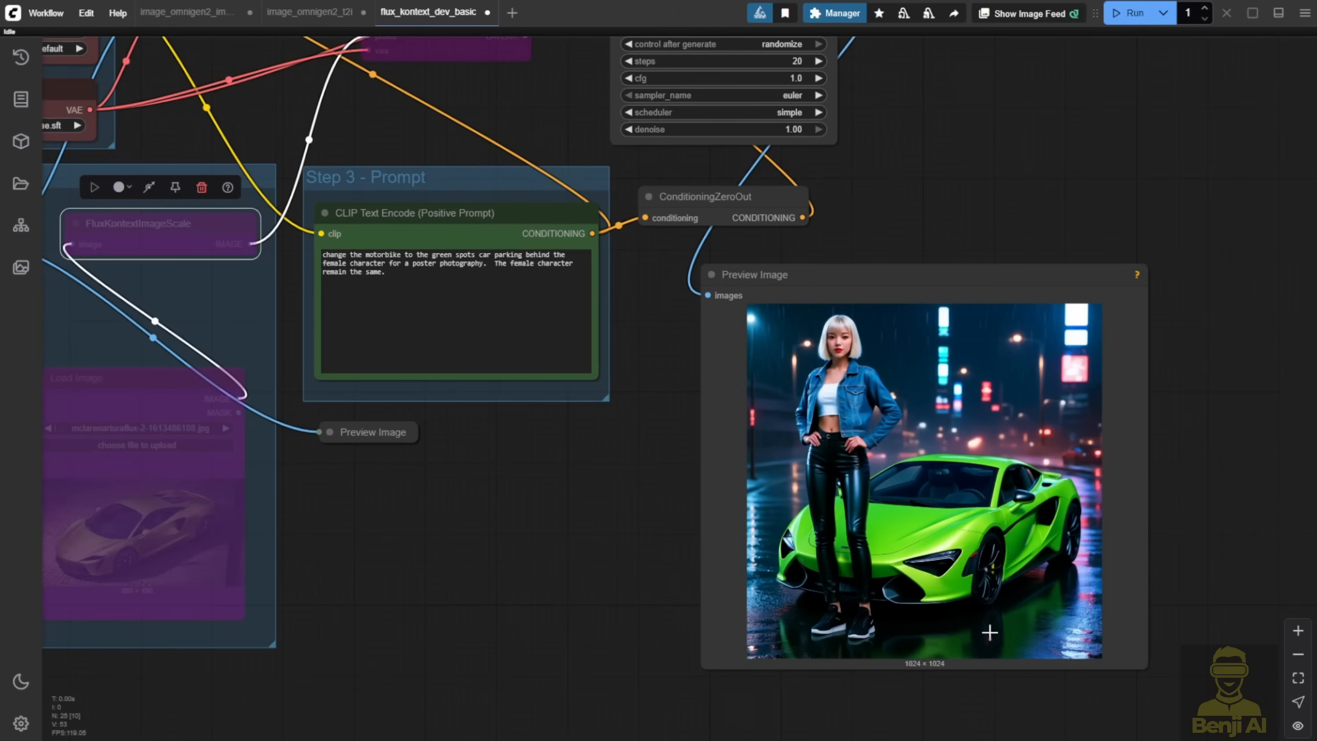
mouse_move(514, 473)
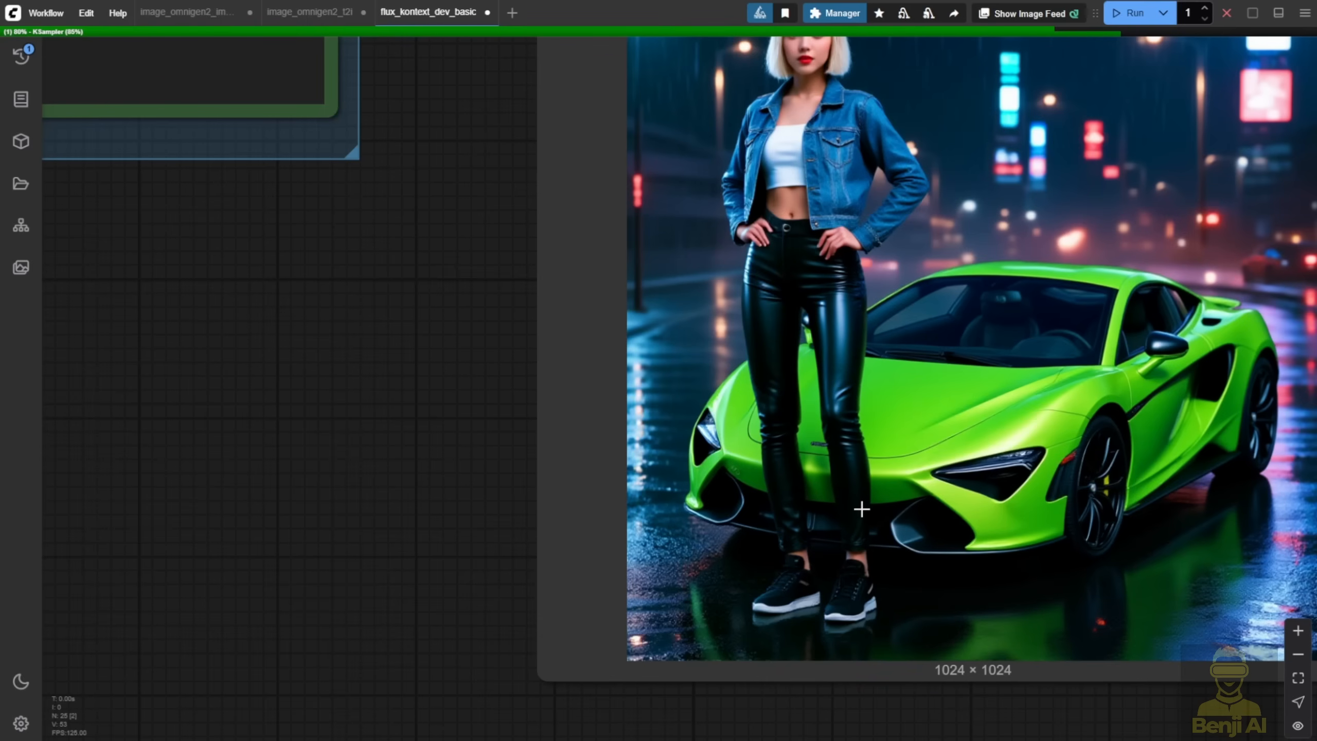
left_click(186, 12)
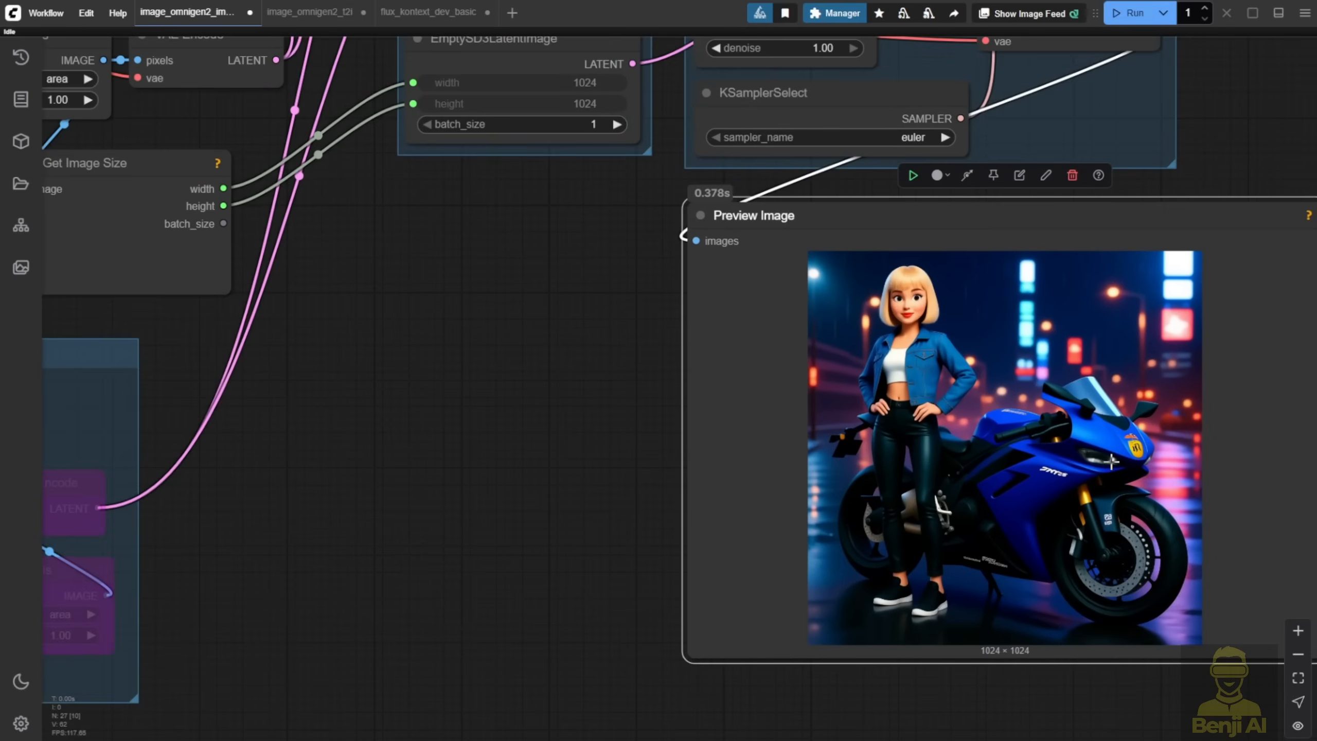
mouse_move(946, 436)
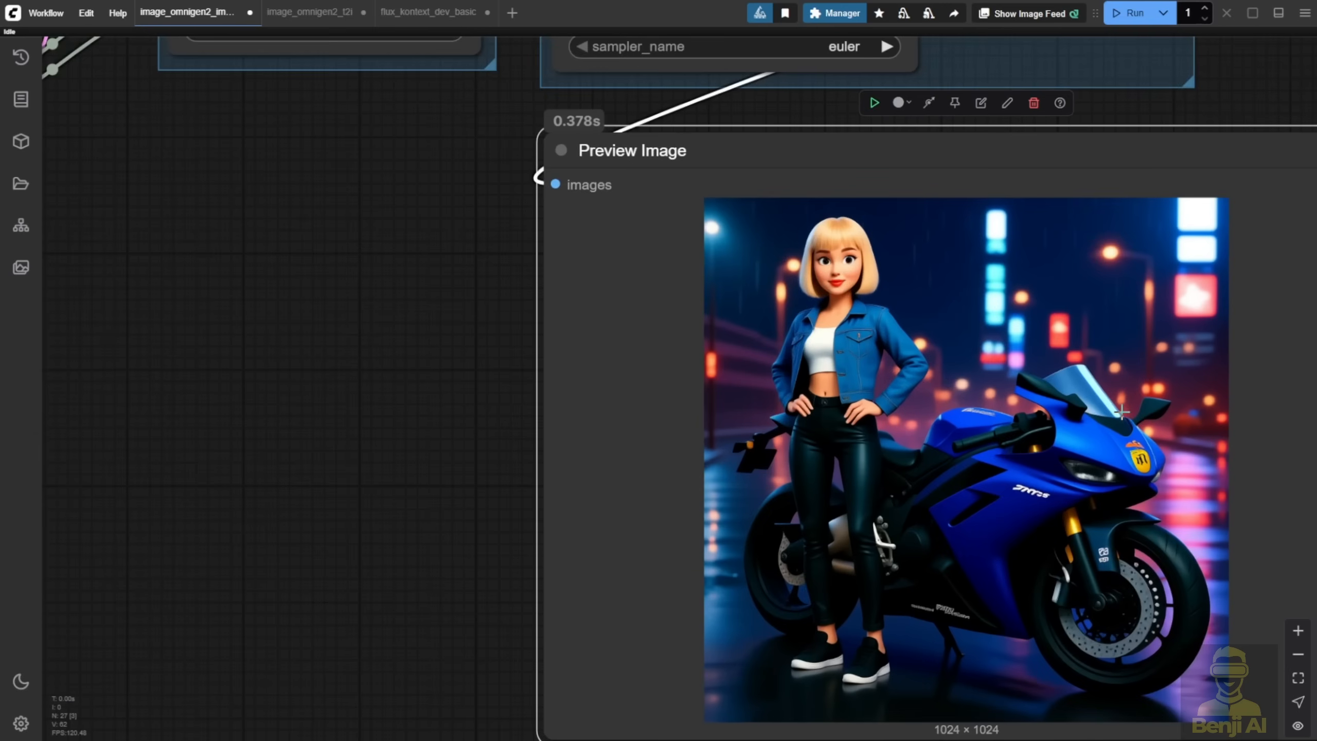
mouse_move(775, 244)
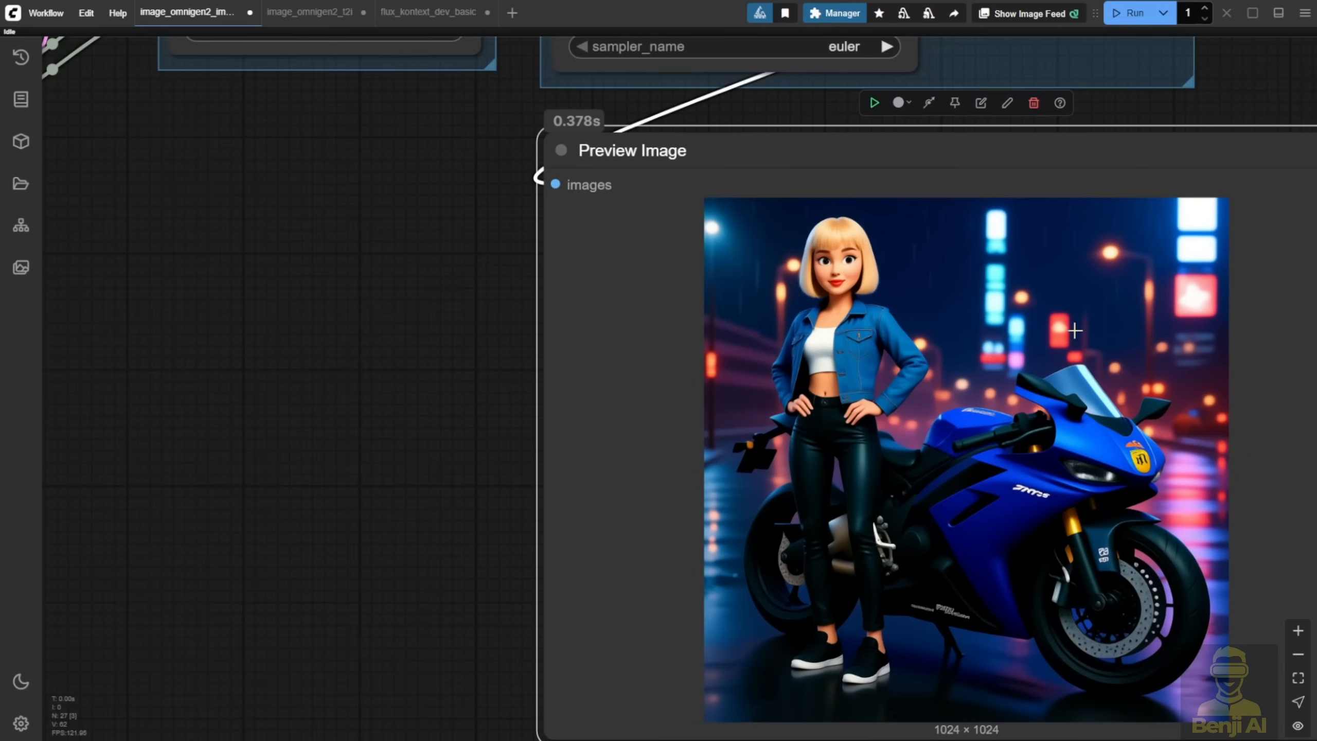
mouse_move(867, 235)
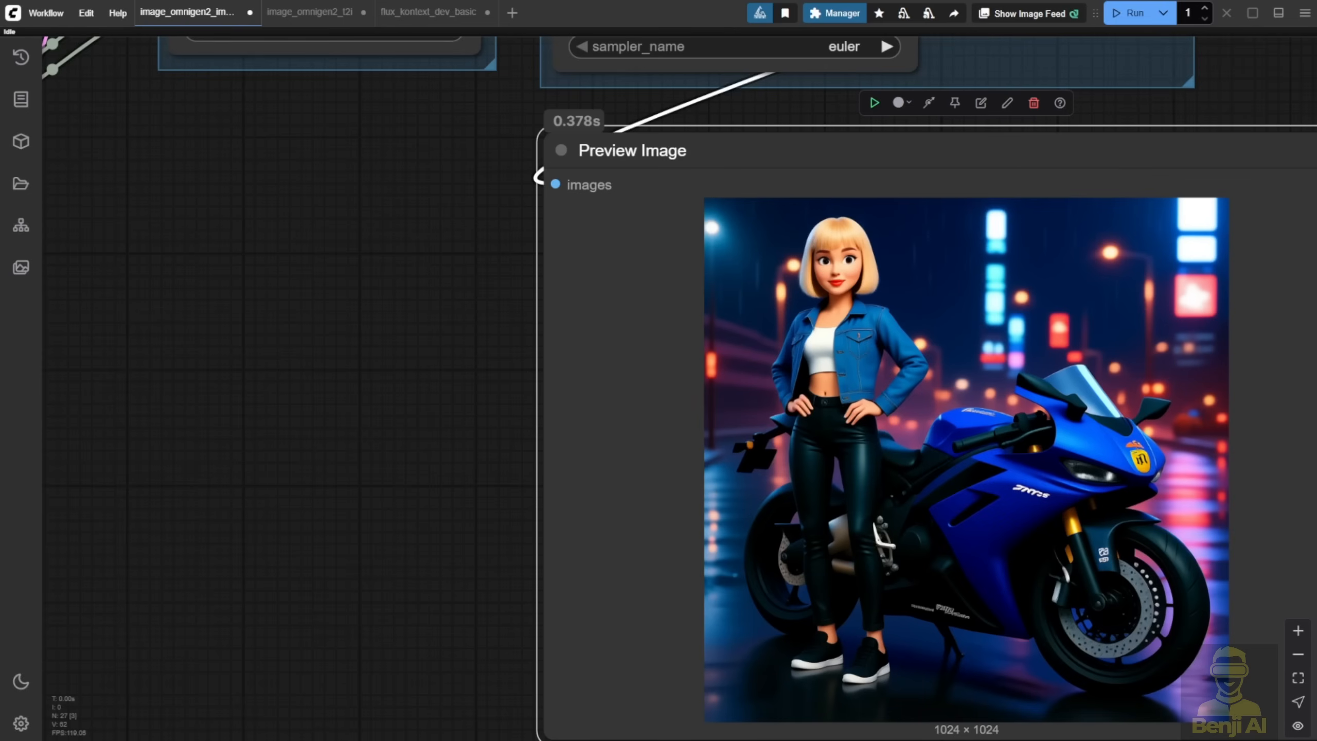
mouse_move(435, 109)
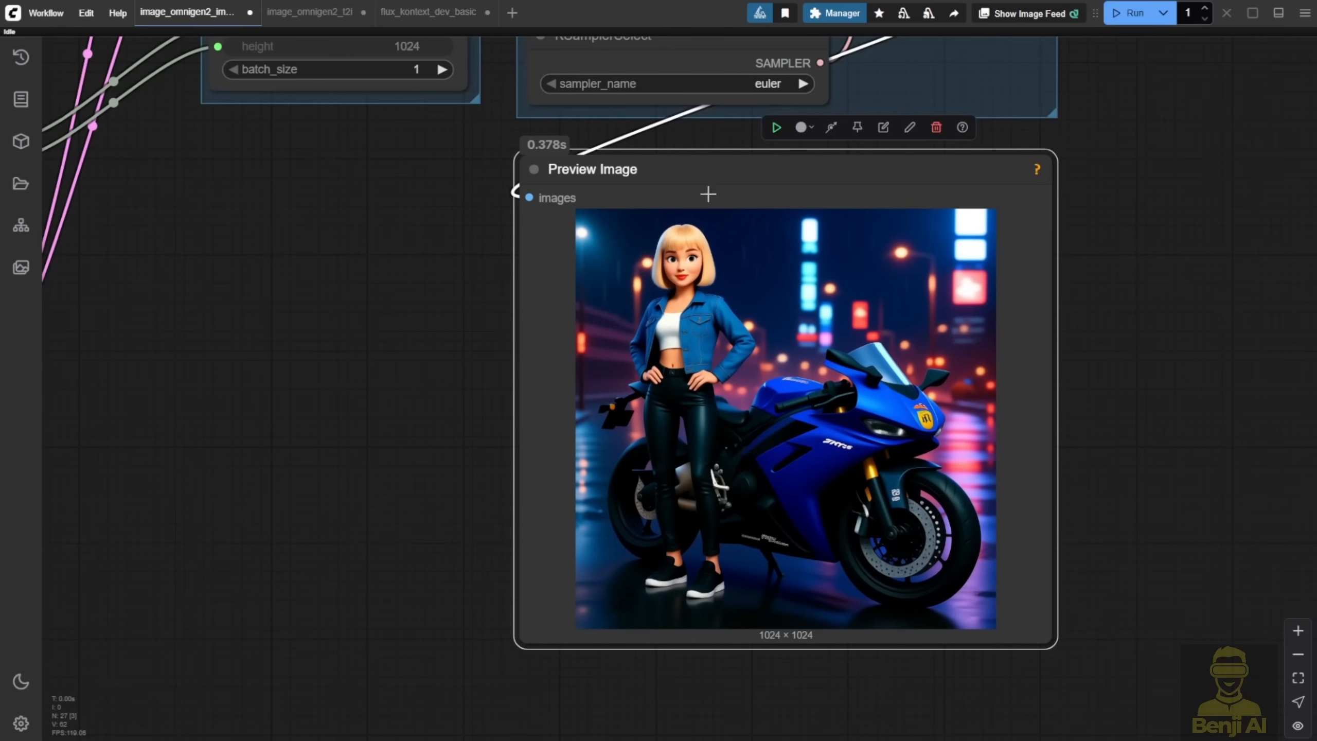
mouse_move(139, 280)
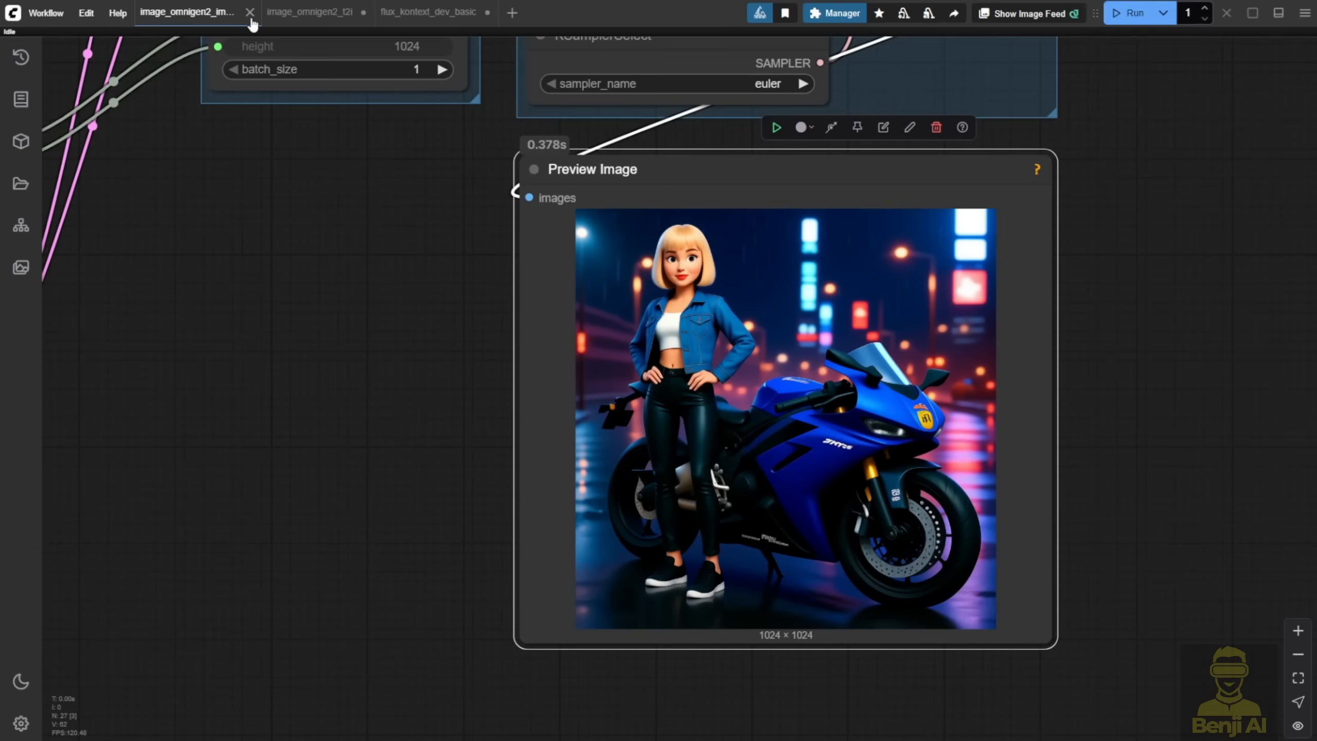
mouse_move(739, 282)
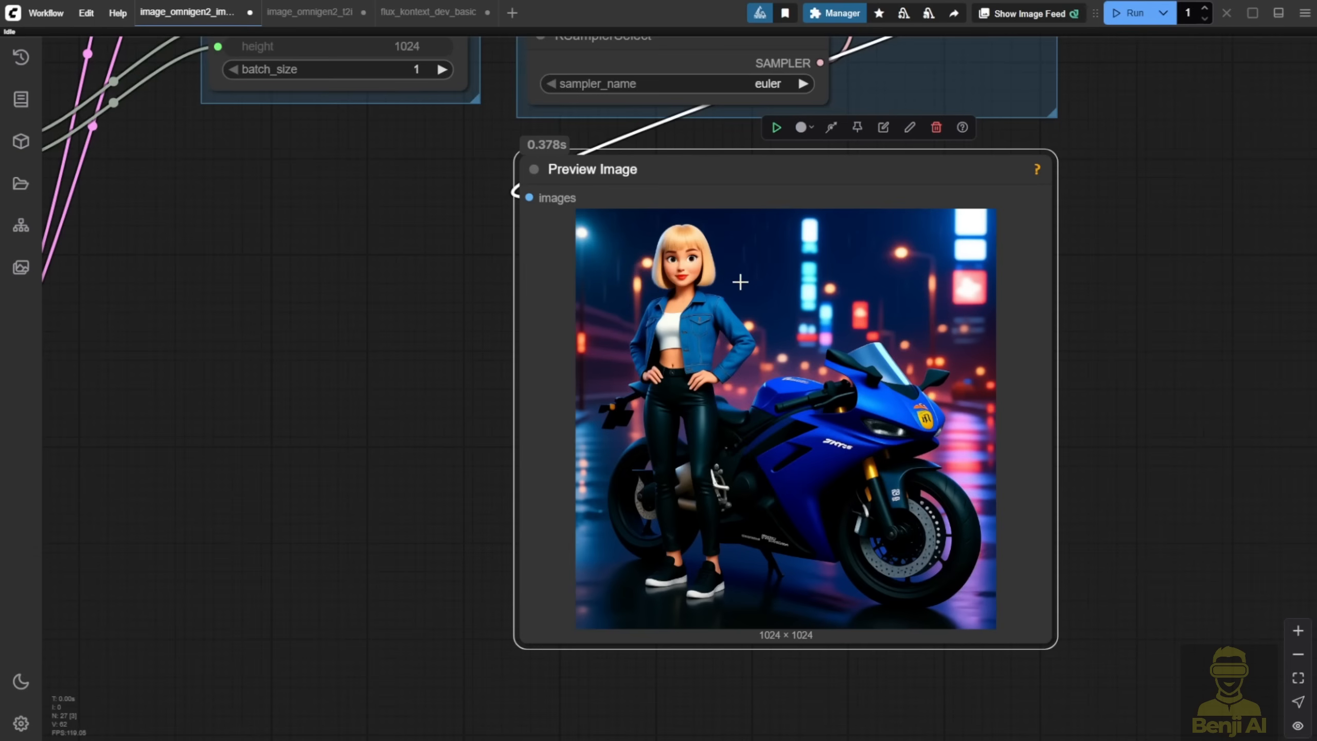
mouse_move(999, 344)
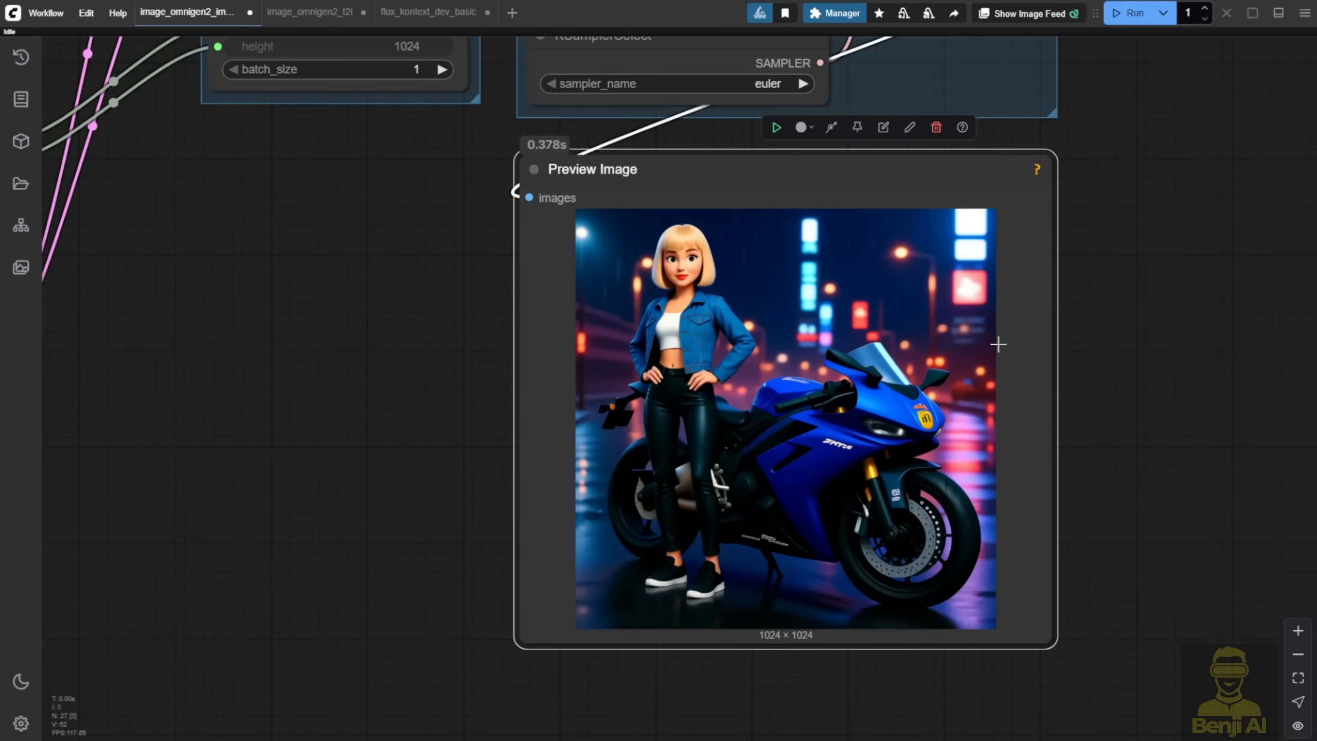
mouse_move(348, 275)
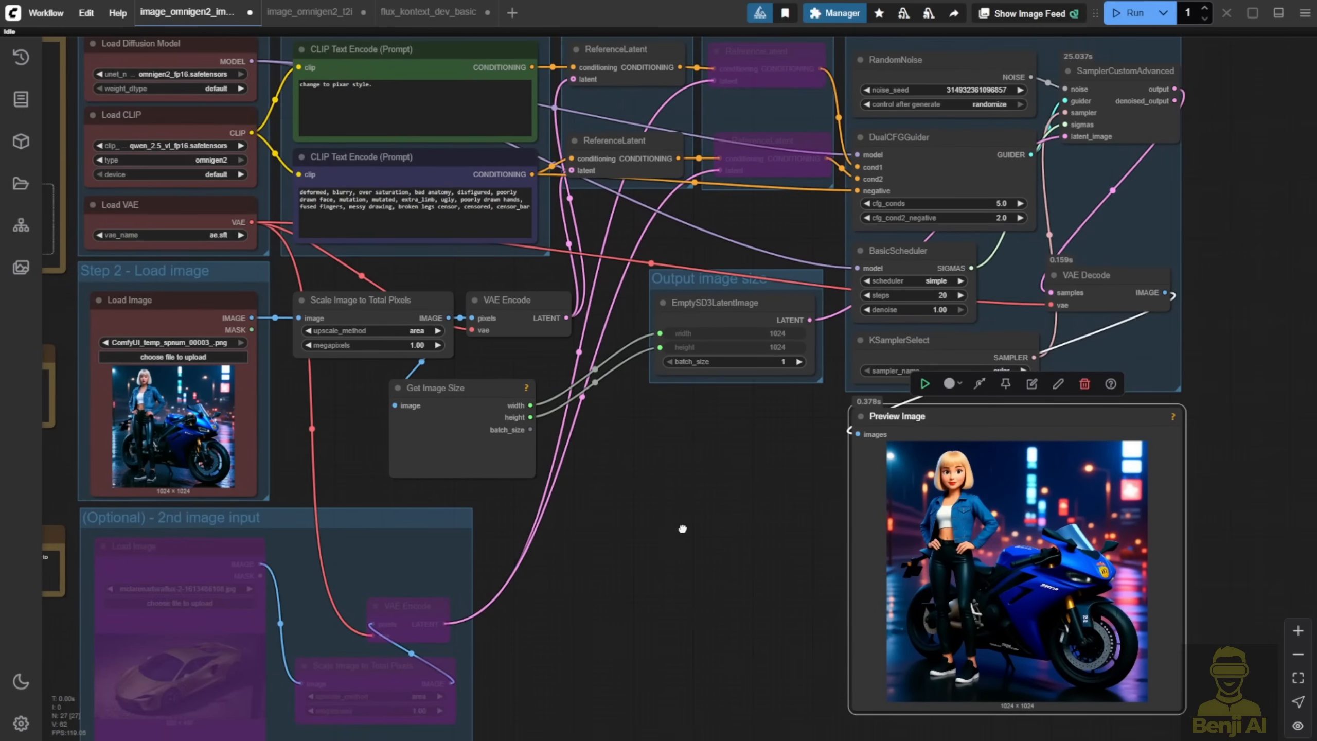
mouse_move(982, 629)
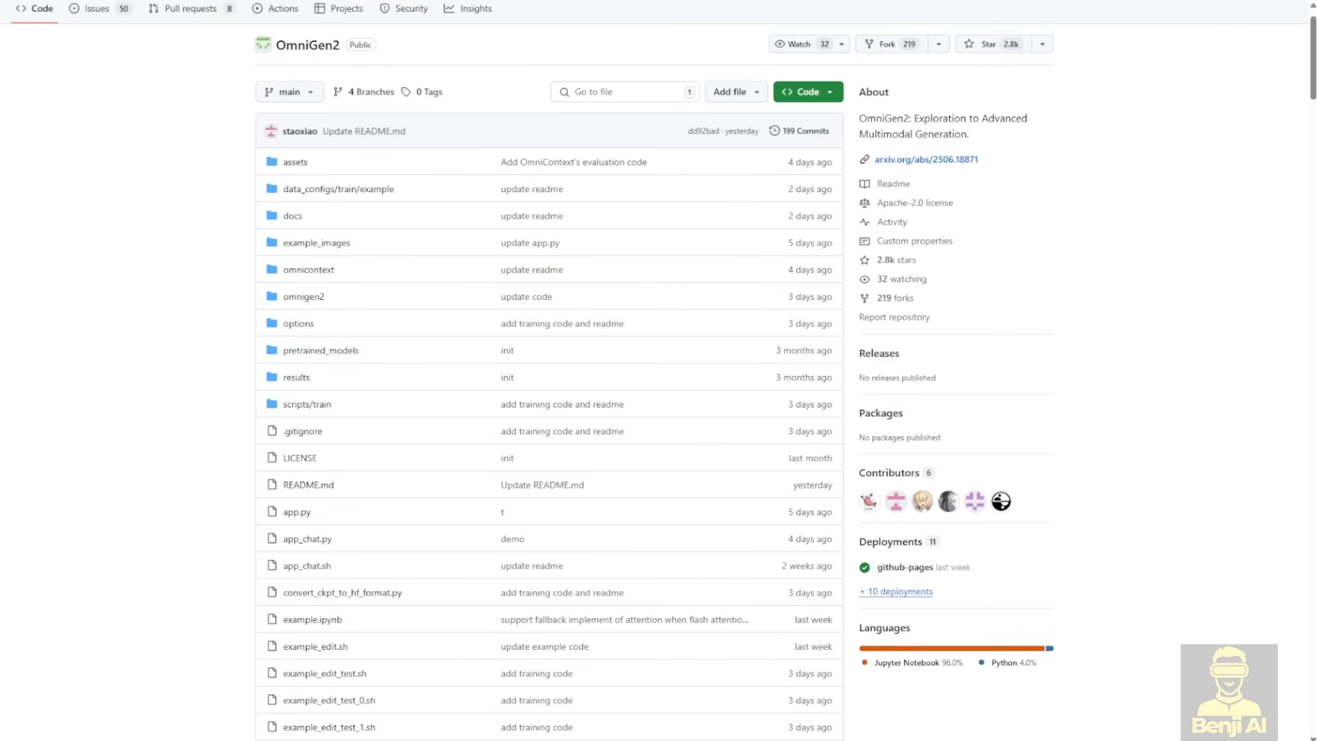
mouse_move(632, 114)
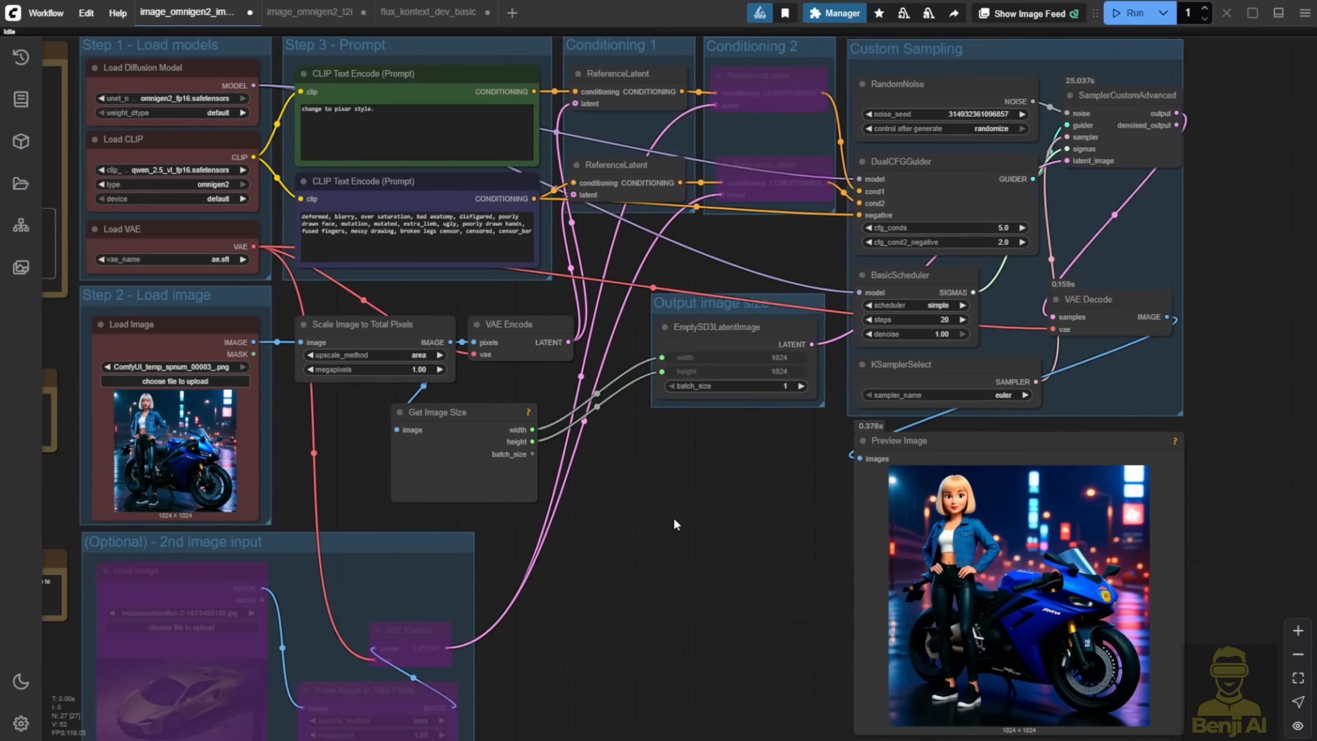
mouse_move(710, 585)
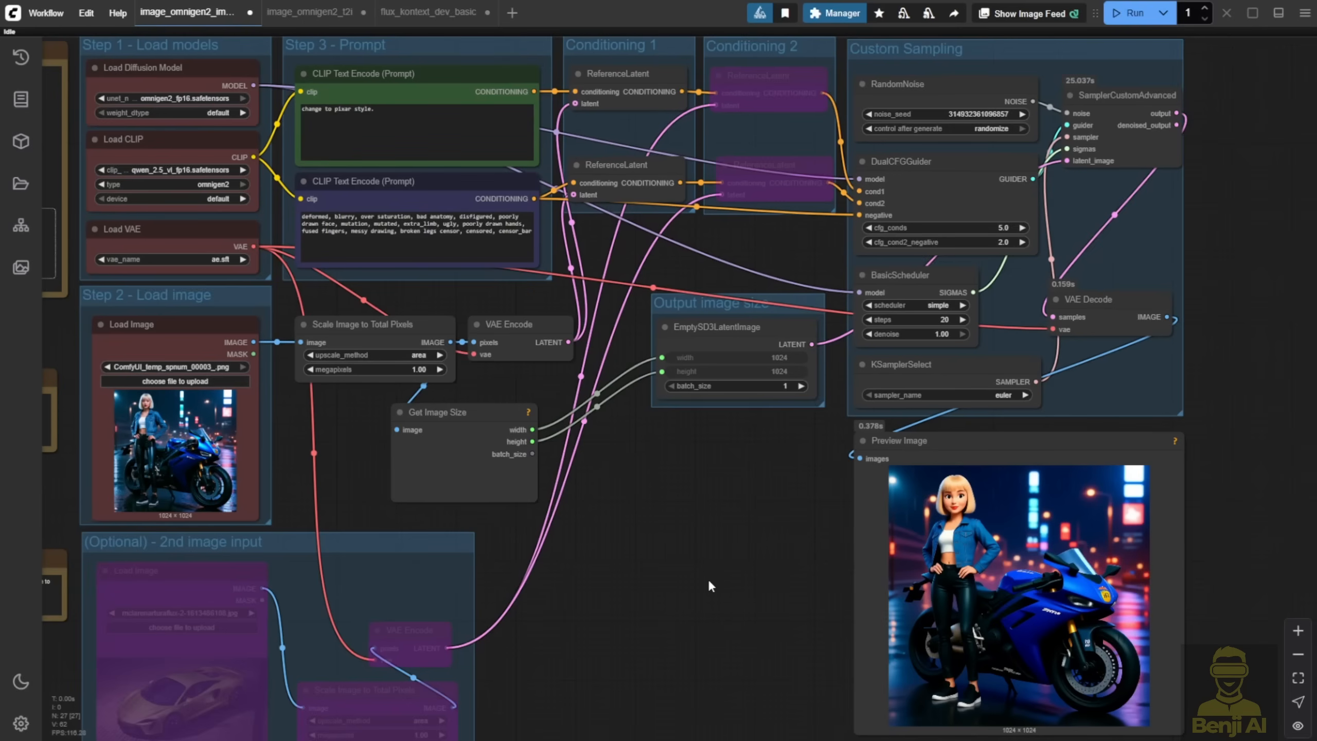
mouse_move(699, 565)
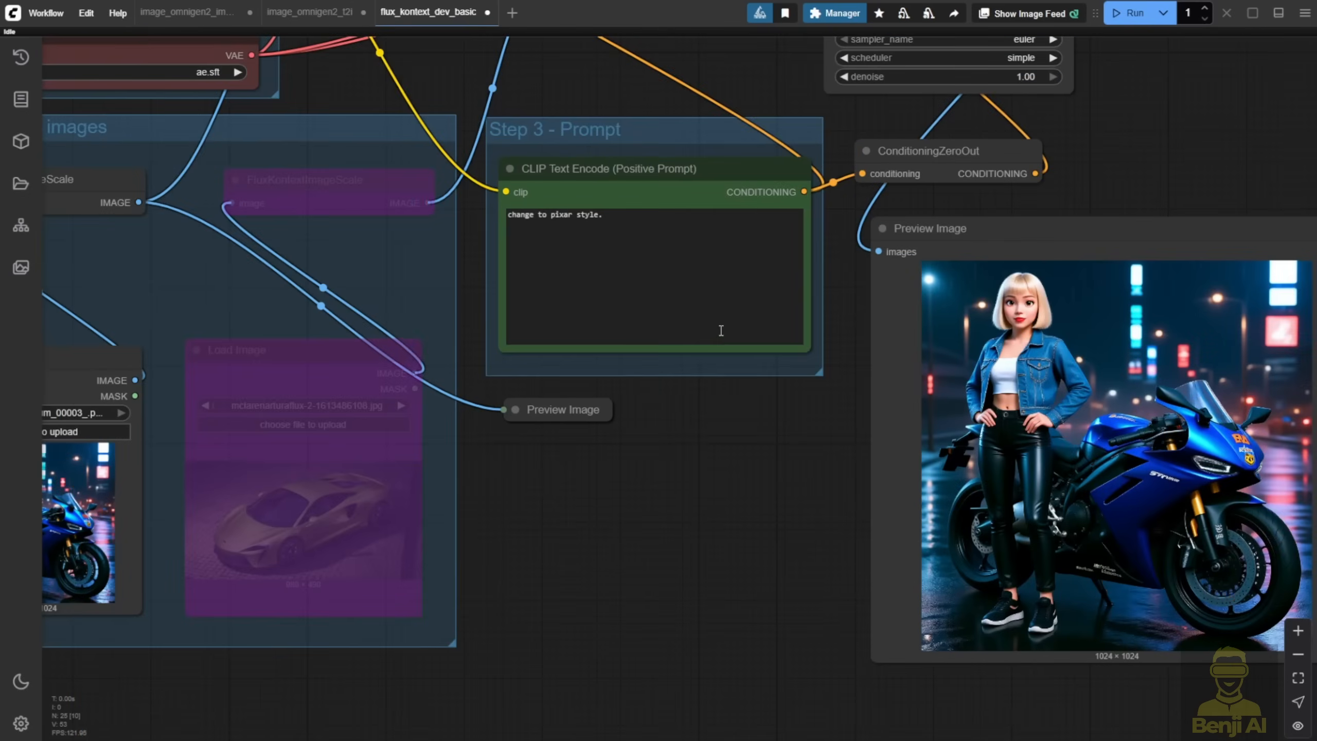
mouse_move(696, 490)
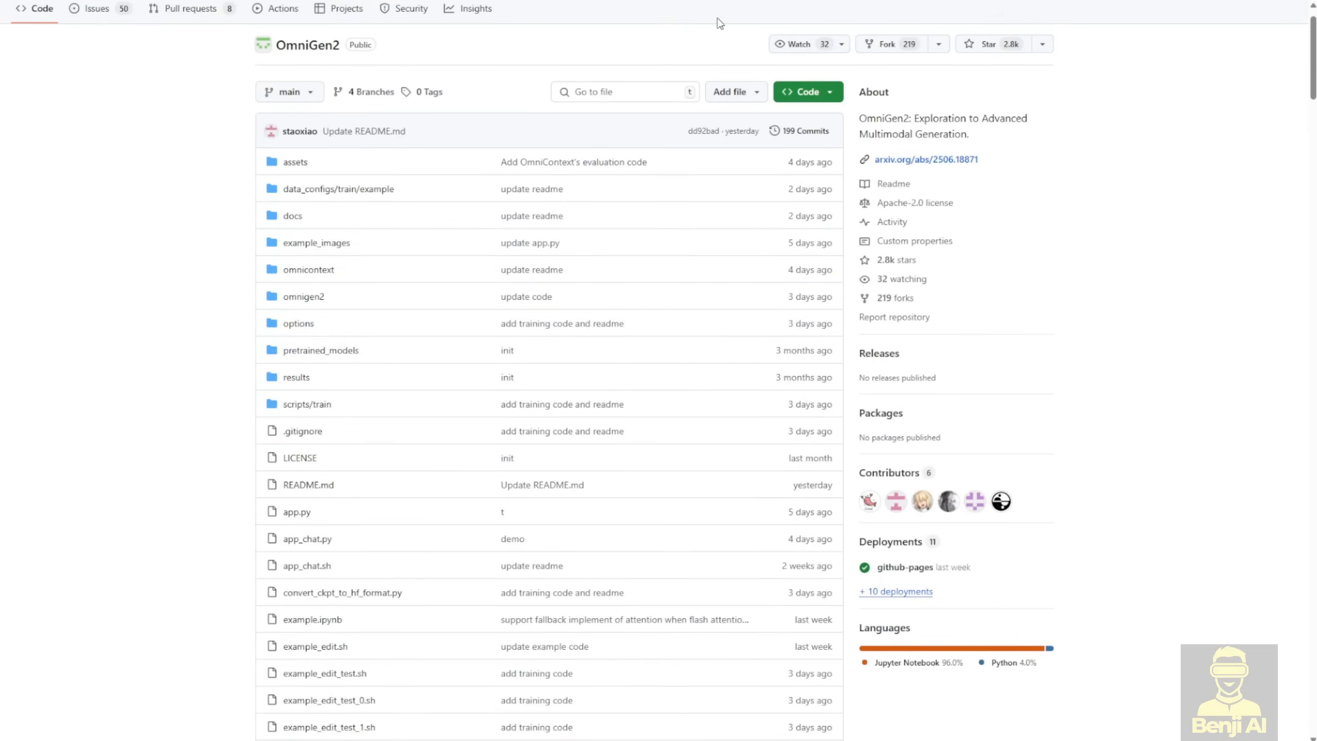
mouse_move(633, 114)
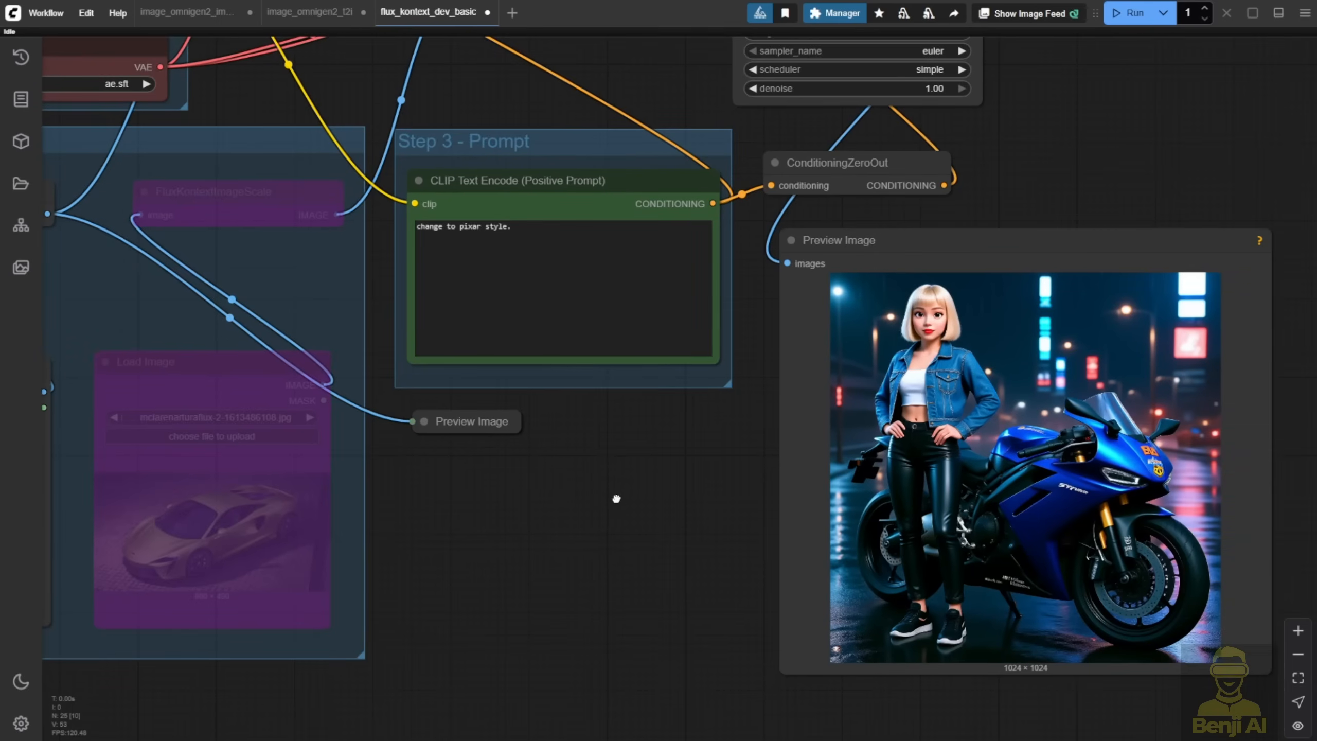
mouse_move(867, 330)
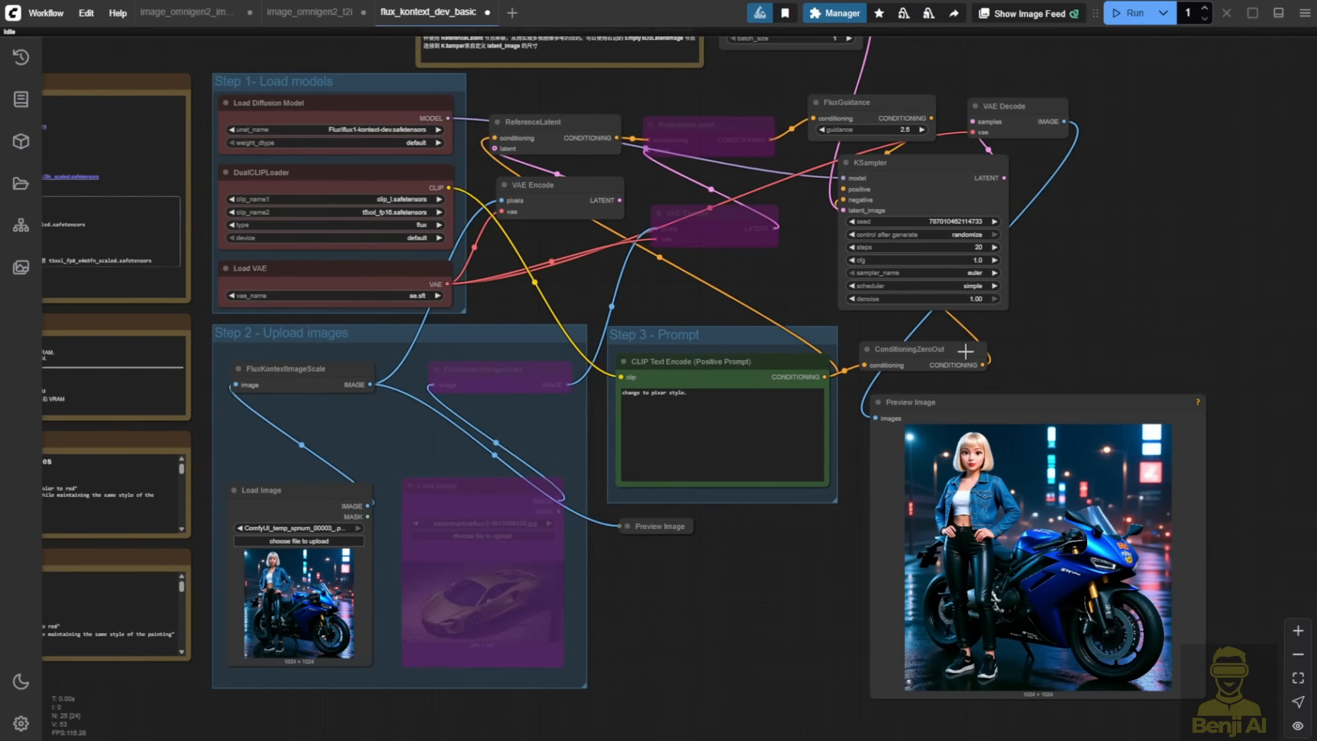
mouse_move(954, 266)
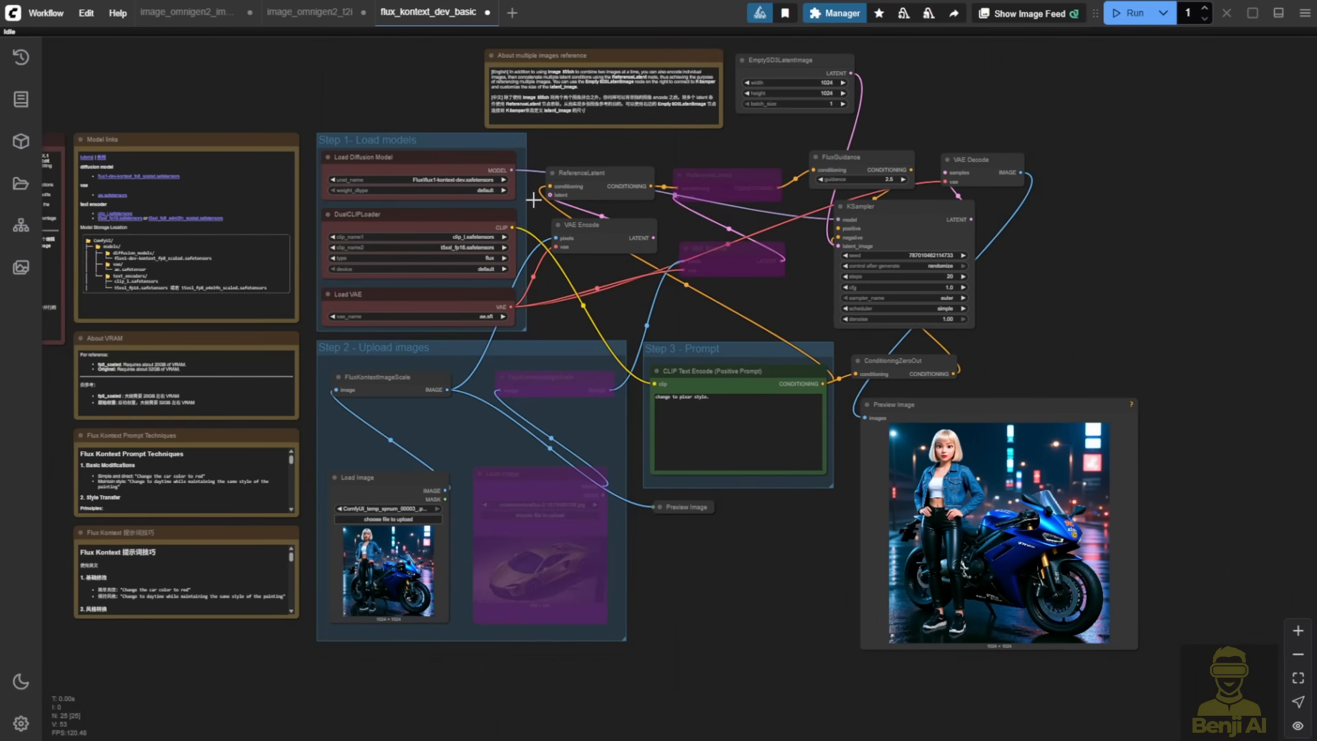
mouse_move(798, 568)
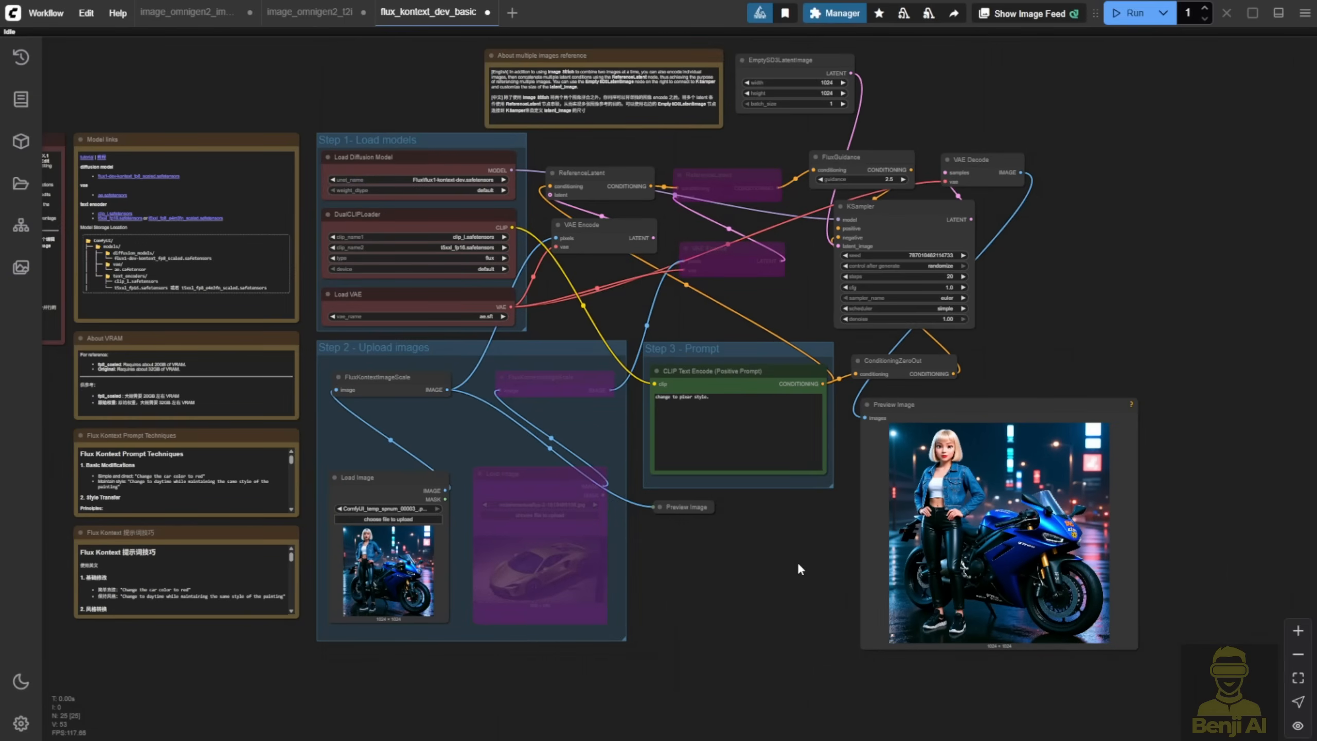
mouse_move(750, 584)
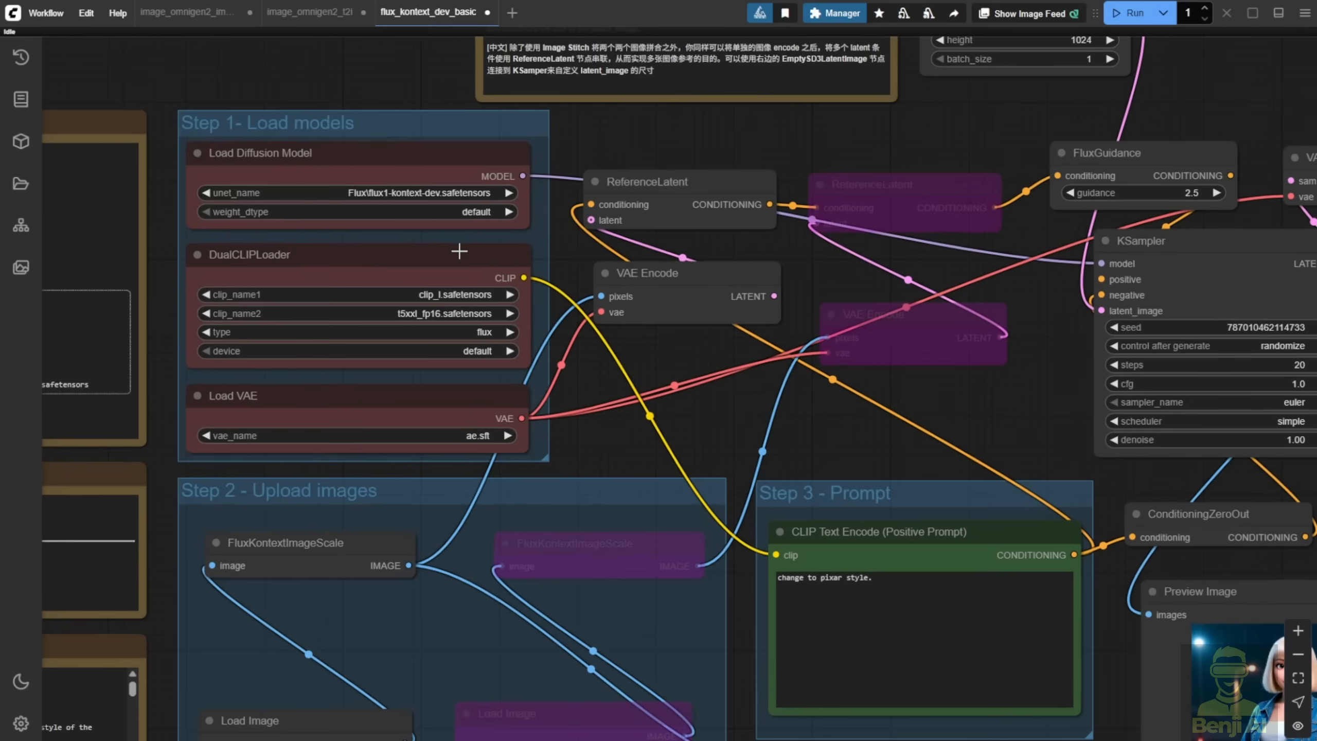
Inspect the Flux Kontext Load Diffusion Model node, then return to the image_omnigen2 tab.
left_click(261, 153)
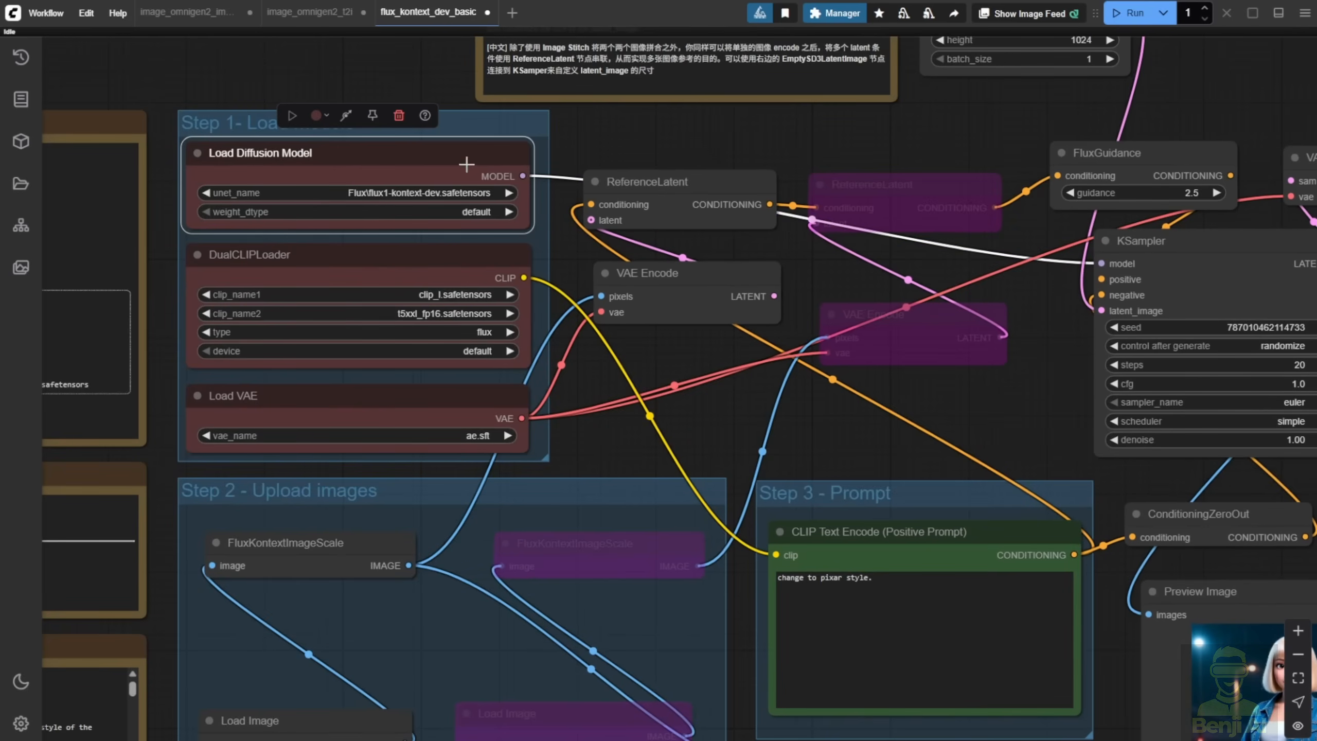
left_click(187, 12)
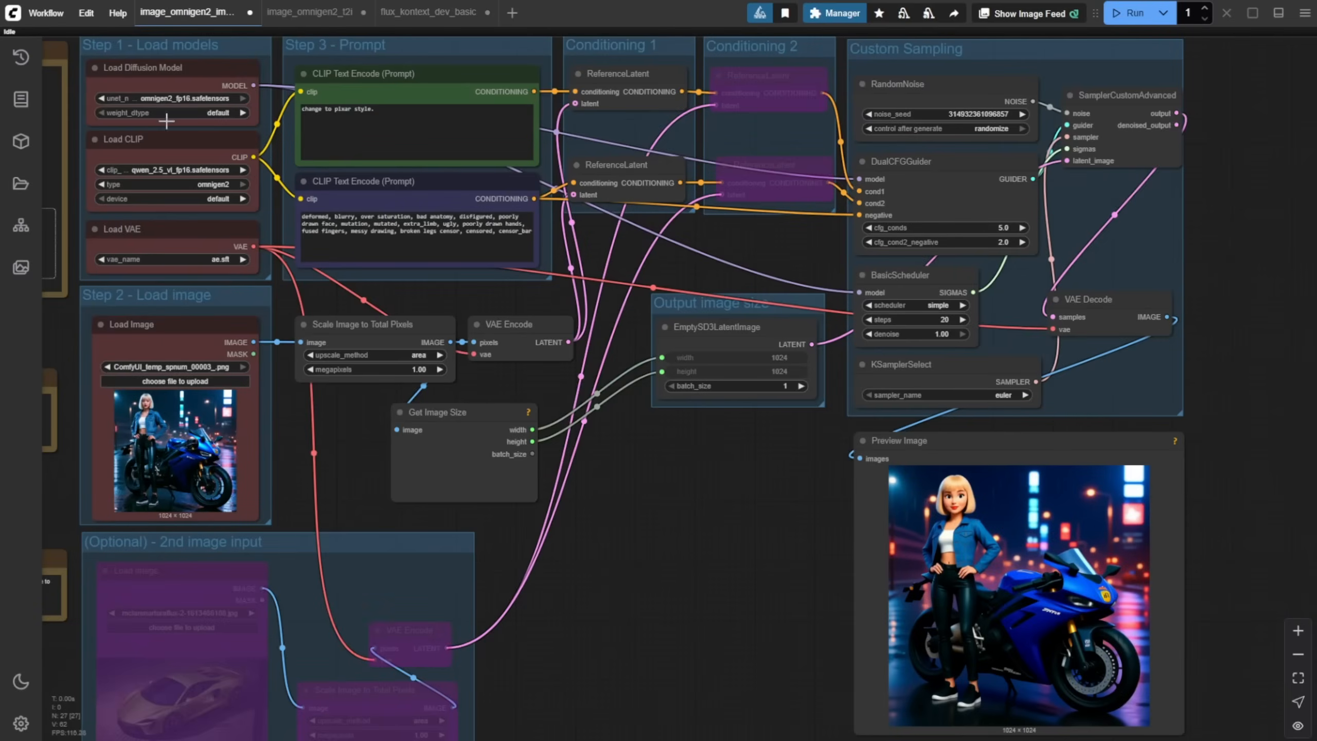
mouse_move(662, 525)
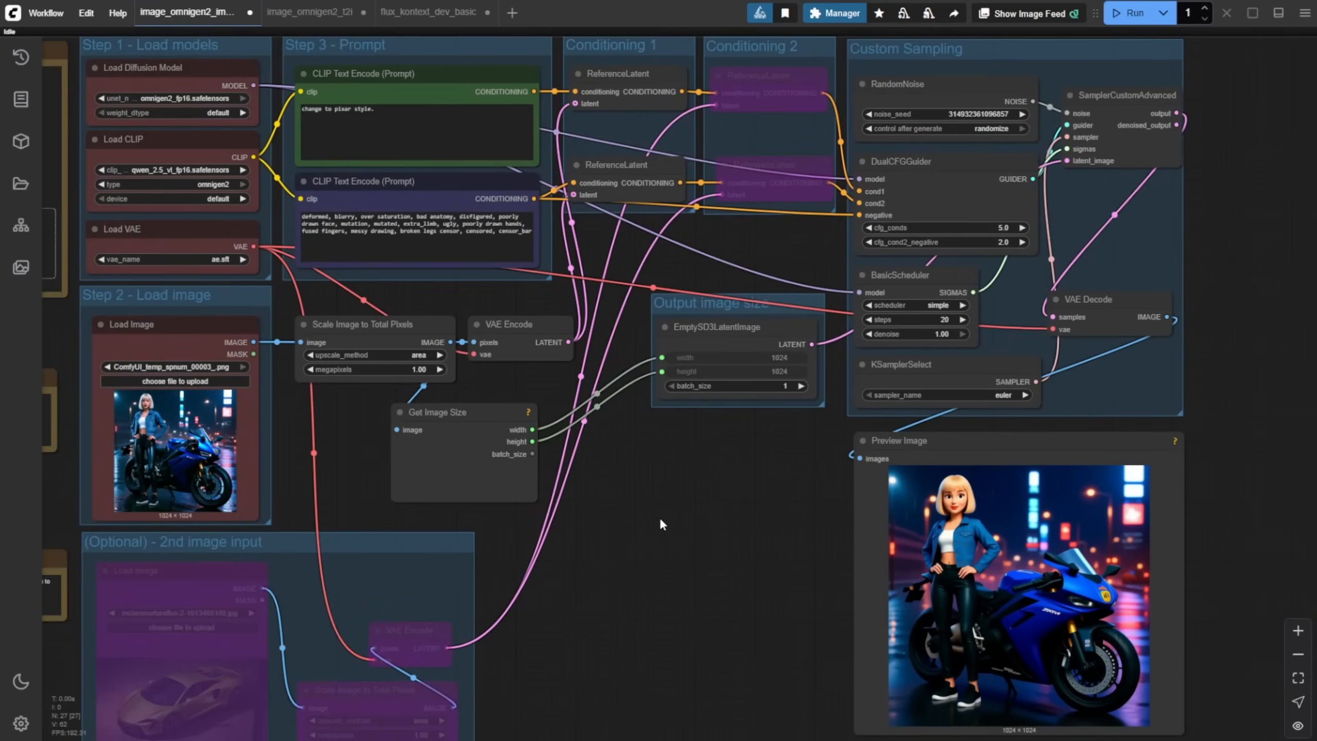
mouse_move(660, 529)
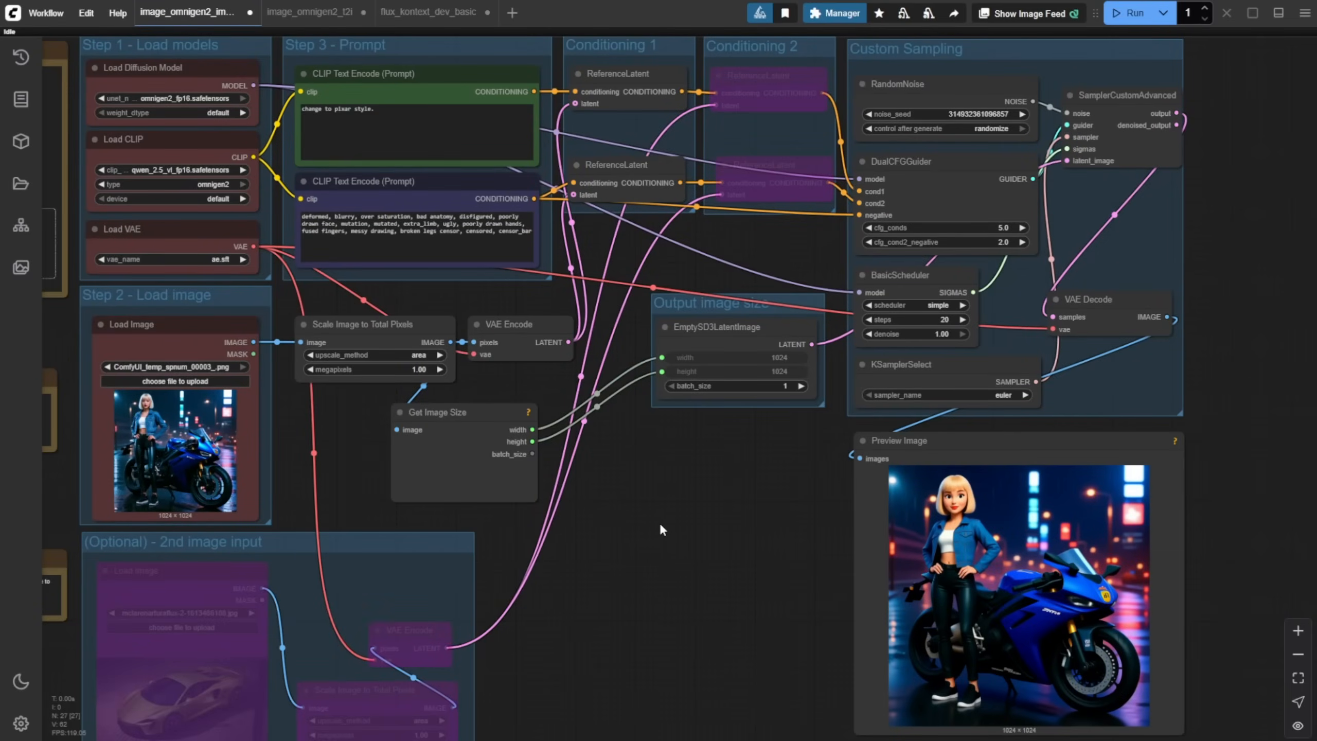